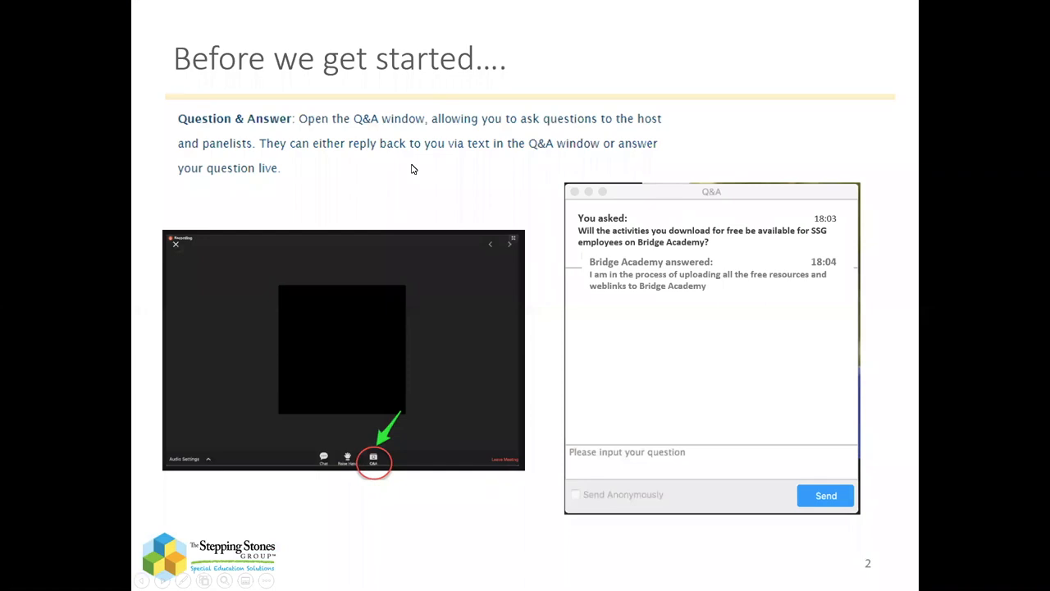
mouse_move(393, 450)
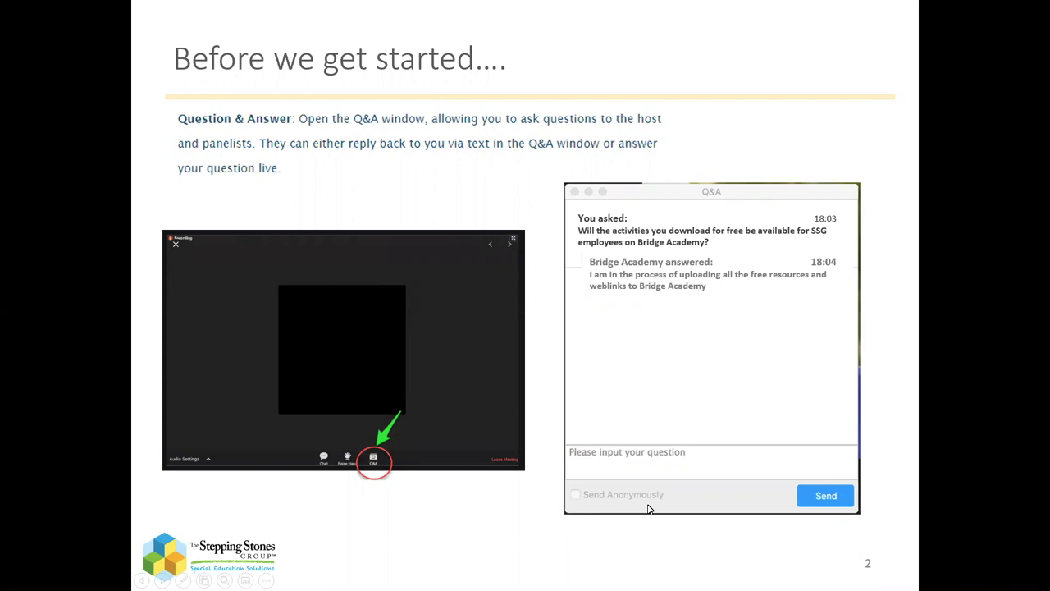
mouse_move(637, 456)
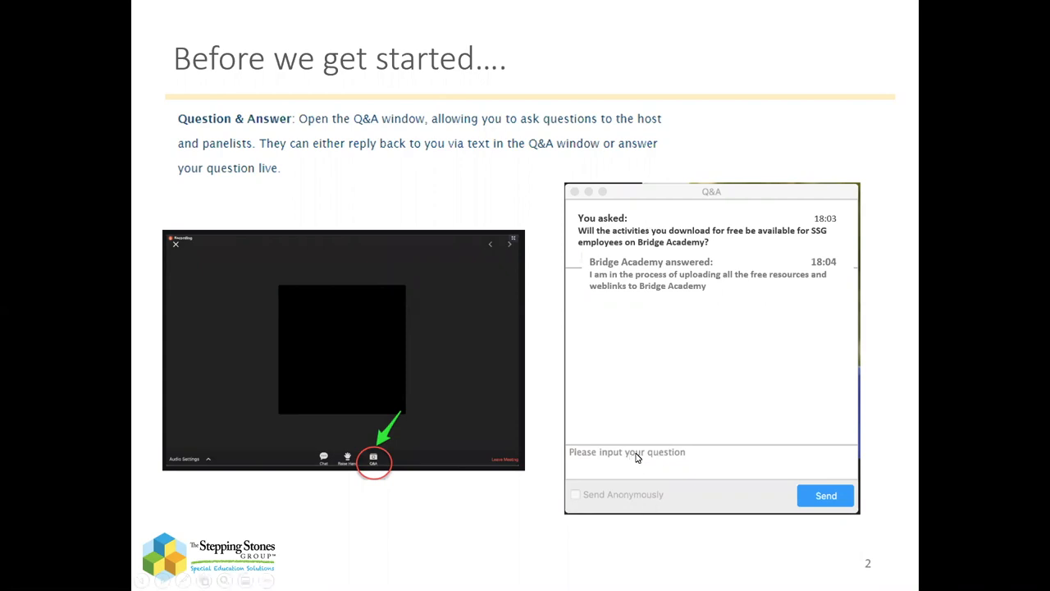
mouse_move(650, 489)
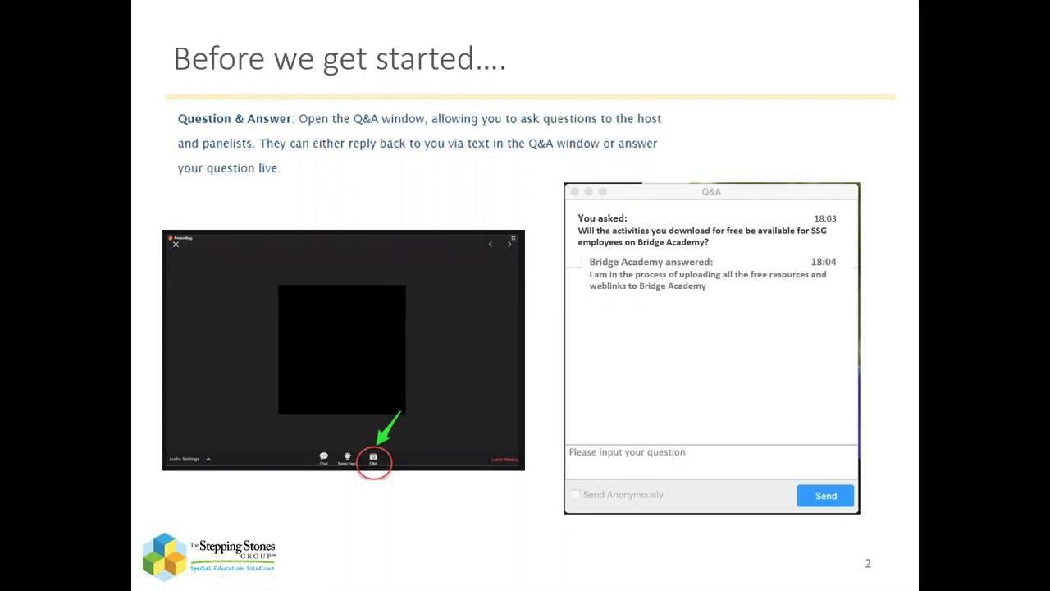
mouse_move(503, 549)
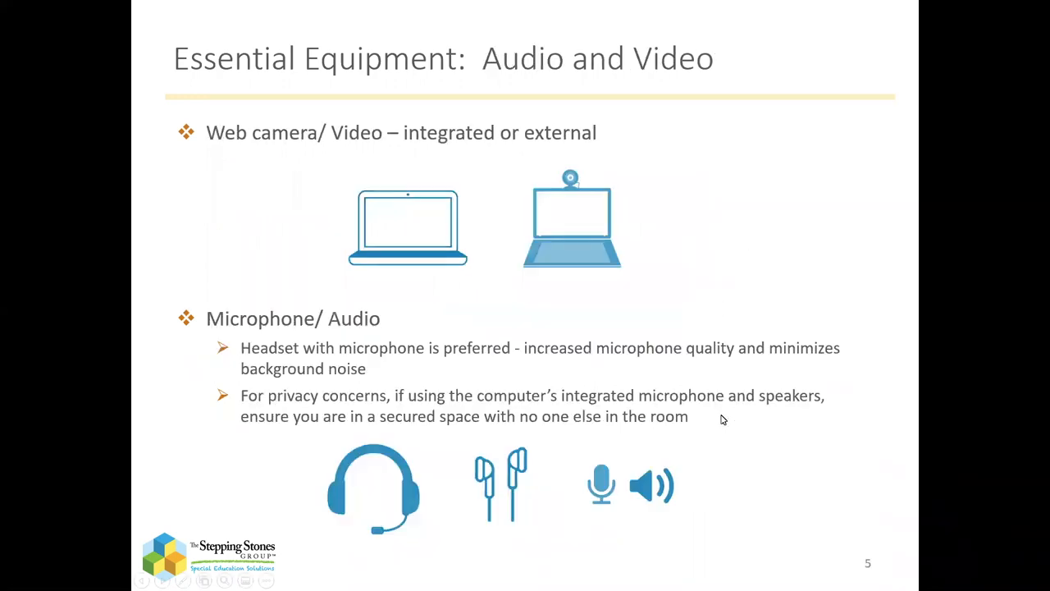
mouse_move(561, 469)
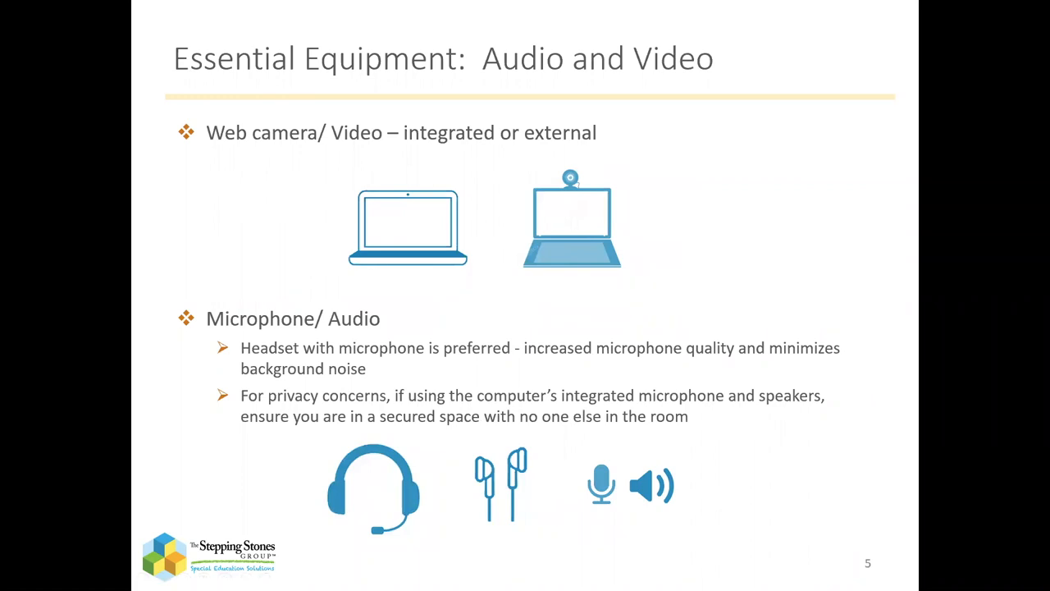
mouse_move(650, 232)
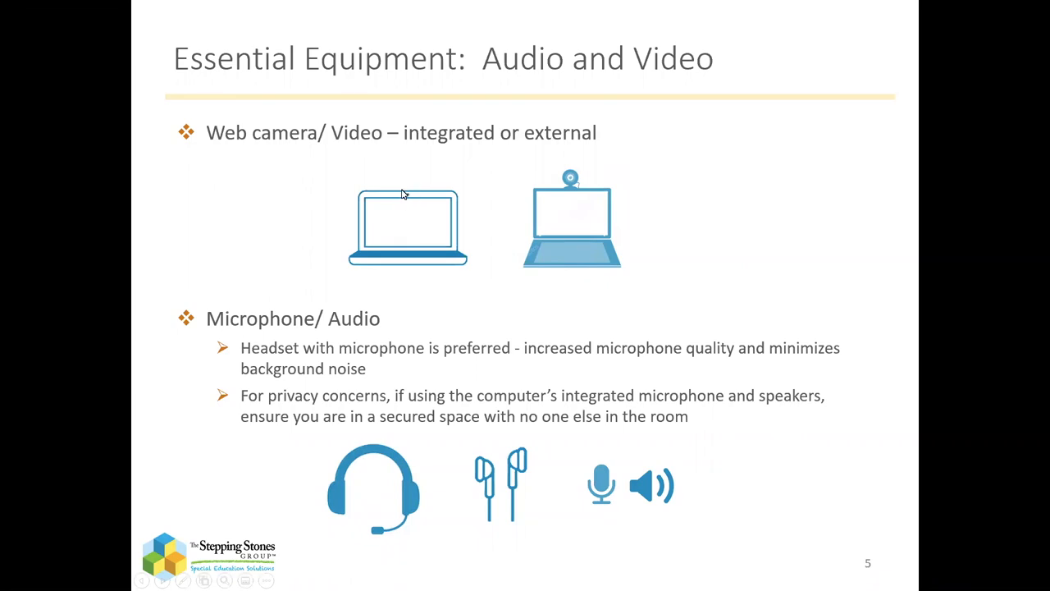
mouse_move(423, 204)
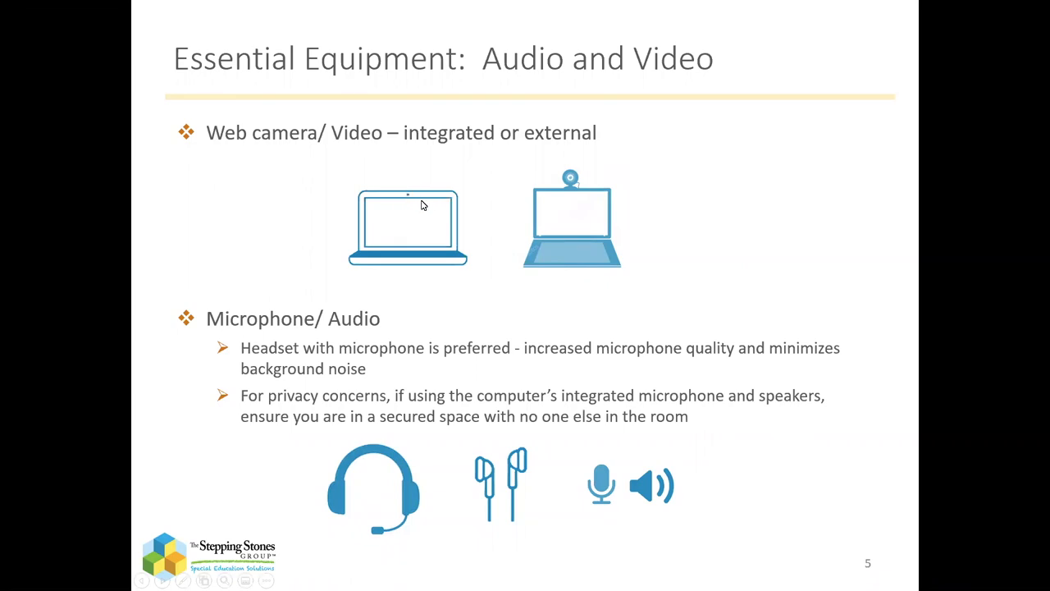
mouse_move(517, 206)
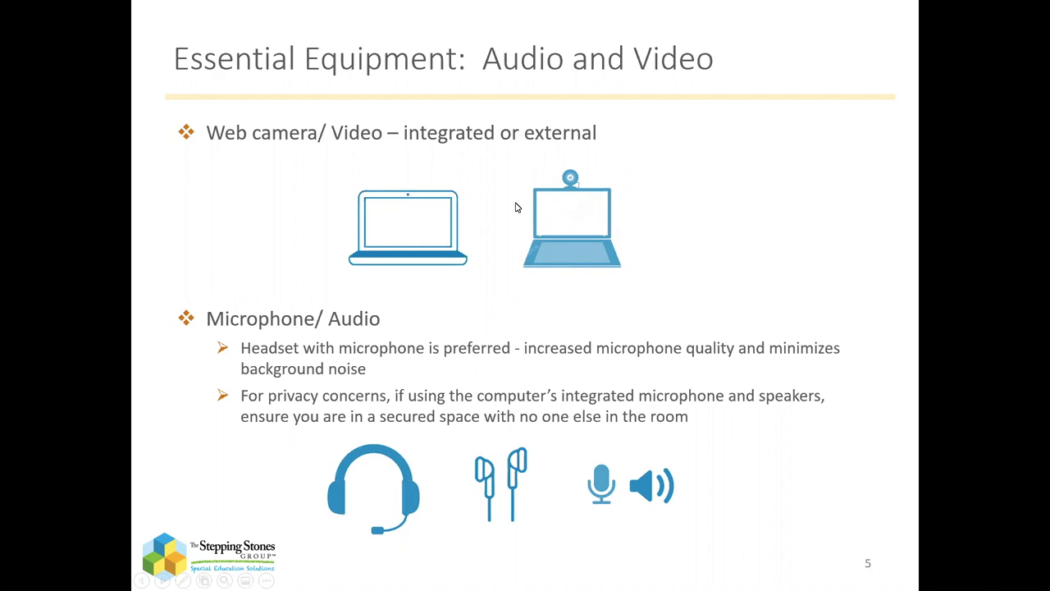
mouse_move(545, 202)
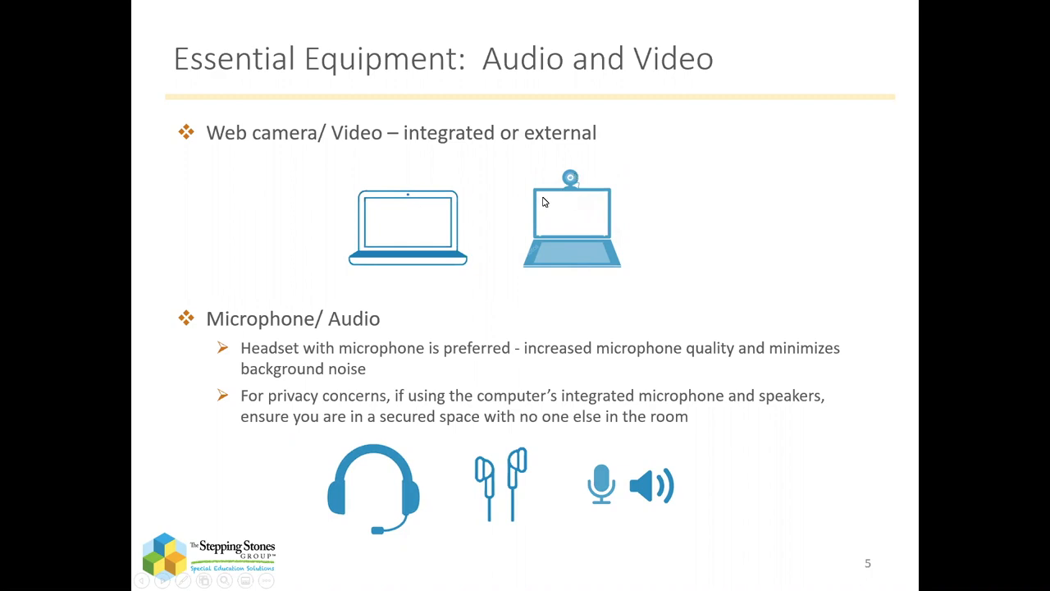
mouse_move(606, 191)
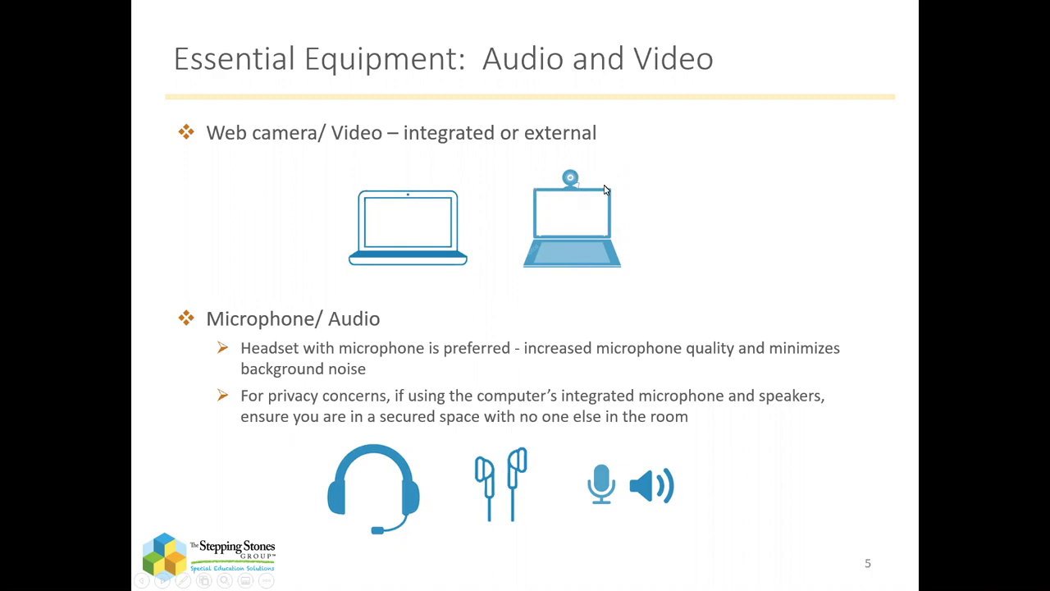
mouse_move(358, 384)
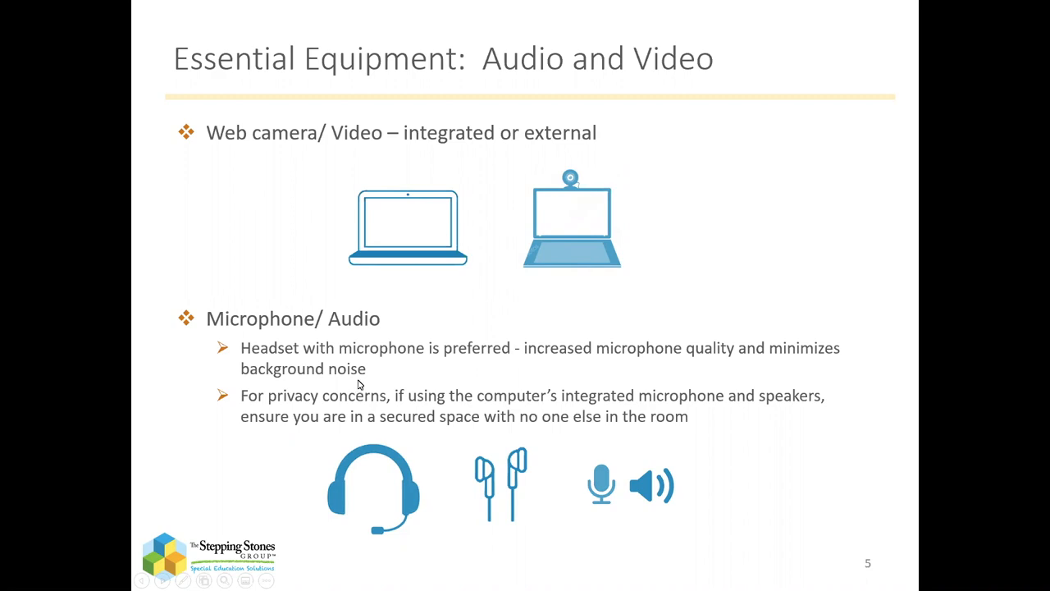
mouse_move(413, 460)
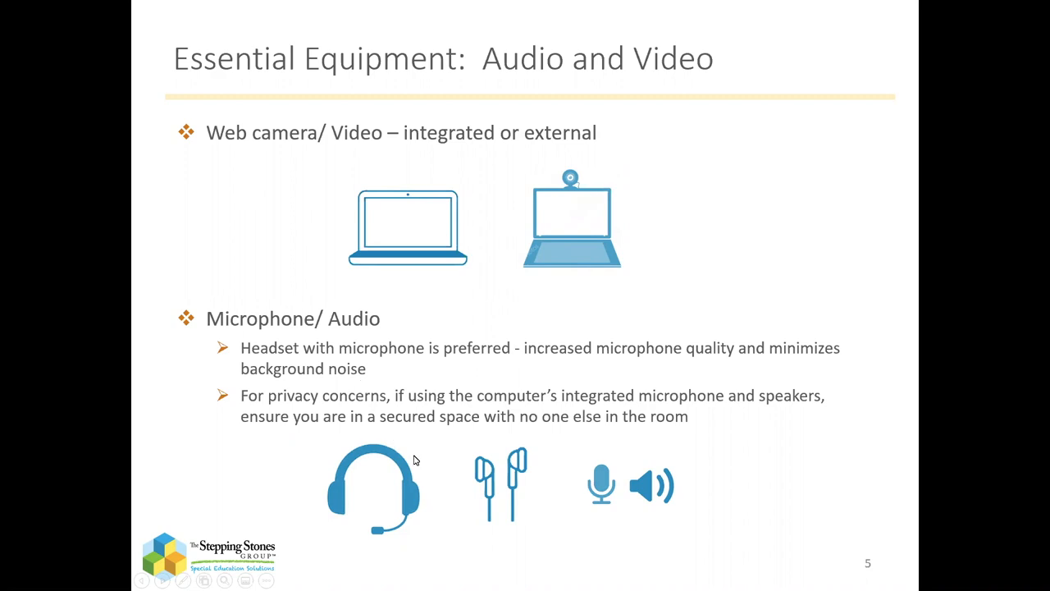
mouse_move(528, 535)
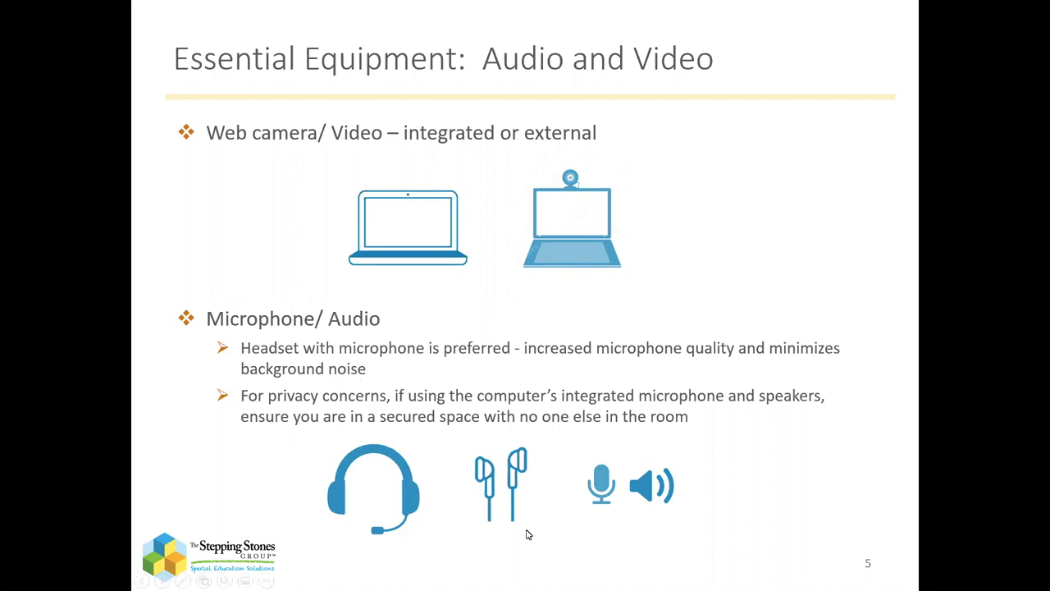
mouse_move(504, 514)
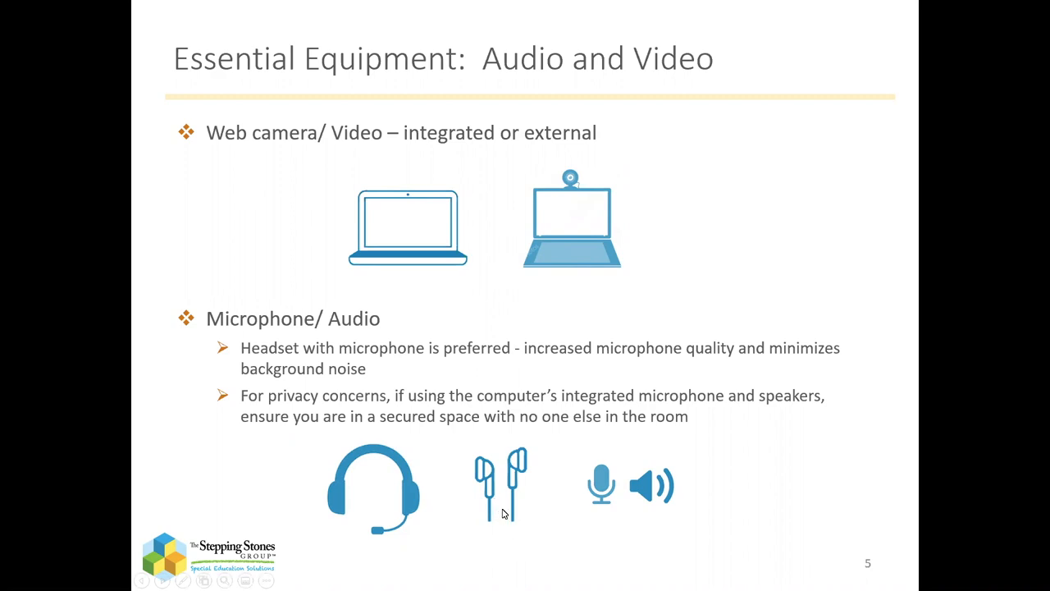
mouse_move(321, 512)
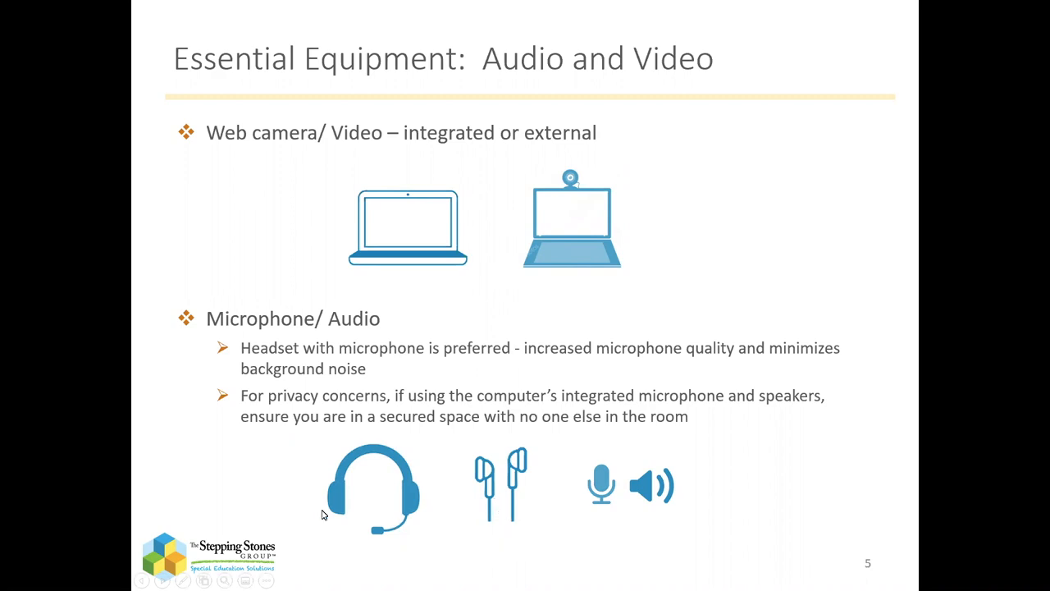
mouse_move(368, 549)
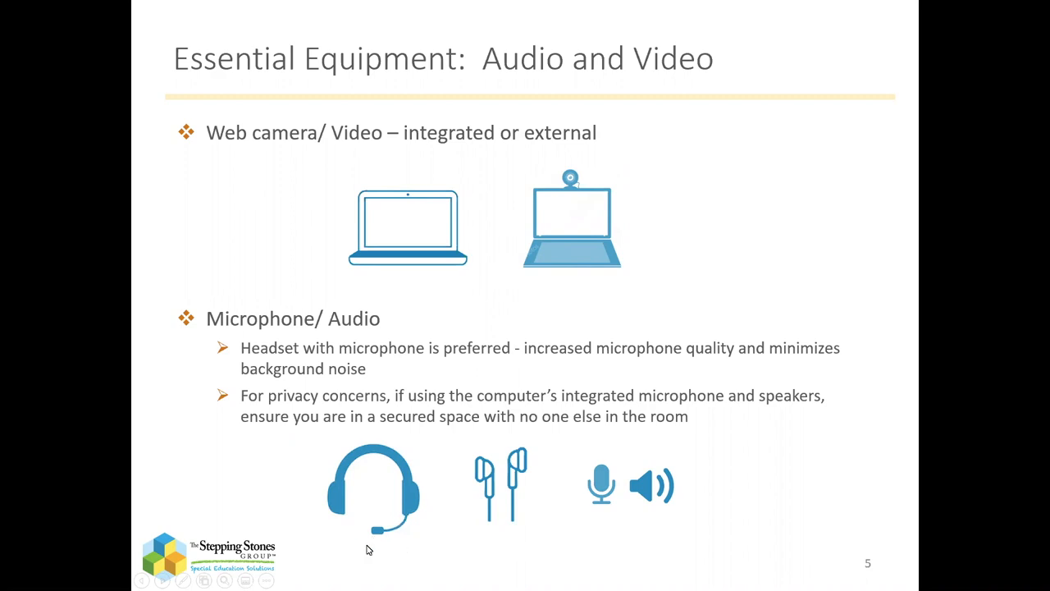
mouse_move(381, 548)
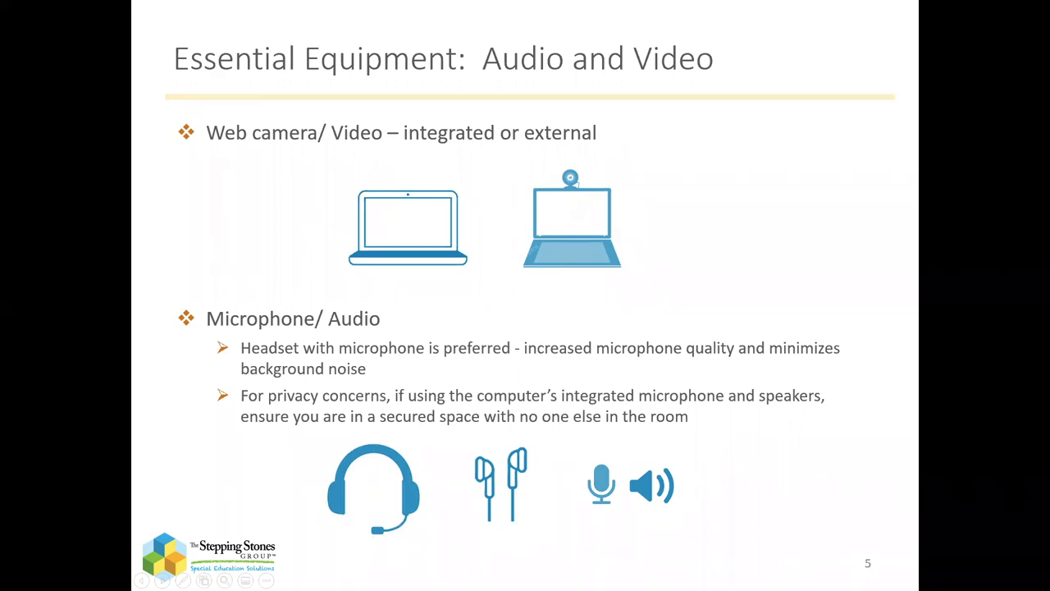
mouse_move(399, 515)
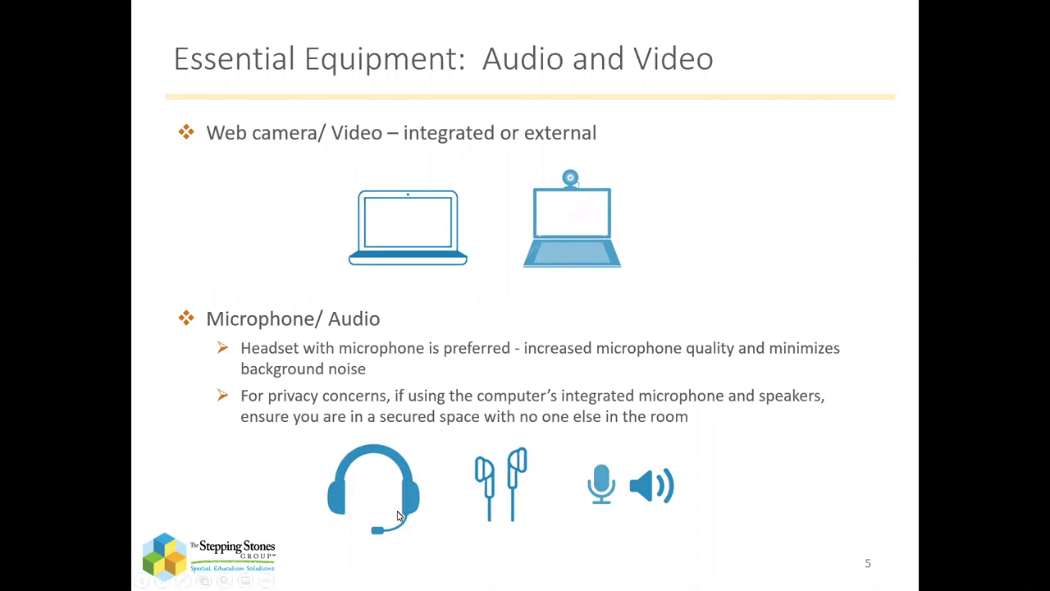
mouse_move(631, 518)
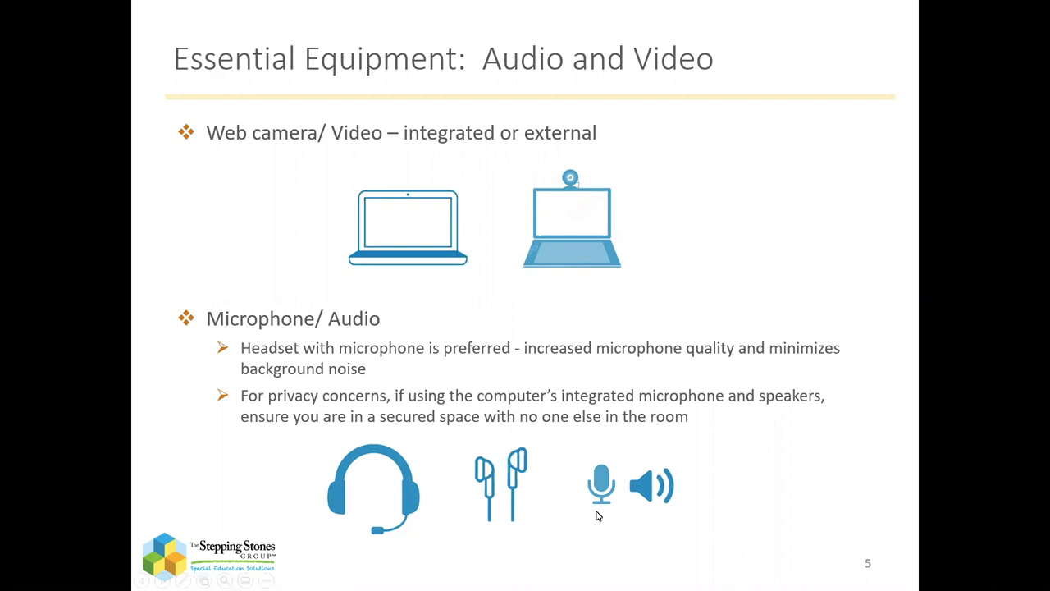
mouse_move(630, 512)
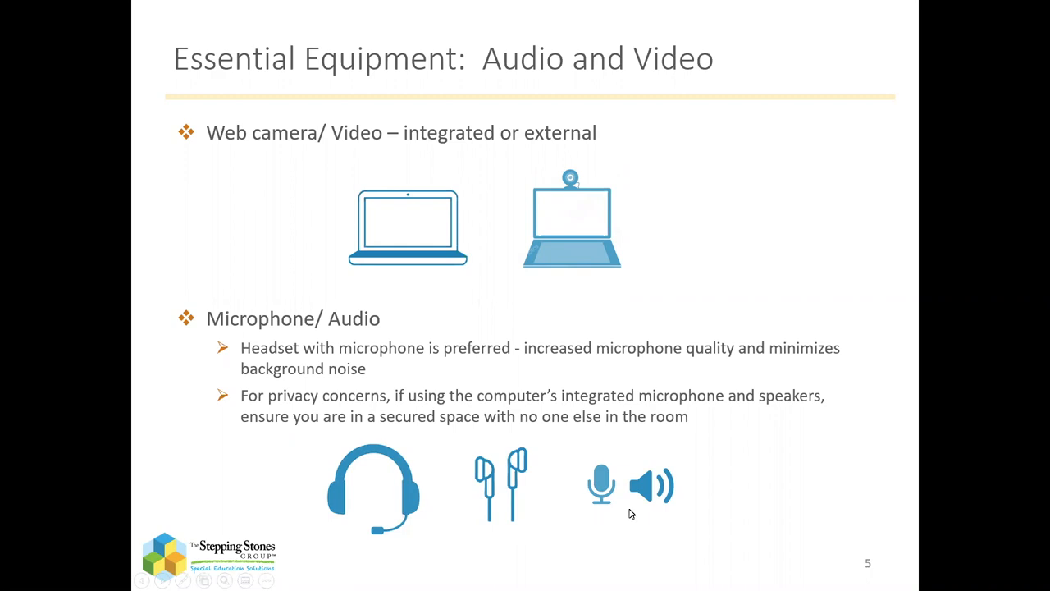
mouse_move(686, 523)
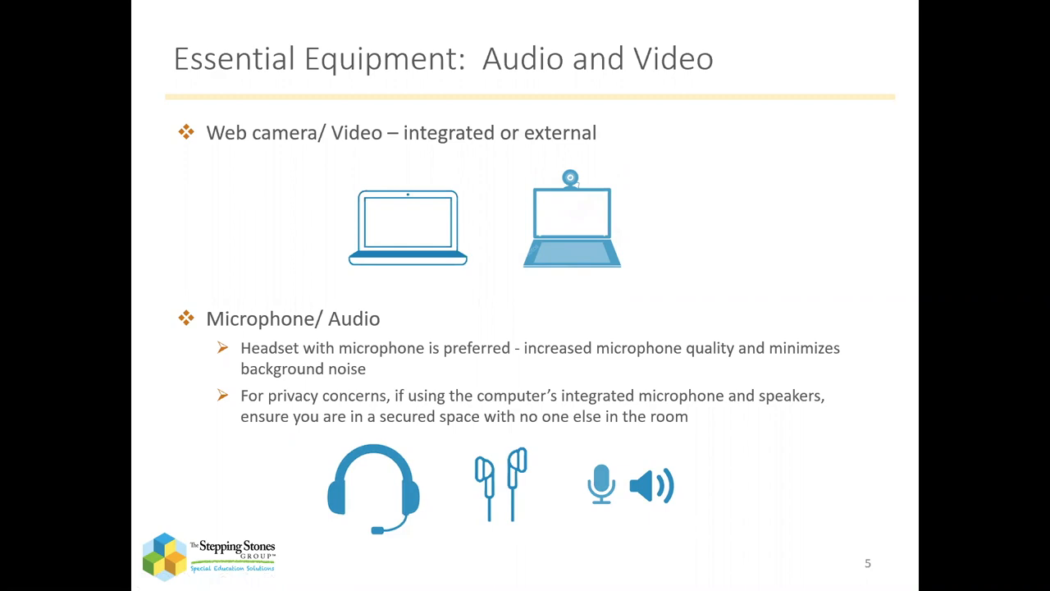
mouse_move(710, 479)
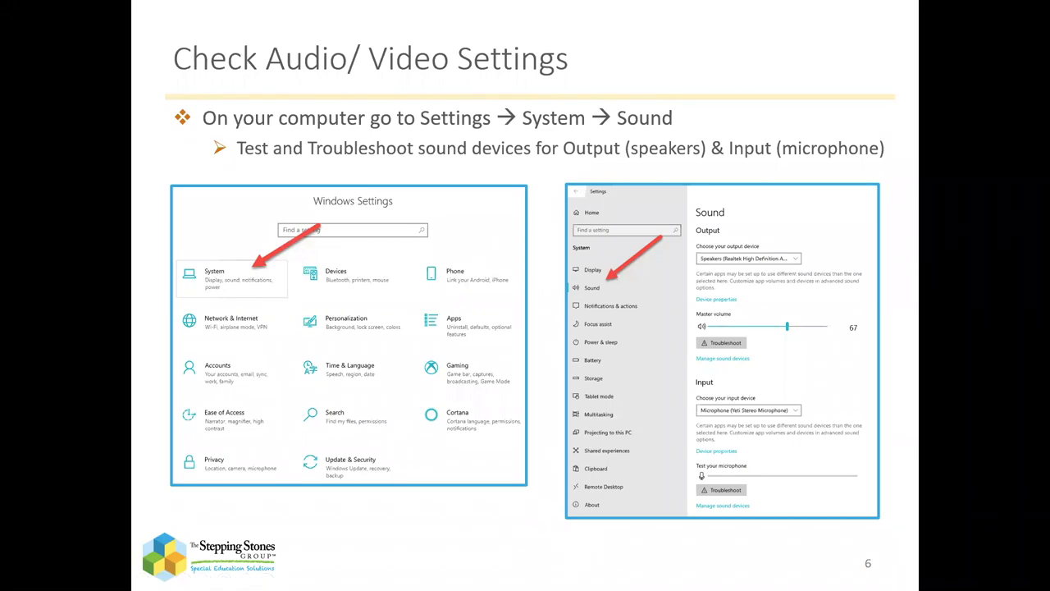
mouse_move(548, 291)
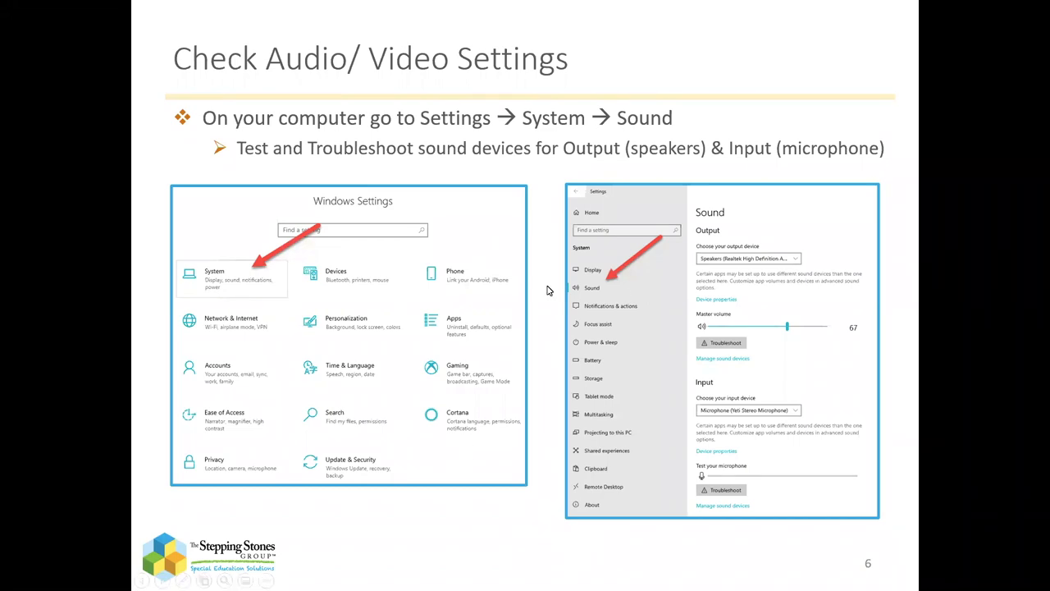
mouse_move(722, 352)
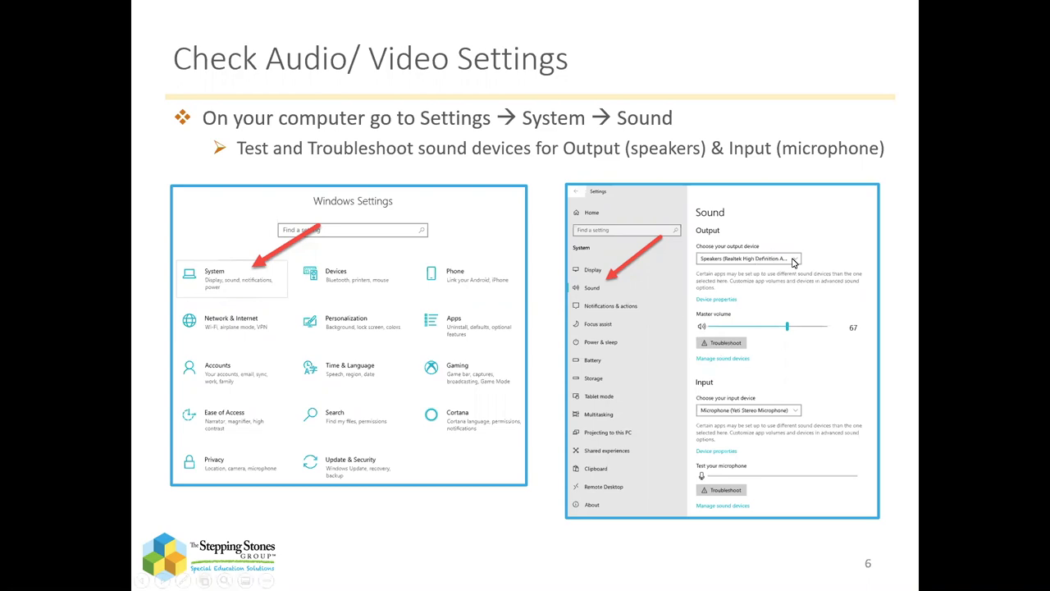
mouse_move(791, 413)
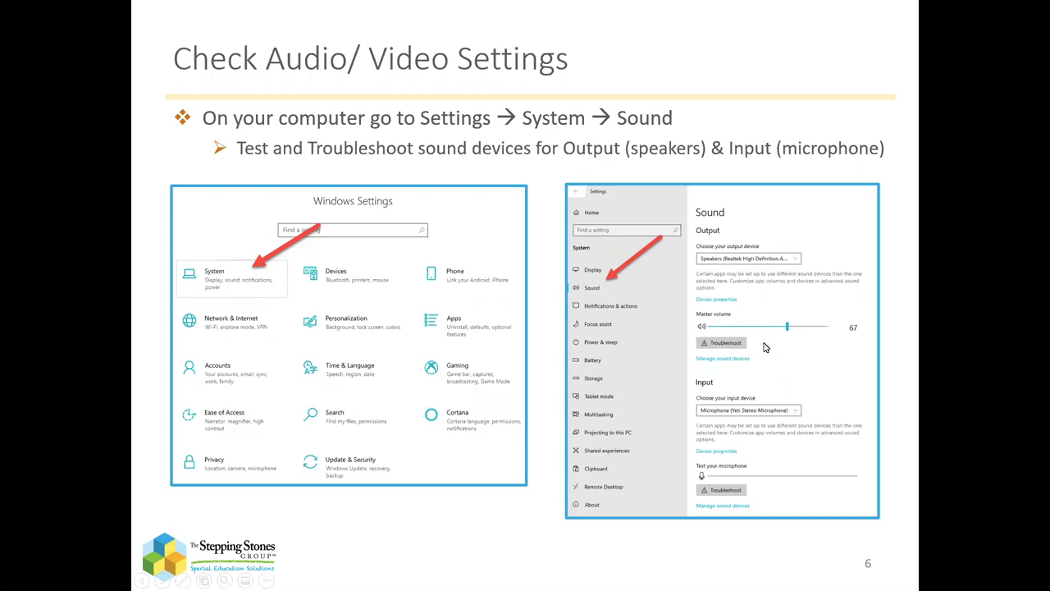
key("right")
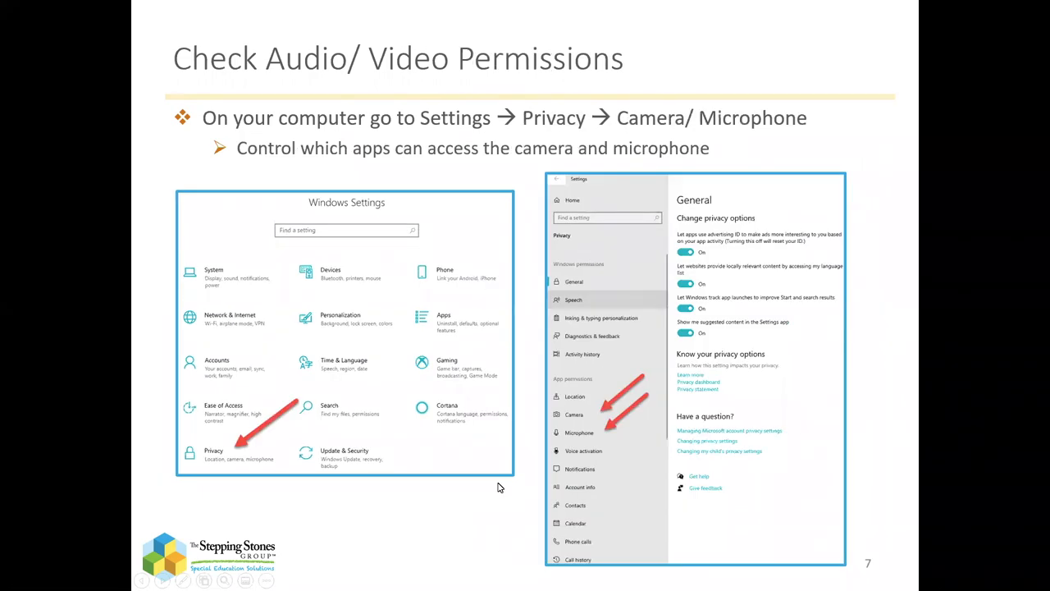
mouse_move(493, 406)
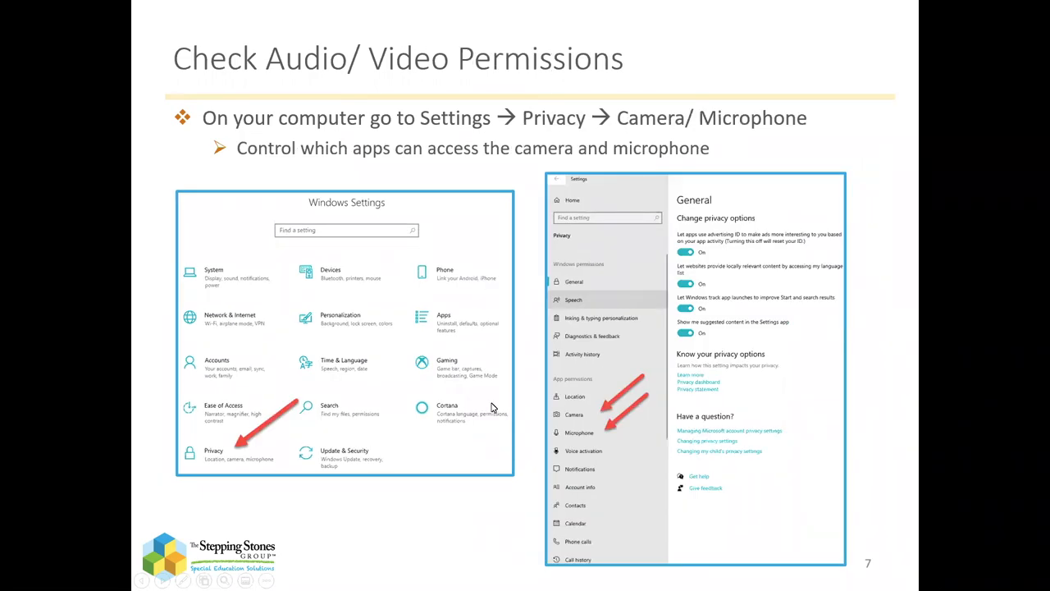
mouse_move(481, 348)
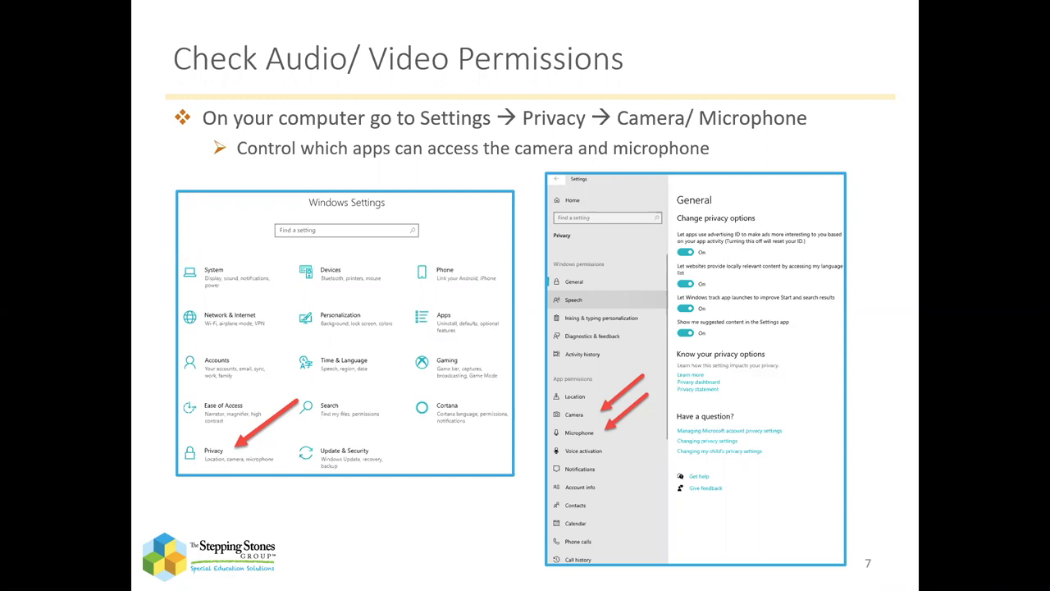
mouse_move(611, 443)
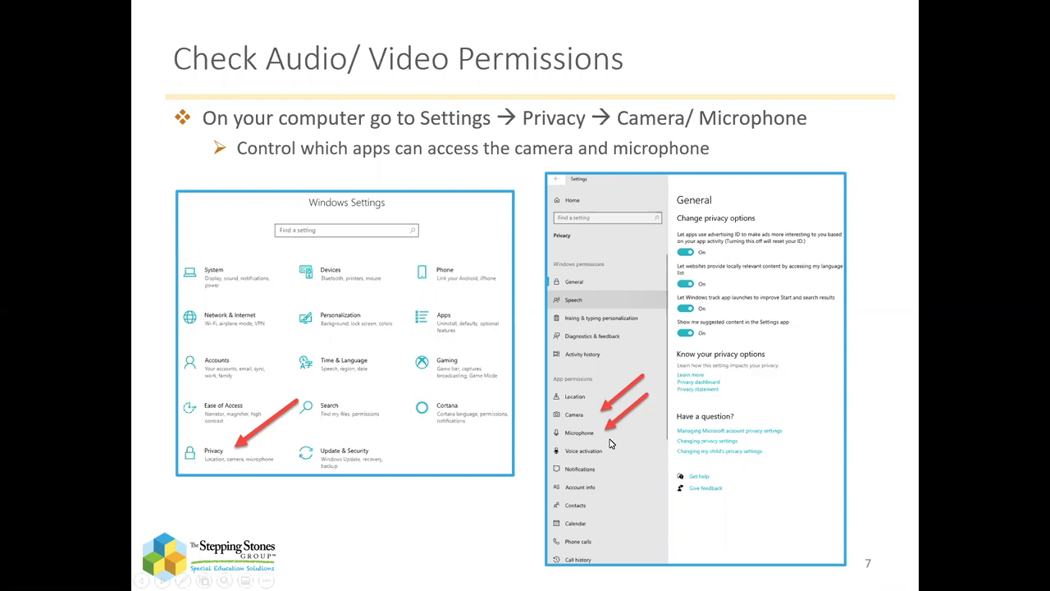
mouse_move(587, 440)
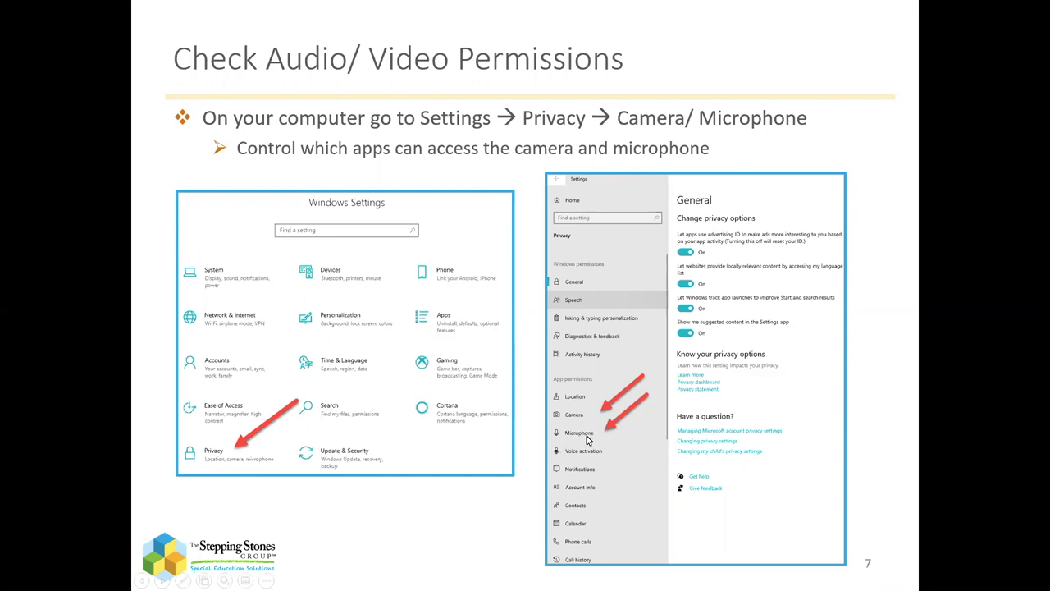
mouse_move(607, 413)
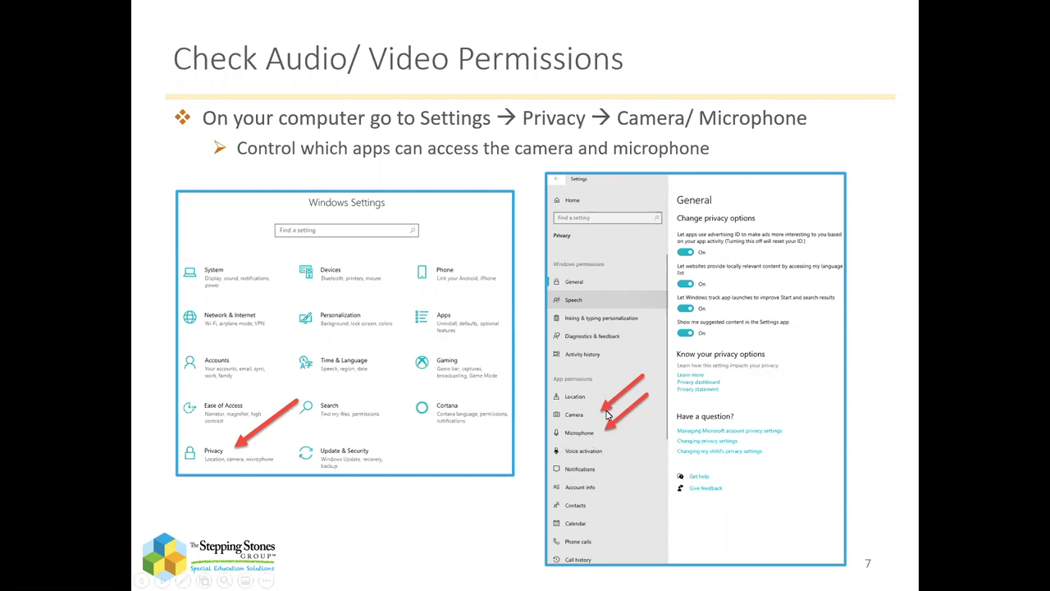
mouse_move(614, 437)
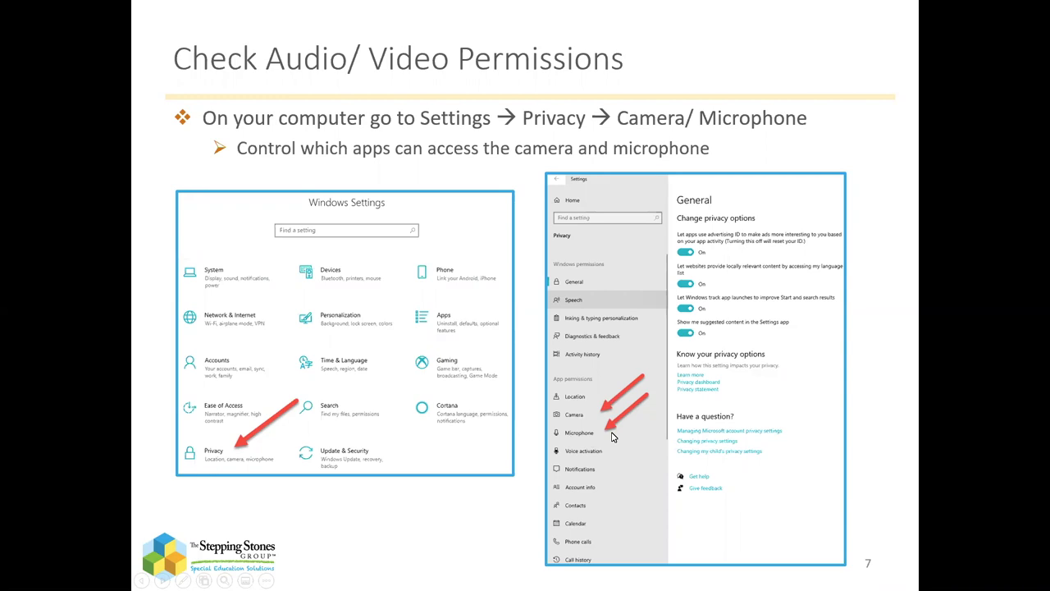
mouse_move(506, 528)
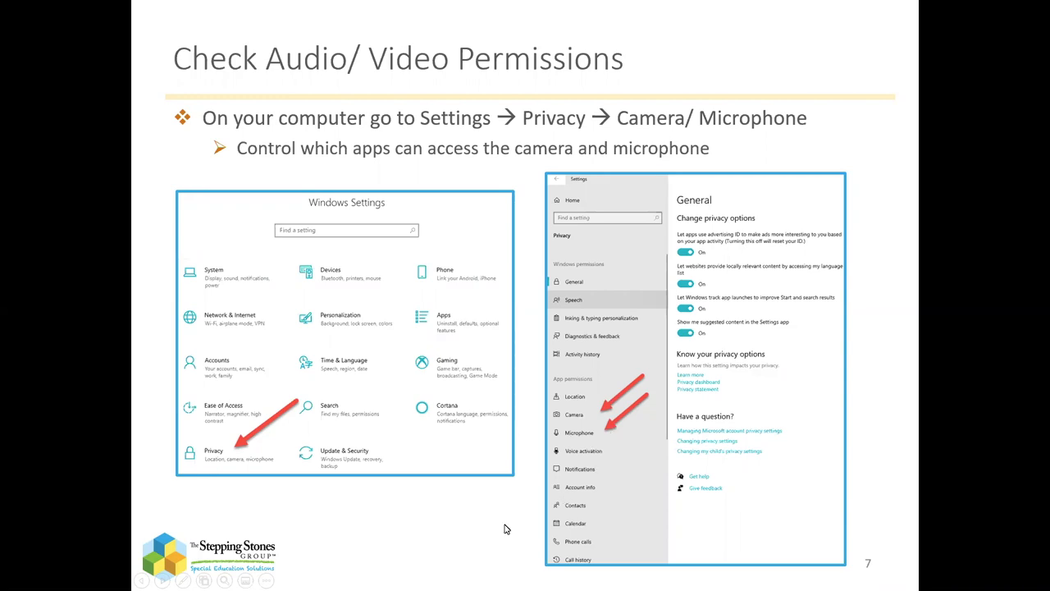
key("right")
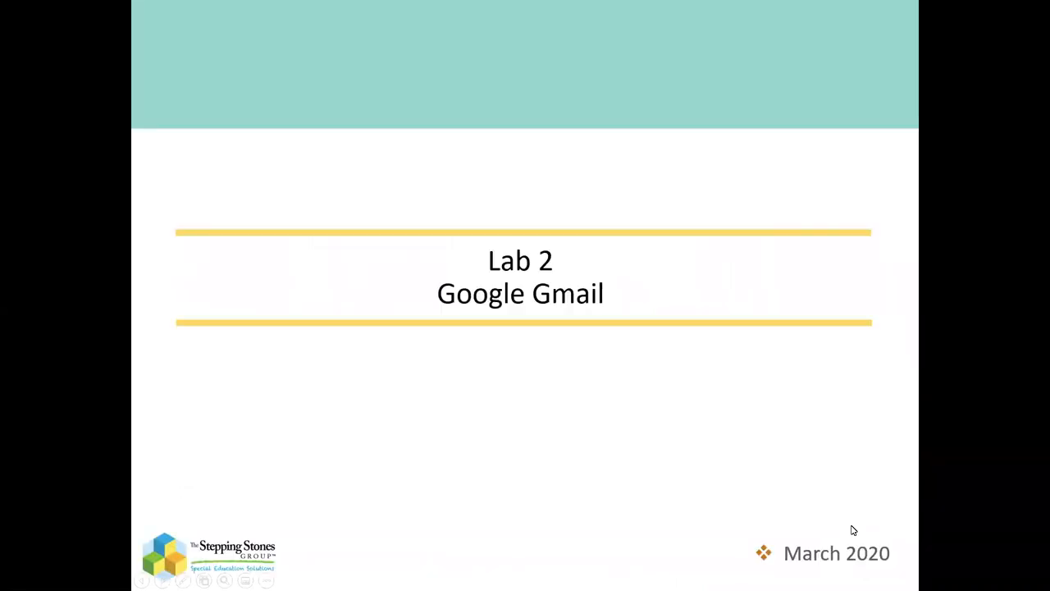
mouse_move(710, 484)
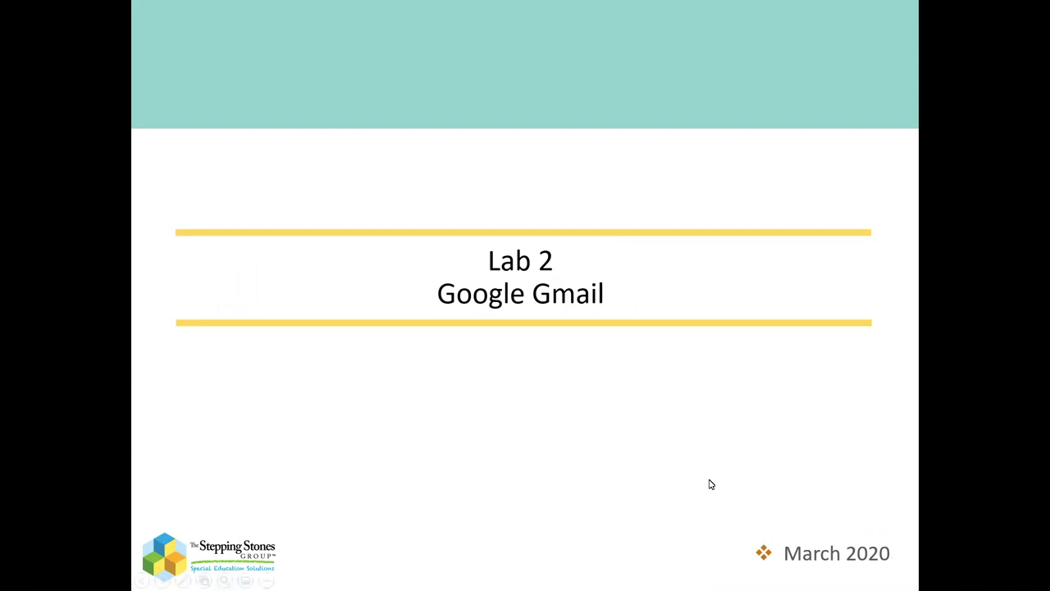
- Advance through the Gmail login, change password and compose slides to the Reply to Email slide
key("Right")
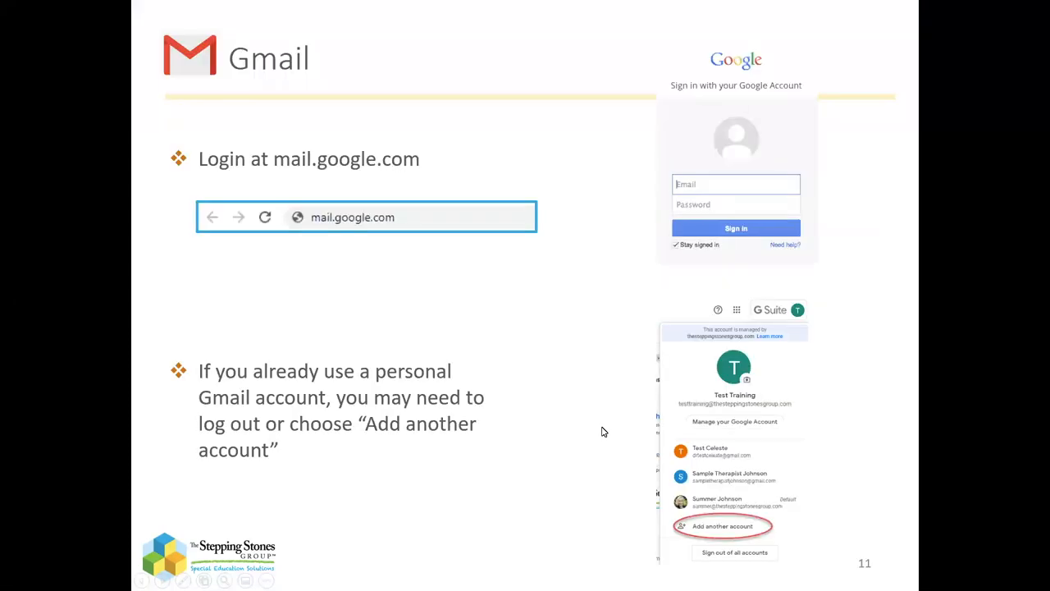
mouse_move(587, 371)
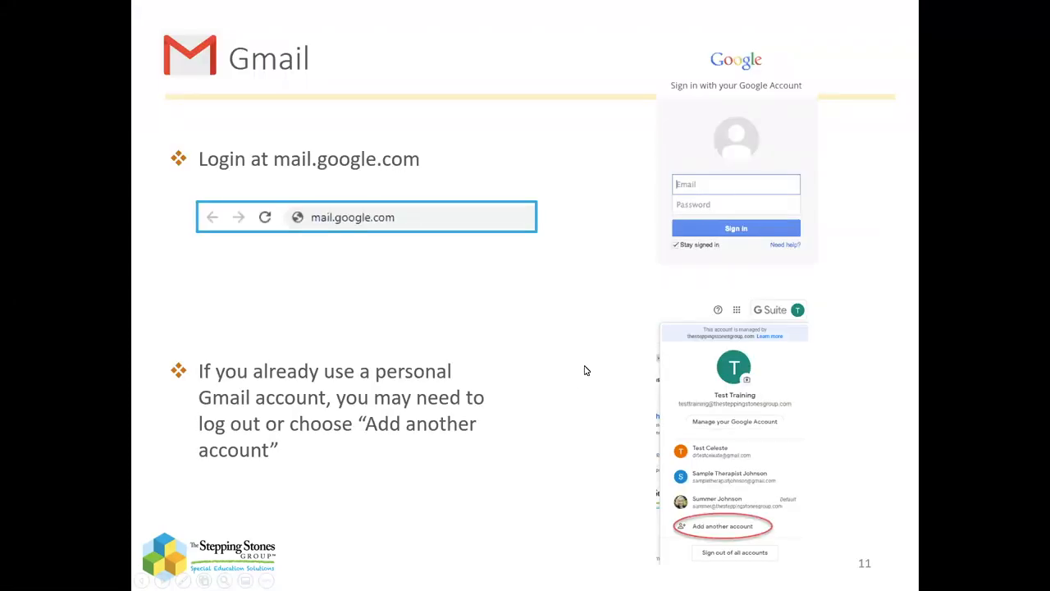
key("Right")
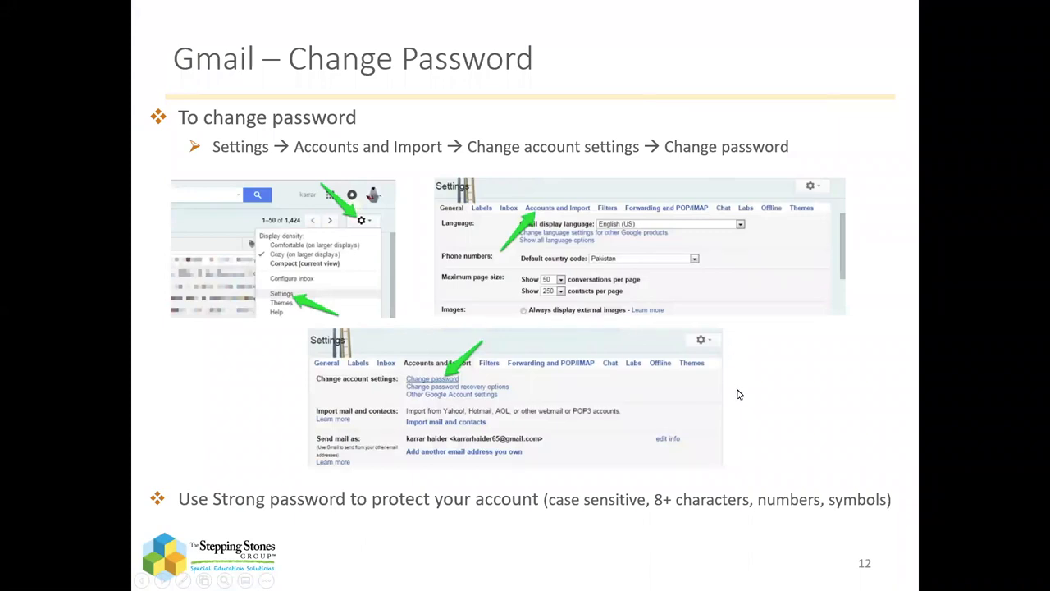
key("Right")
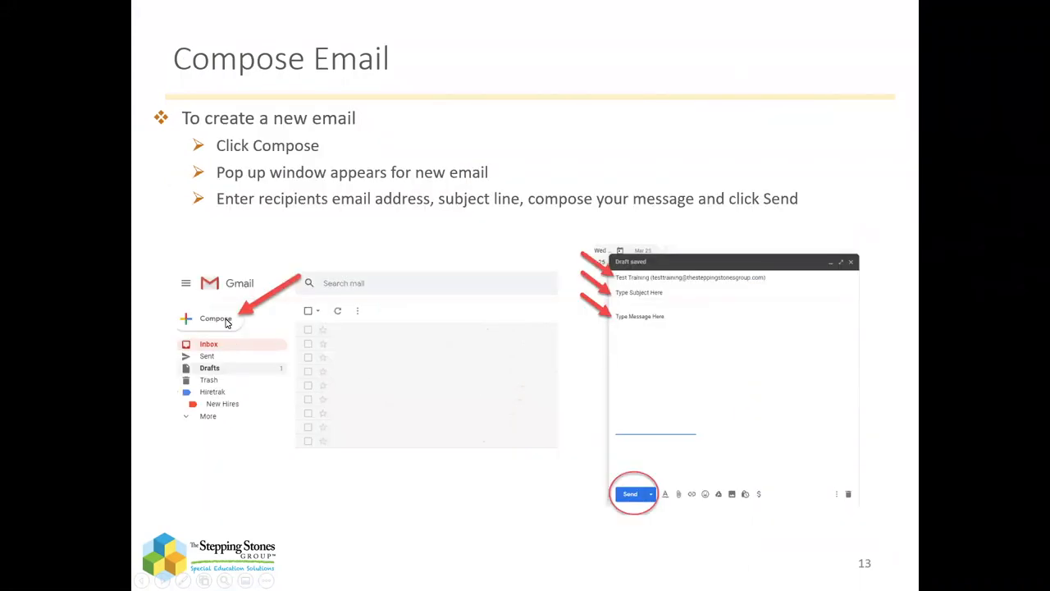
key("right")
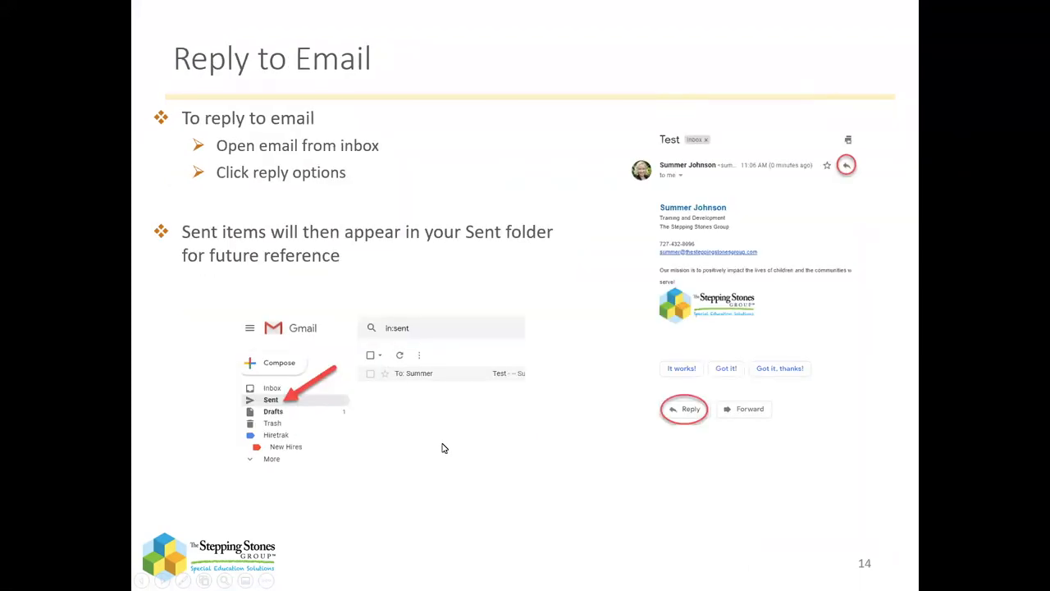
mouse_move(431, 422)
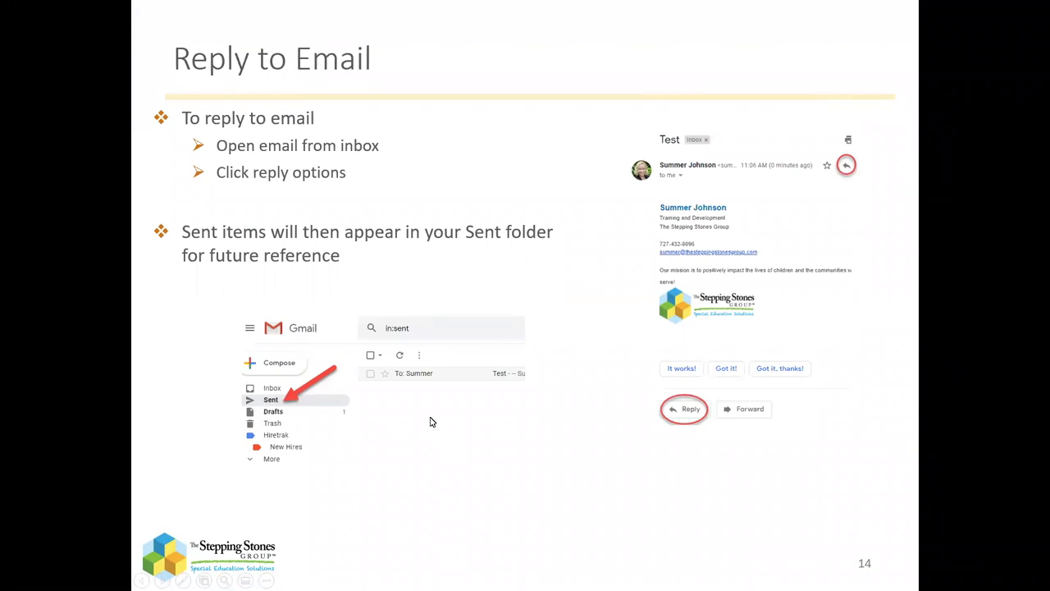
mouse_move(563, 420)
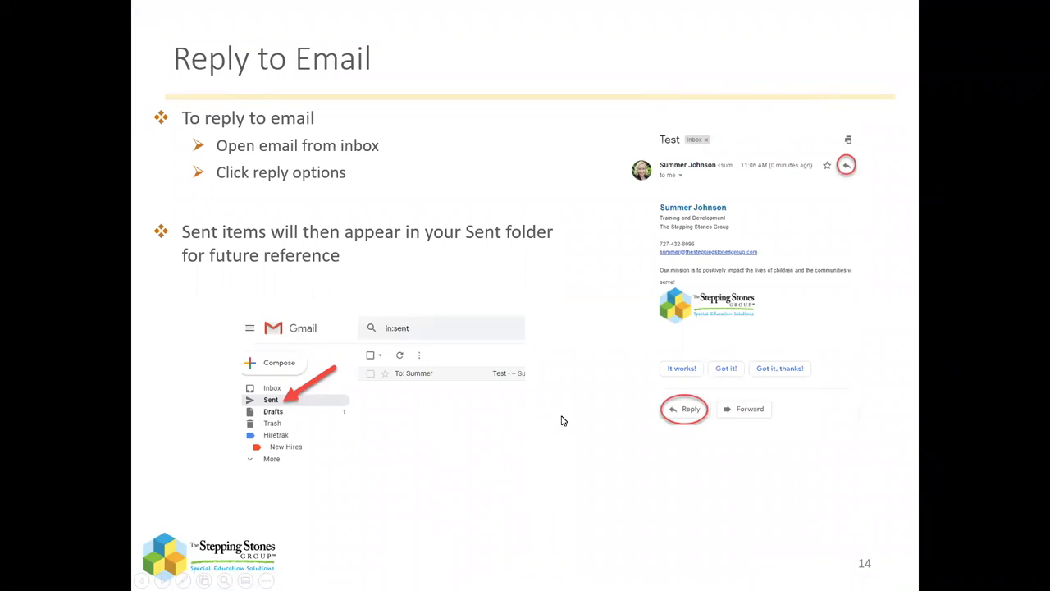
mouse_move(577, 433)
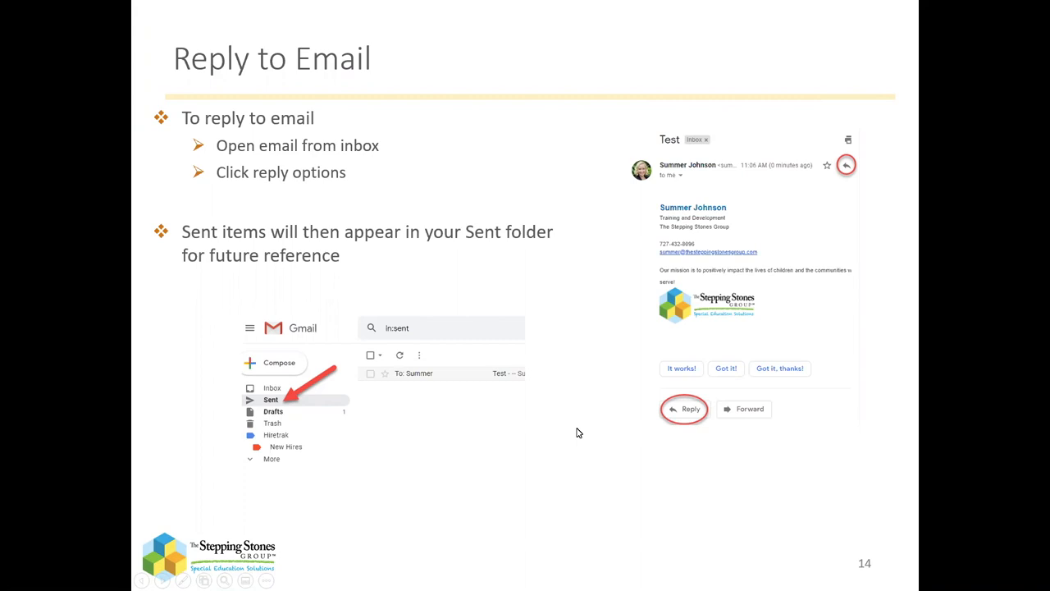
mouse_move(587, 361)
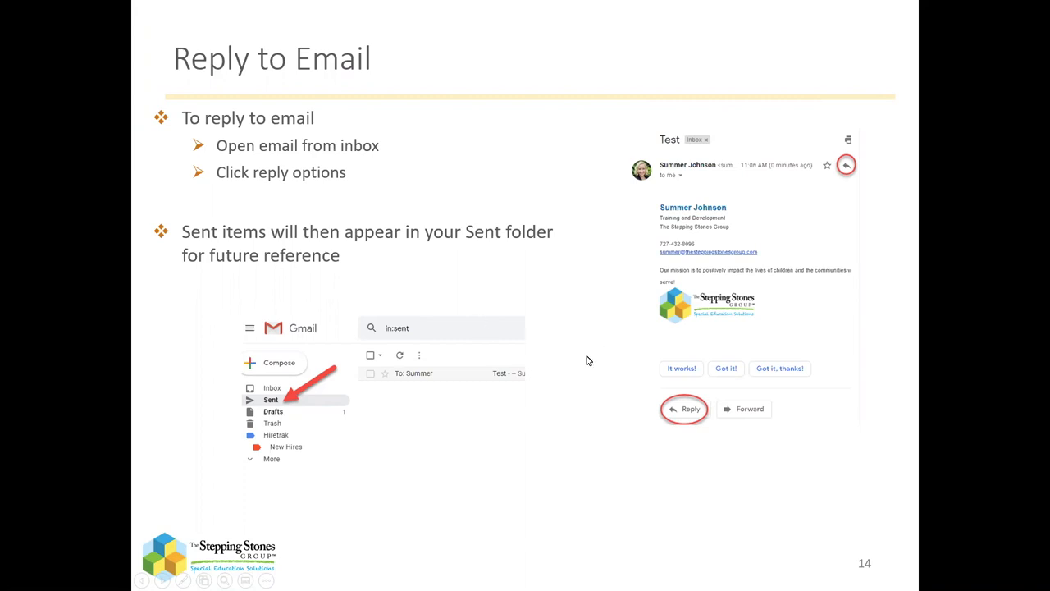
mouse_move(578, 379)
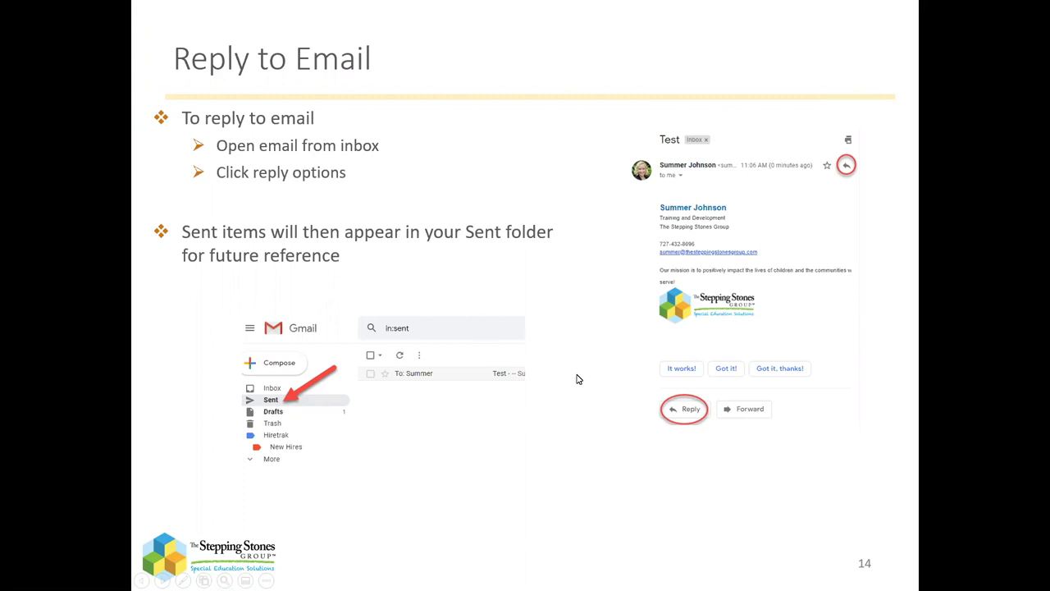
mouse_move(574, 400)
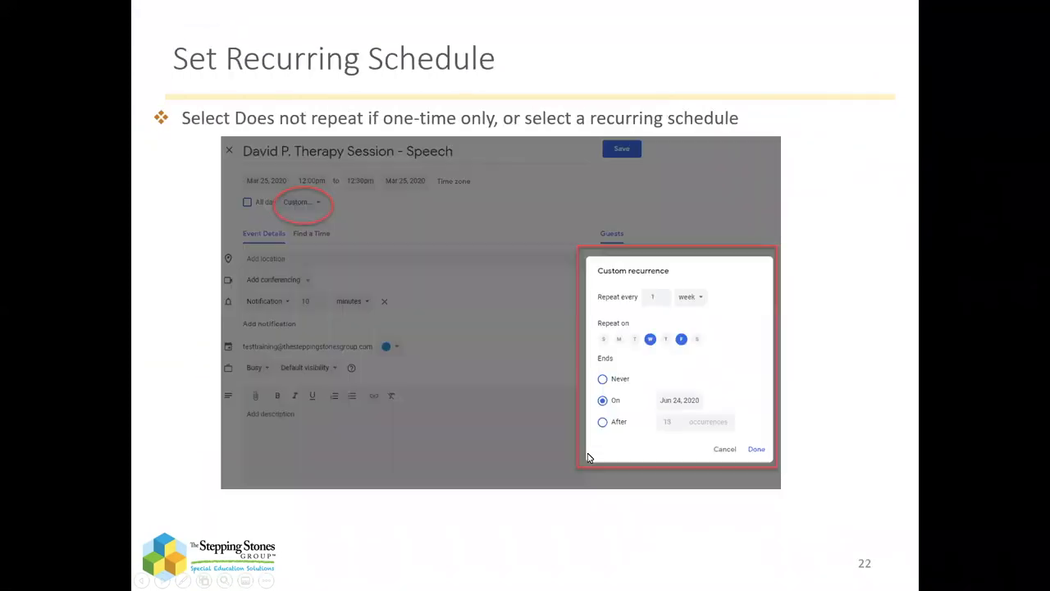
- Advance past the Google Meet shared-screen slides and leave the slideshow for the browser
key("right")
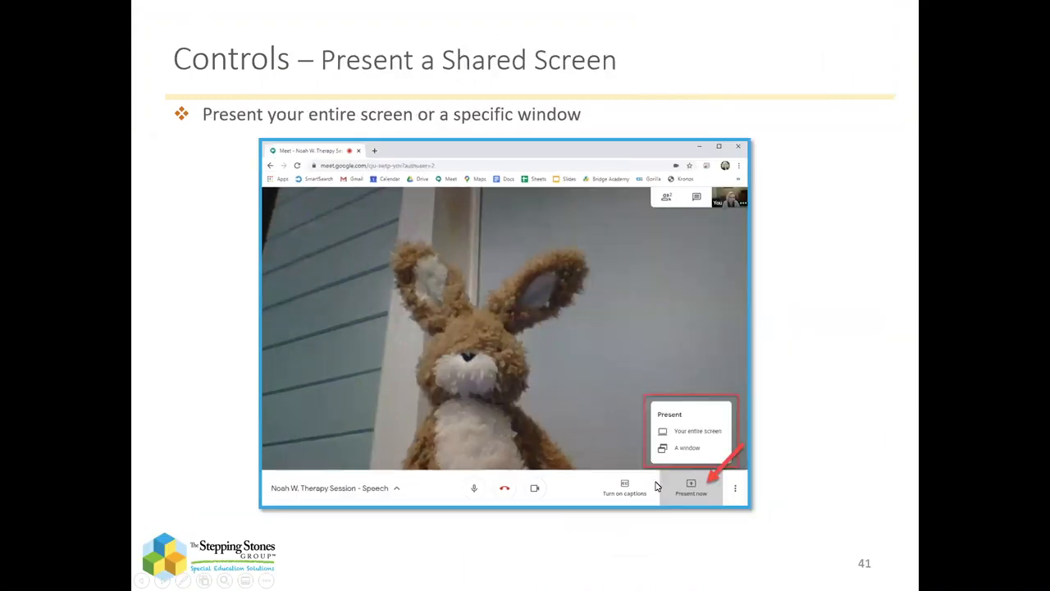
key("Right")
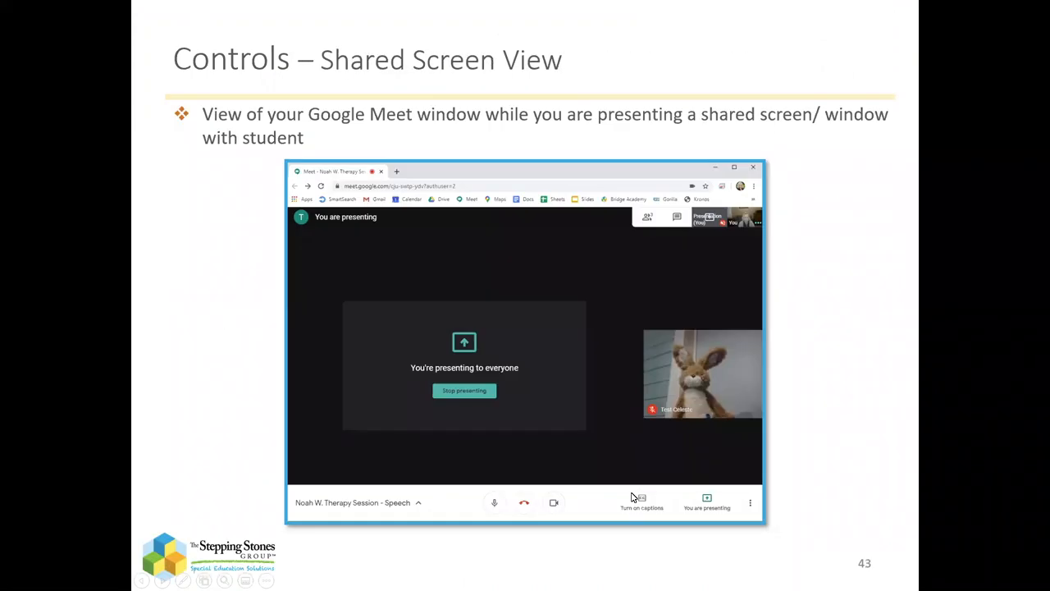
key("right")
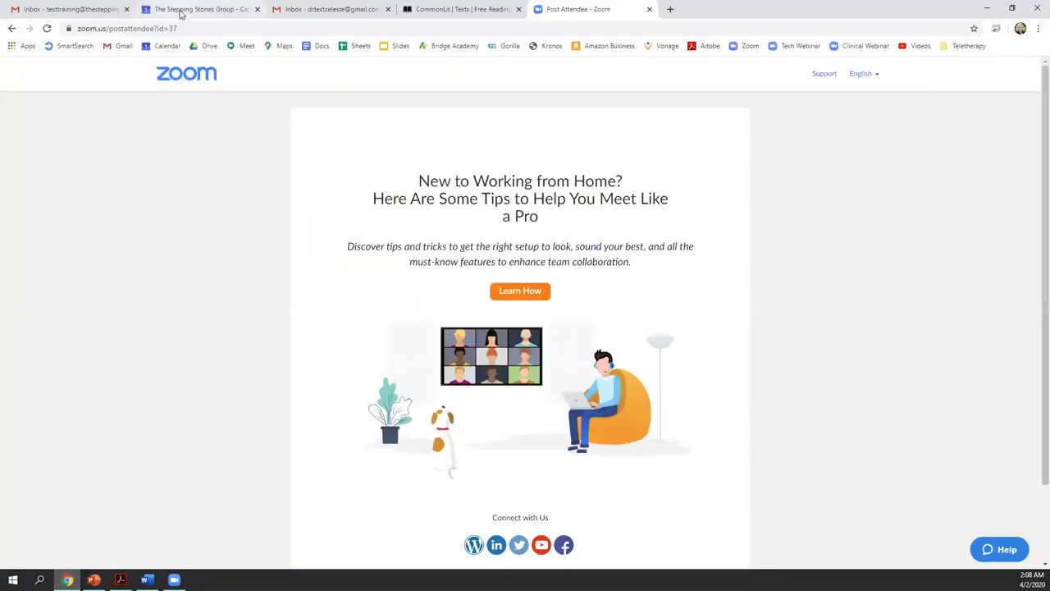
- Switch to the Google Calendar week view and show the Google apps launcher
left_click(201, 10)
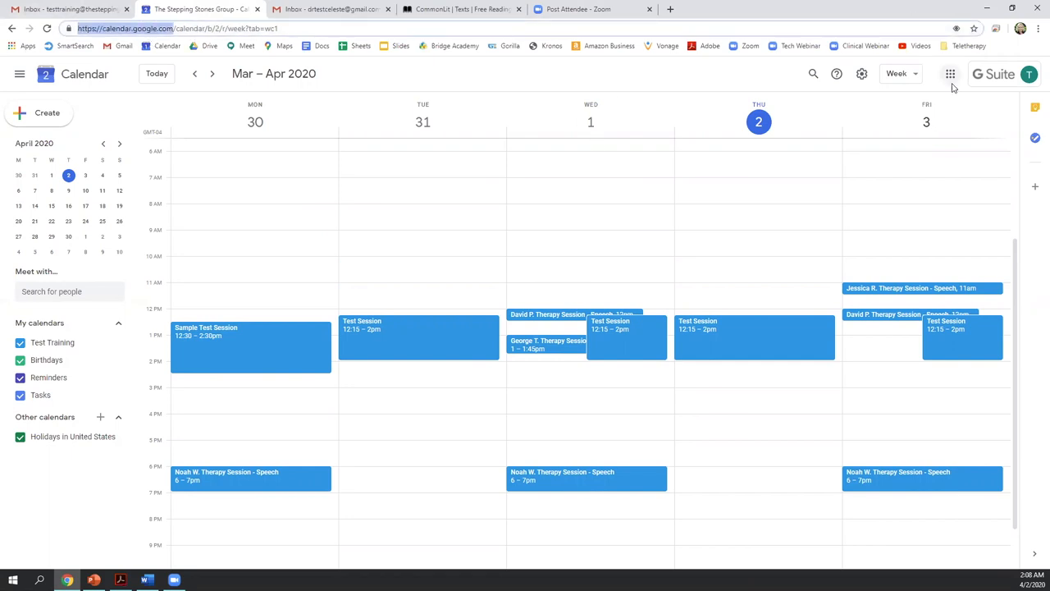
mouse_move(950, 73)
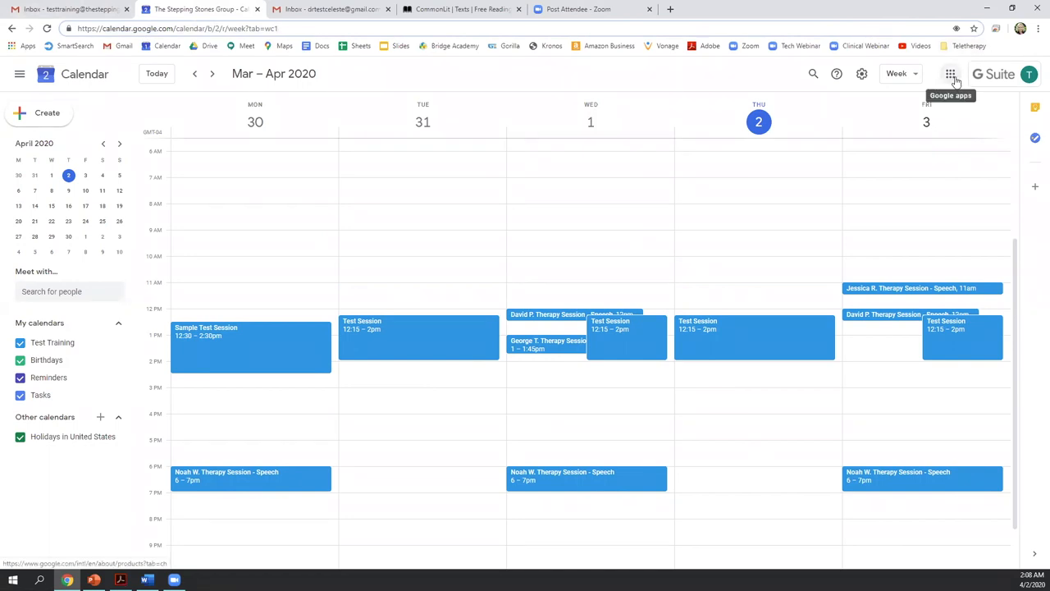
left_click(950, 74)
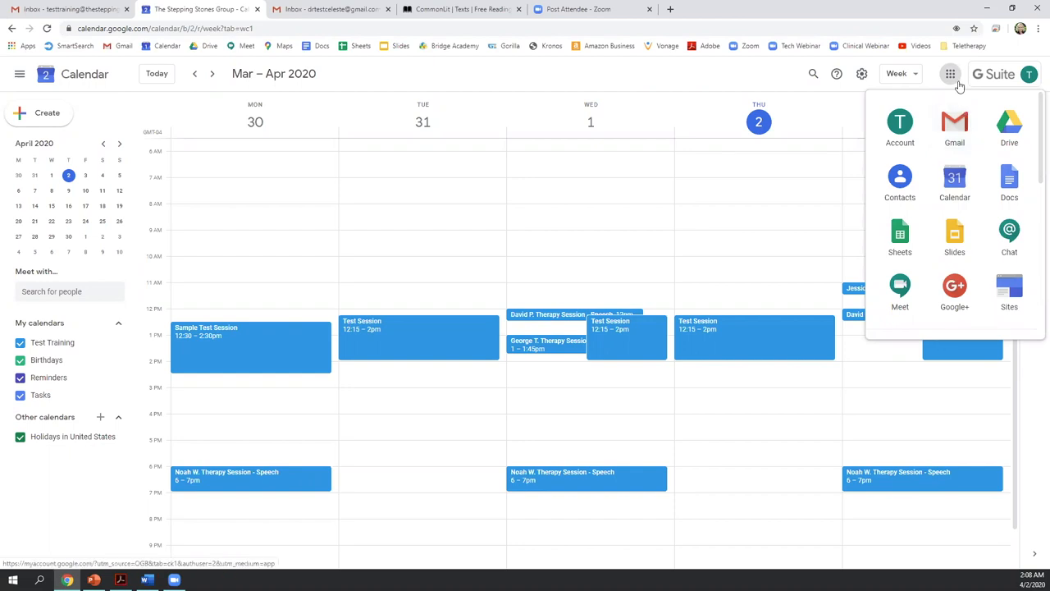
mouse_move(950, 73)
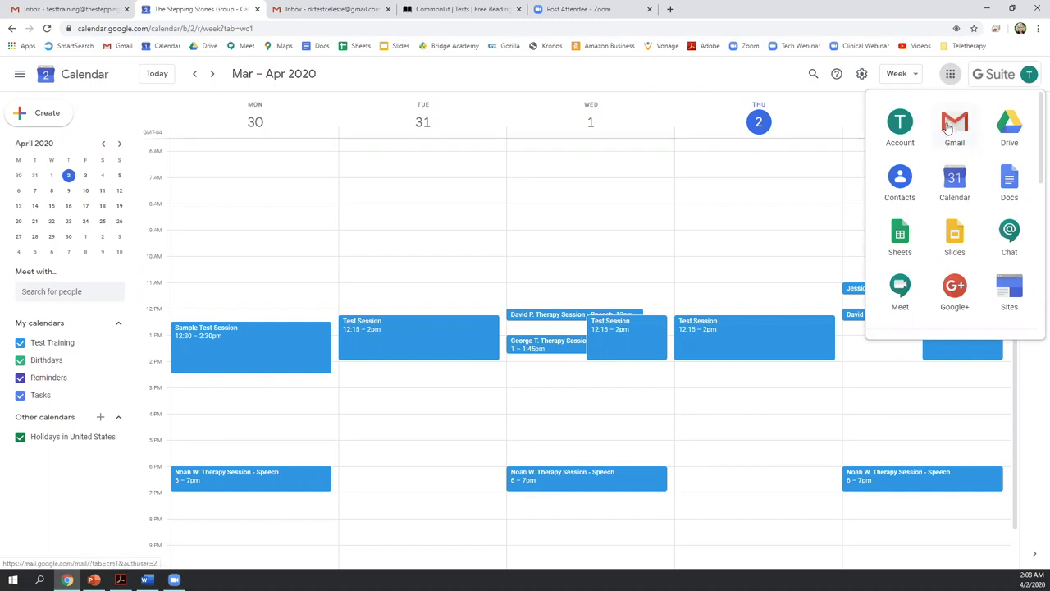
mouse_move(899, 287)
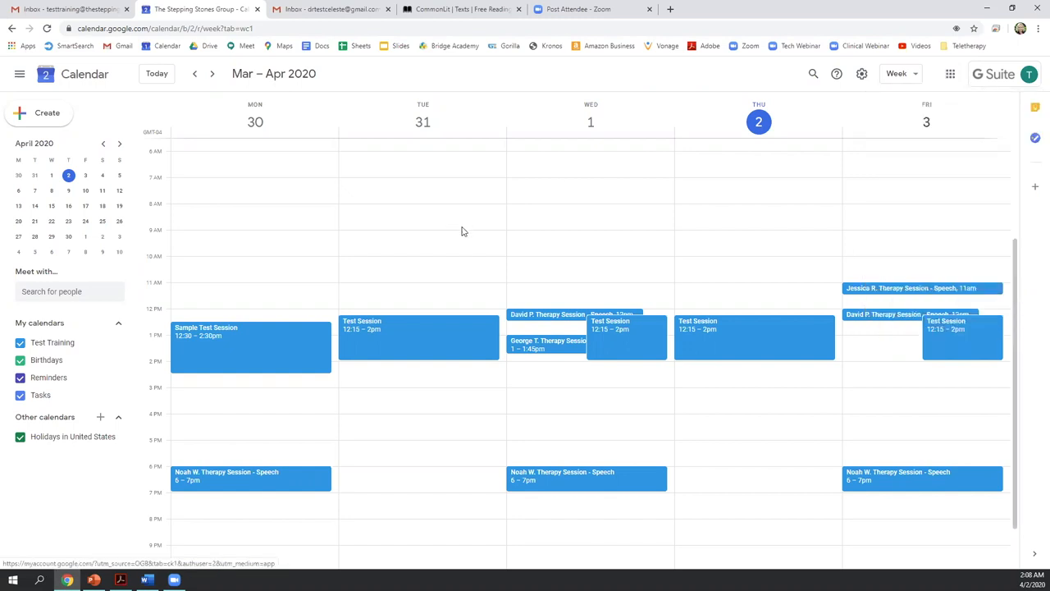
mouse_move(840, 146)
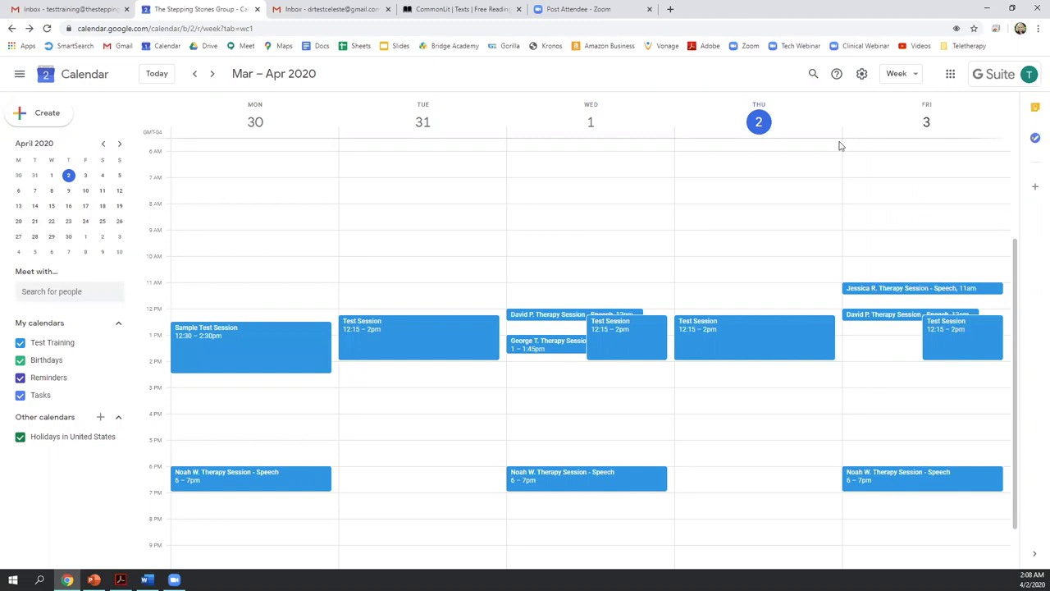
mouse_move(853, 134)
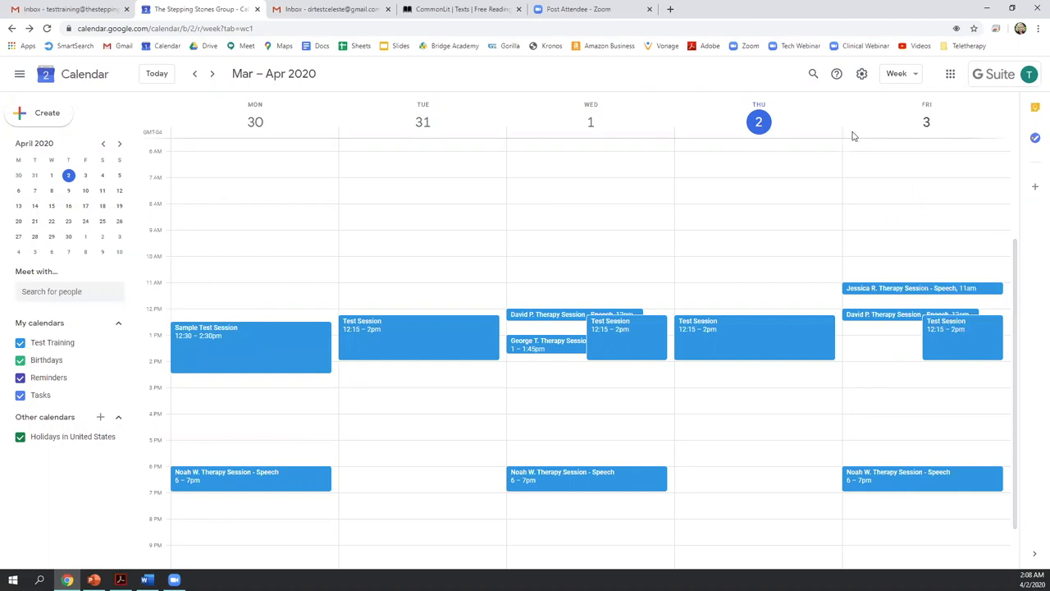
- Cycle the calendar through Month and Day views and settle on Week view
left_click(896, 73)
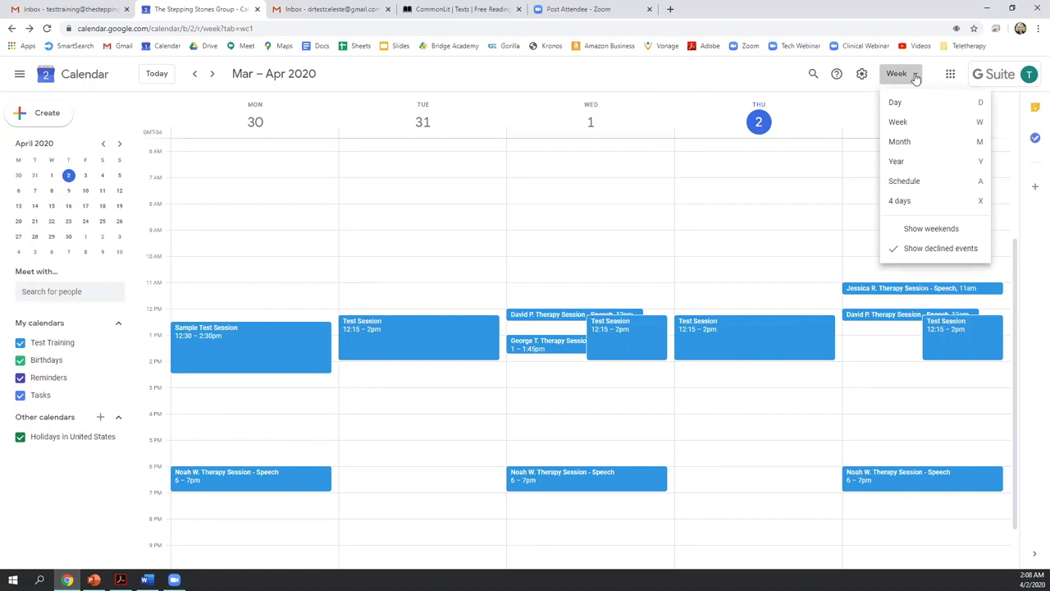
mouse_move(899, 141)
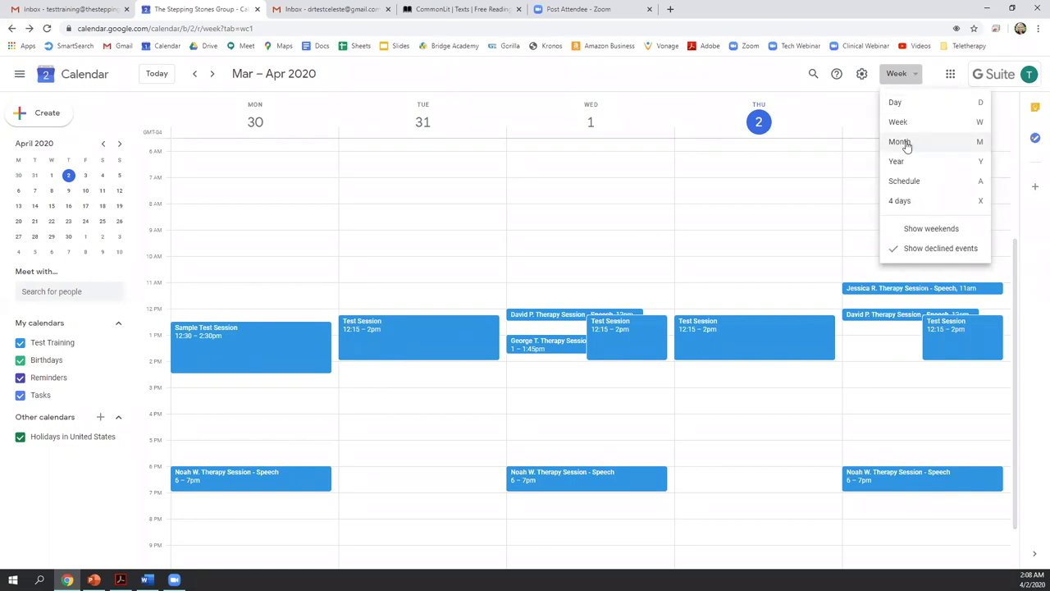
left_click(899, 141)
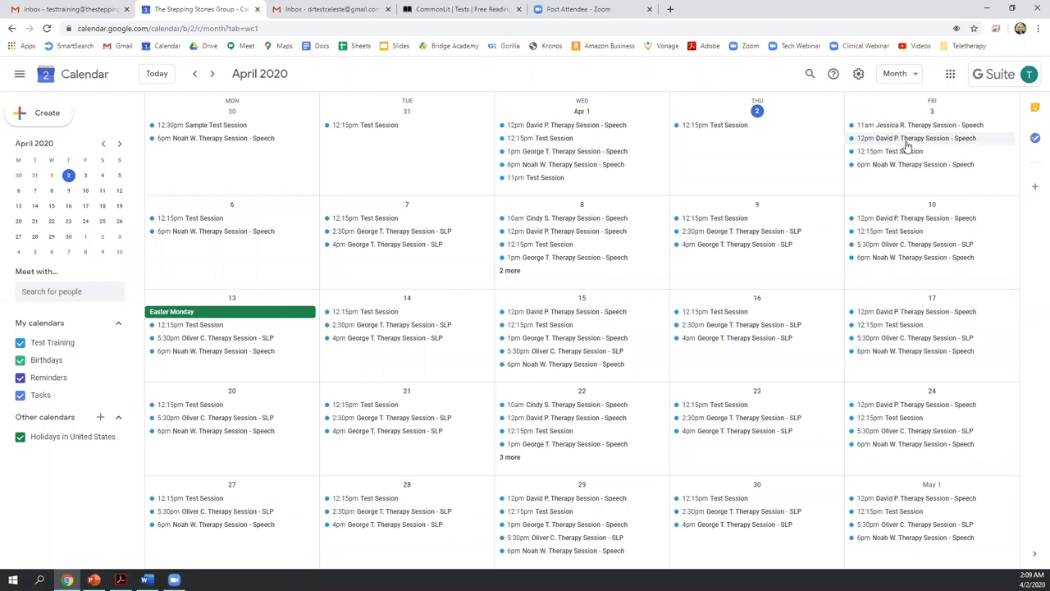
left_click(896, 72)
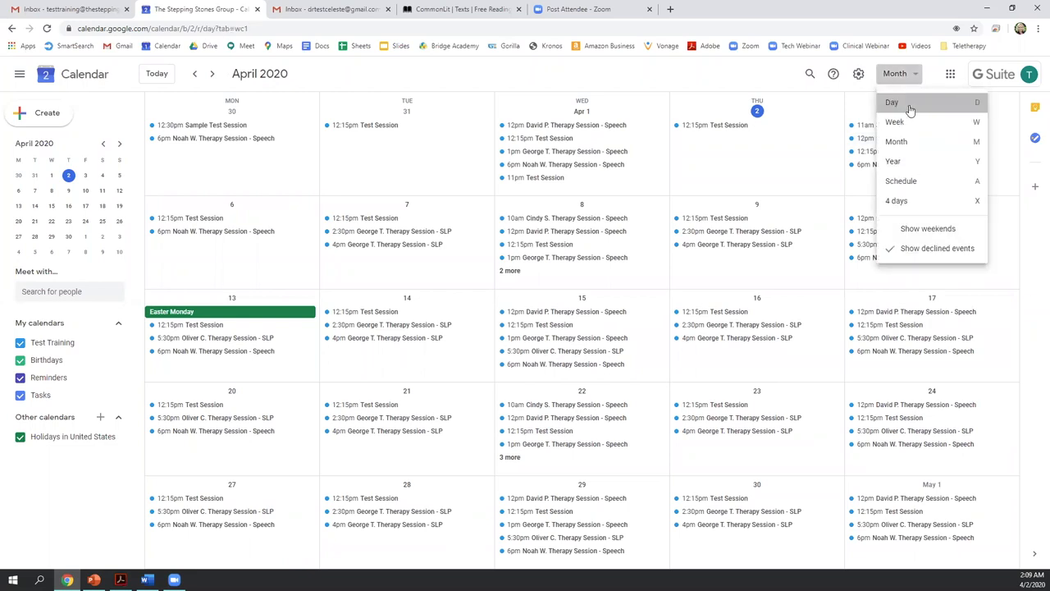
left_click(893, 102)
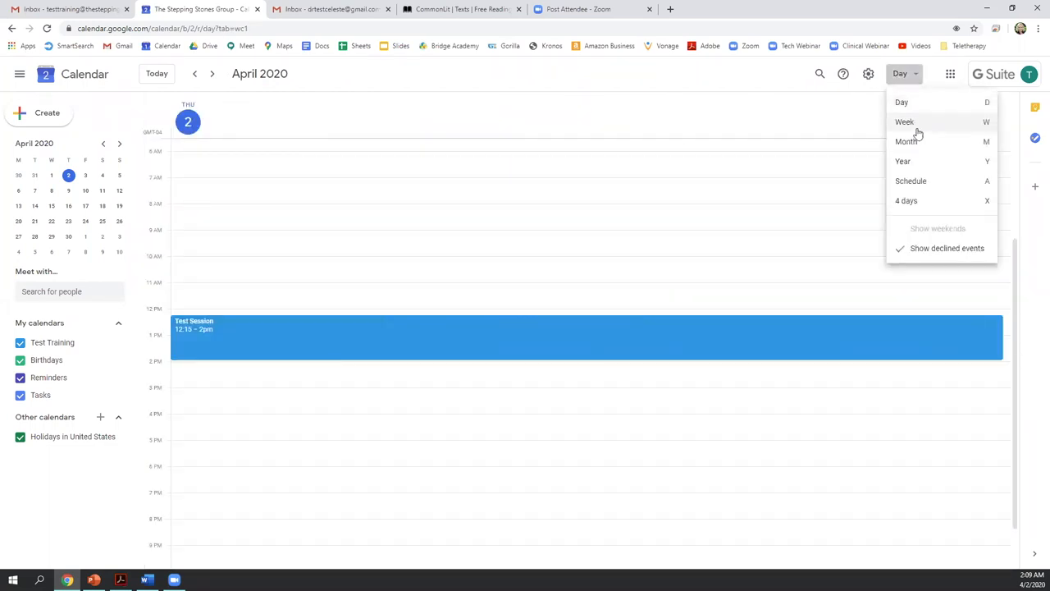
left_click(904, 122)
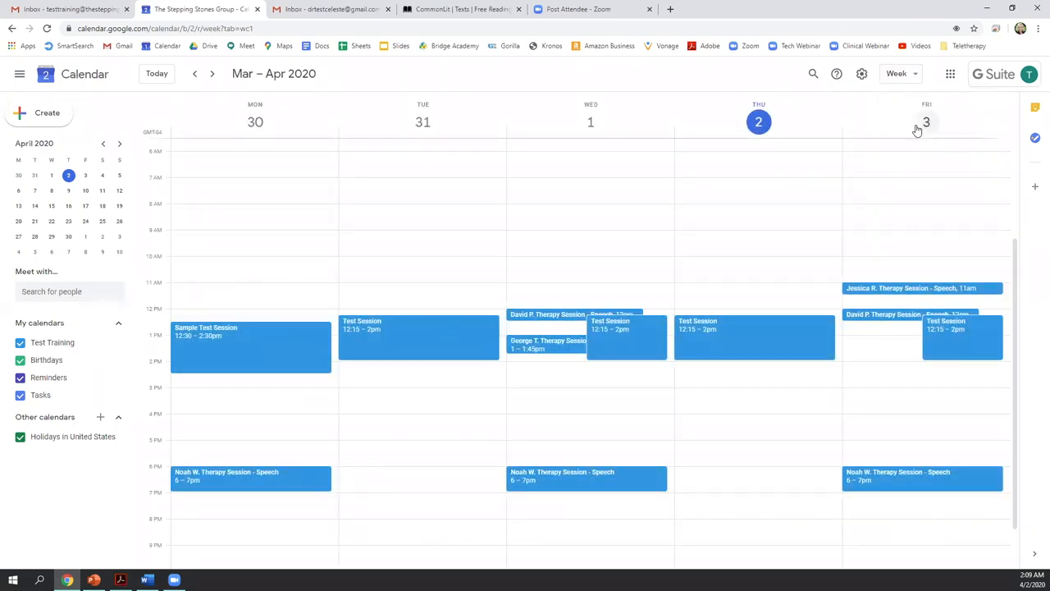
mouse_move(196, 74)
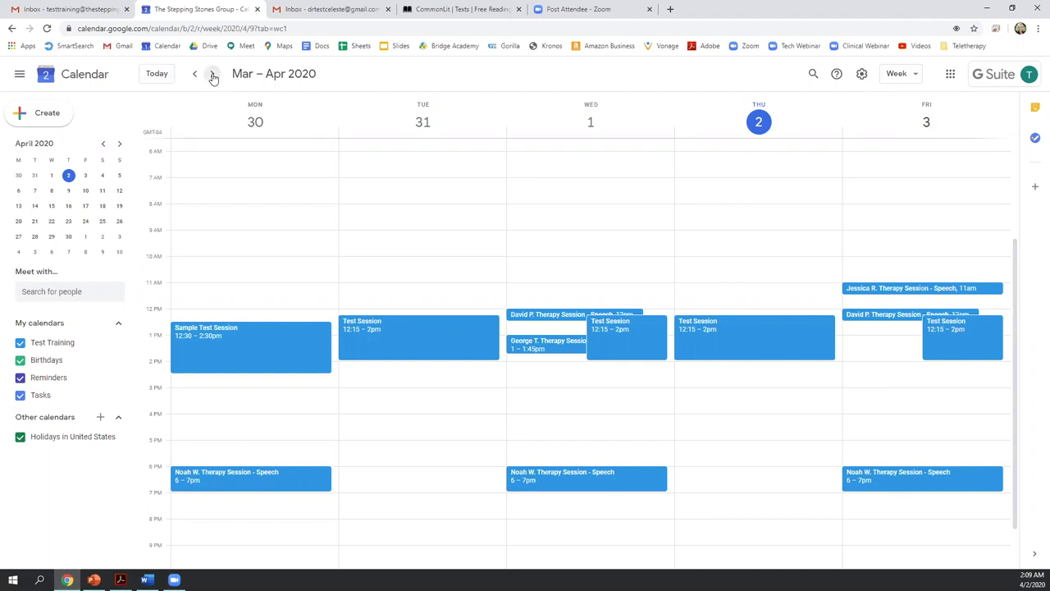
- Step ahead to a later week and return to the Mar 30 – Apr 3 week
left_click(214, 74)
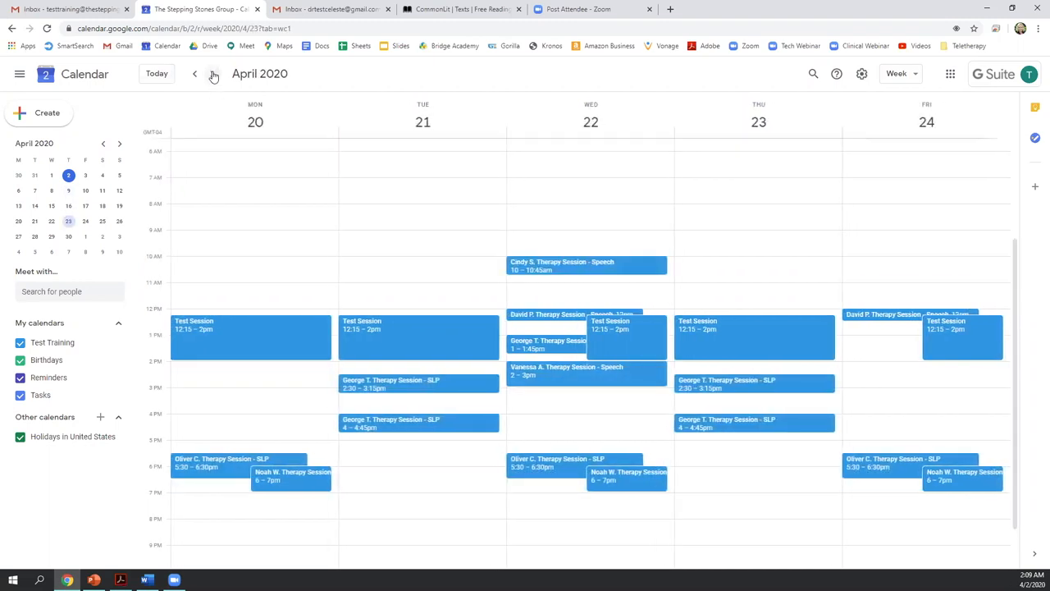
left_click(196, 74)
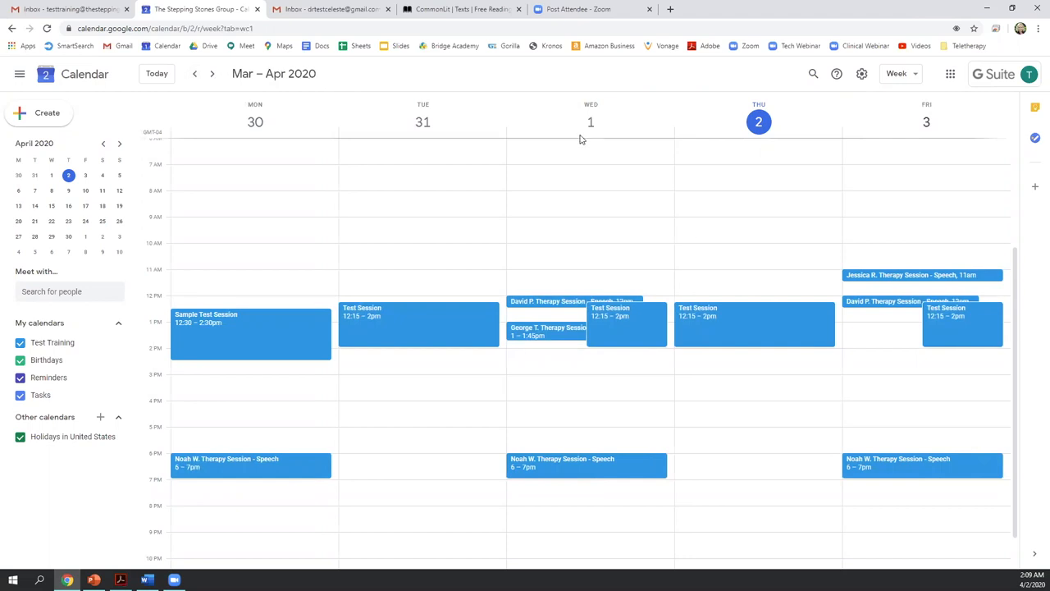
mouse_move(369, 271)
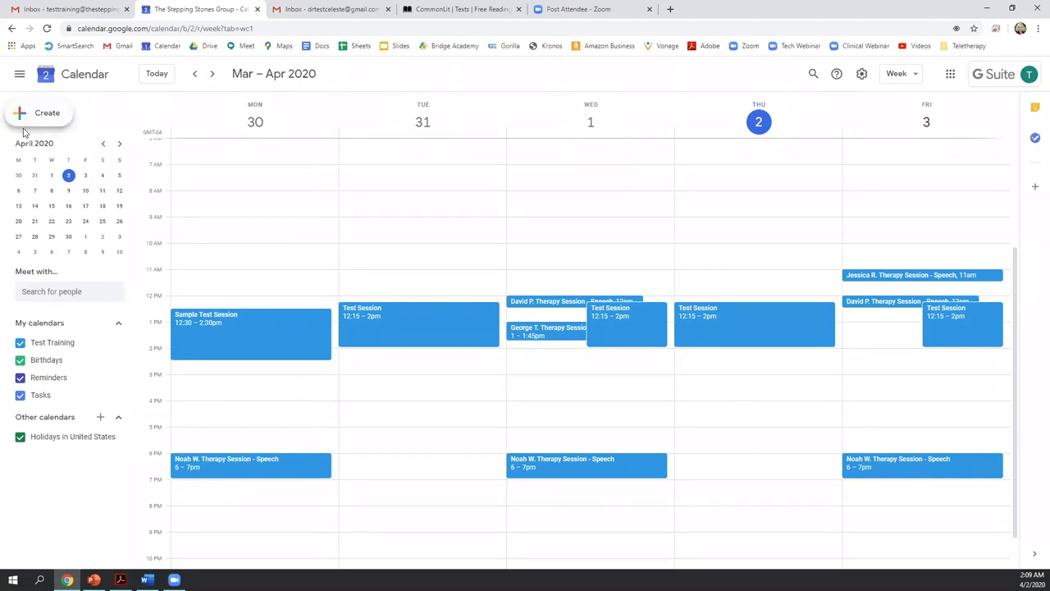
- Start a new event in the Thursday April 2 afternoon slot and open its full details page
left_click(46, 112)
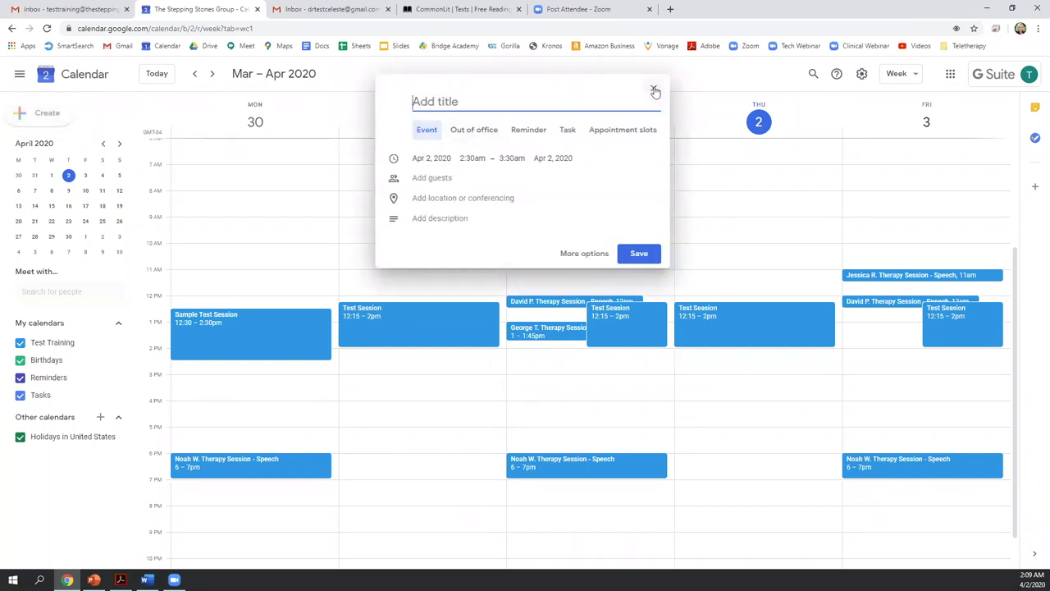
left_click(655, 91)
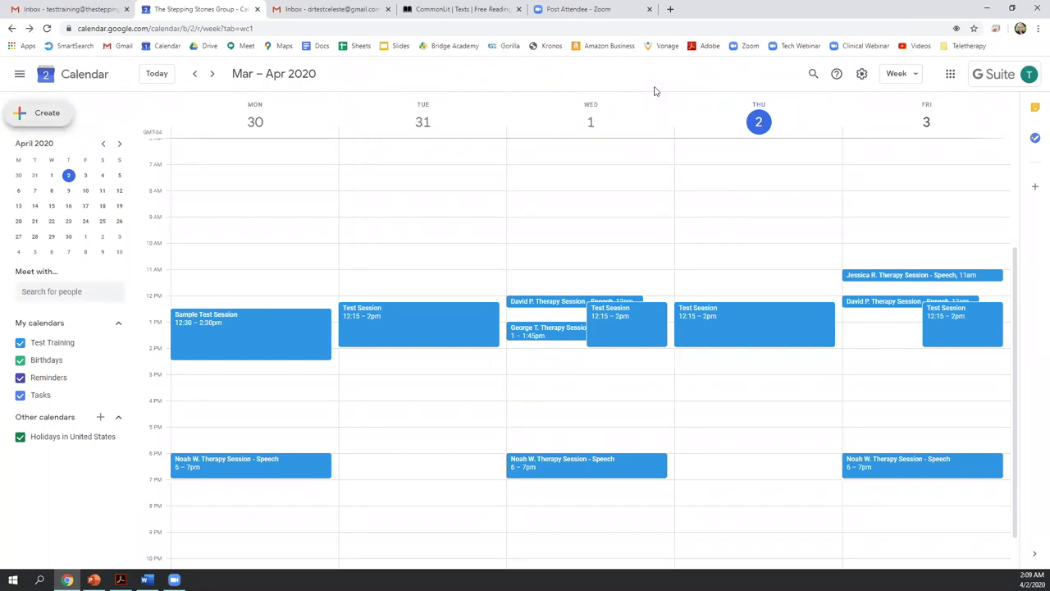
mouse_move(712, 417)
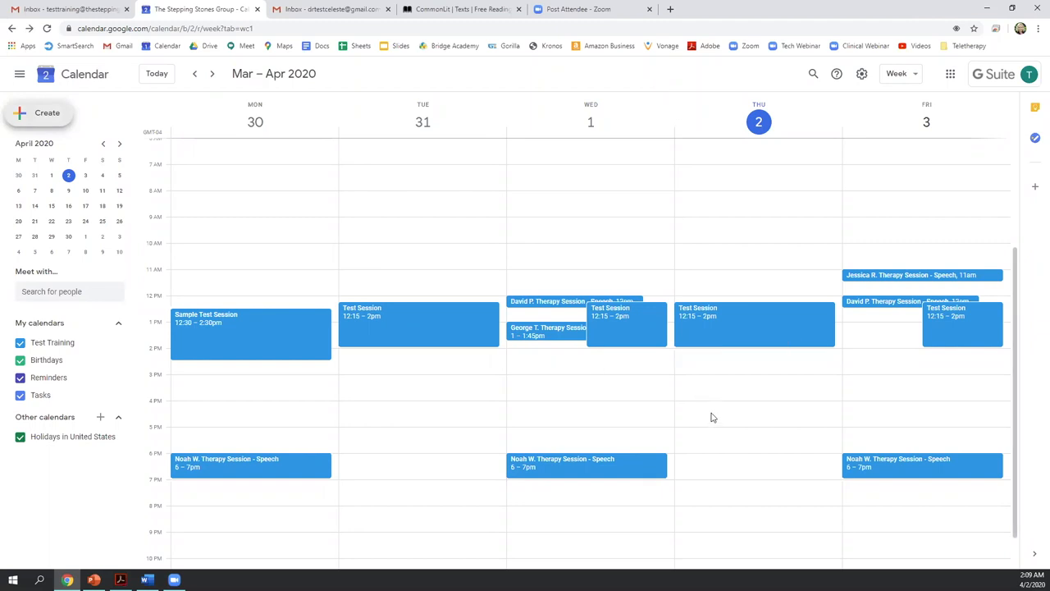
mouse_move(706, 391)
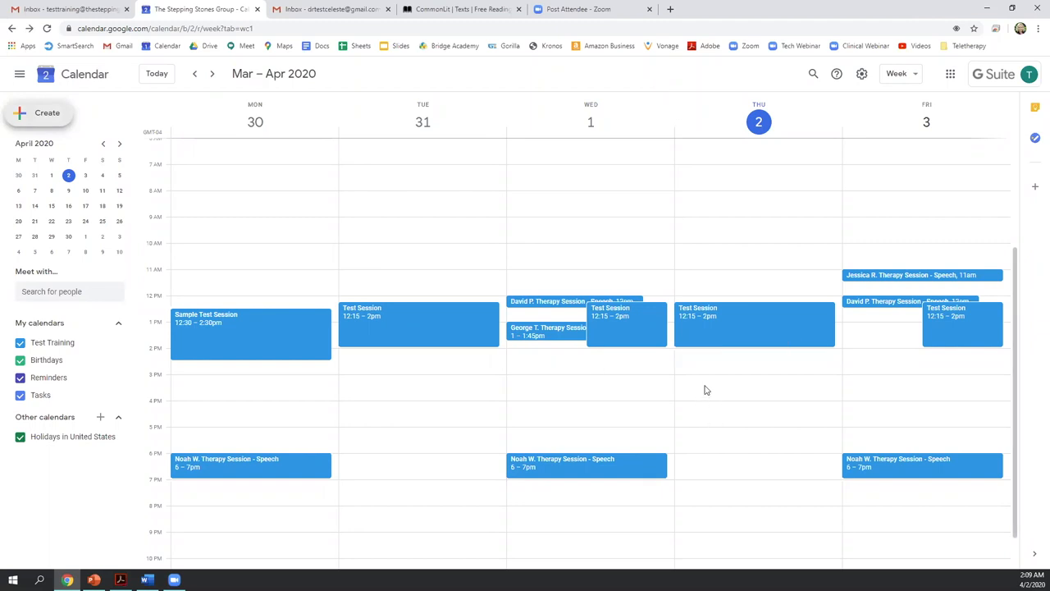
mouse_move(734, 392)
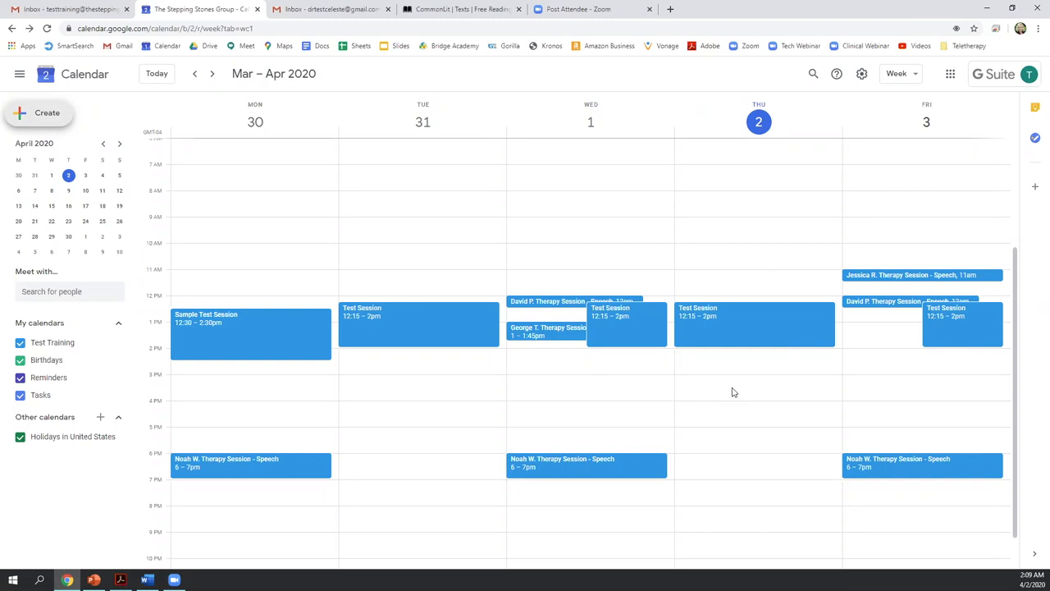
left_click(587, 400)
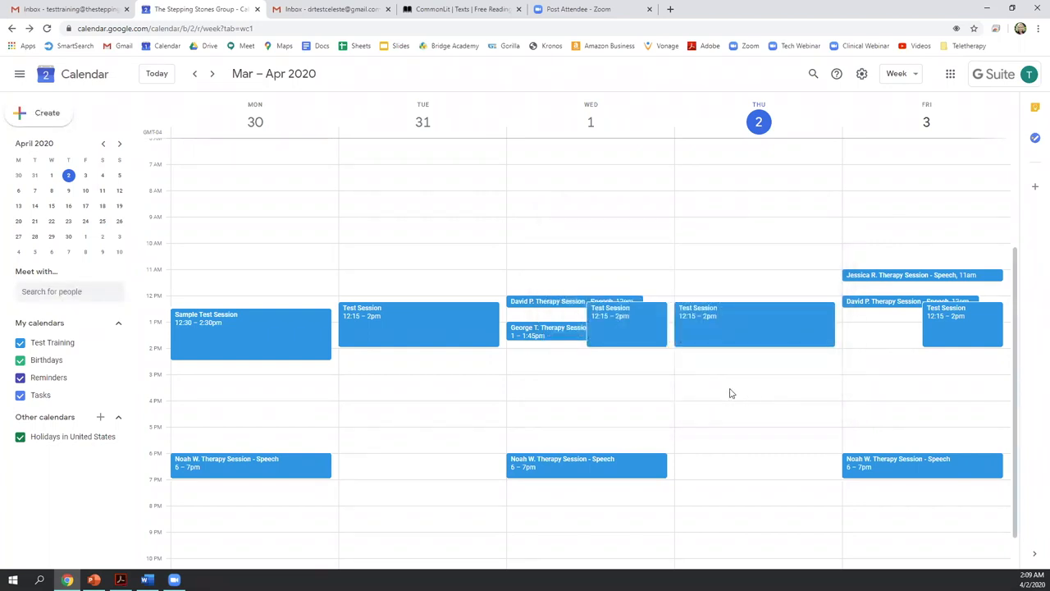
left_click(758, 387)
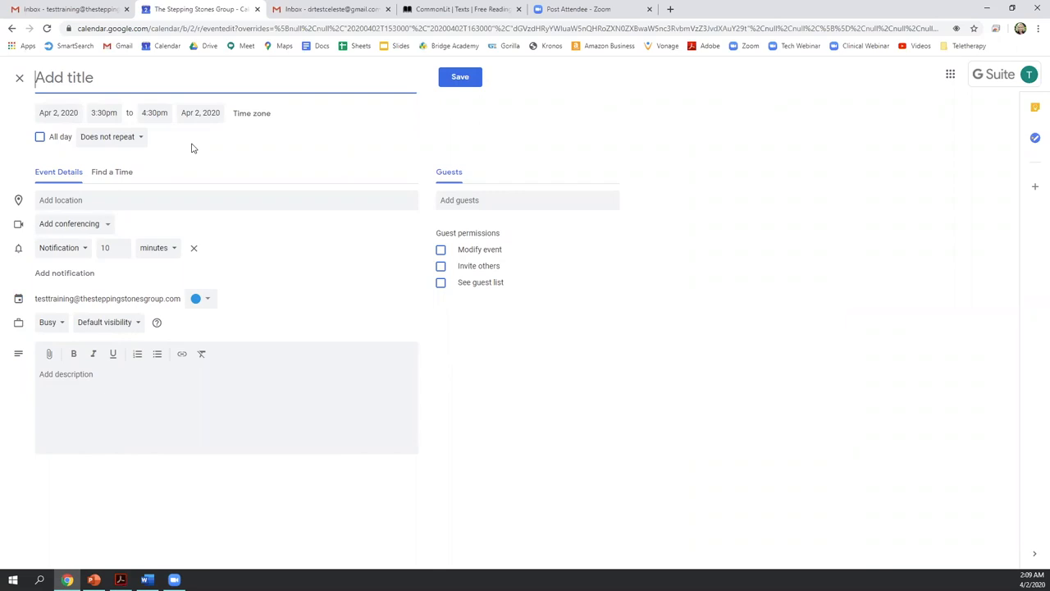
type("George T. Session -")
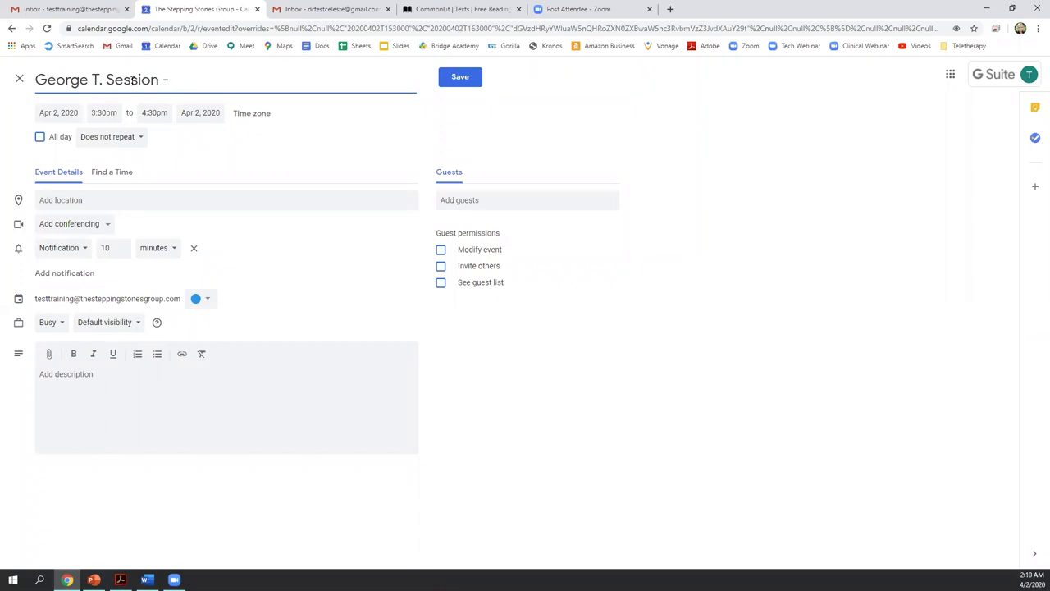
type("Therapy Ses")
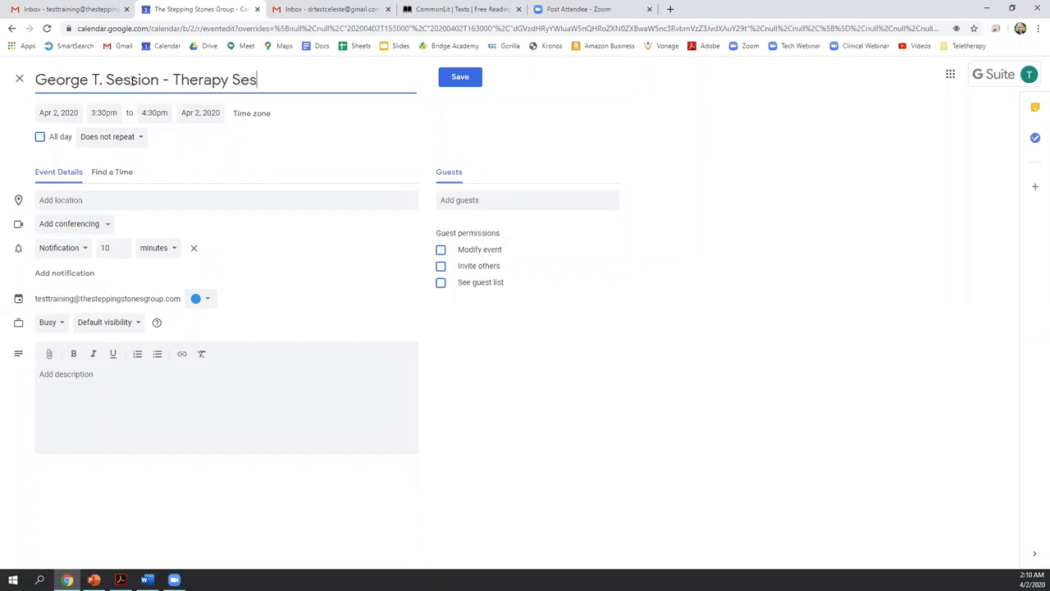
type("sion - SLP")
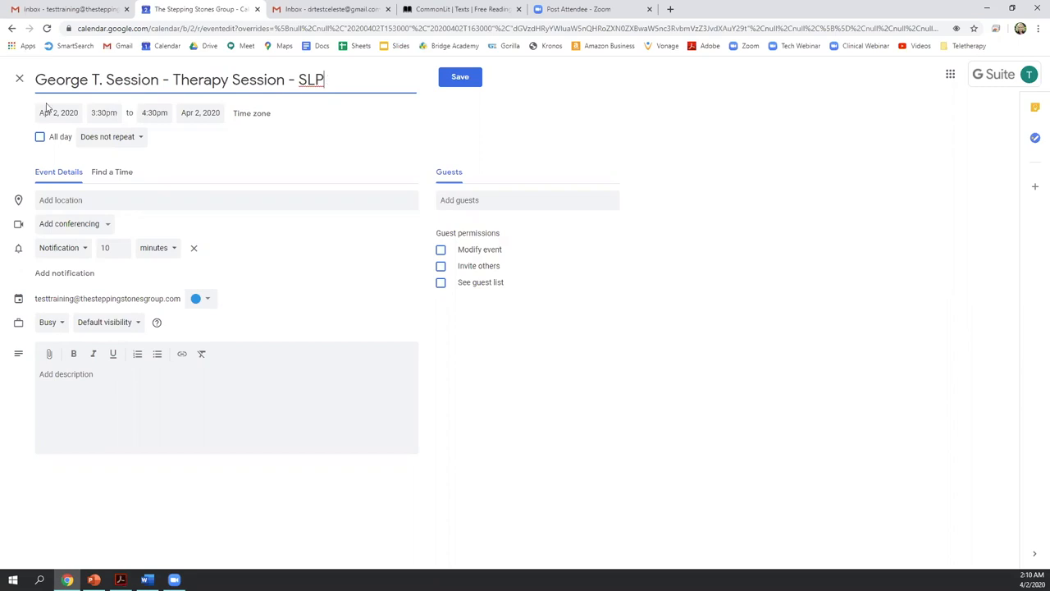
- Keep the 3:30pm start, set the end time to 4:15pm, and bring up the repeat options
left_click(59, 111)
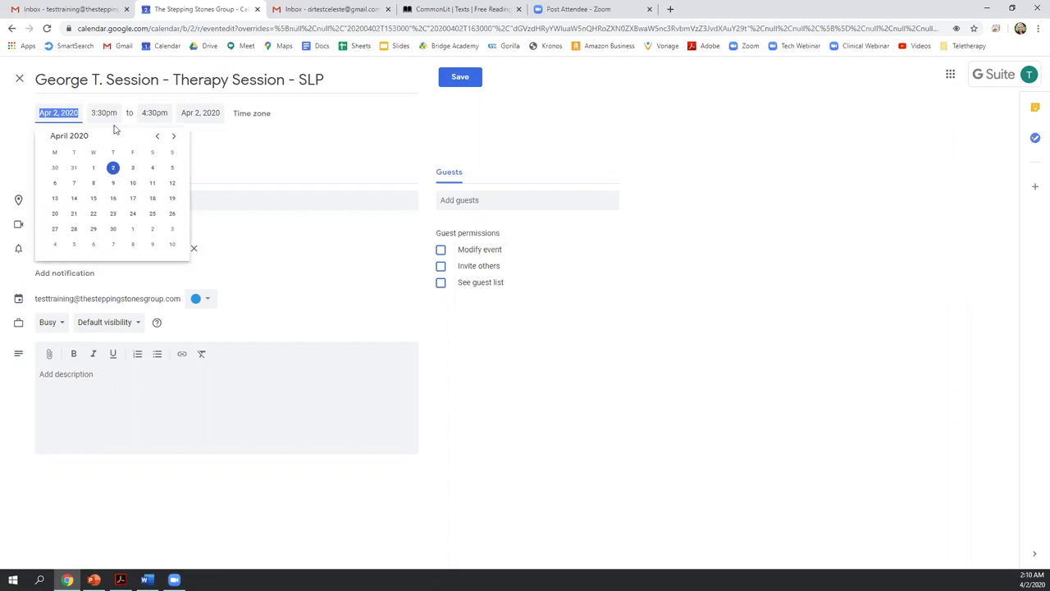
left_click(103, 111)
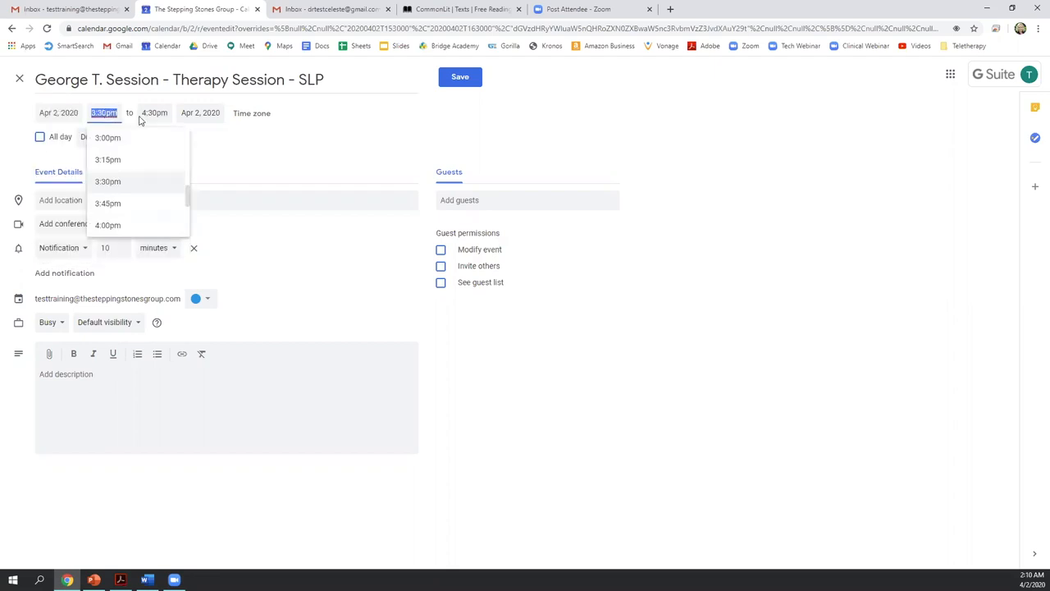
left_click(154, 112)
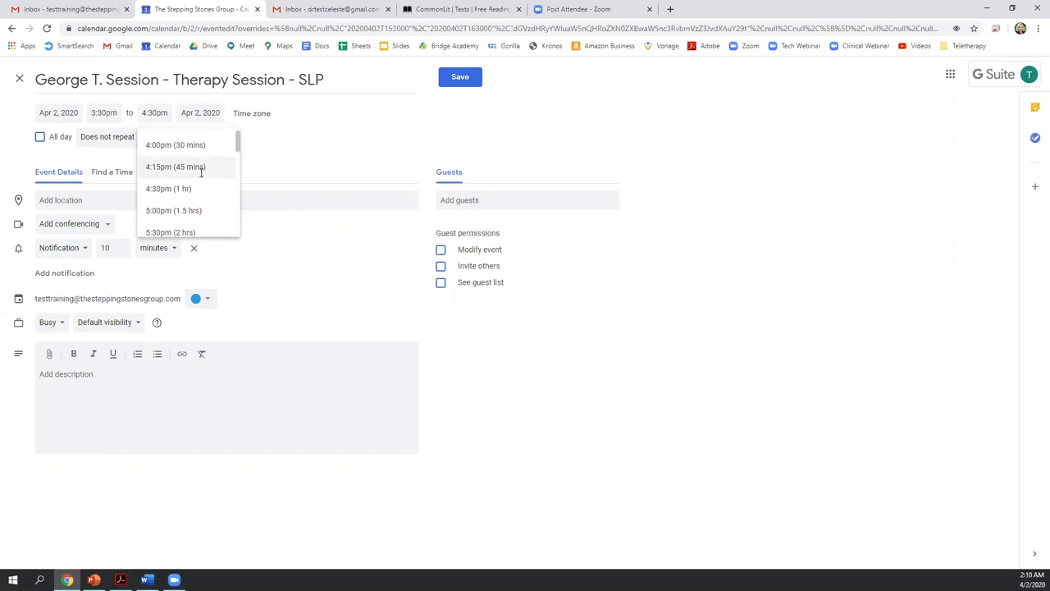
left_click(174, 167)
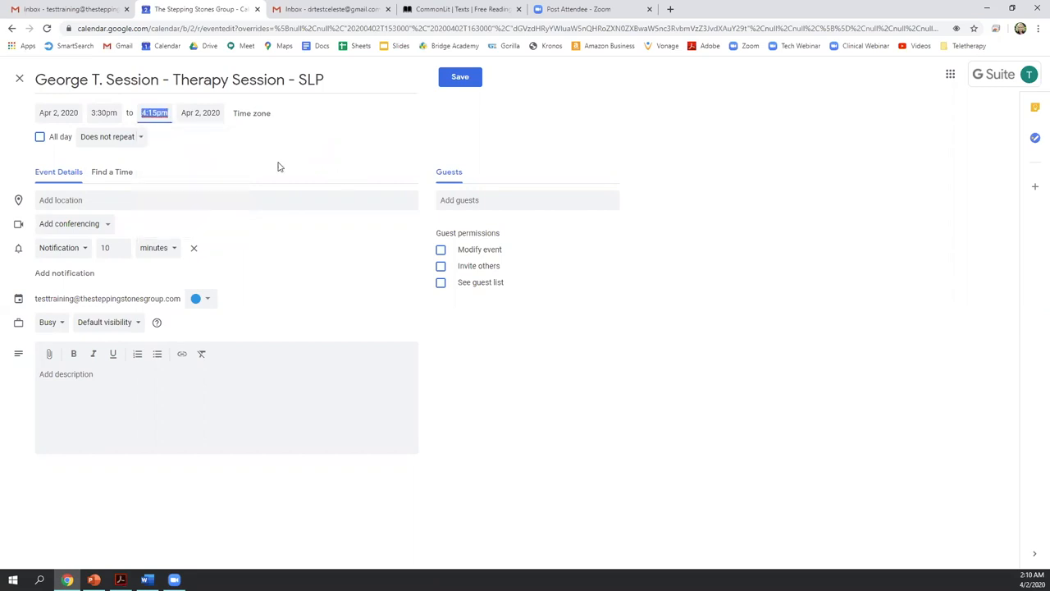
mouse_move(154, 151)
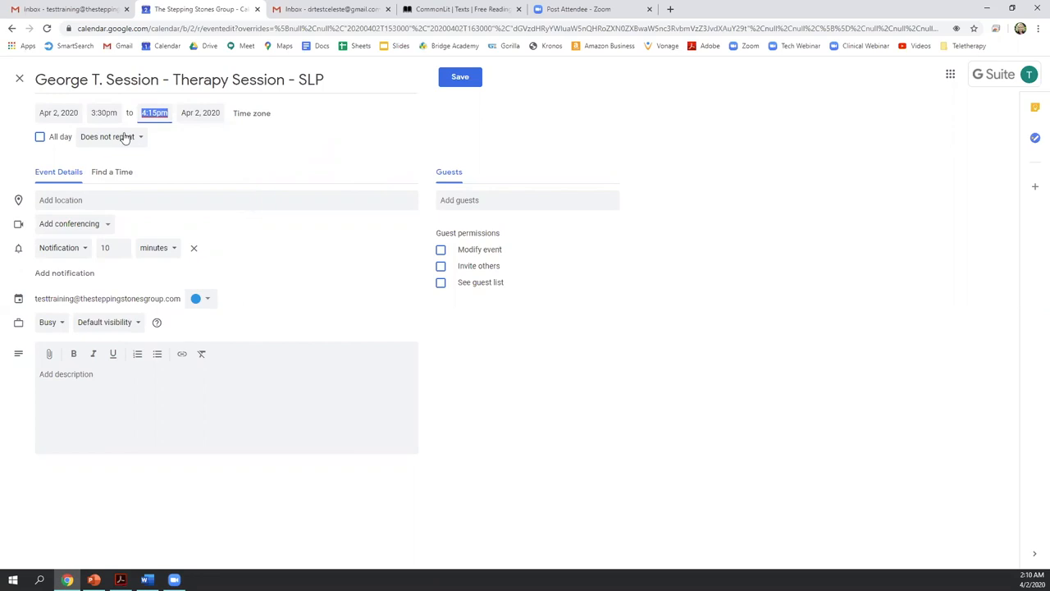
mouse_move(115, 147)
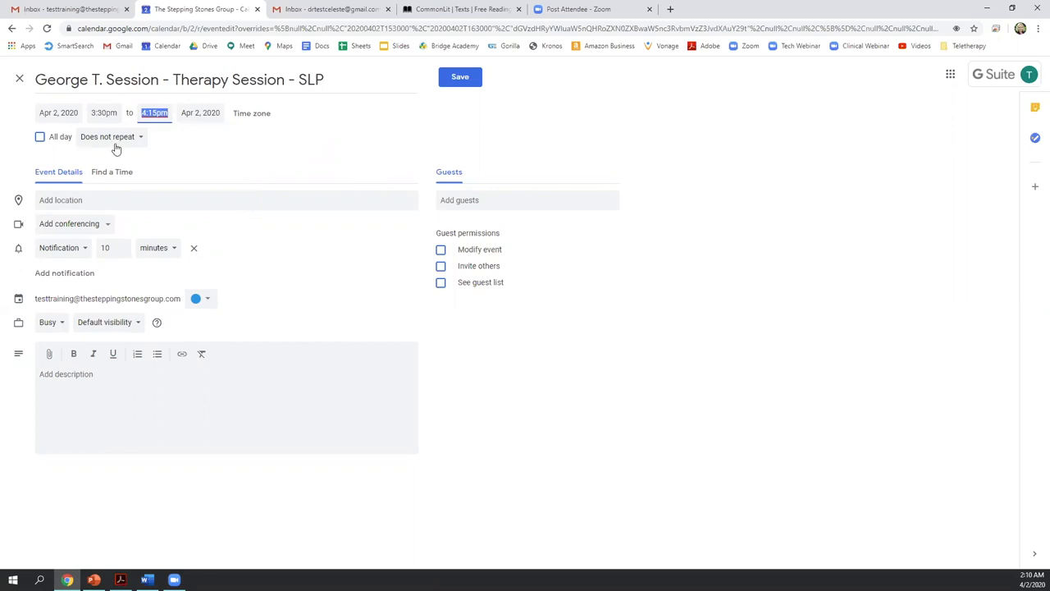
mouse_move(140, 148)
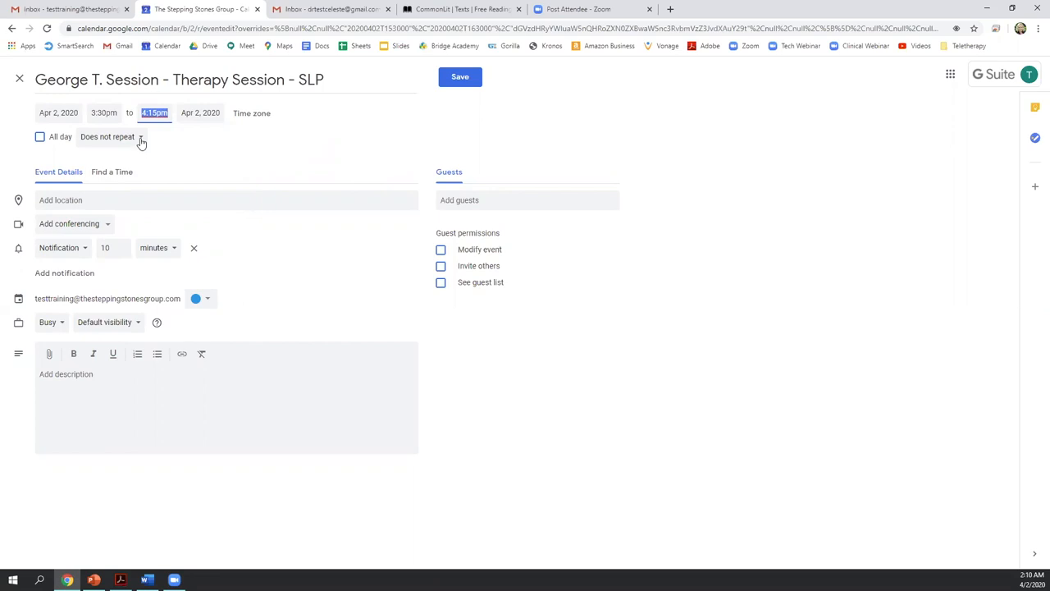
left_click(109, 136)
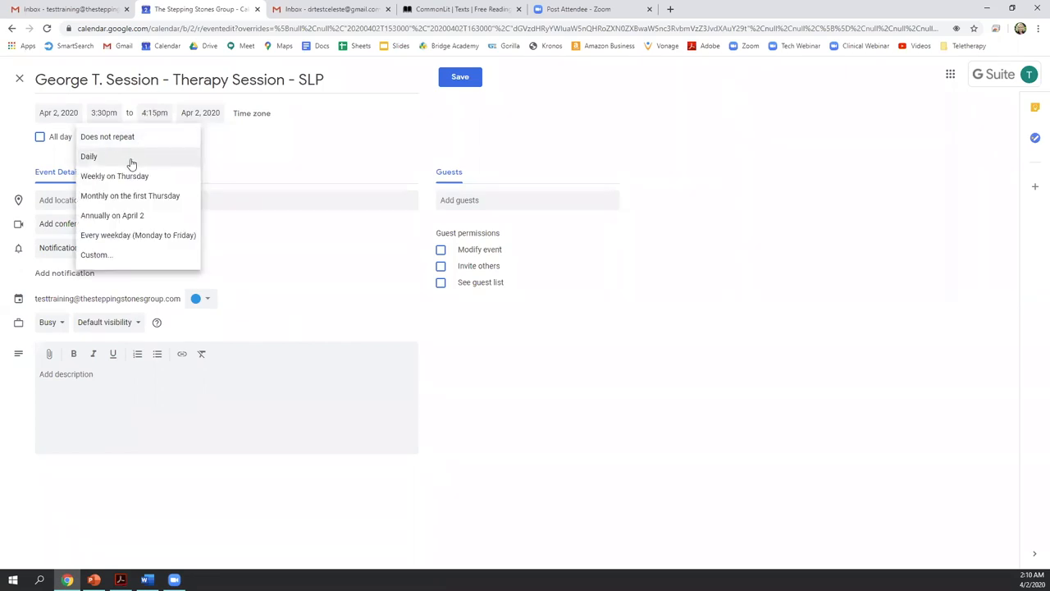
mouse_move(95, 254)
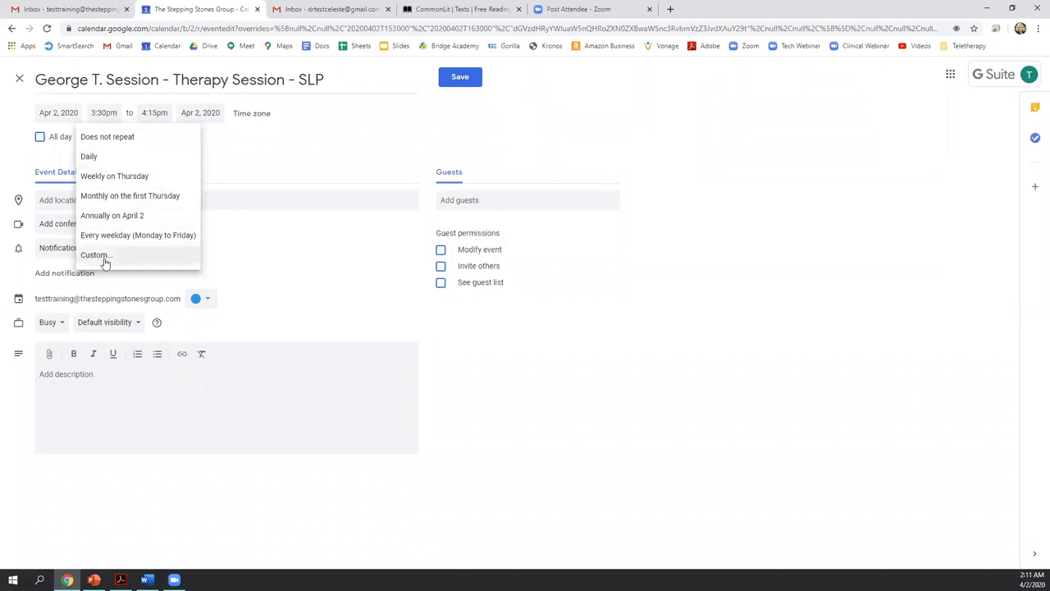
- Try a custom weekly recurrence with Tuesday toggled, then discard it
left_click(94, 254)
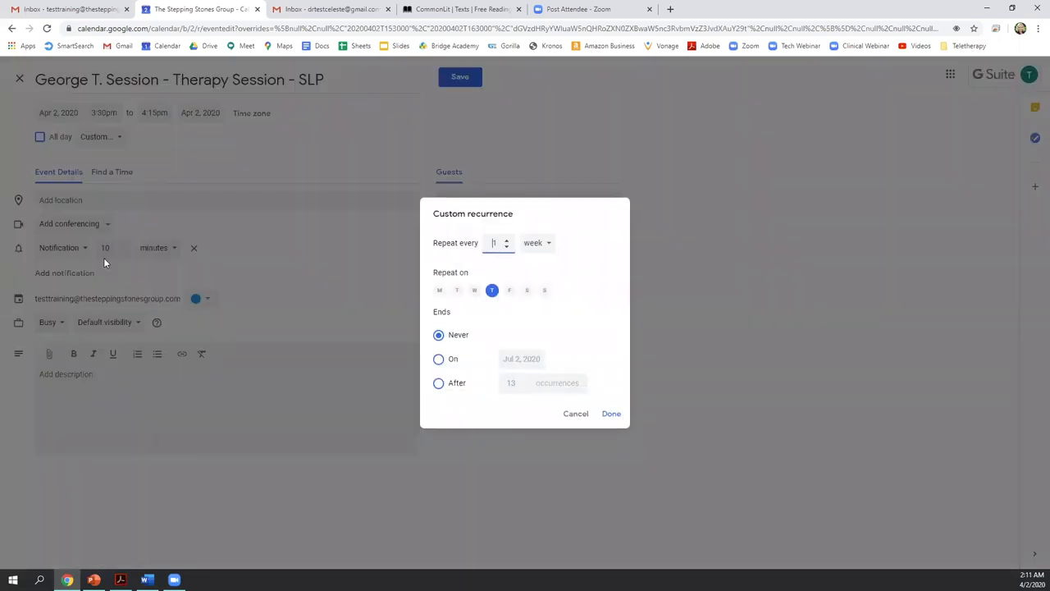
mouse_move(499, 318)
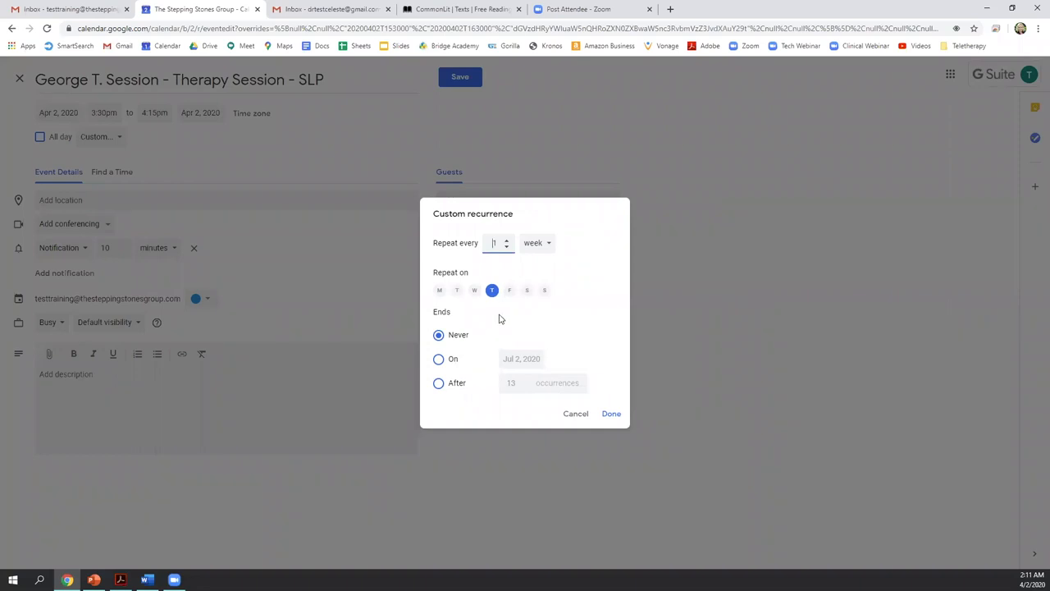
mouse_move(512, 302)
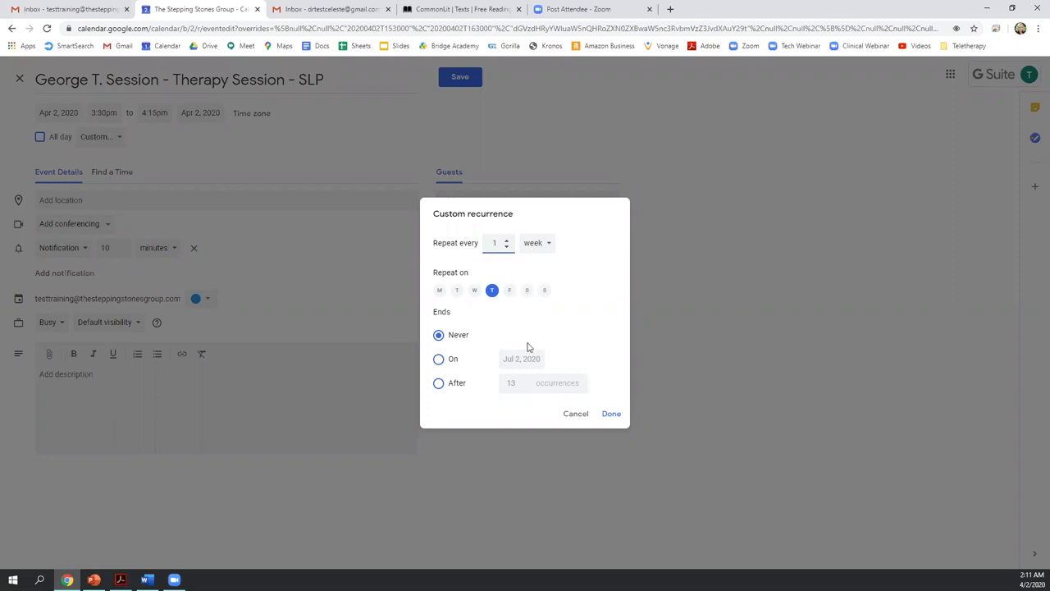
mouse_move(455, 300)
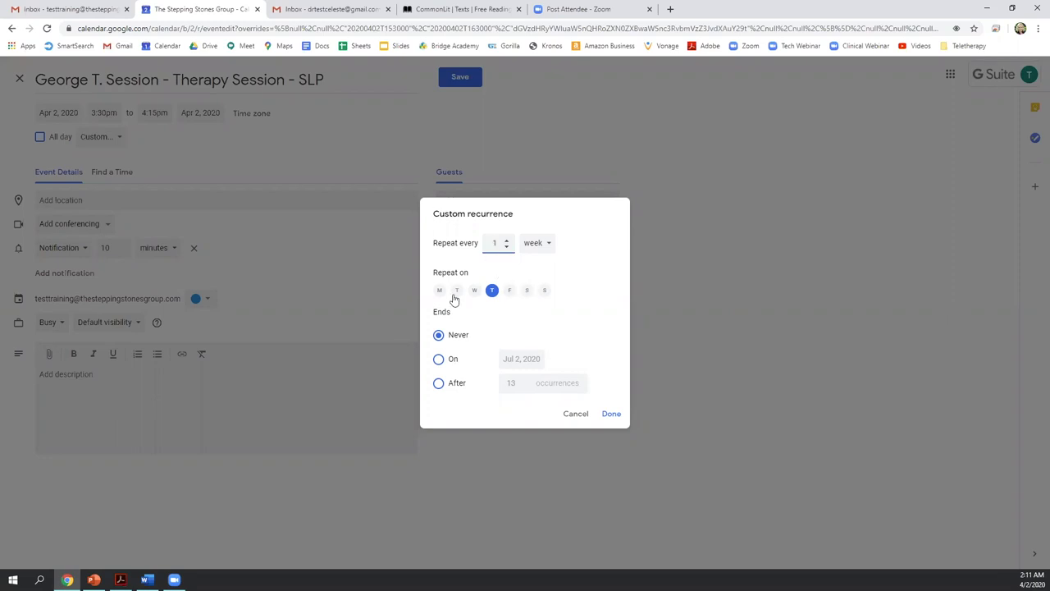
left_click(456, 289)
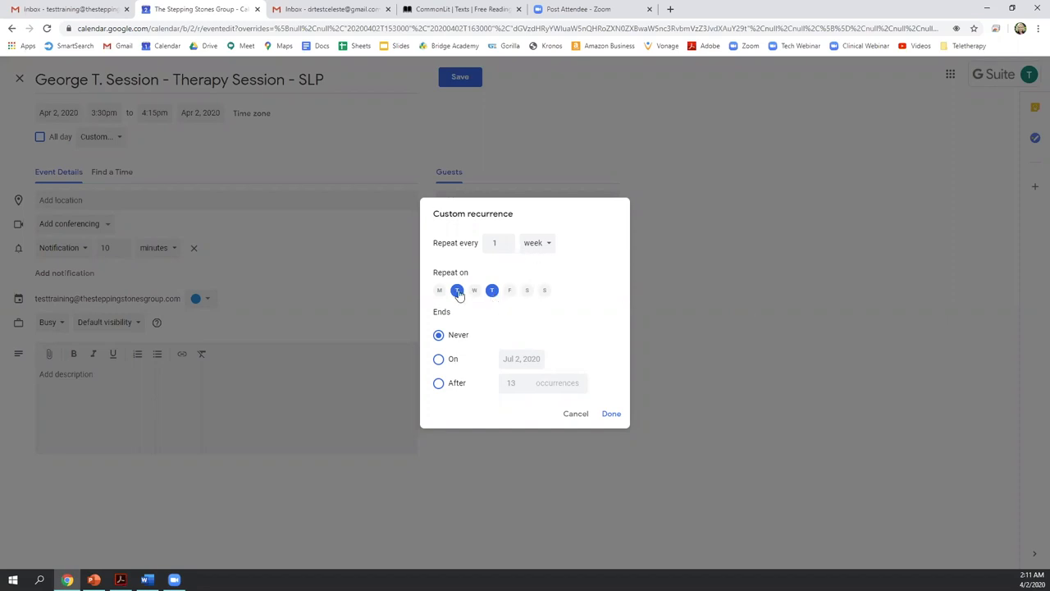
left_click(509, 289)
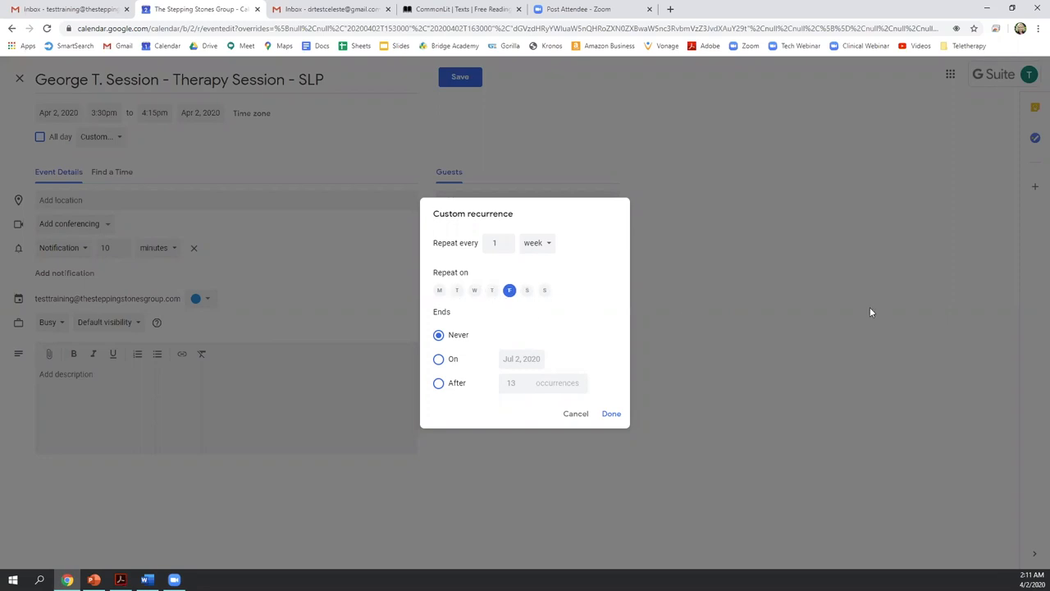
left_click(506, 239)
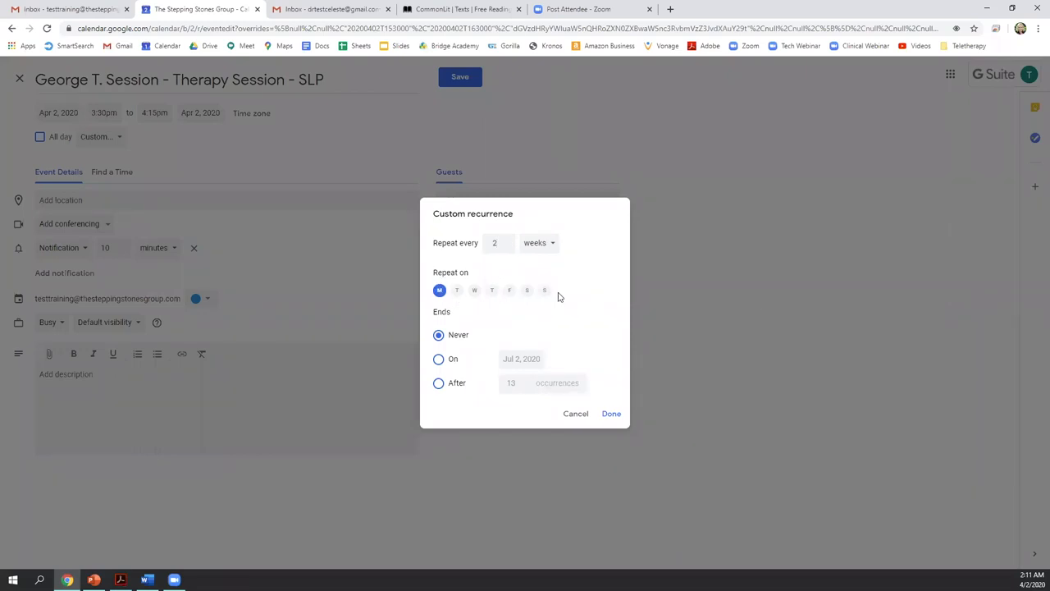
mouse_move(442, 301)
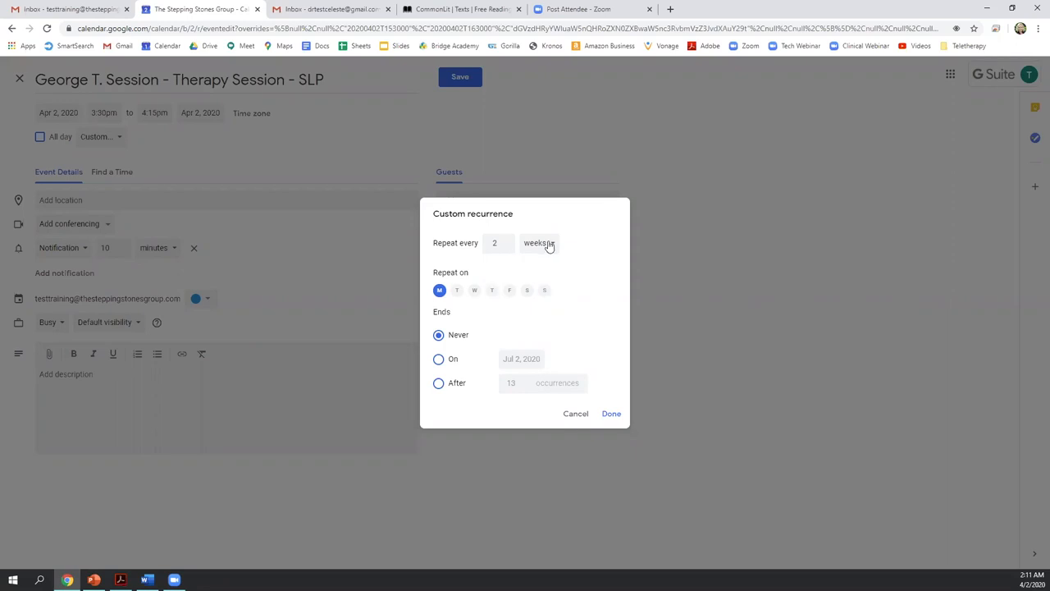
left_click(574, 413)
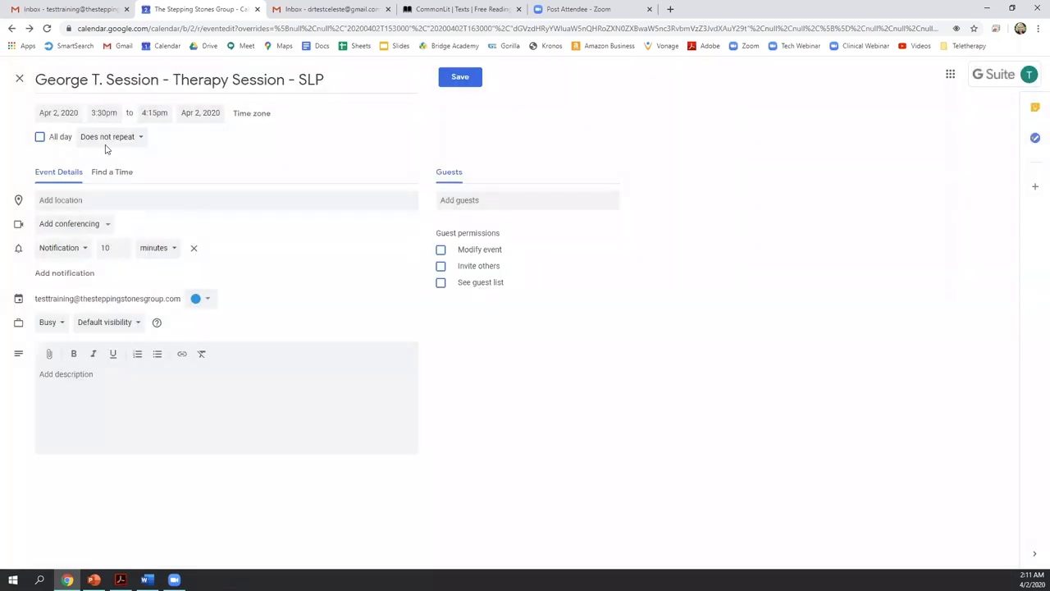
- Set a custom recurrence every week on Tuesday and Thursday ending Jul 2, 2020, and confirm it
left_click(108, 136)
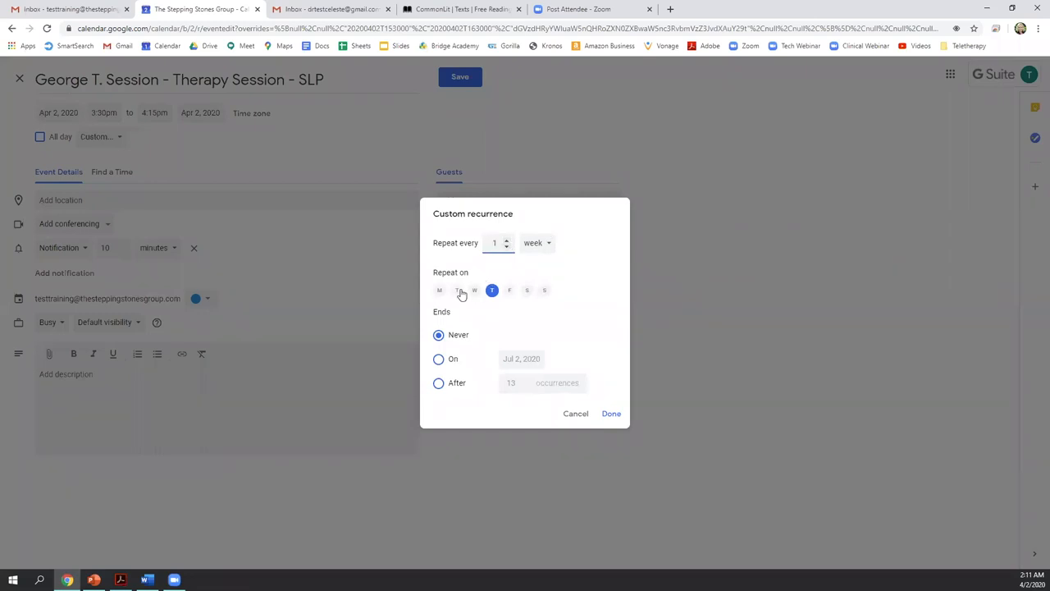
left_click(456, 289)
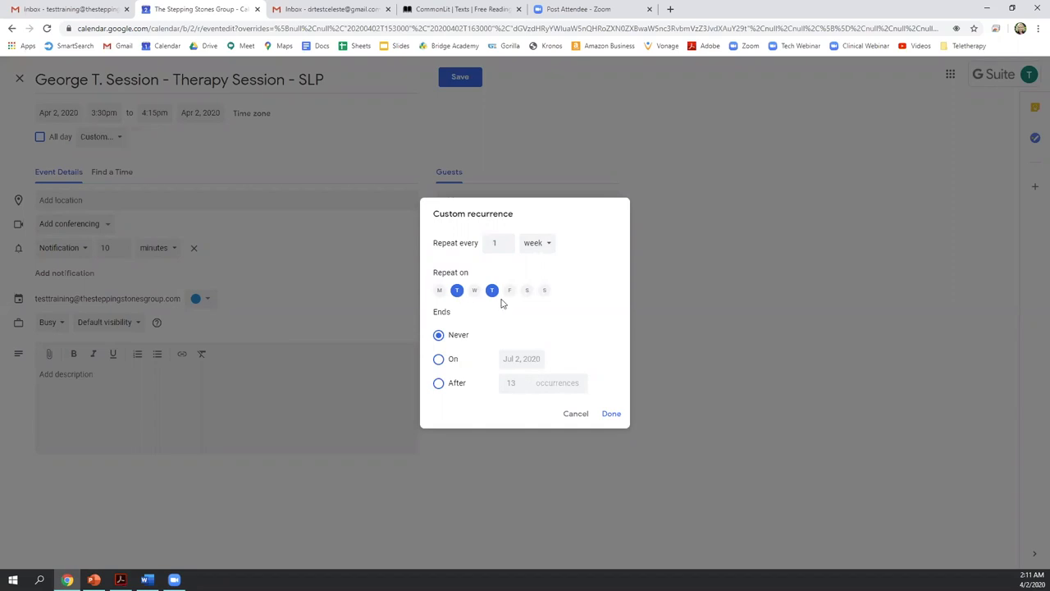
mouse_move(502, 299)
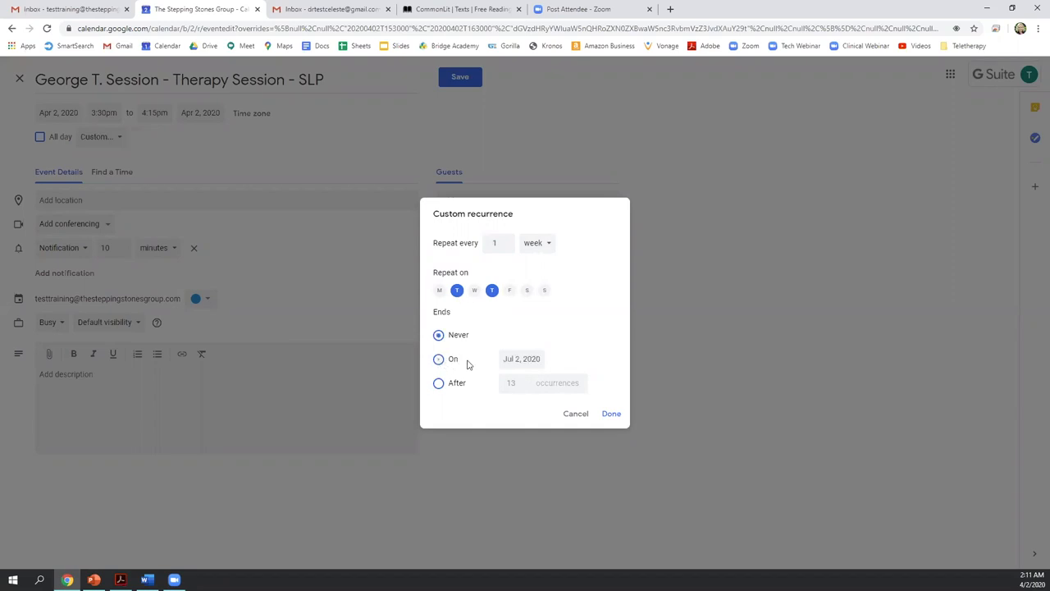
left_click(438, 358)
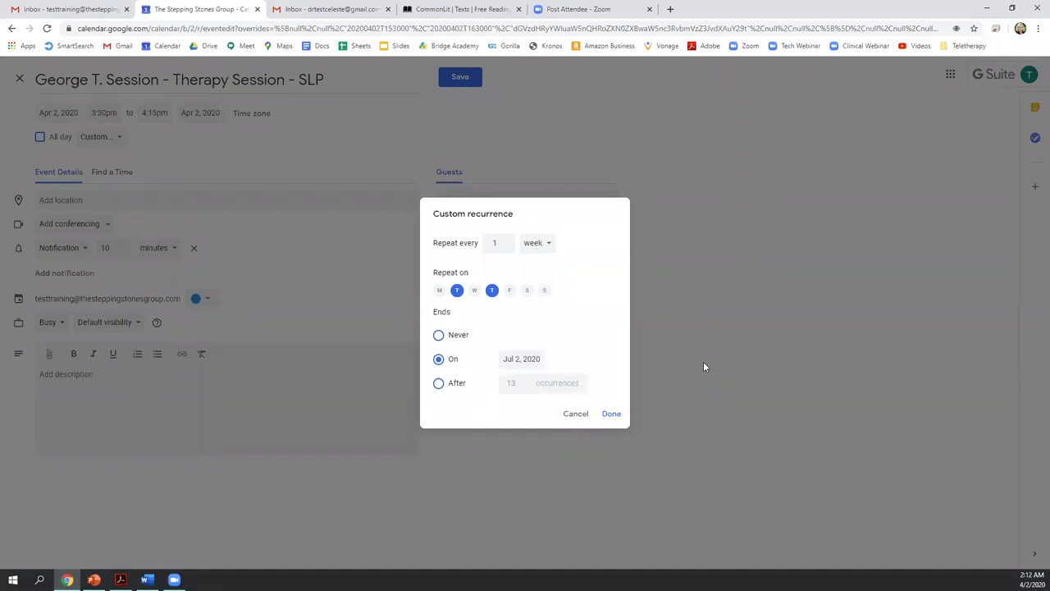
left_click(610, 413)
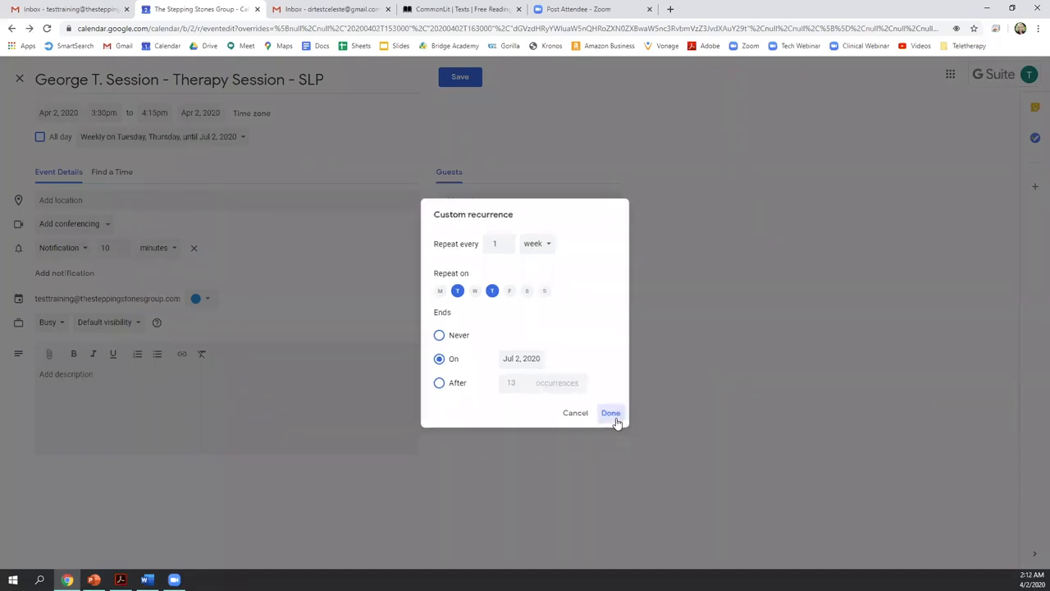
left_click(610, 413)
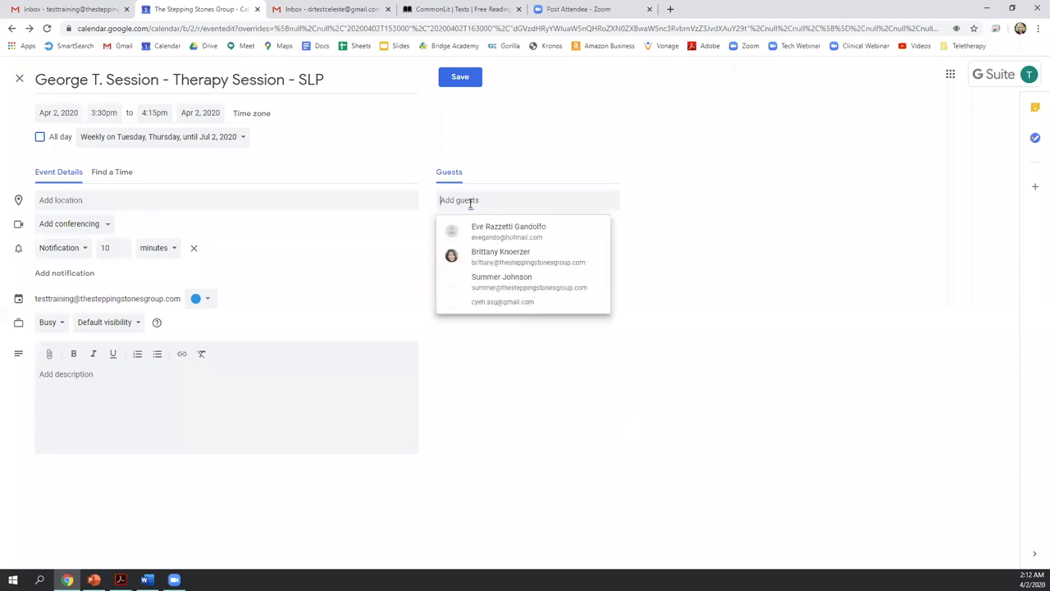
- Add the client as a guest and toggle the guest permission checkboxes
type("d")
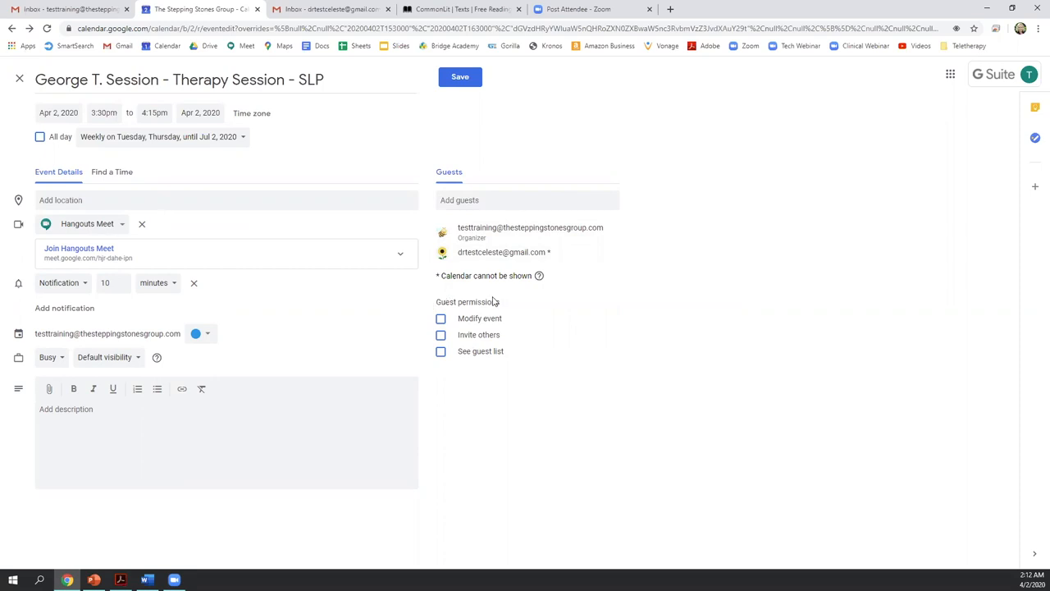
mouse_move(505, 384)
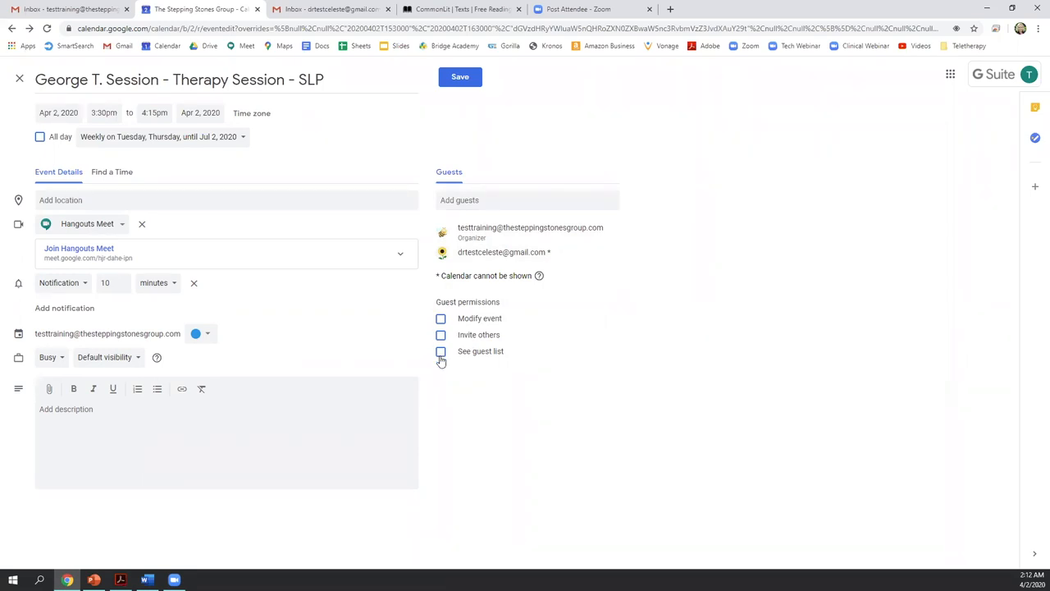
left_click(442, 334)
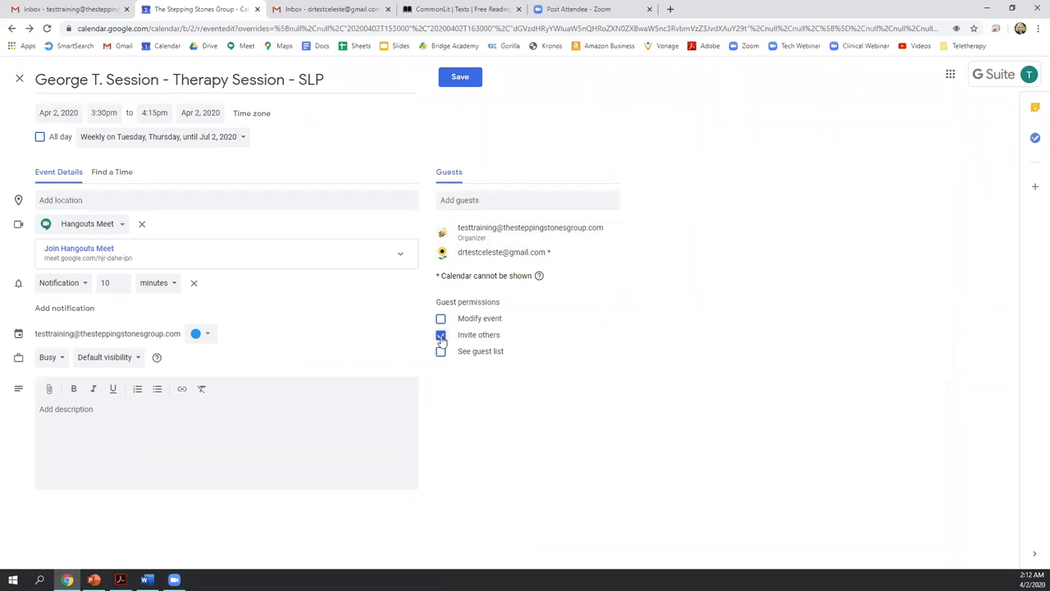
left_click(441, 335)
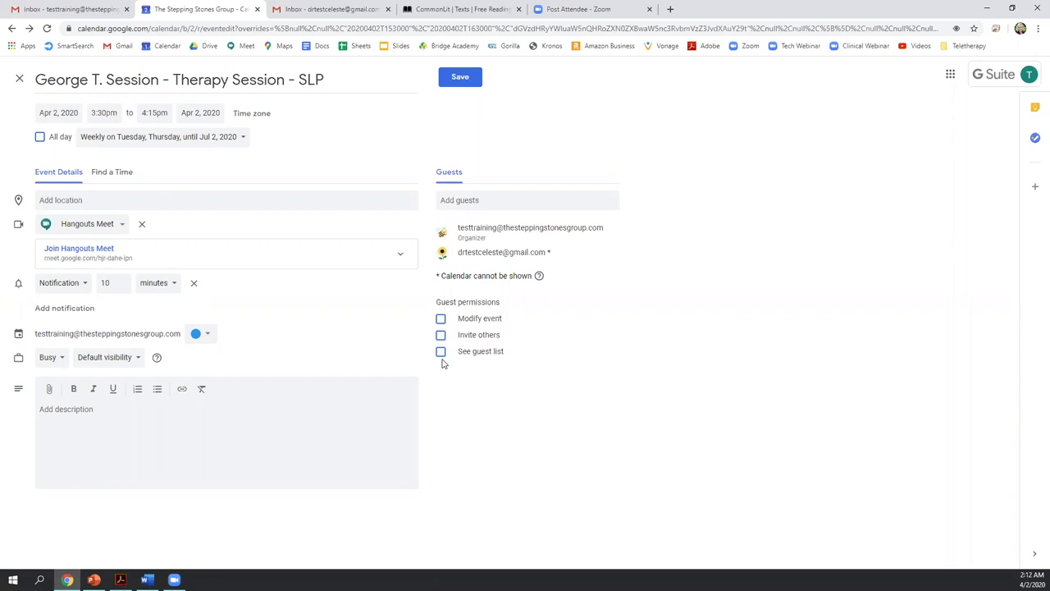
mouse_move(485, 289)
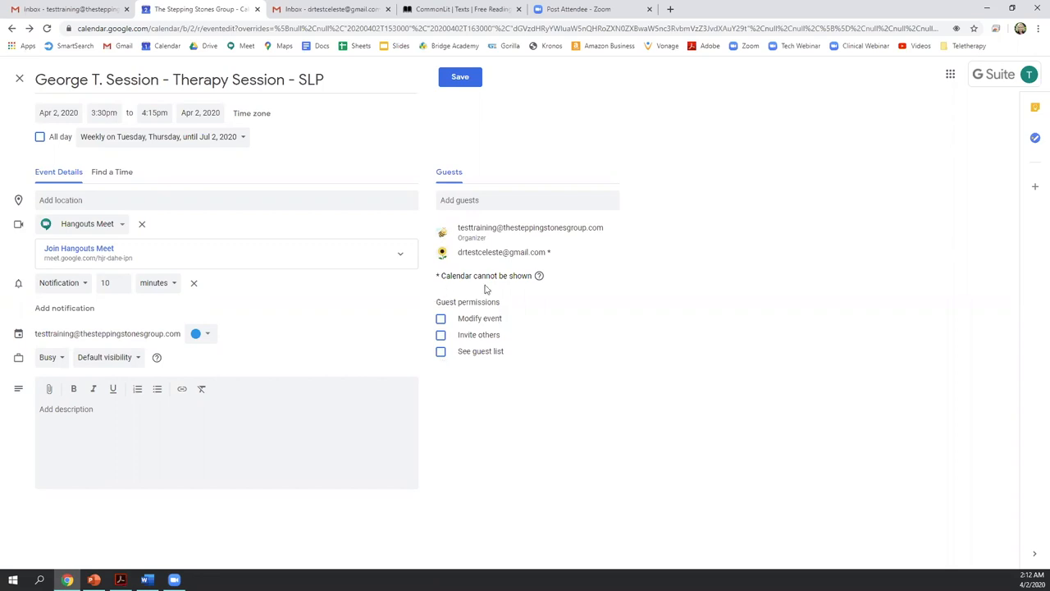
mouse_move(463, 345)
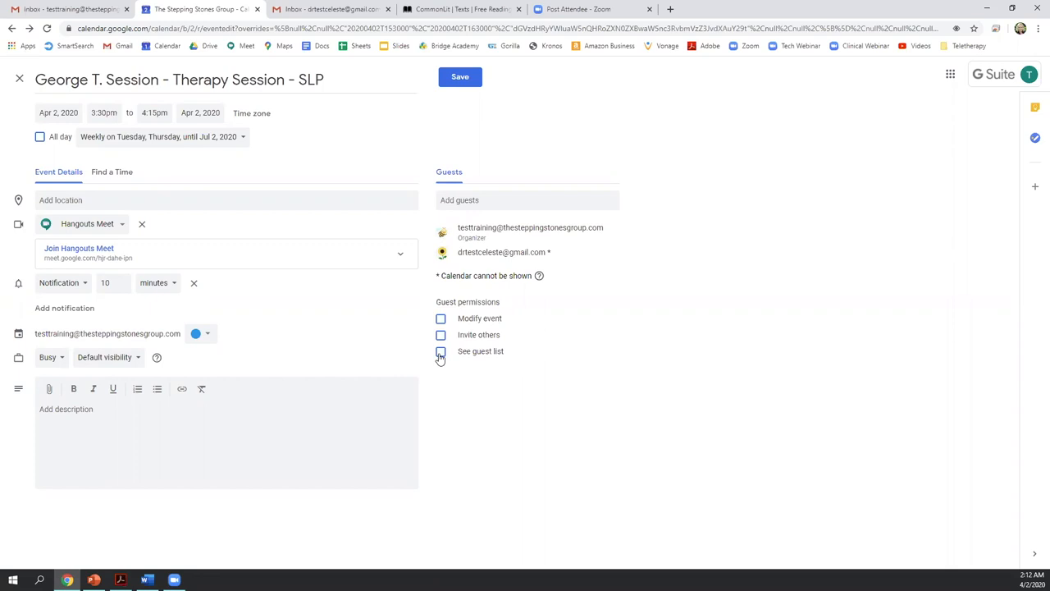
left_click(440, 351)
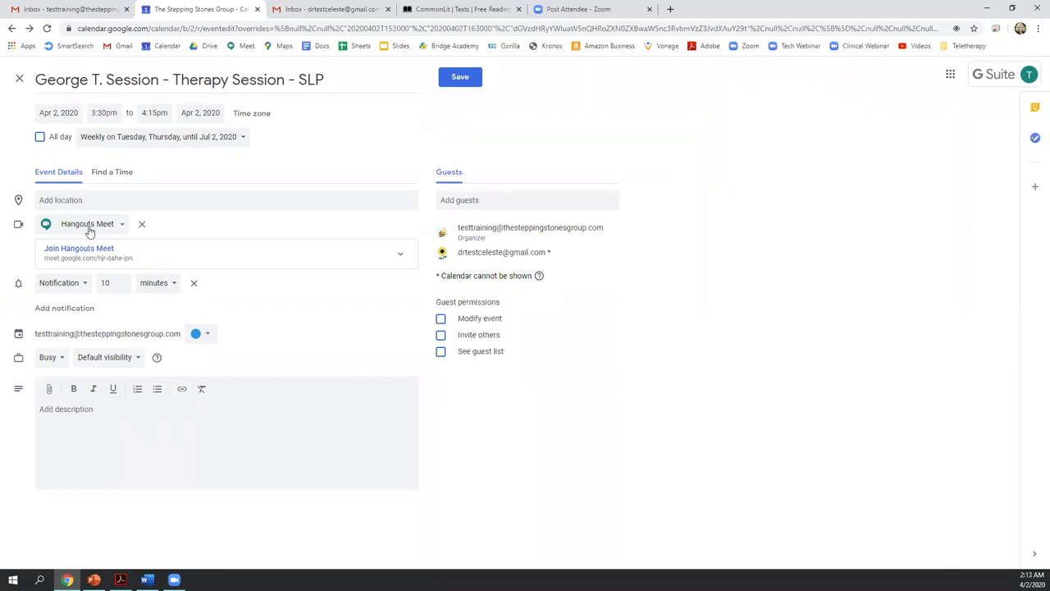
mouse_move(507, 230)
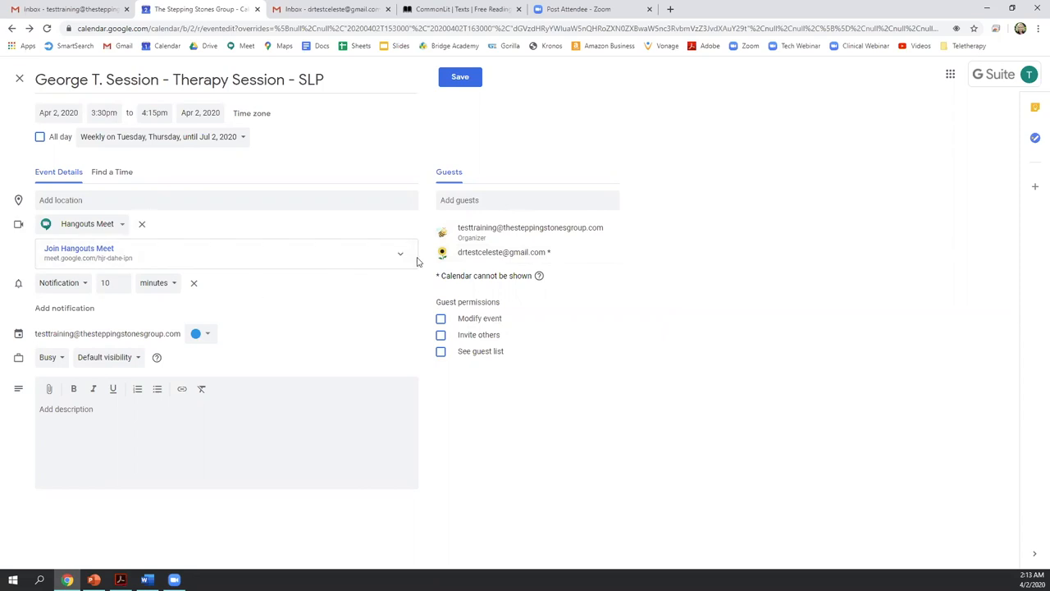
left_click(400, 253)
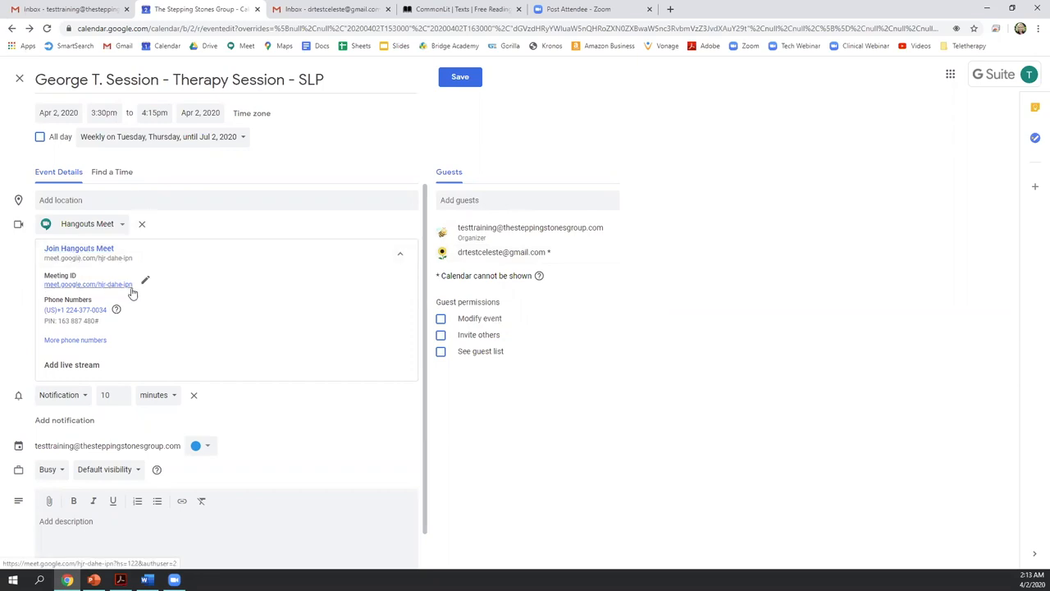
left_click(401, 253)
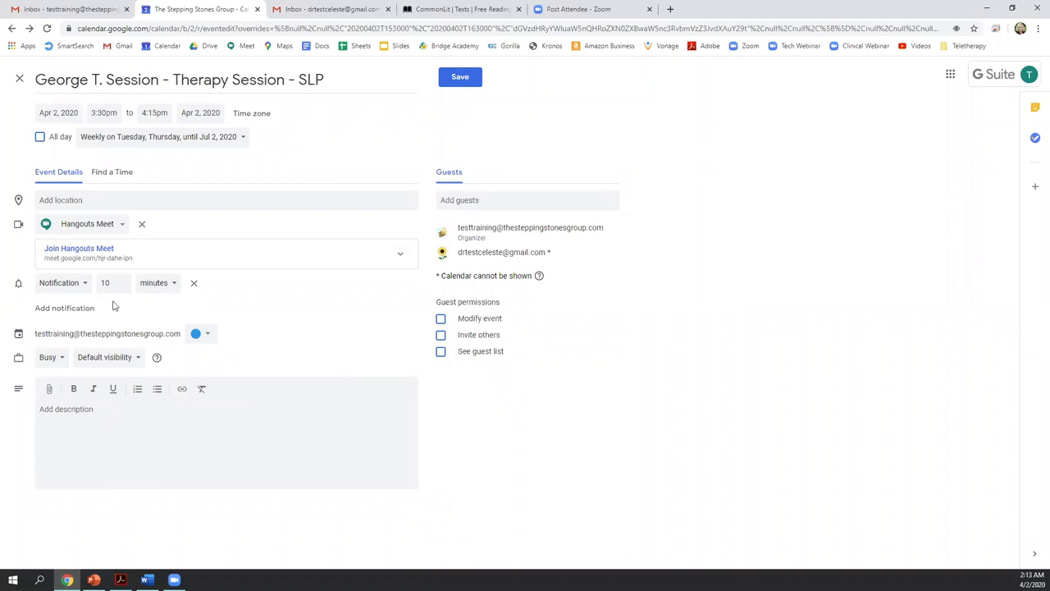
mouse_move(86, 294)
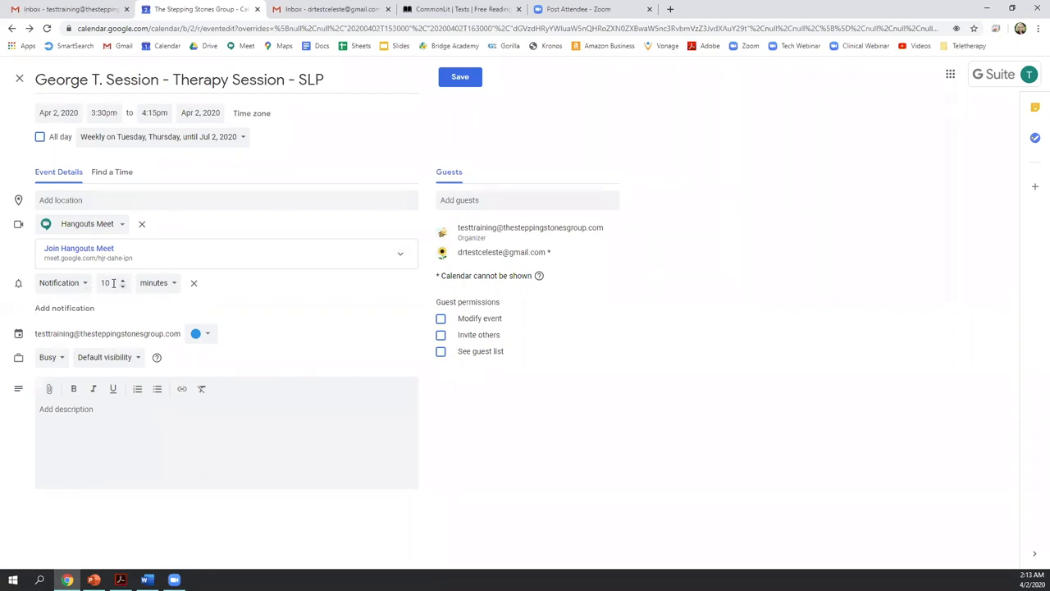
- Set a 60-minute notification and add an email reminder 1 day before
type("6")
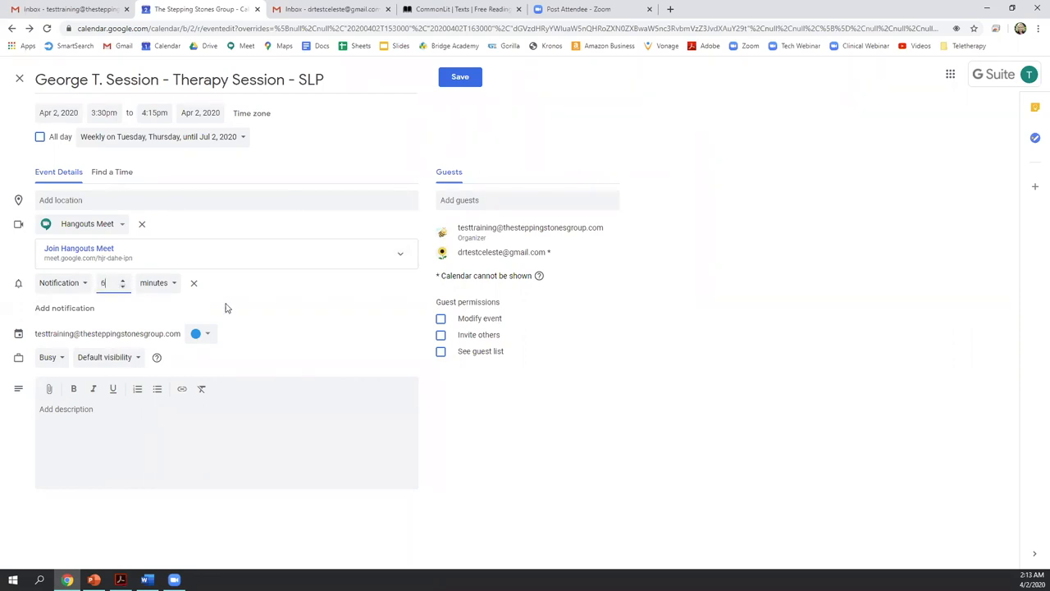
type("0")
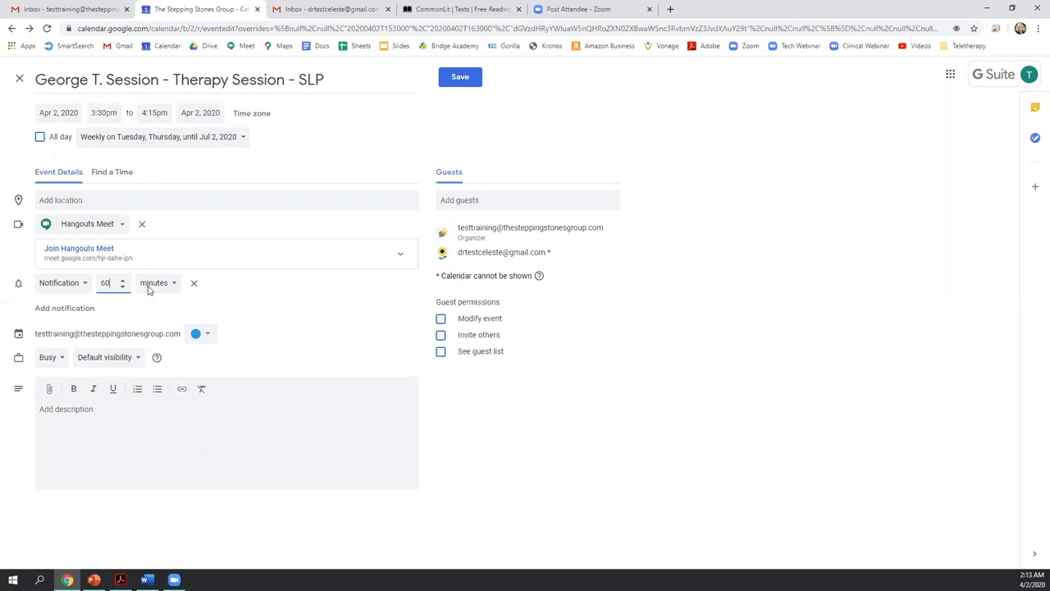
left_click(64, 308)
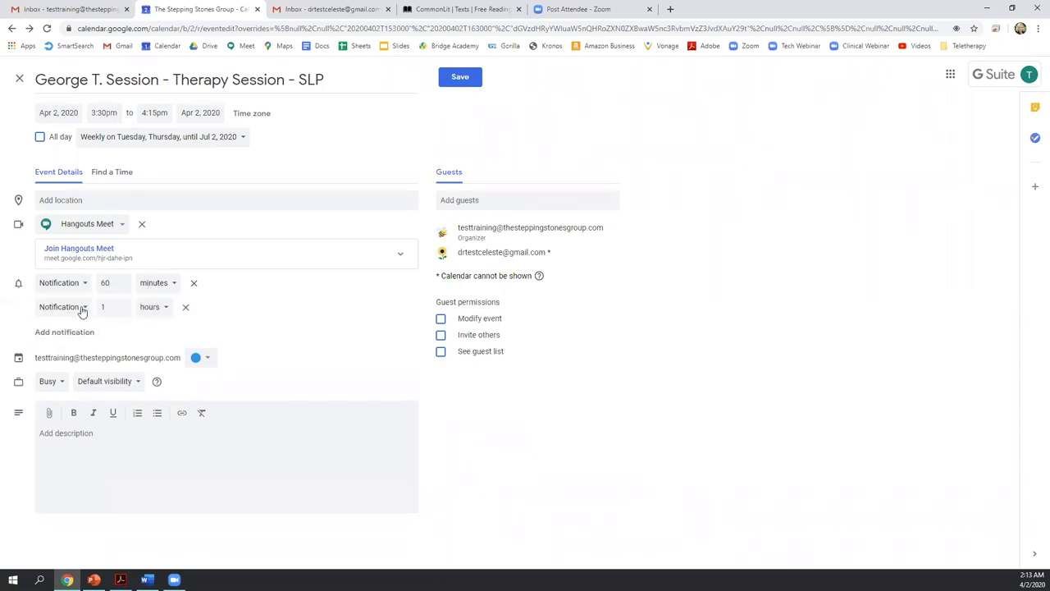
left_click(62, 307)
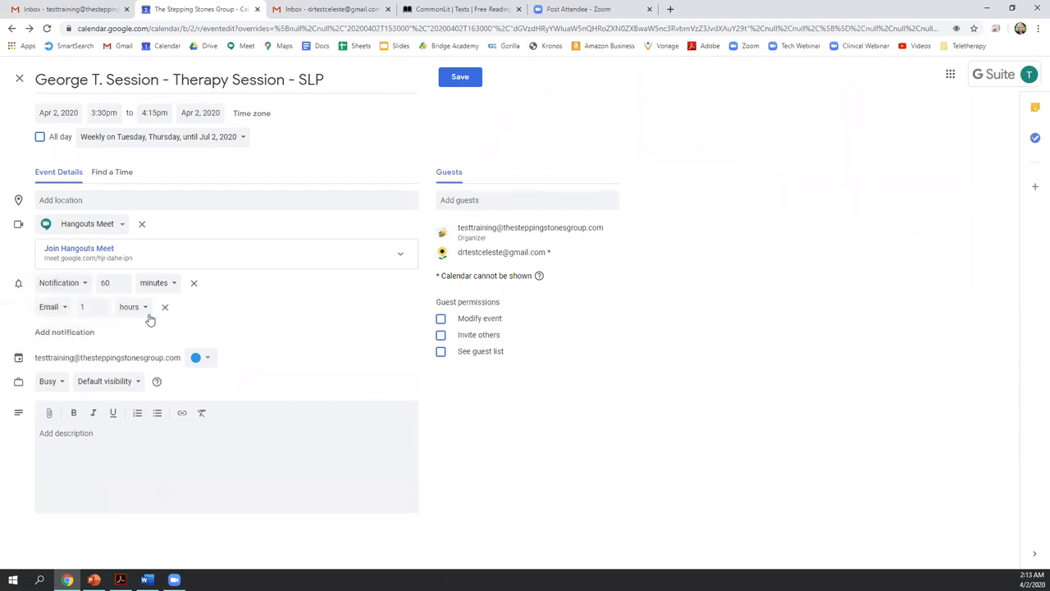
left_click(131, 307)
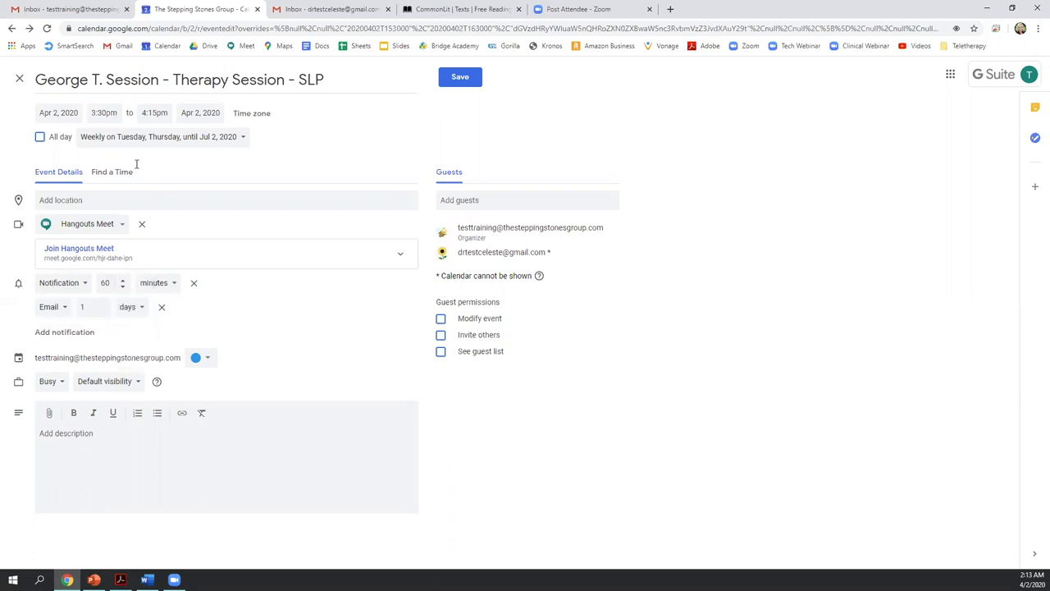
mouse_move(115, 146)
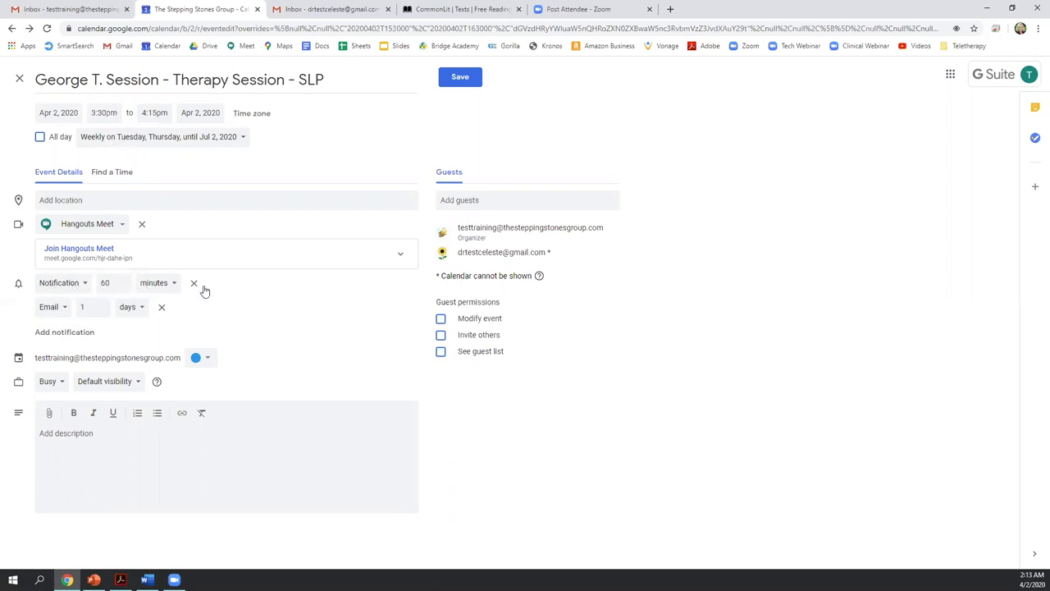
mouse_move(62, 310)
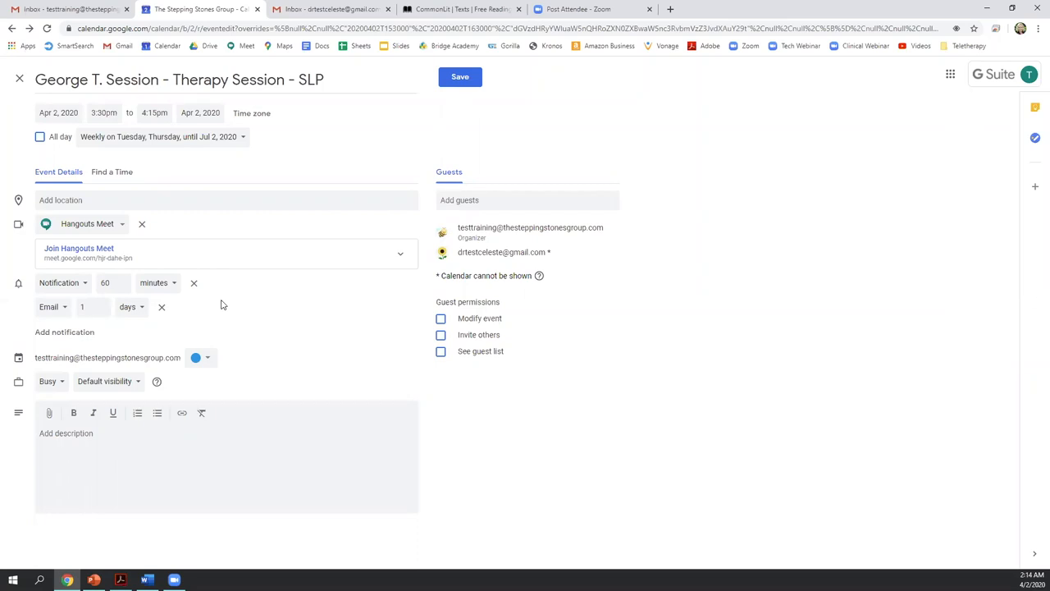
mouse_move(216, 293)
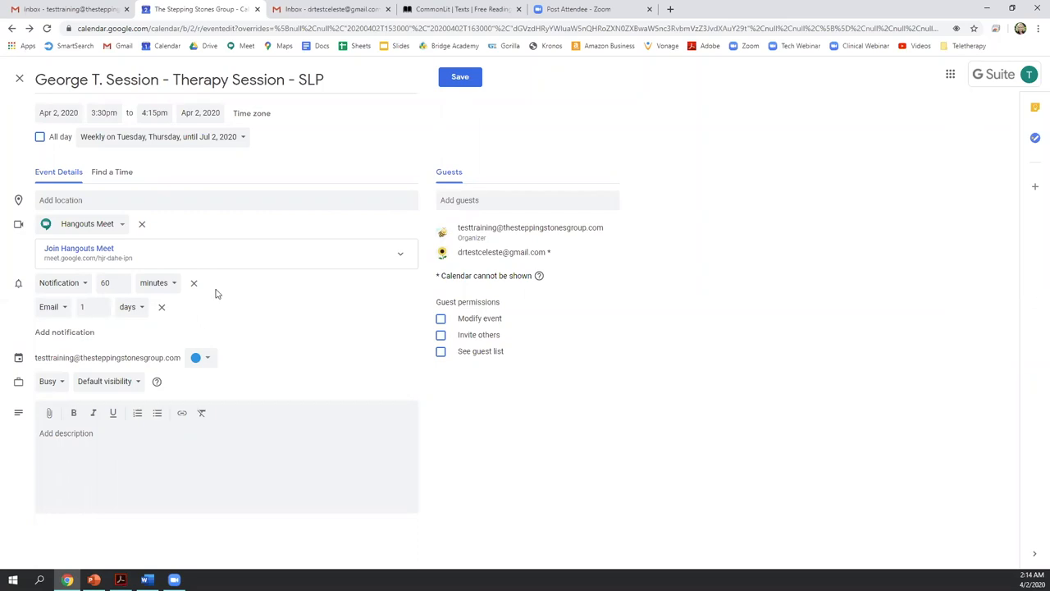
mouse_move(217, 315)
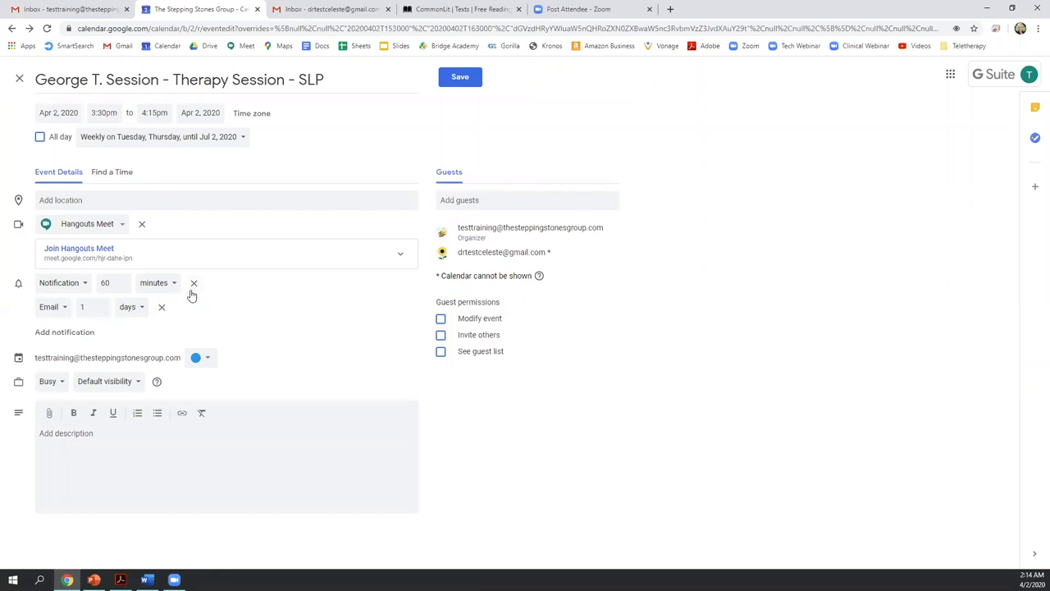
mouse_move(204, 313)
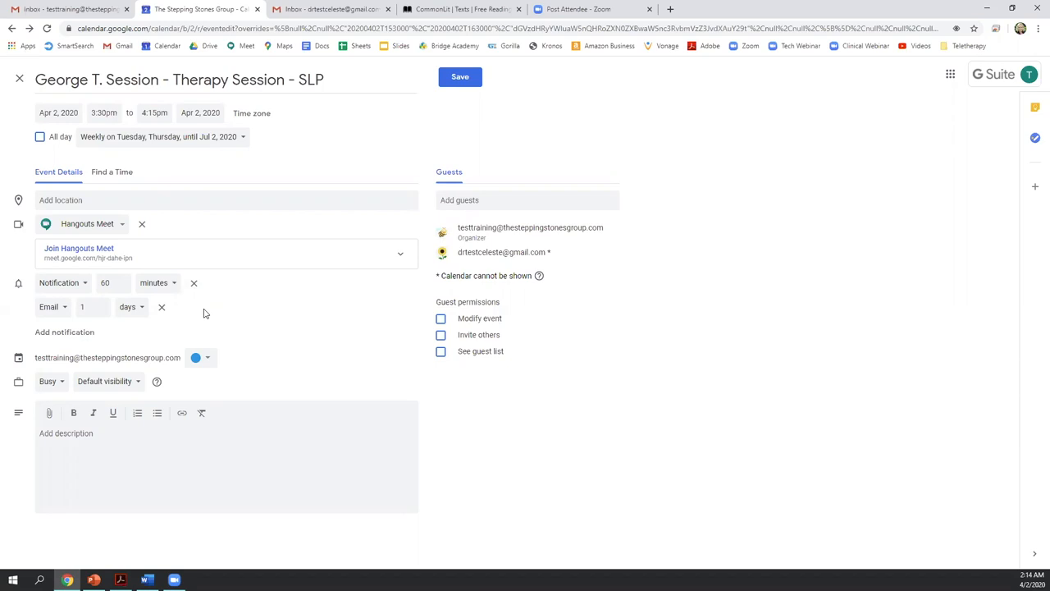
- Write 'notes to parent' as the event description
left_click(65, 433)
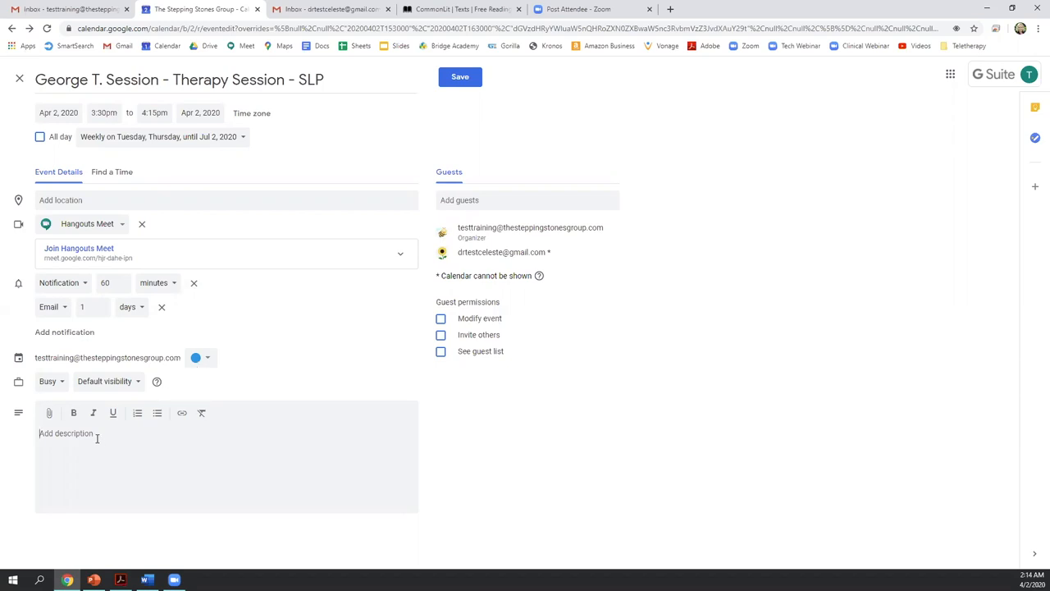
type("notes to parent")
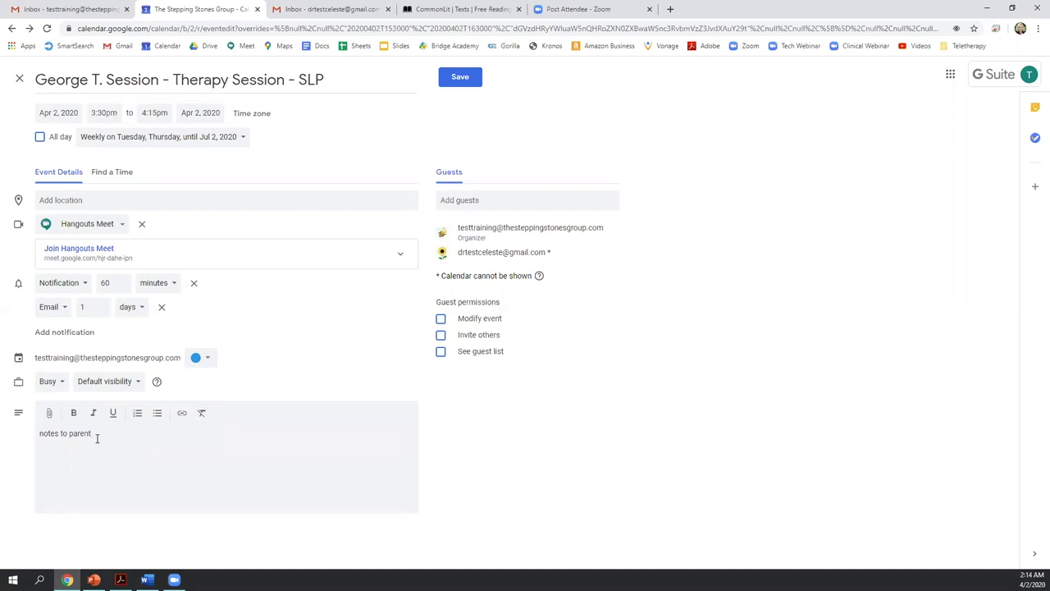
left_click(92, 433)
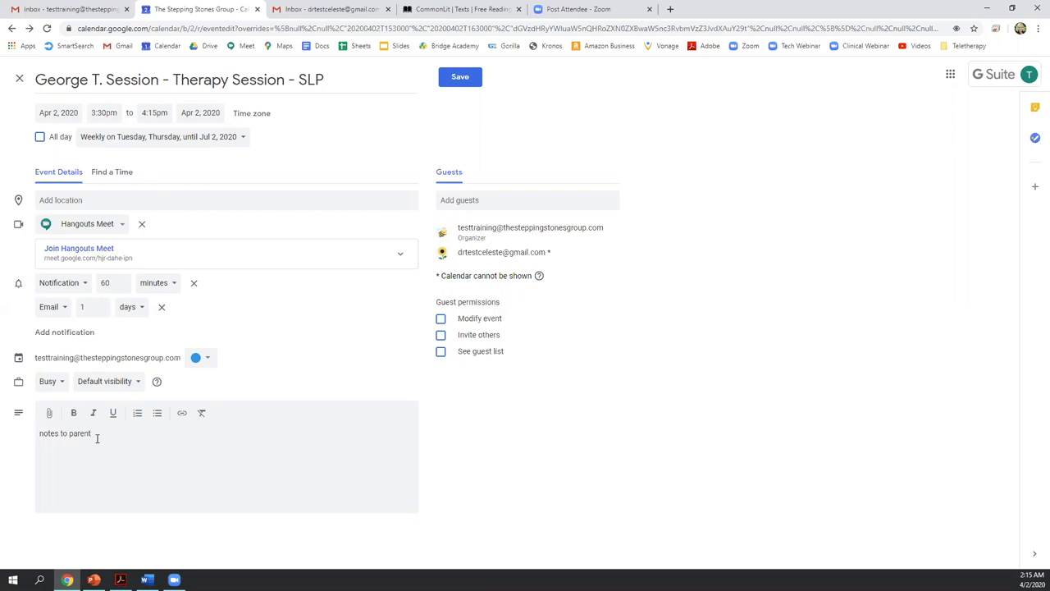
left_click(92, 433)
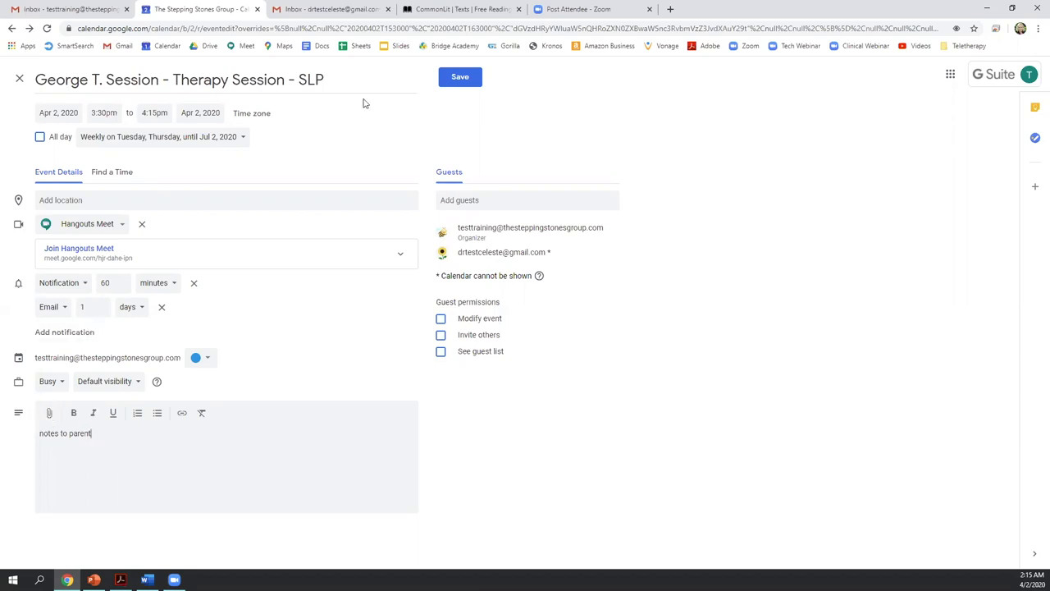
mouse_move(450, 514)
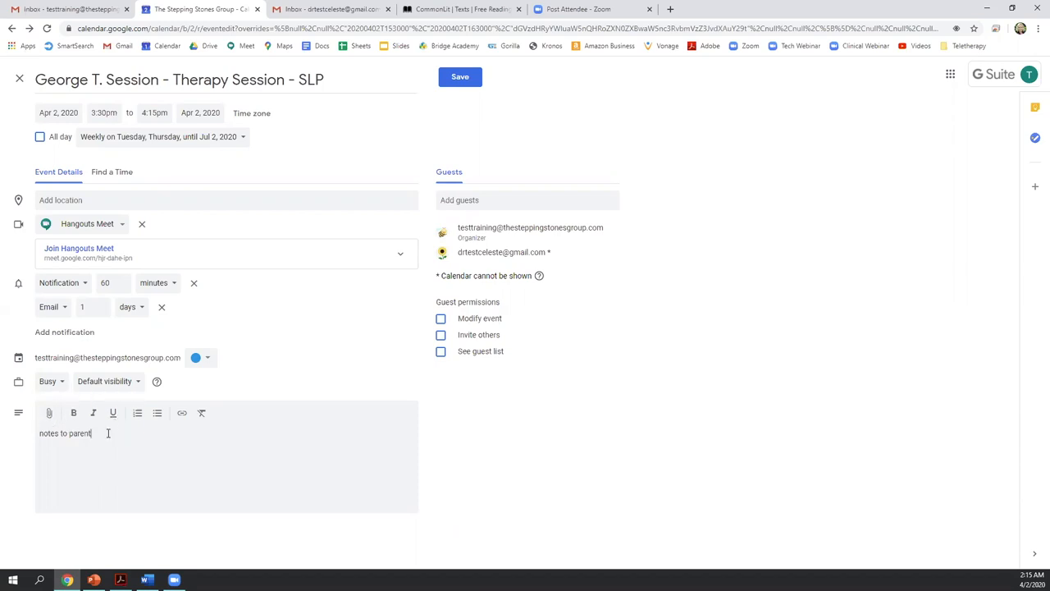
mouse_move(151, 489)
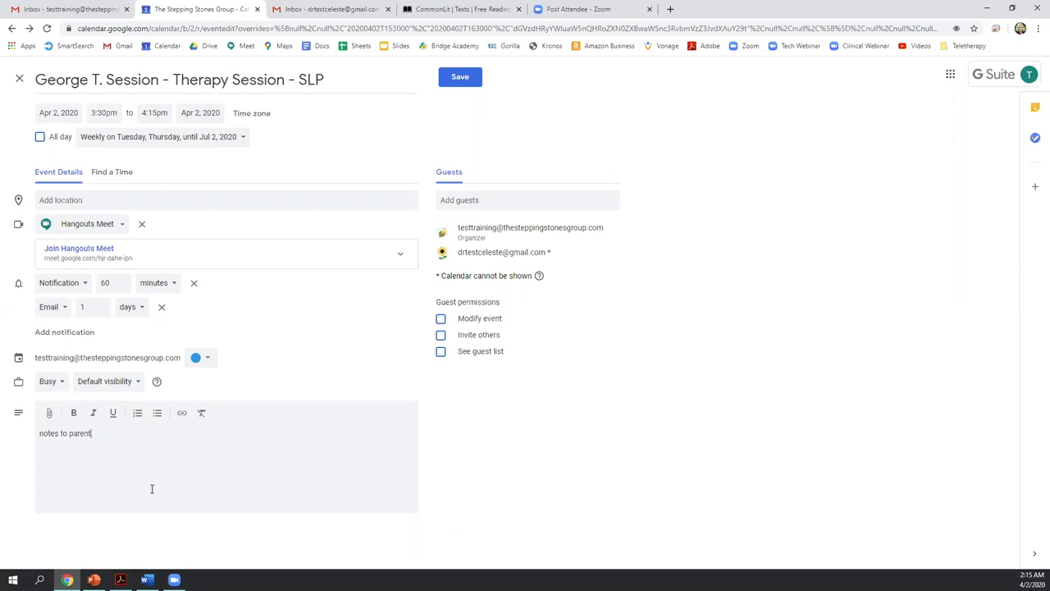
mouse_move(416, 154)
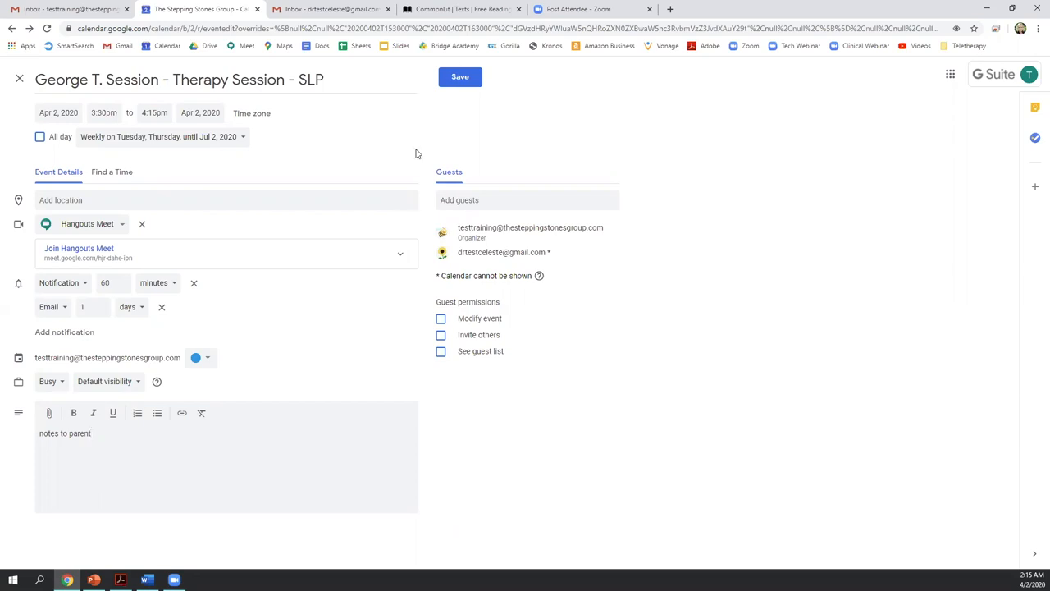
left_click(459, 77)
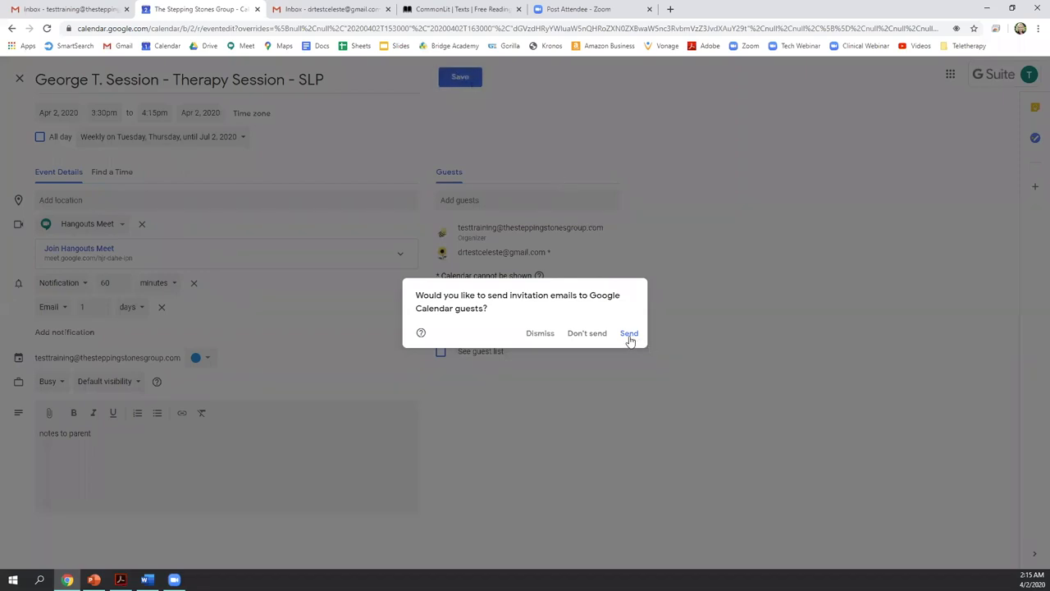
left_click(630, 333)
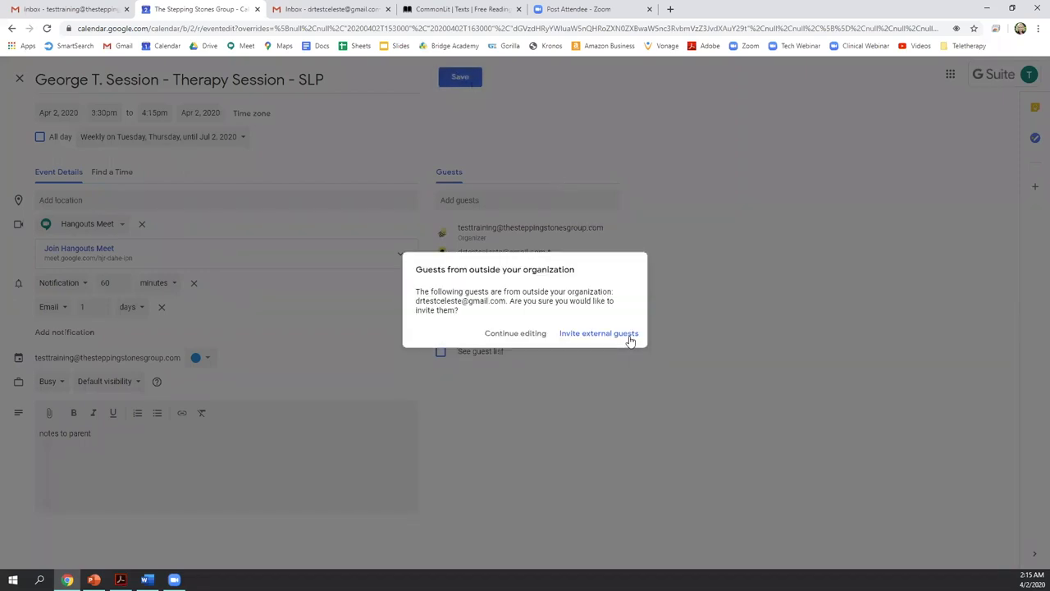
mouse_move(630, 361)
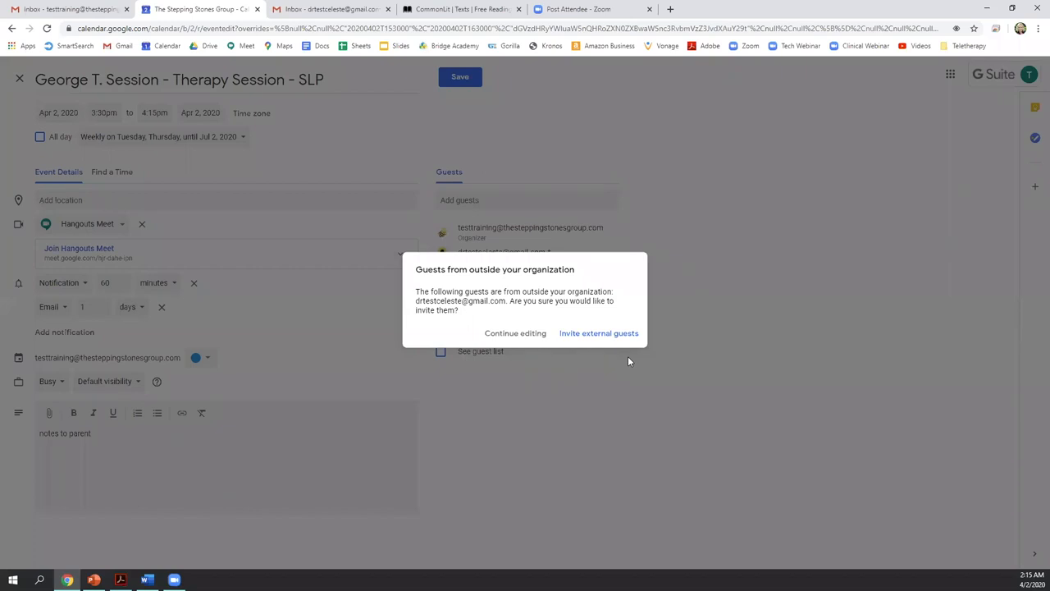
mouse_move(599, 333)
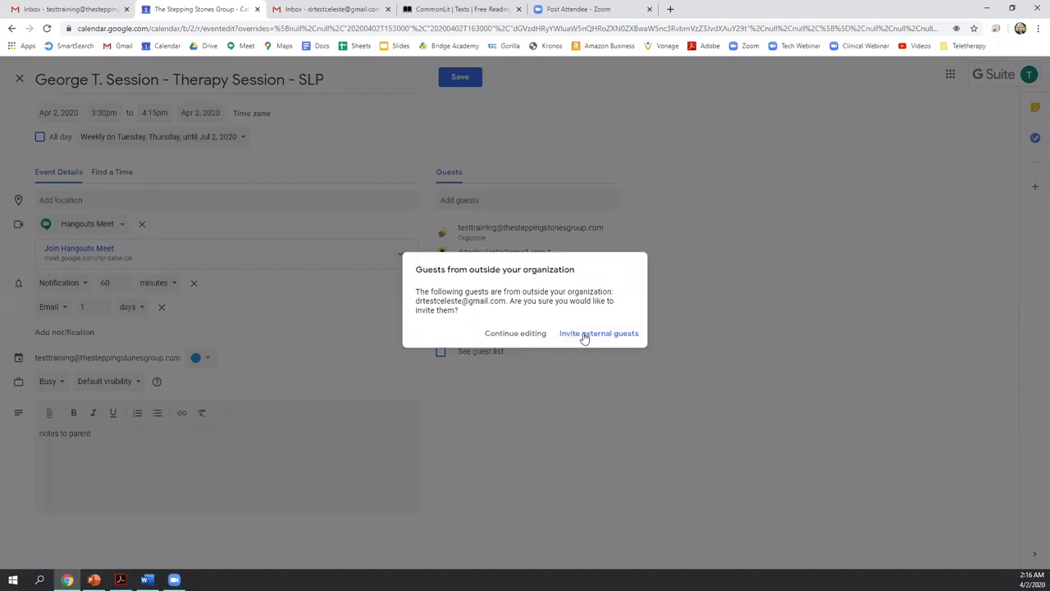
left_click(599, 333)
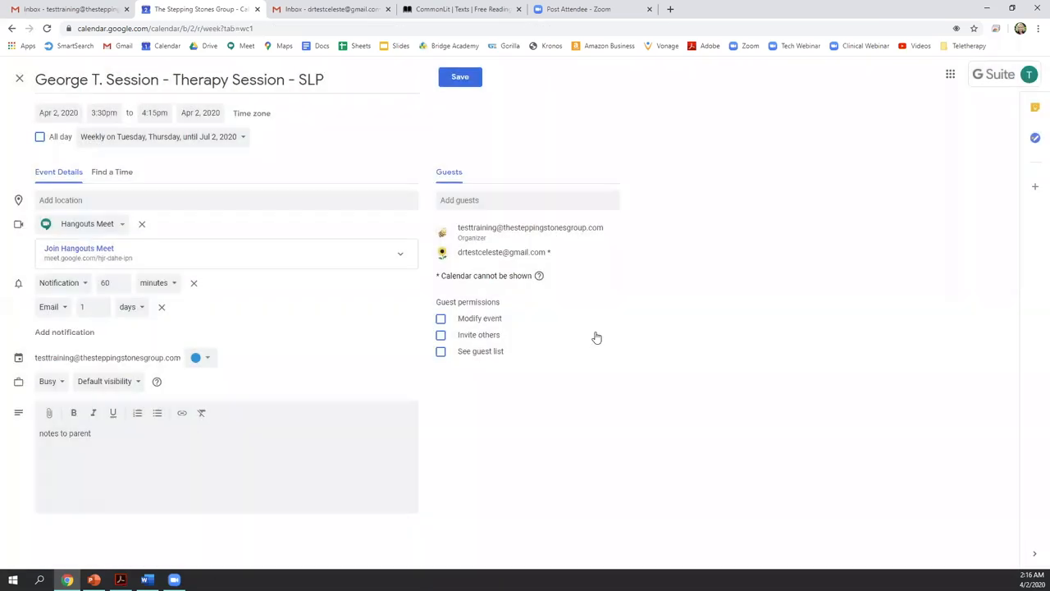
left_click(460, 78)
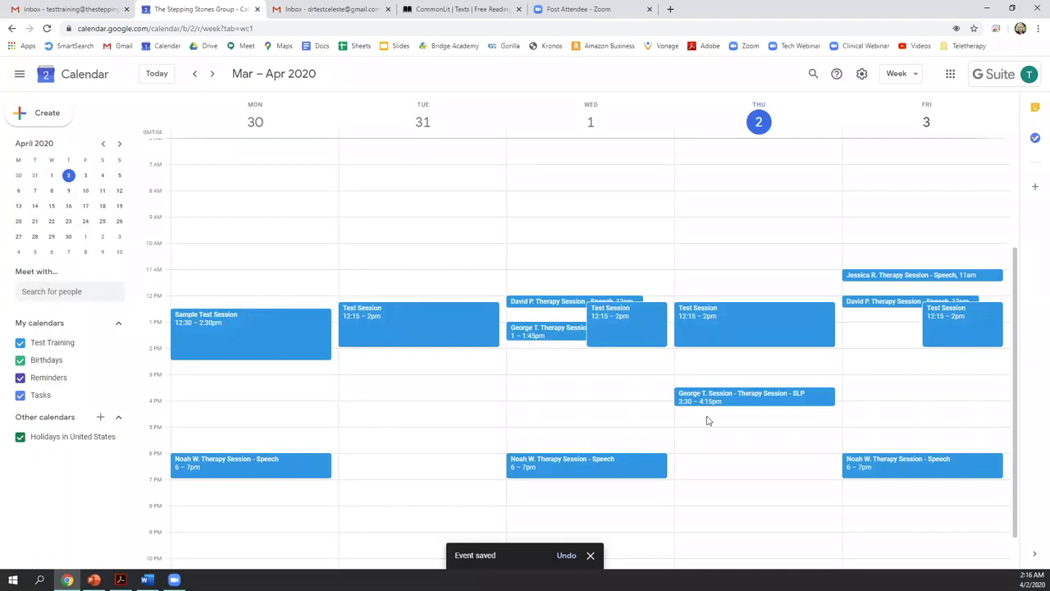
mouse_move(824, 382)
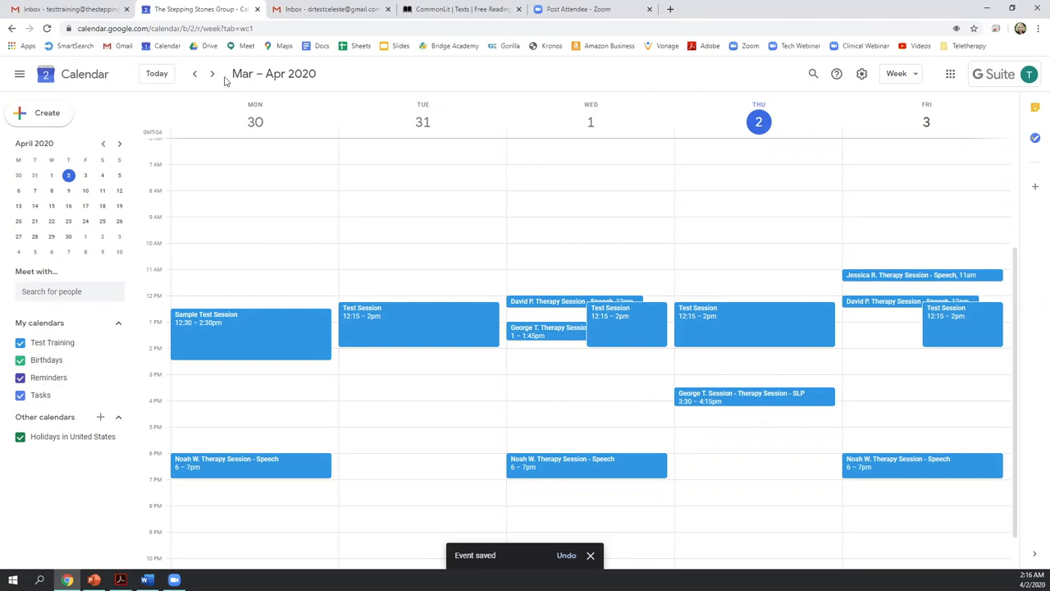
left_click(212, 74)
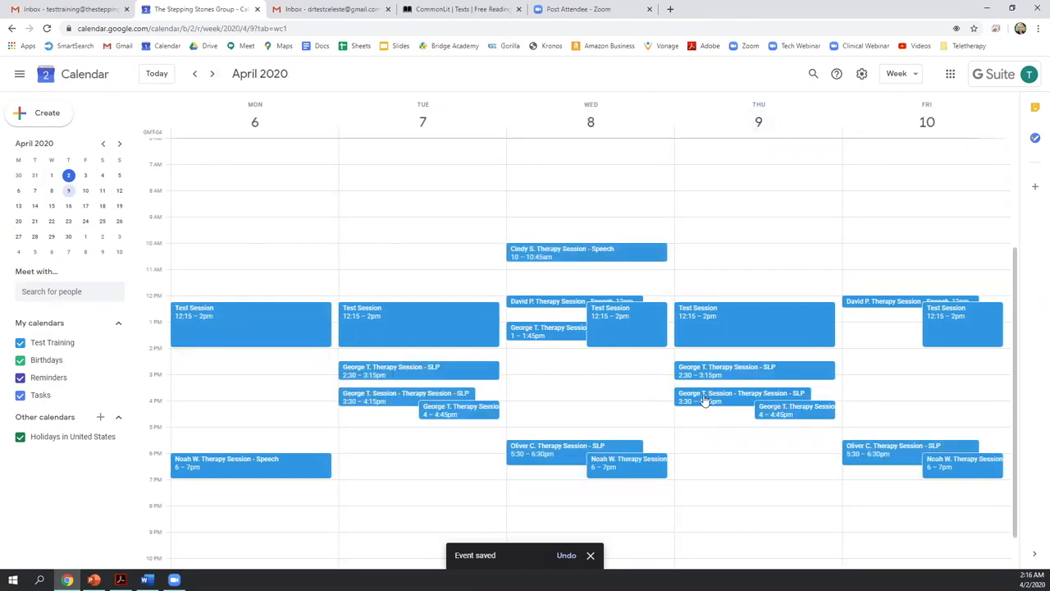
left_click(195, 74)
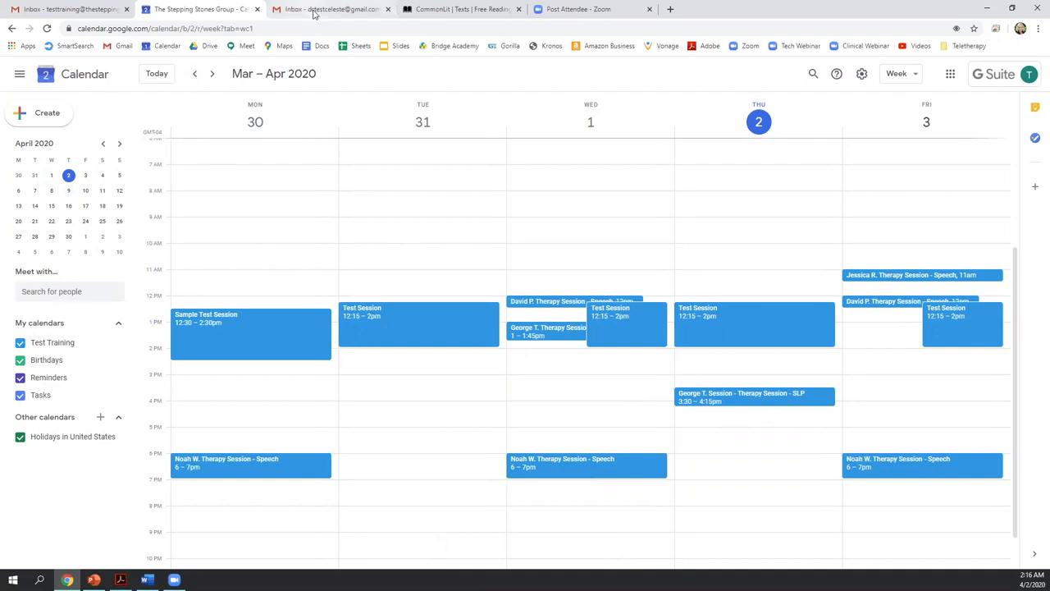
- Check the invitation in the guest's inbox and the Accepted reply in the organizer's inbox
left_click(331, 10)
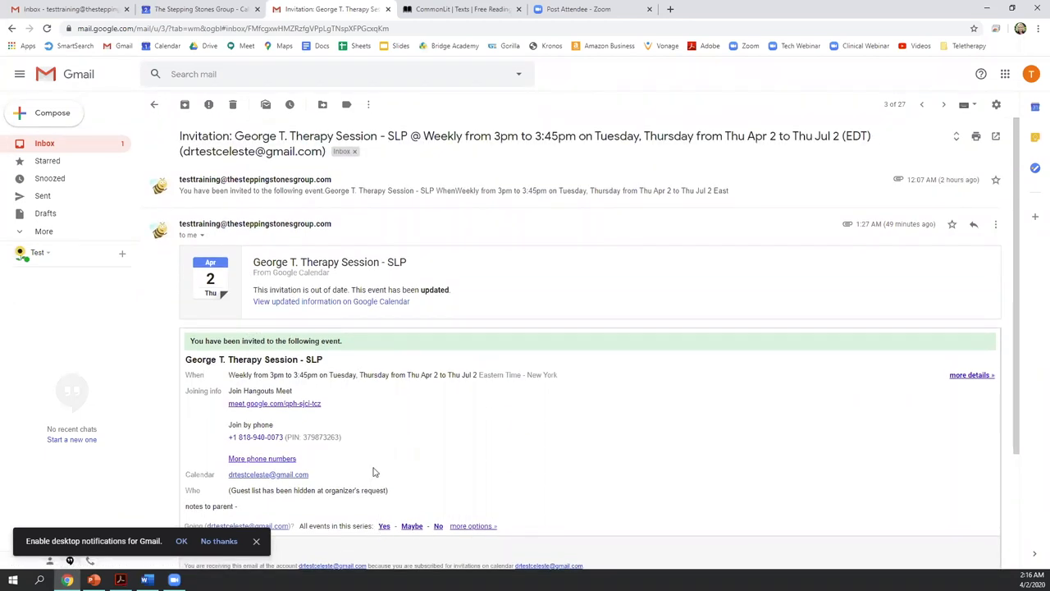
mouse_move(148, 105)
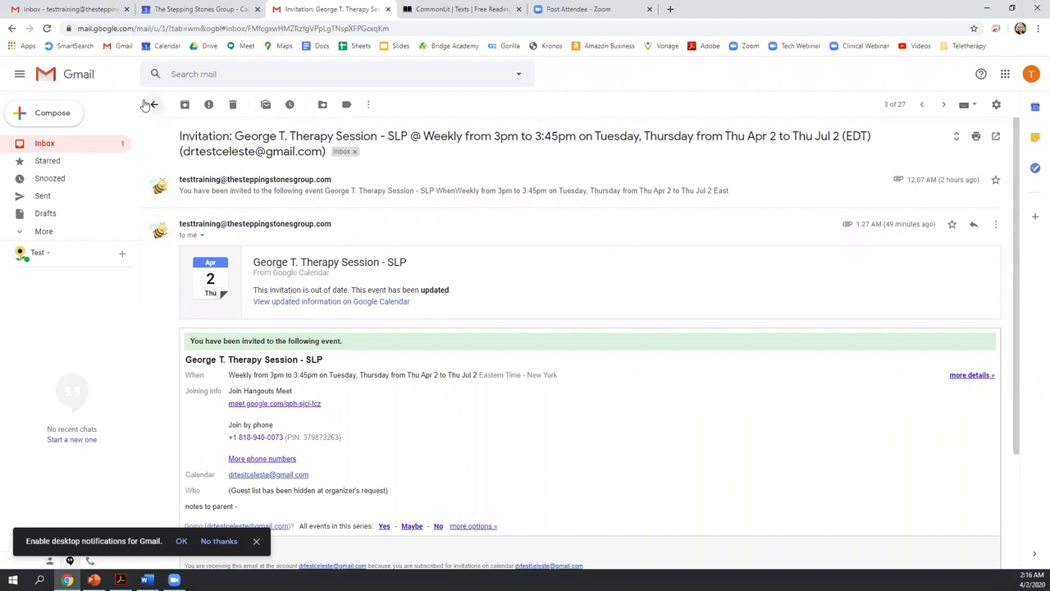
left_click(151, 105)
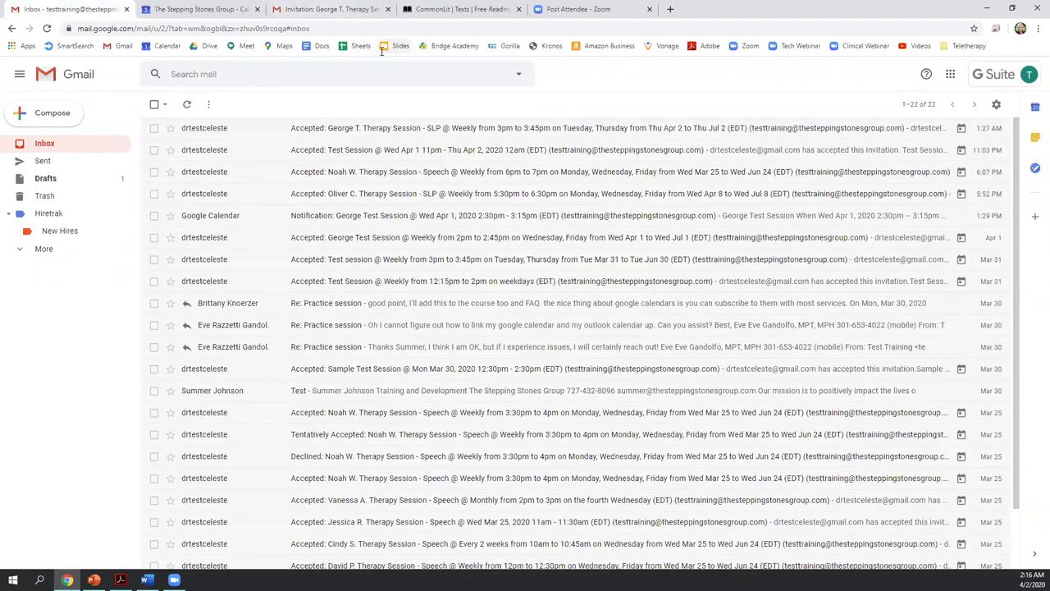
left_click(492, 128)
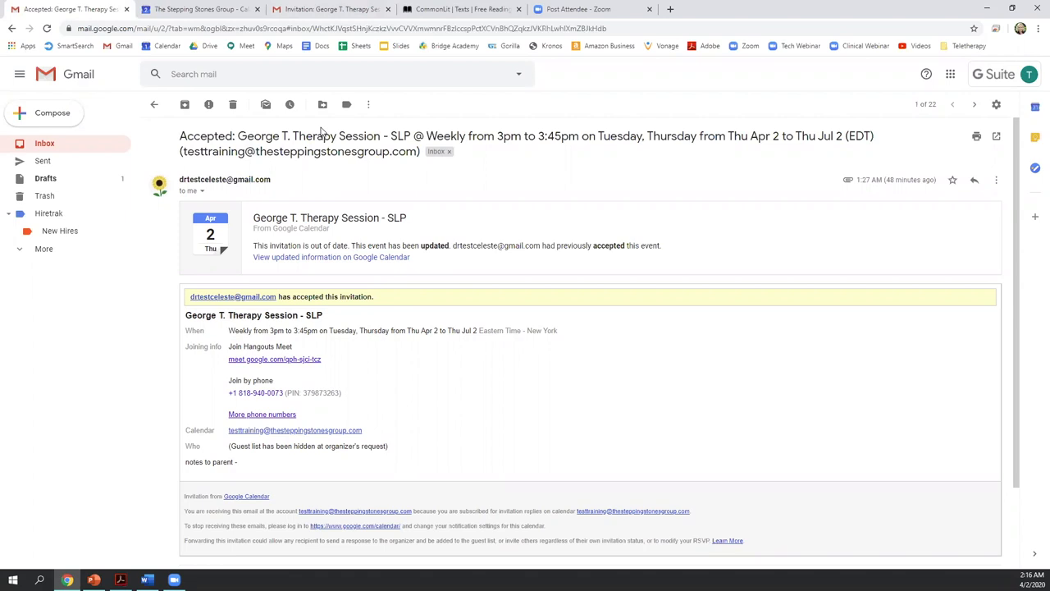
mouse_move(154, 105)
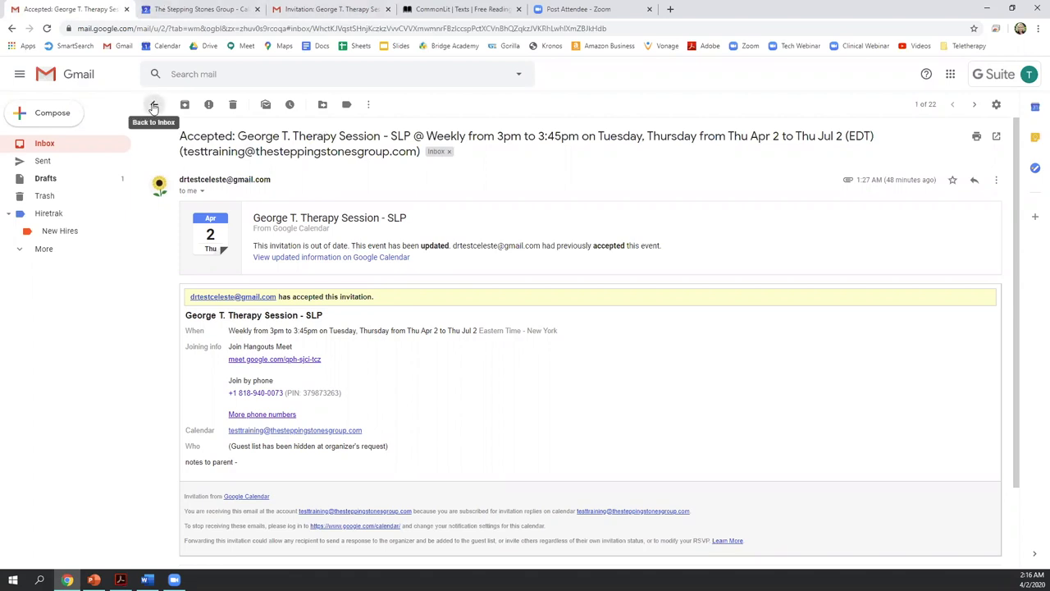
left_click(154, 105)
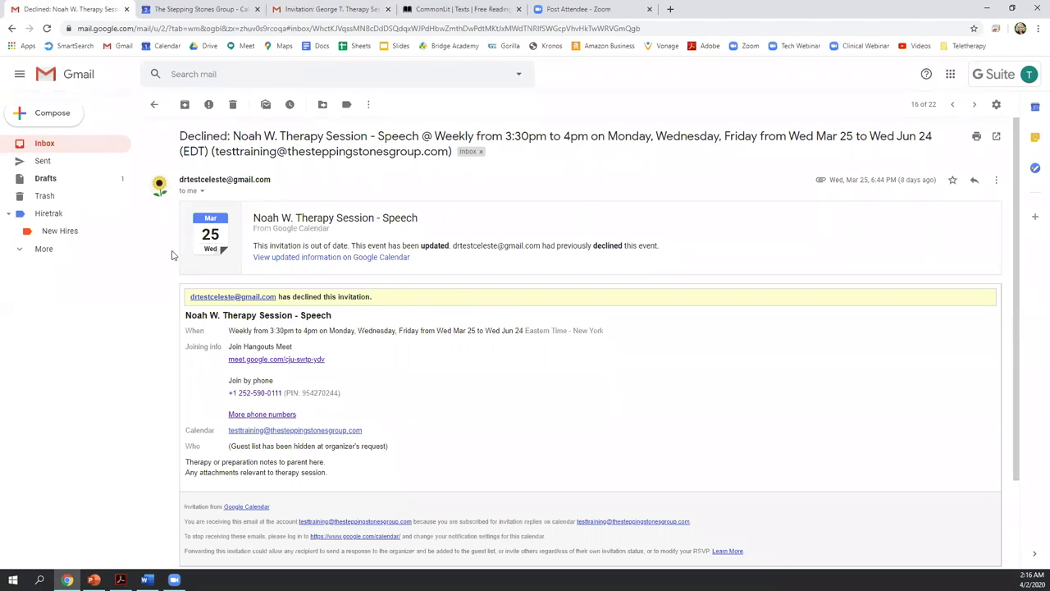
left_click(155, 105)
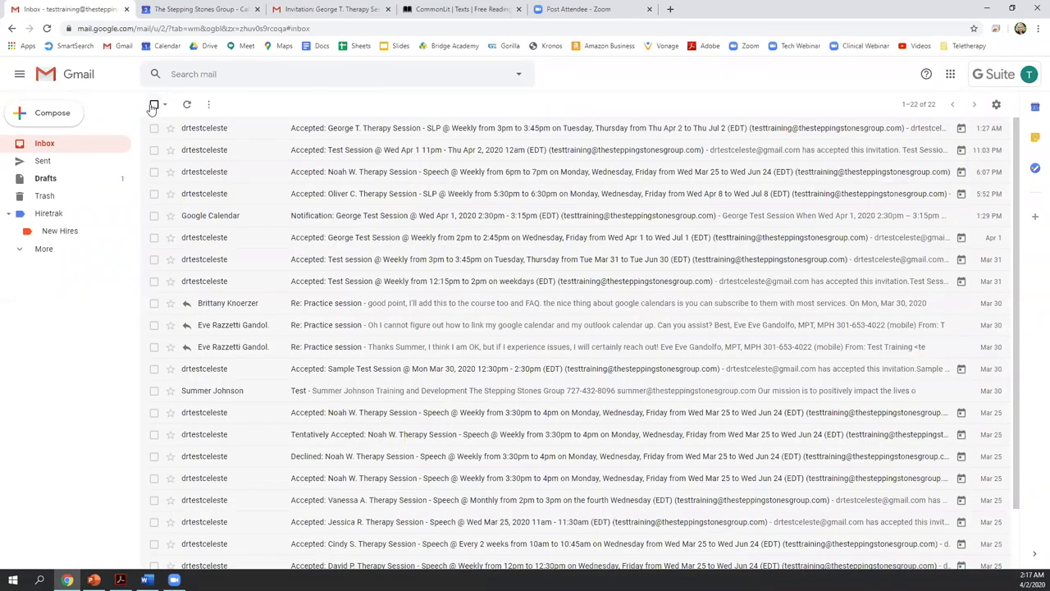
left_click(197, 9)
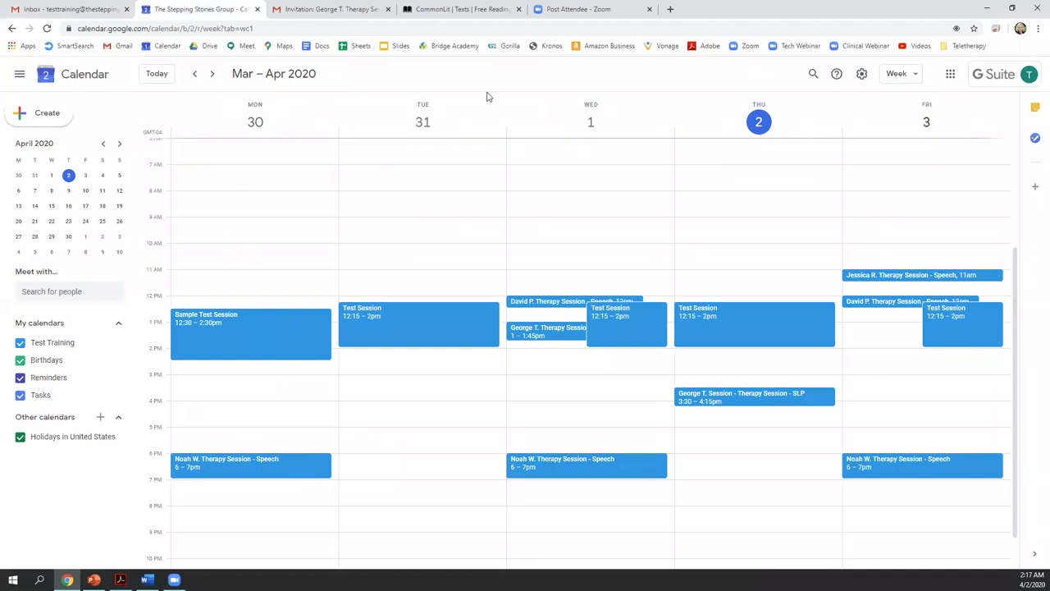
mouse_move(768, 403)
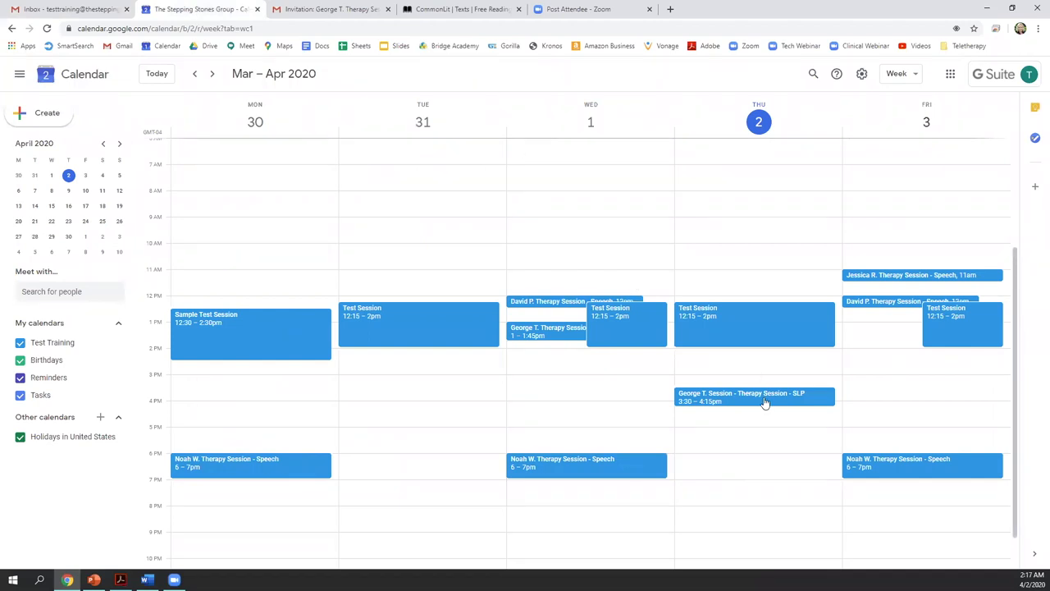
left_click(755, 395)
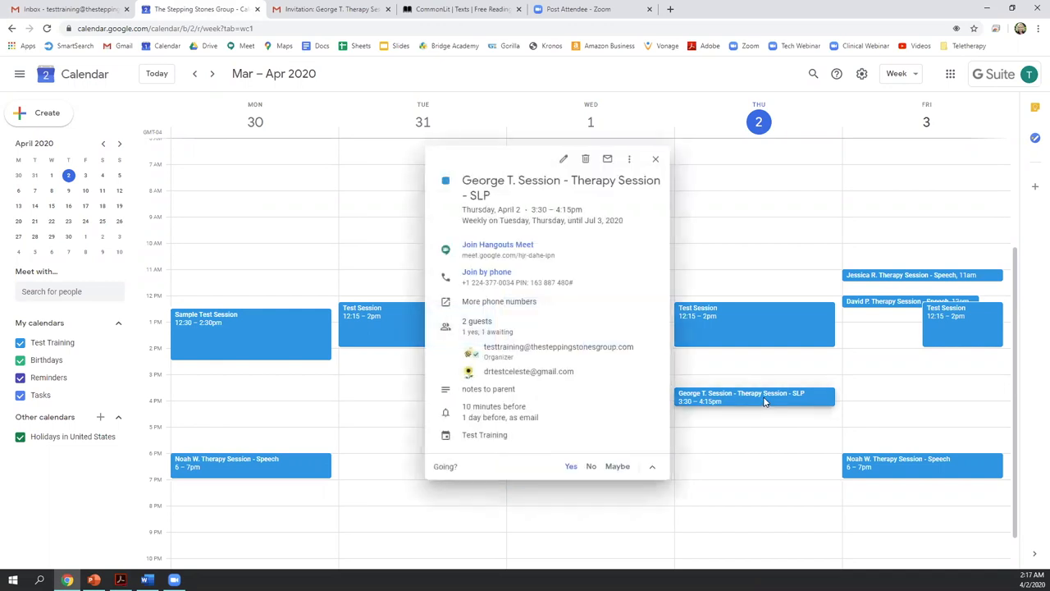
mouse_move(758, 407)
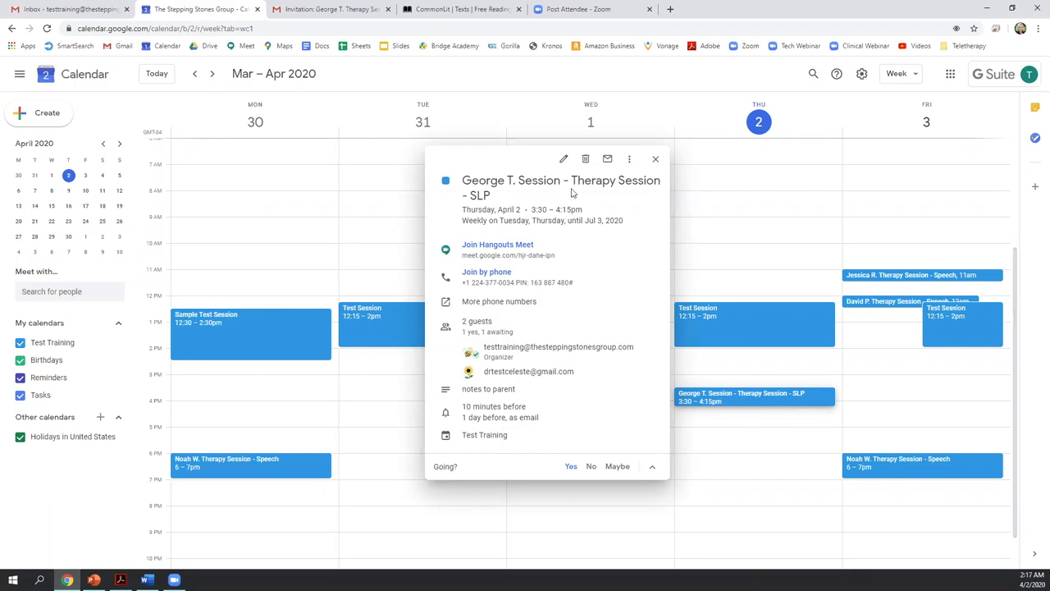
mouse_move(565, 157)
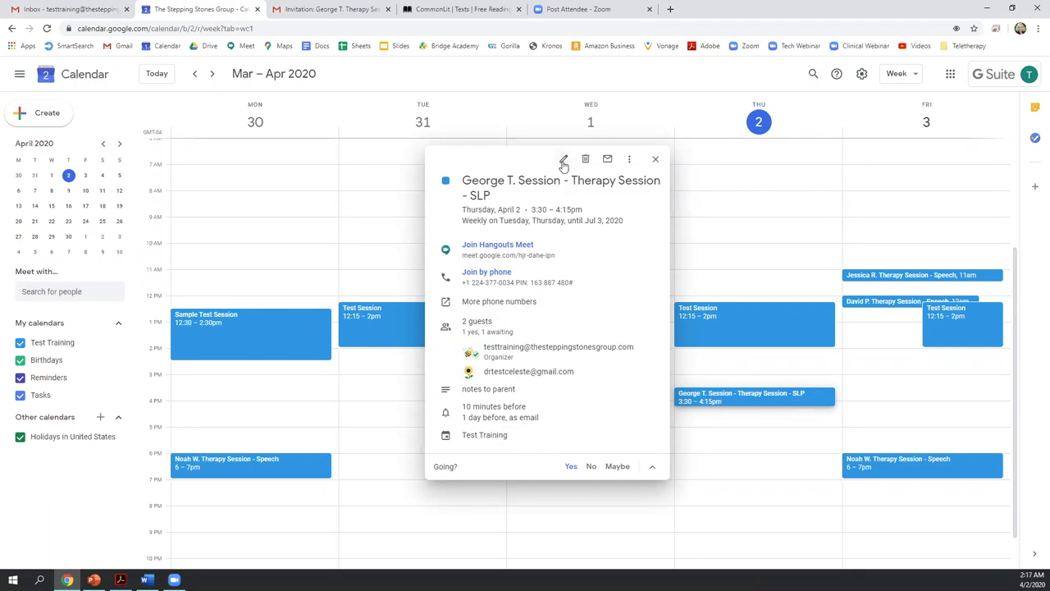
left_click(564, 158)
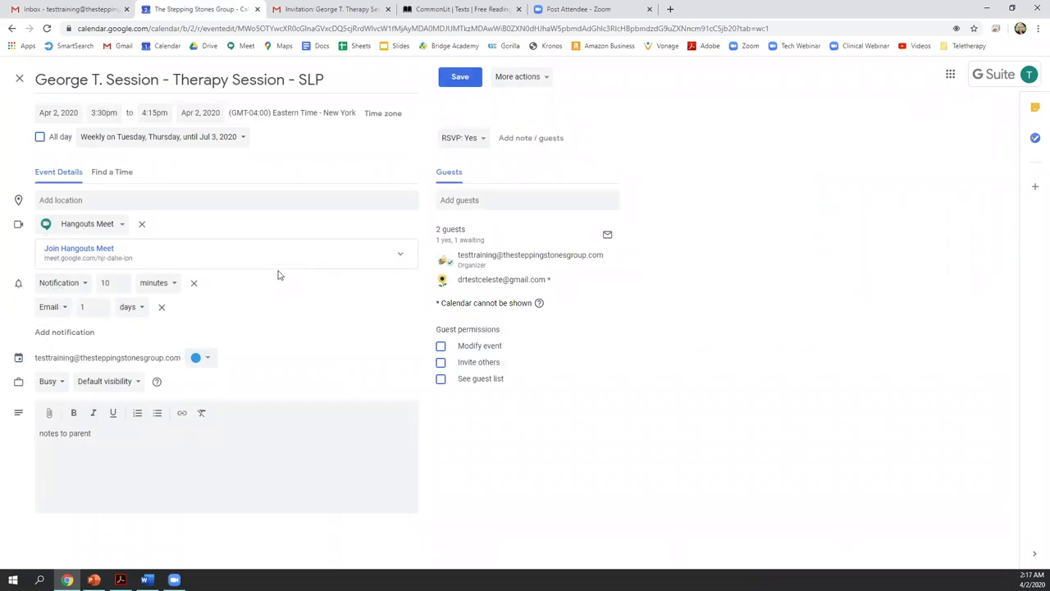
- Set a custom recurrence repeating weekly on Friday until Jul 3, 2020
left_click(161, 136)
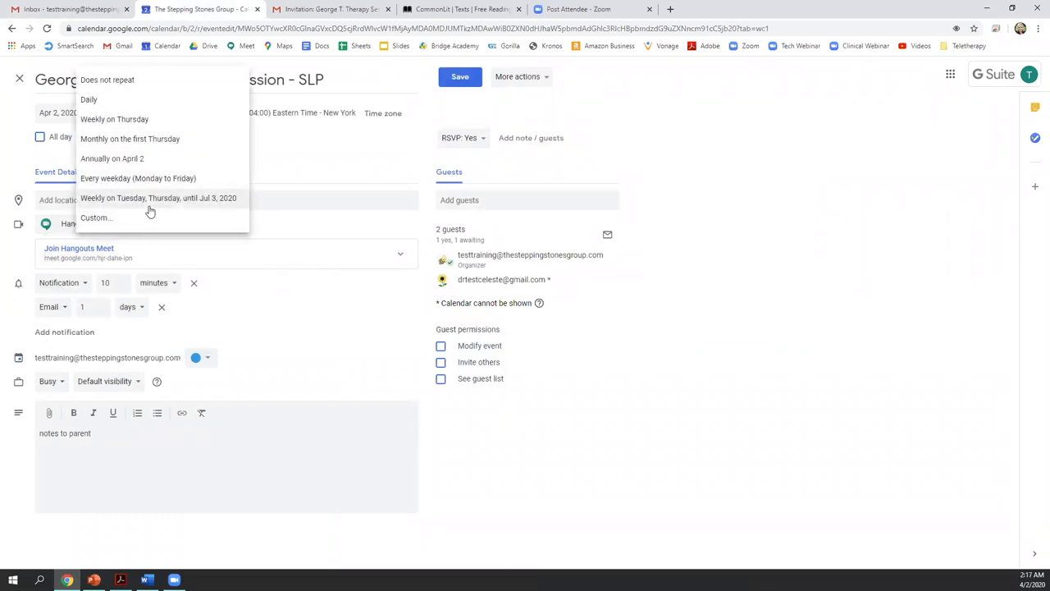
left_click(95, 217)
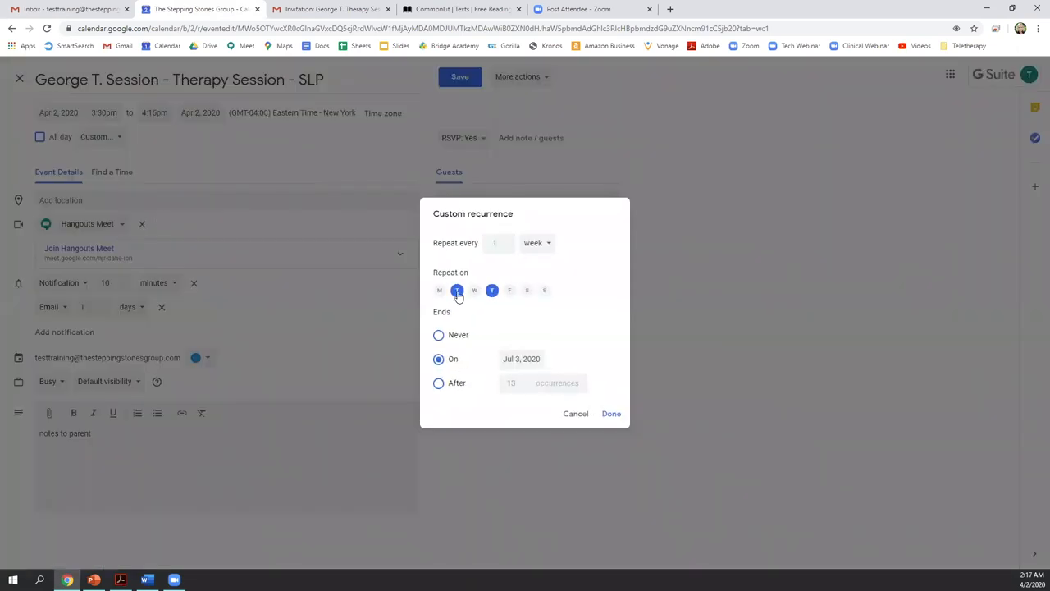
left_click(508, 289)
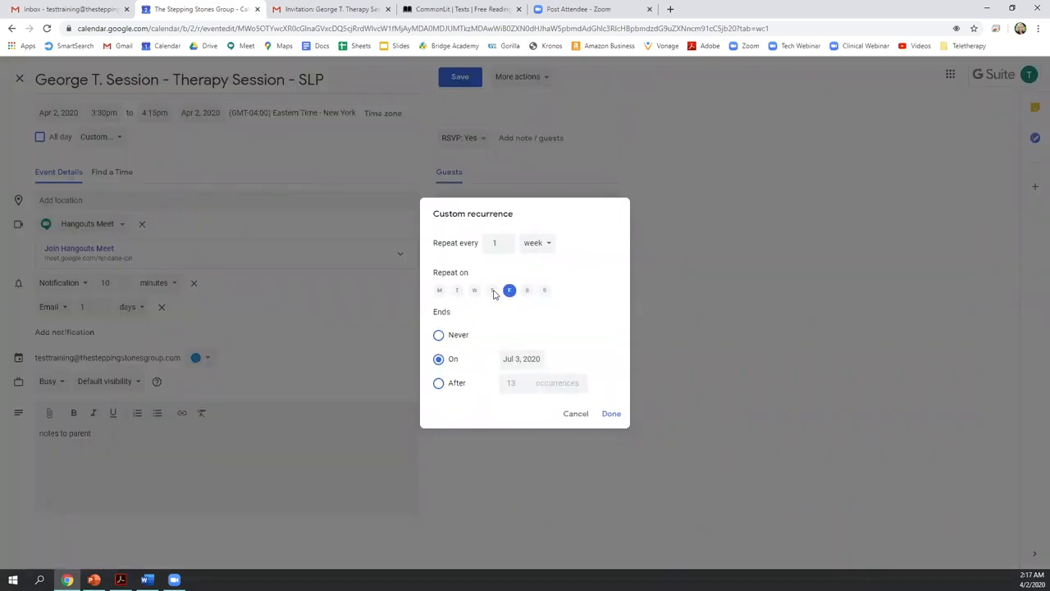
left_click(610, 414)
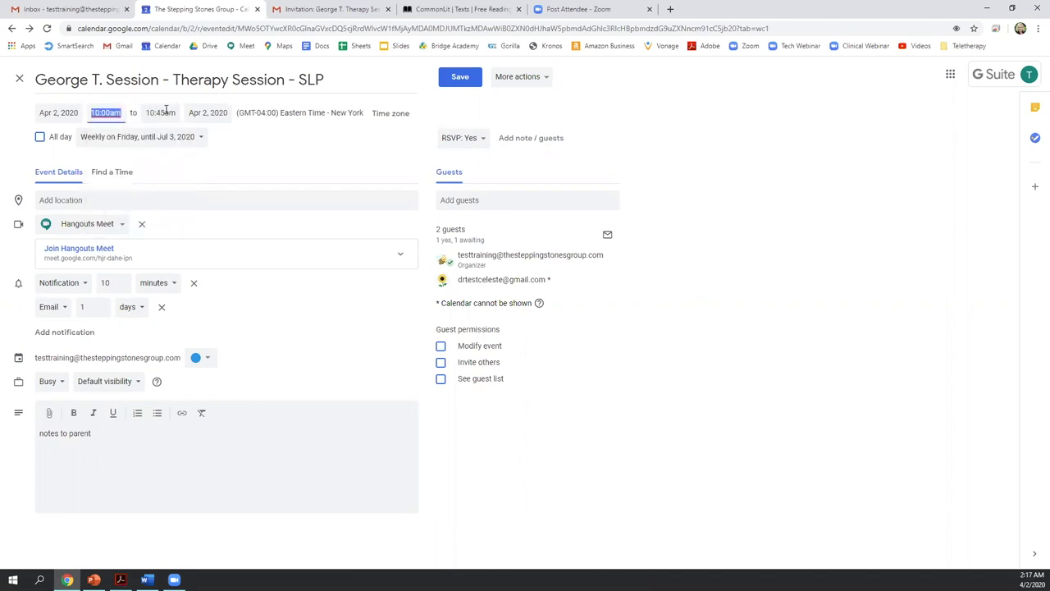
- Make the session run 10:00am to 11:00am
left_click(160, 112)
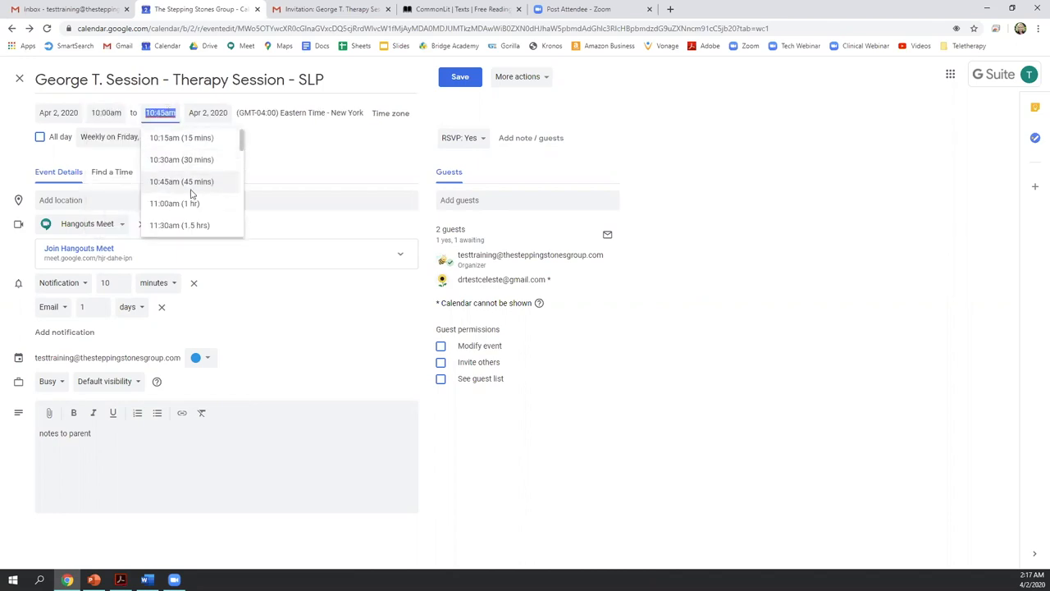
left_click(174, 204)
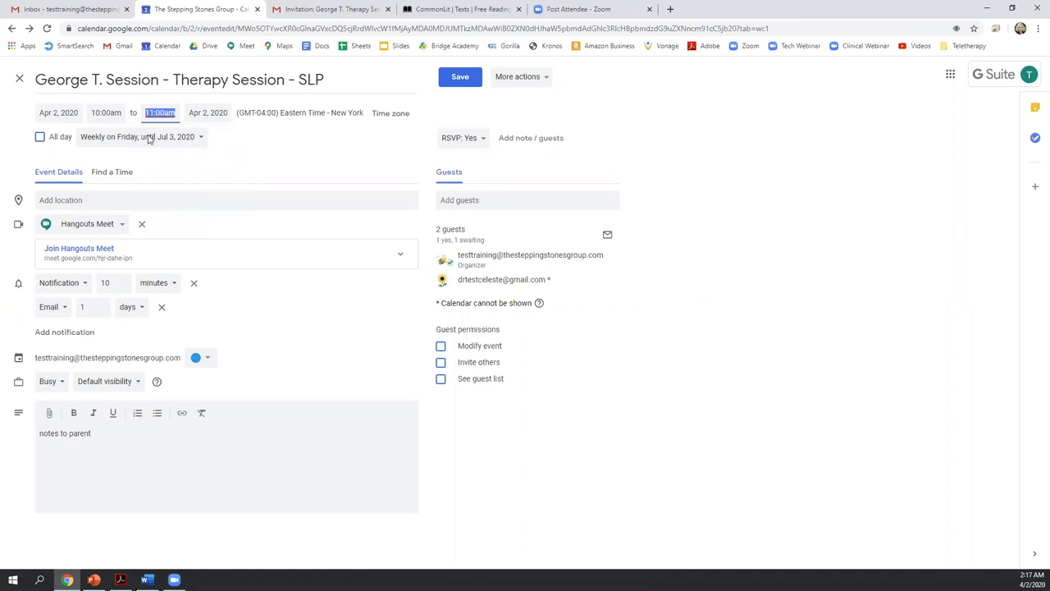
left_click(92, 433)
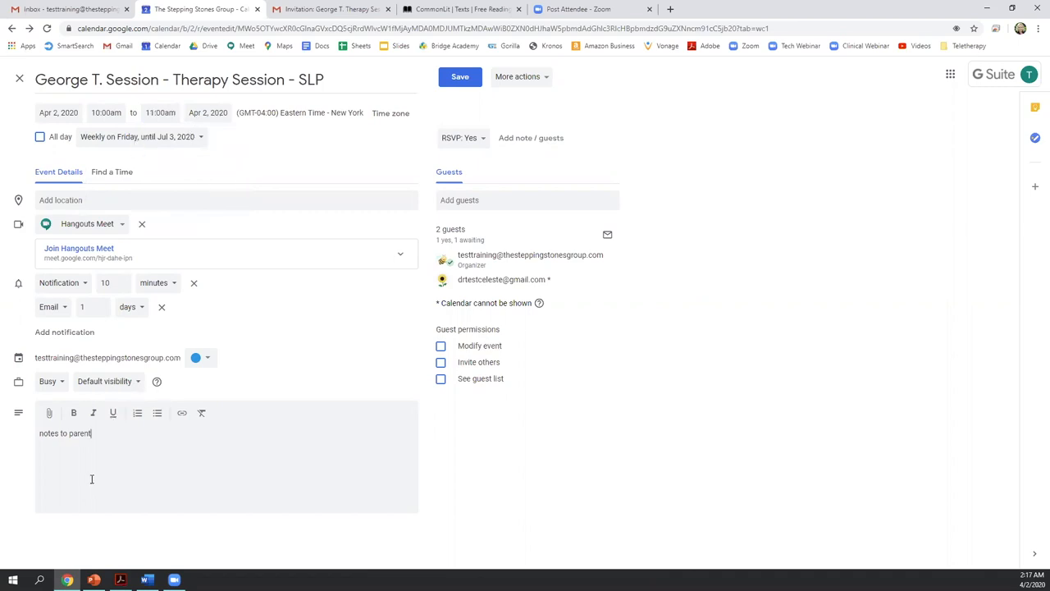
mouse_move(49, 413)
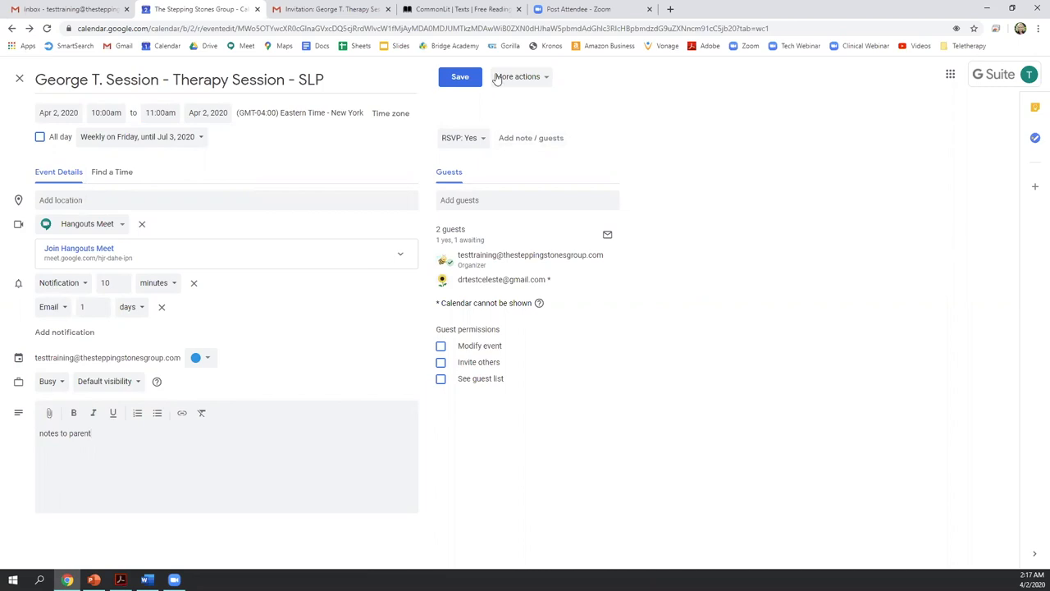
- Save the session for this and following events and send update emails to guests
left_click(459, 77)
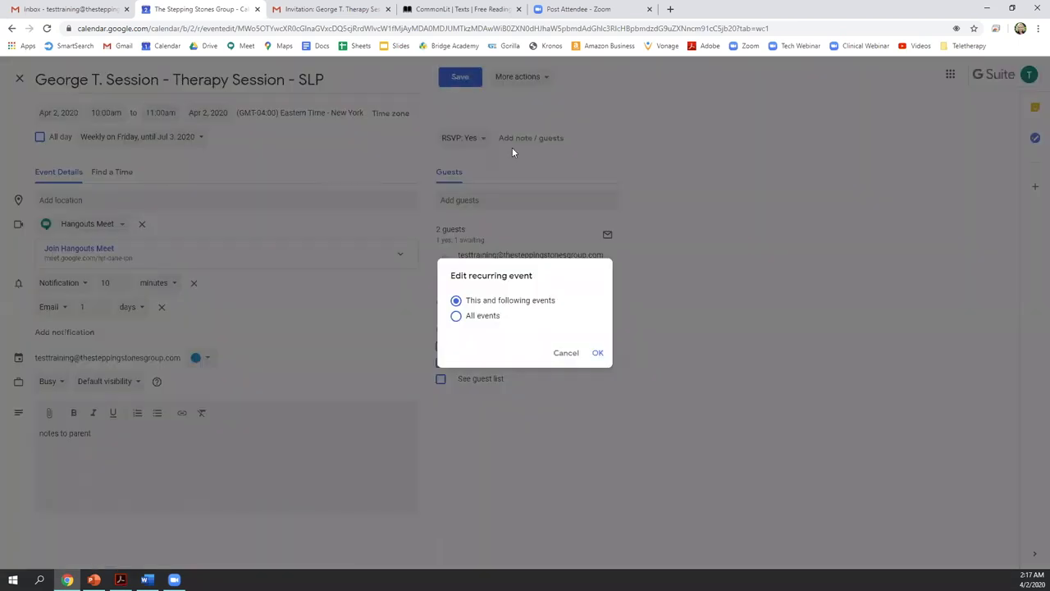
mouse_move(505, 355)
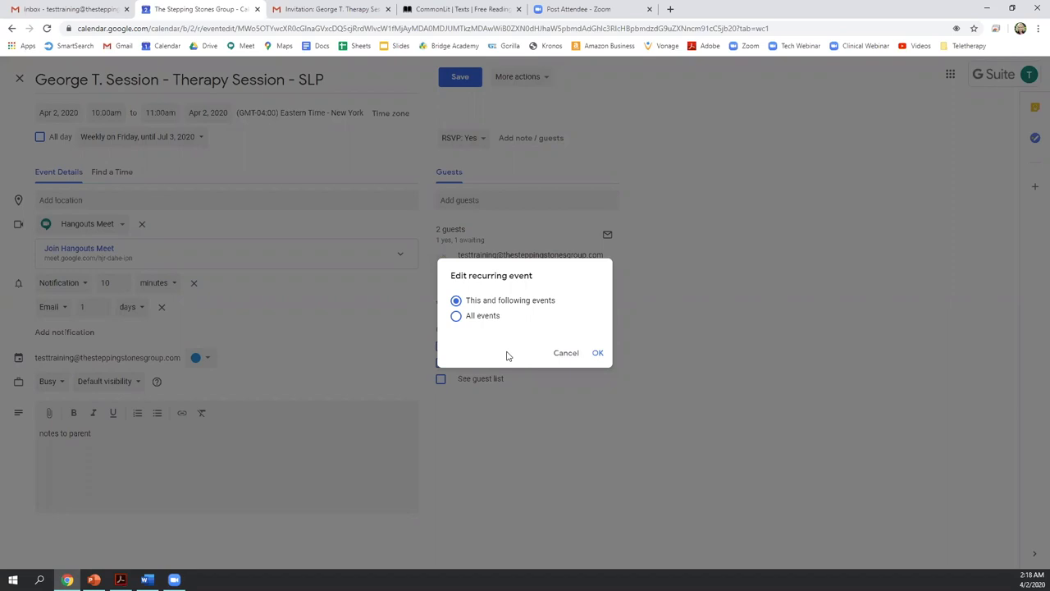
mouse_move(486, 333)
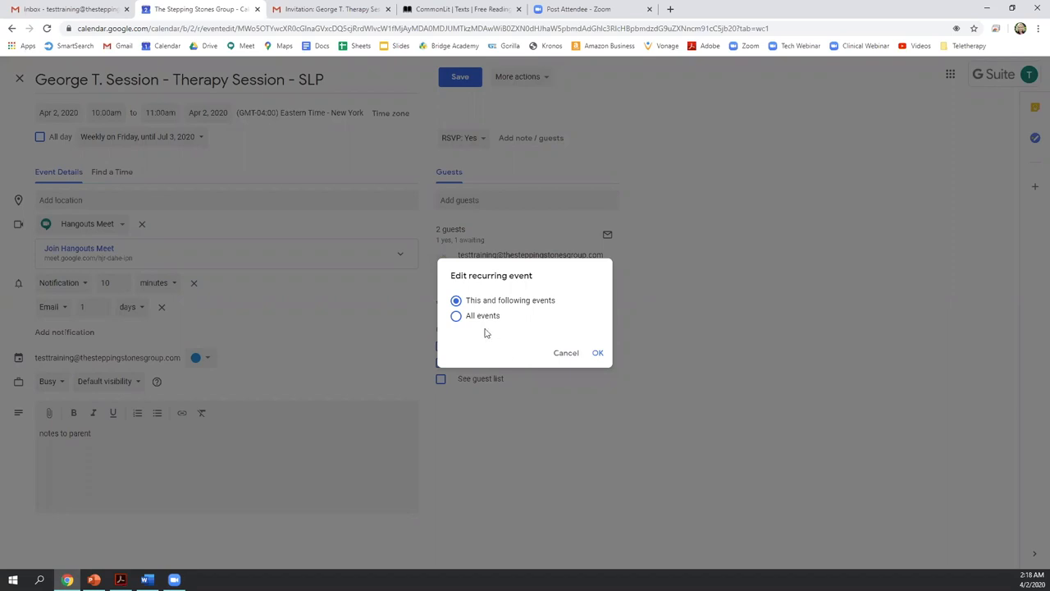
left_click(598, 352)
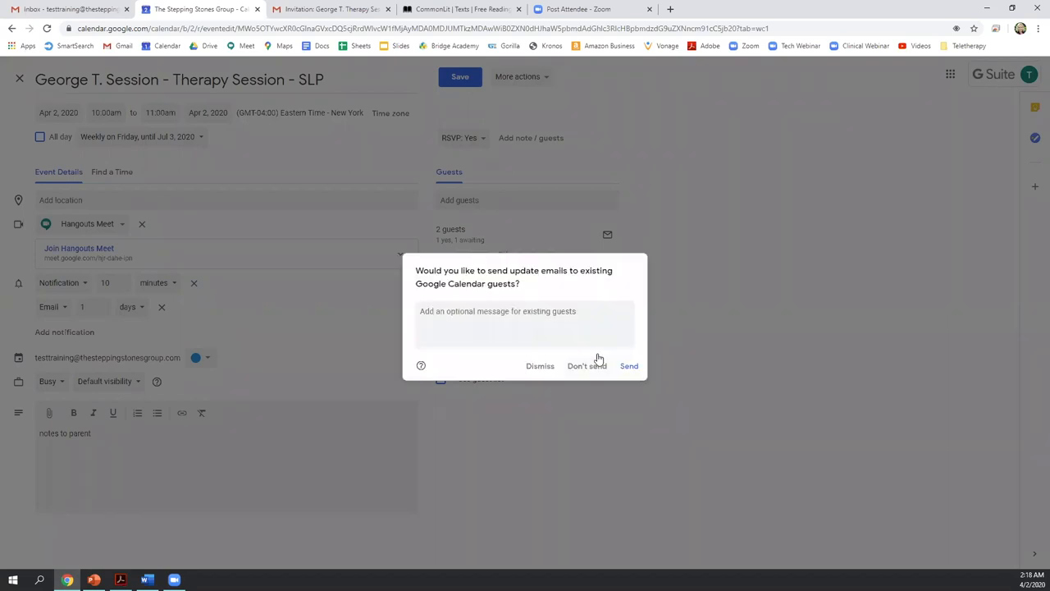
left_click(525, 325)
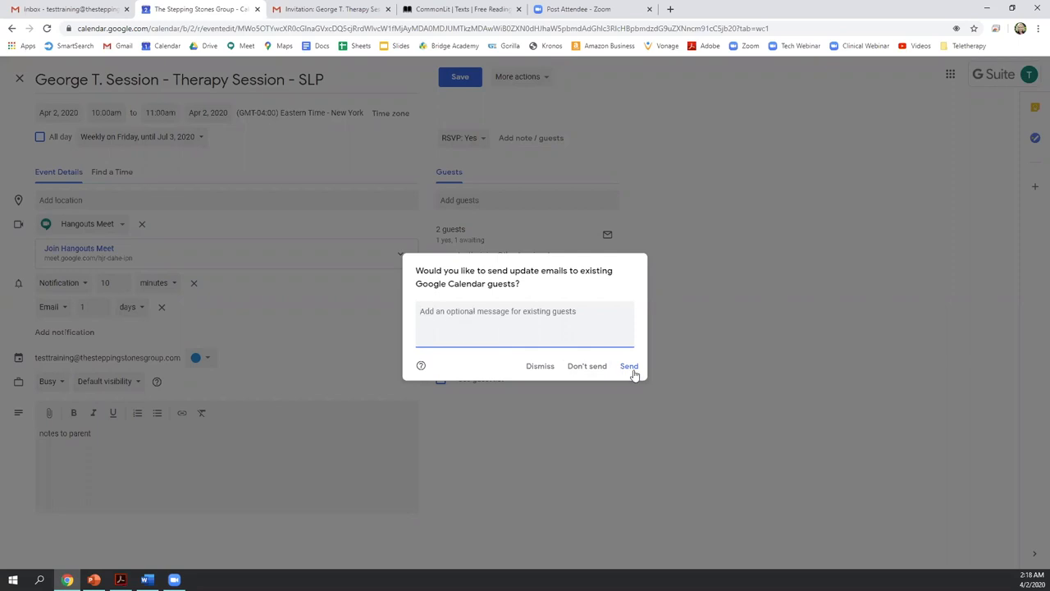
left_click(629, 364)
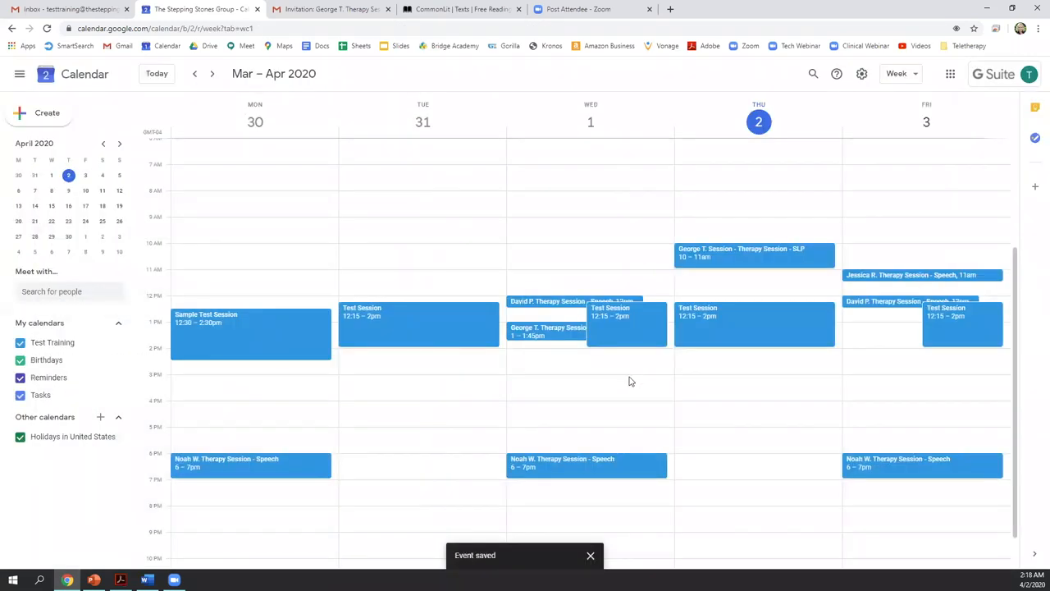
left_click(331, 10)
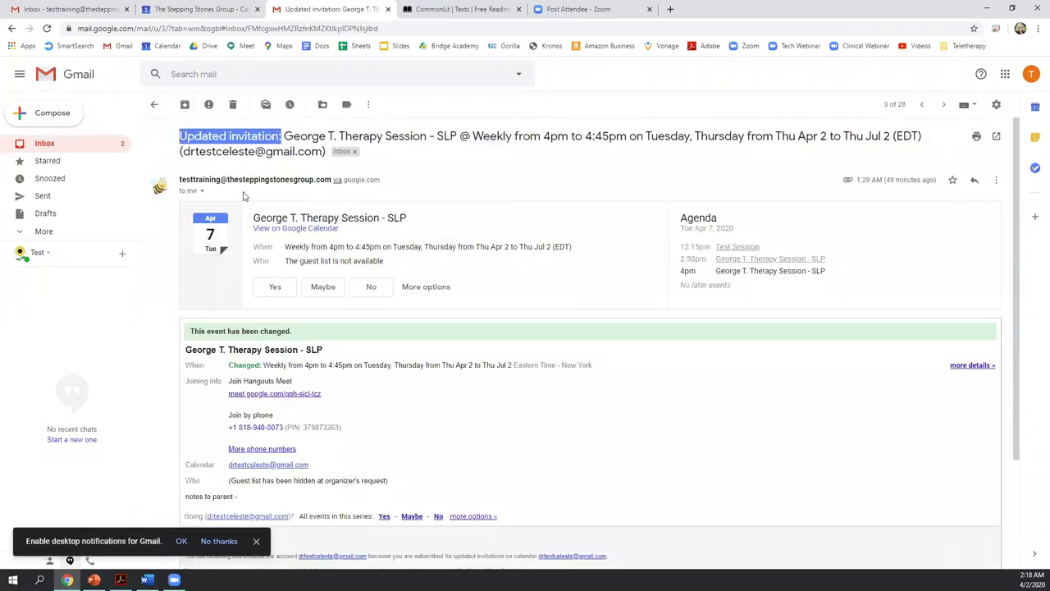
mouse_move(460, 220)
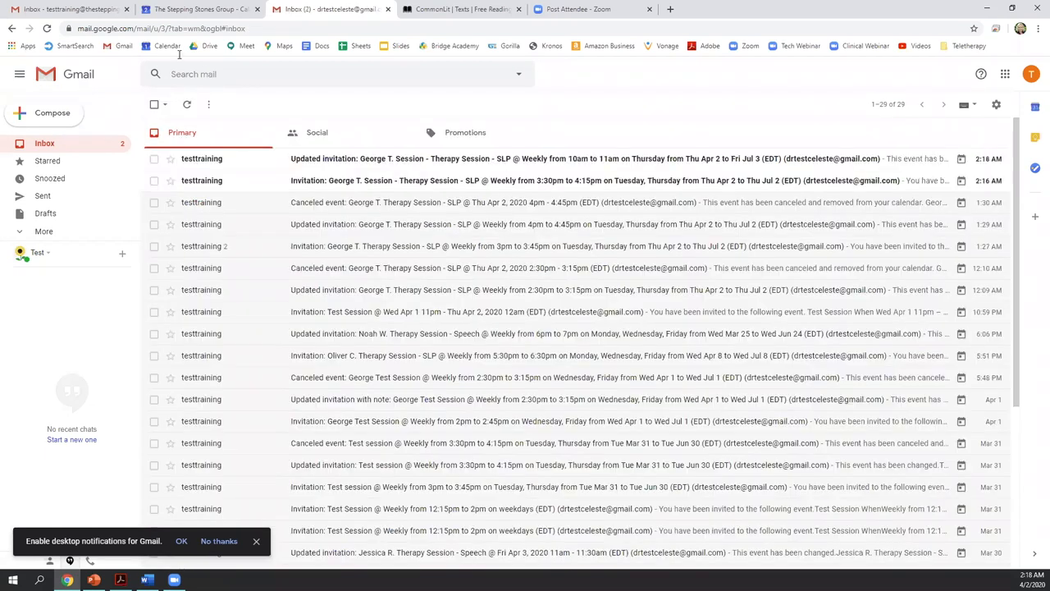
left_click(200, 10)
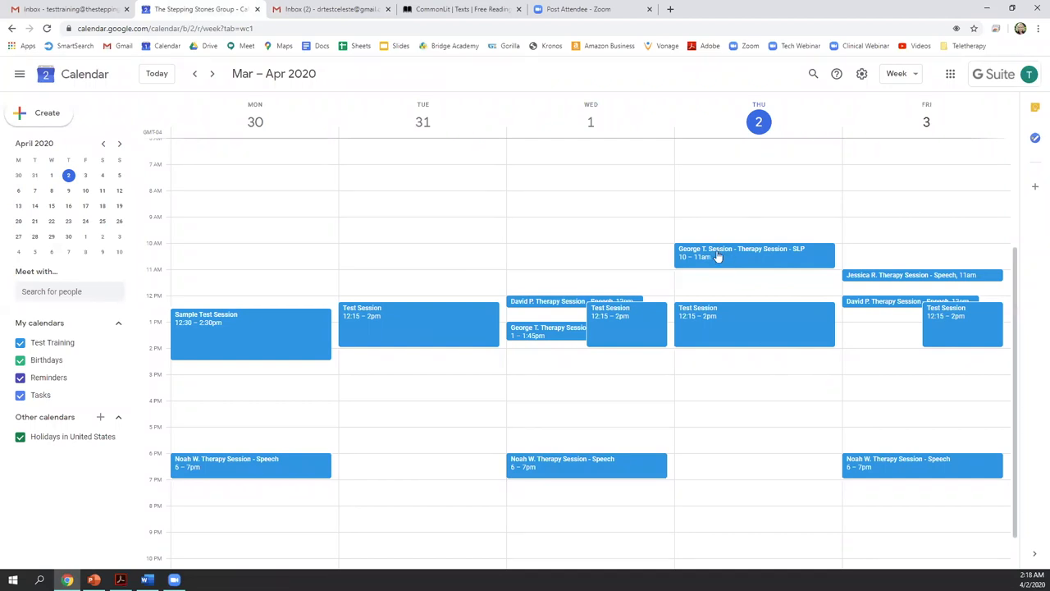
mouse_move(724, 256)
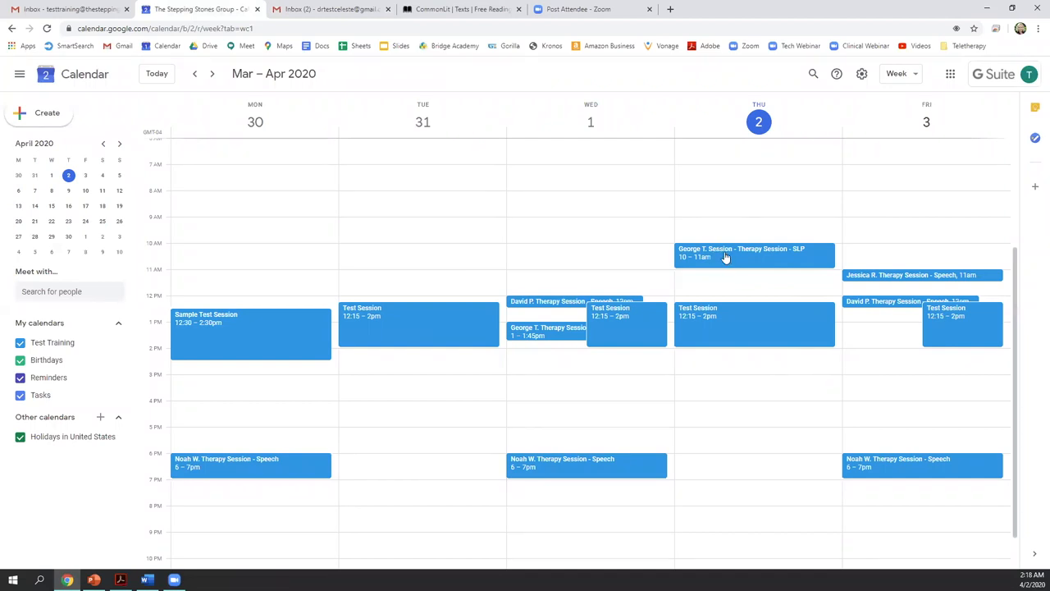
- Browse to the following weeks, return to April 2 and open the George T. session card
left_click(212, 74)
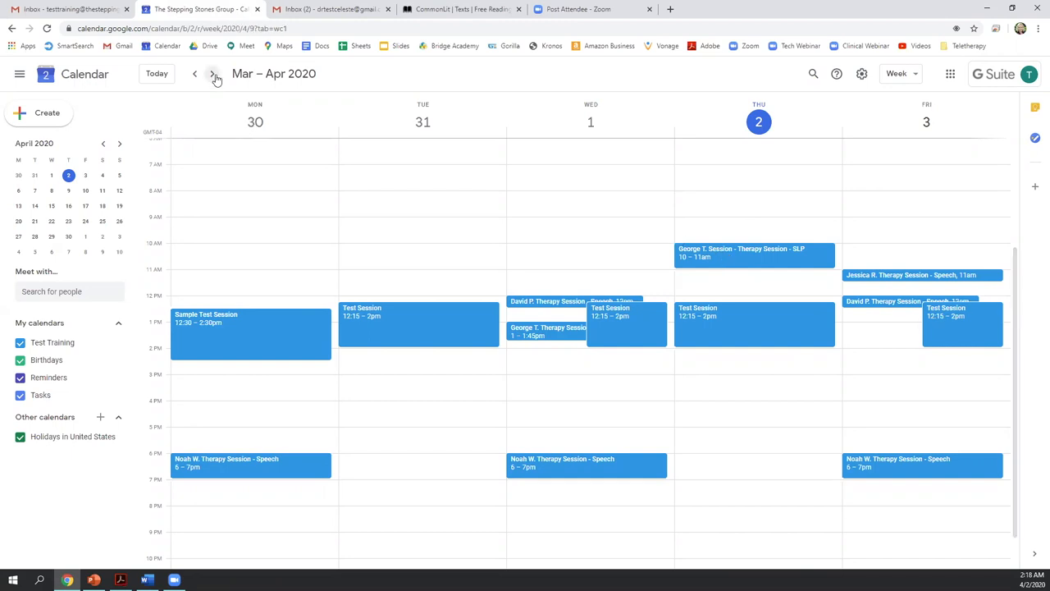
left_click(212, 74)
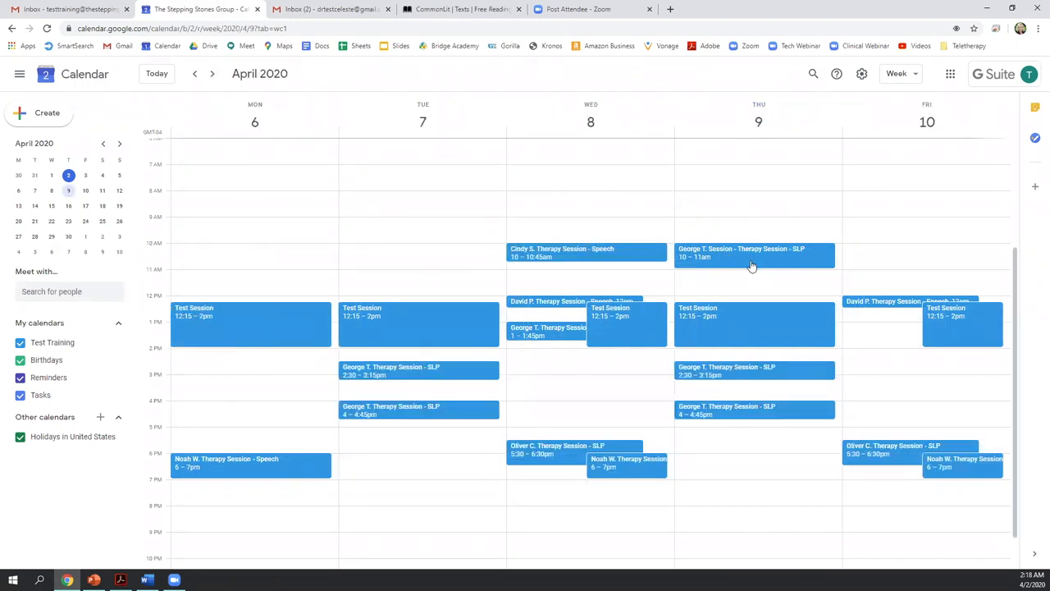
left_click(195, 74)
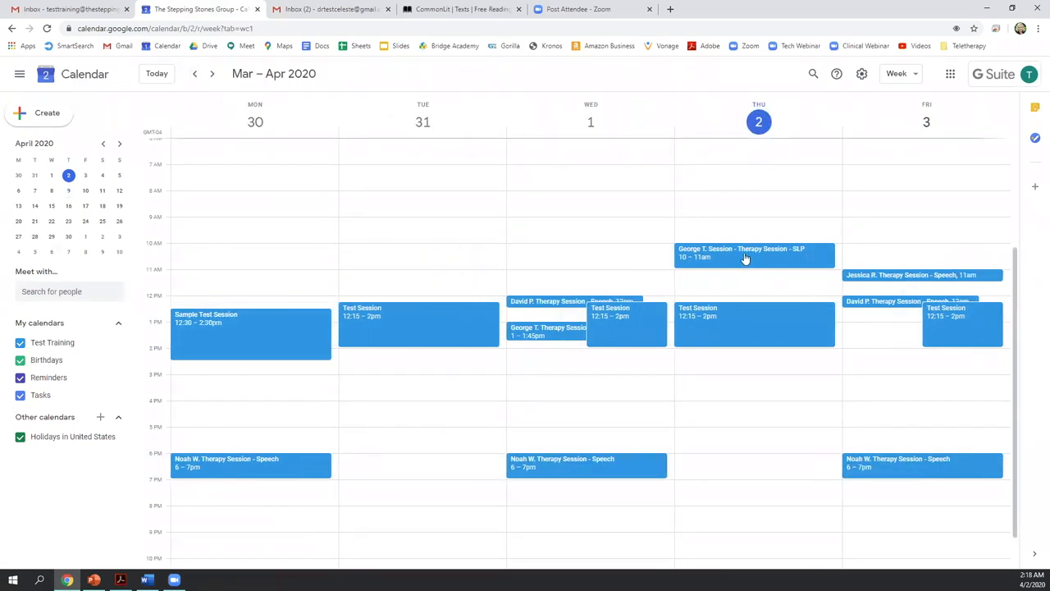
left_click(747, 253)
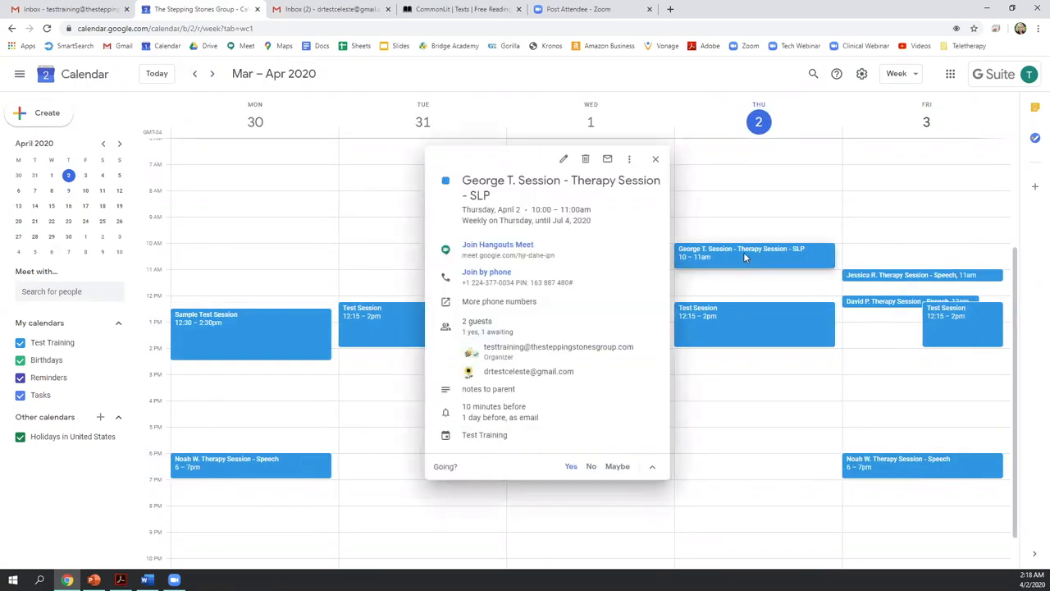
mouse_move(726, 263)
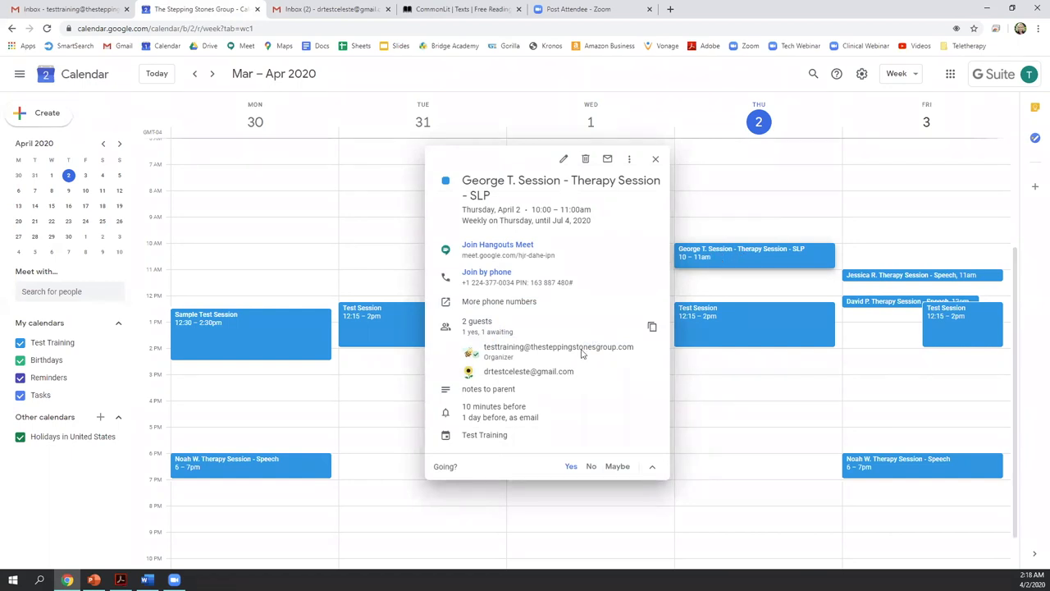
mouse_move(586, 158)
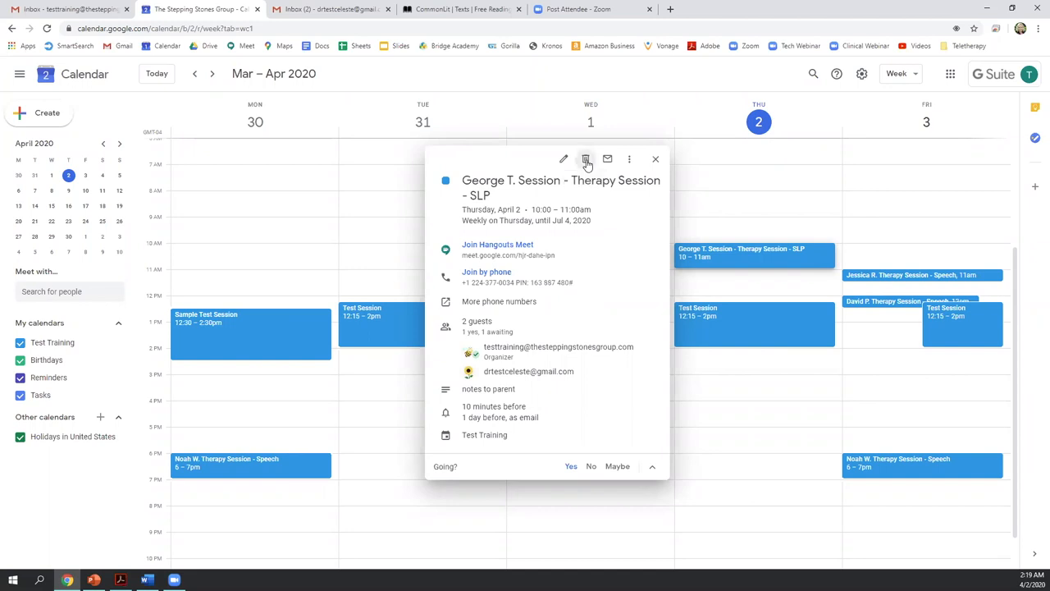
- Delete only the April 2 occurrence and send cancellation emails to the guests
left_click(584, 159)
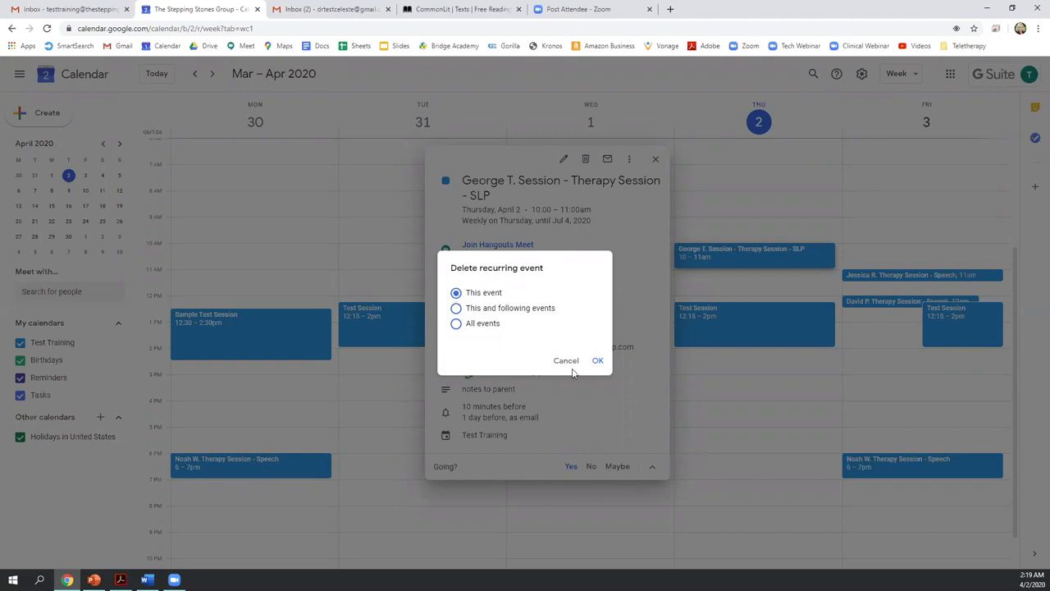
left_click(597, 361)
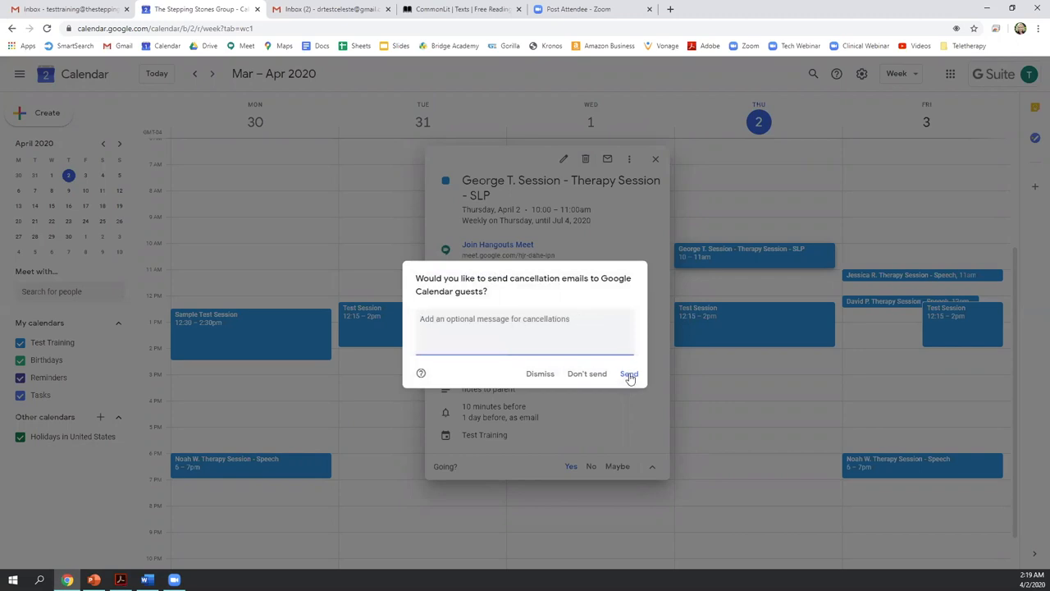
left_click(628, 374)
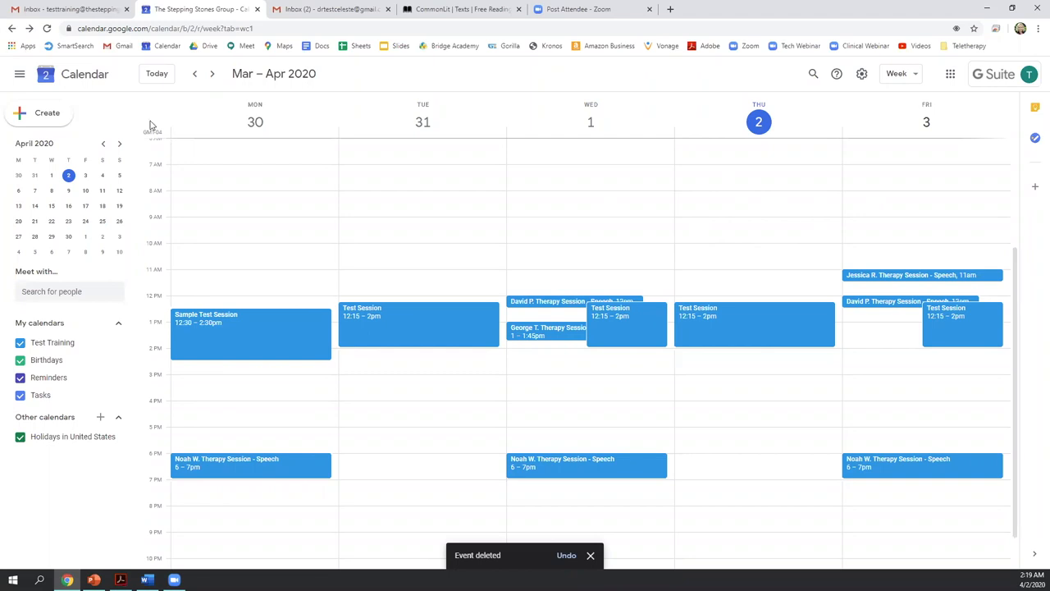
- Check the April 9 occurrence remains, then return to the Mar 30 – Apr 3 week
left_click(212, 74)
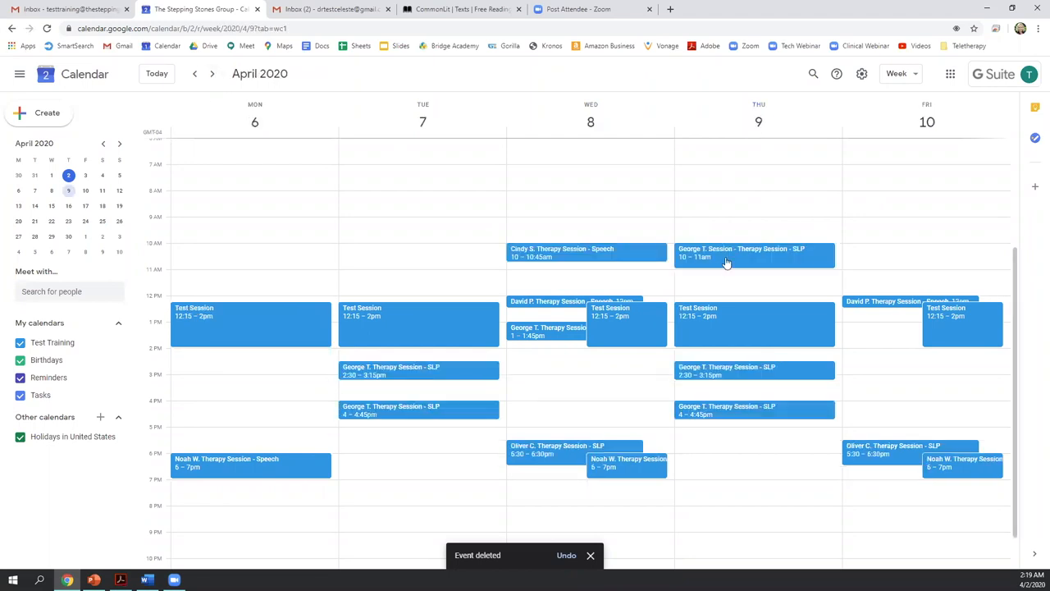
left_click(212, 74)
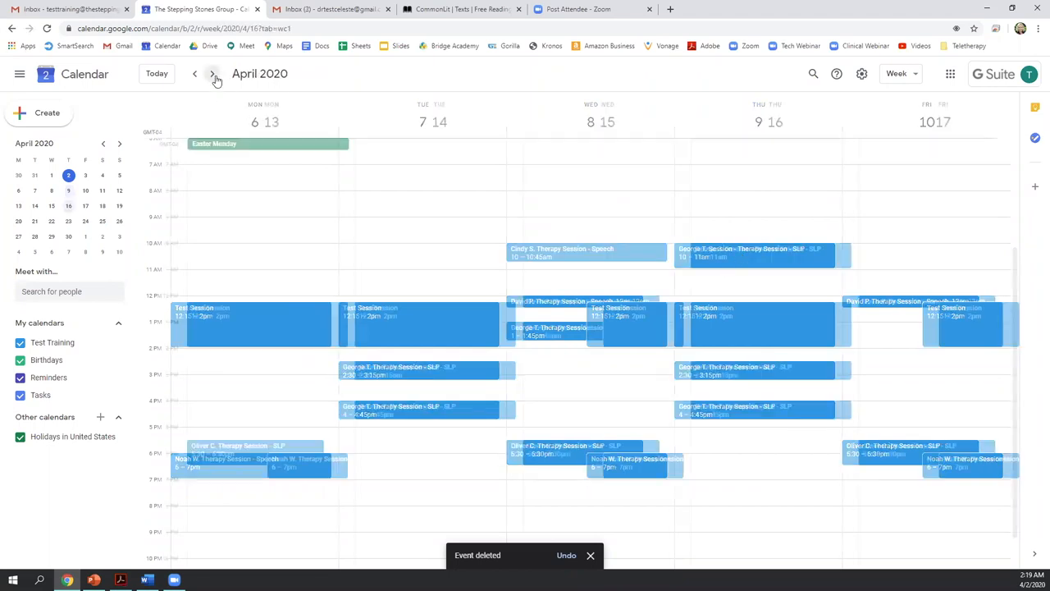
left_click(195, 73)
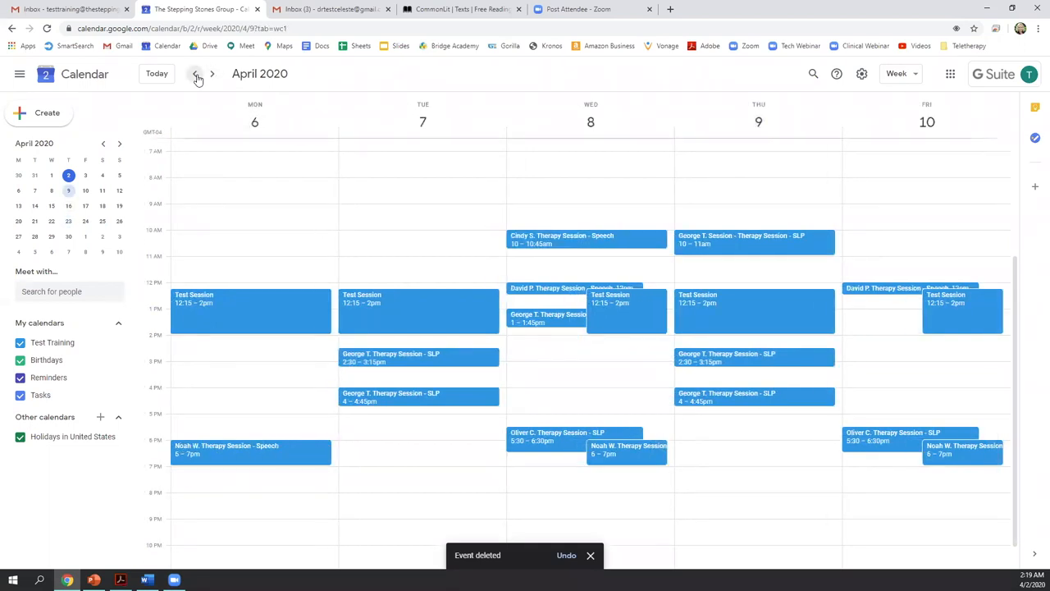
left_click(195, 72)
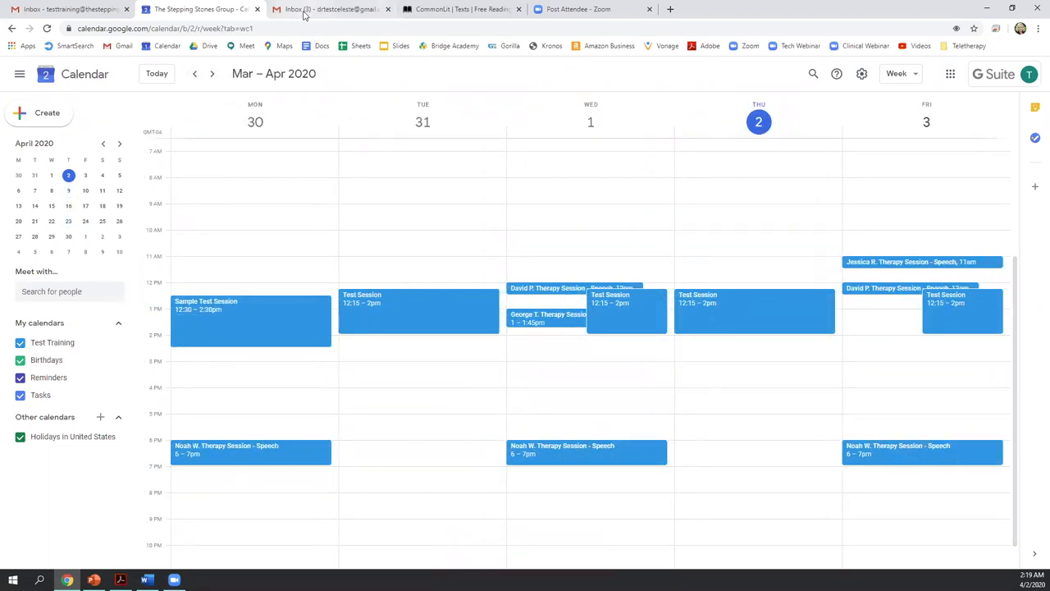
left_click(329, 10)
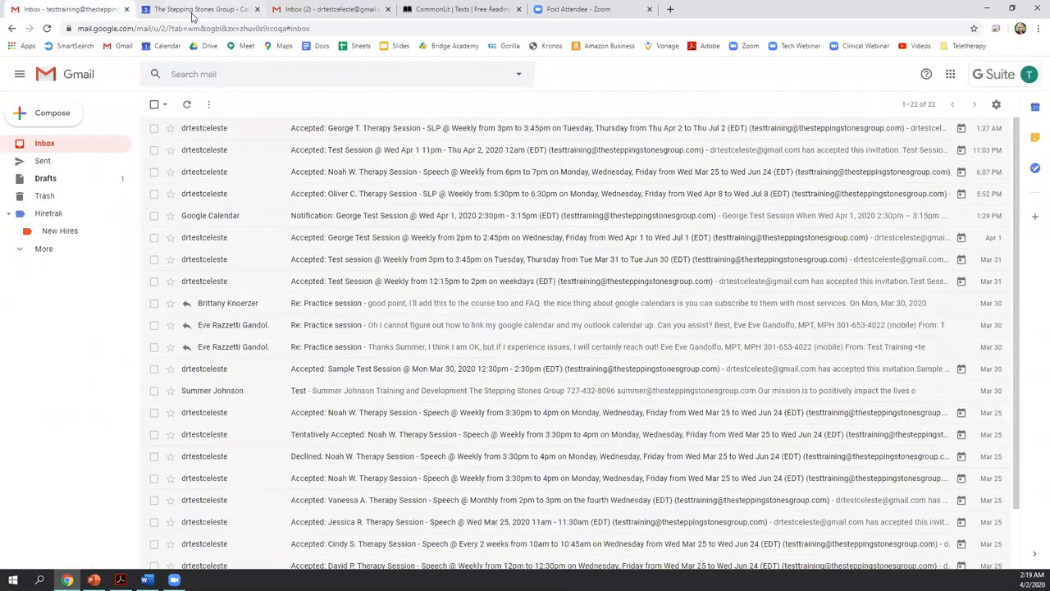
left_click(200, 10)
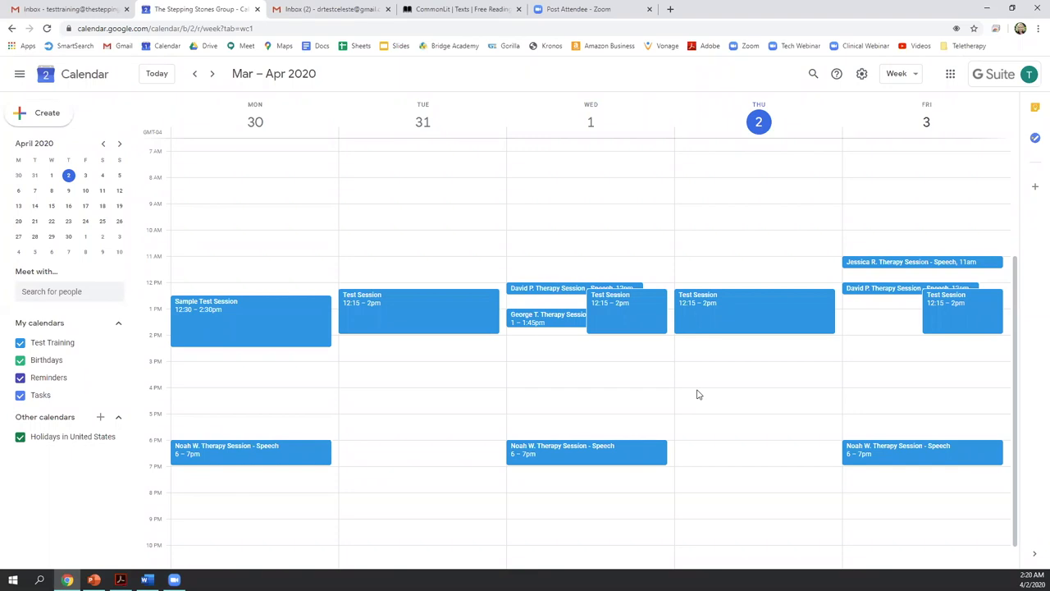
mouse_move(594, 476)
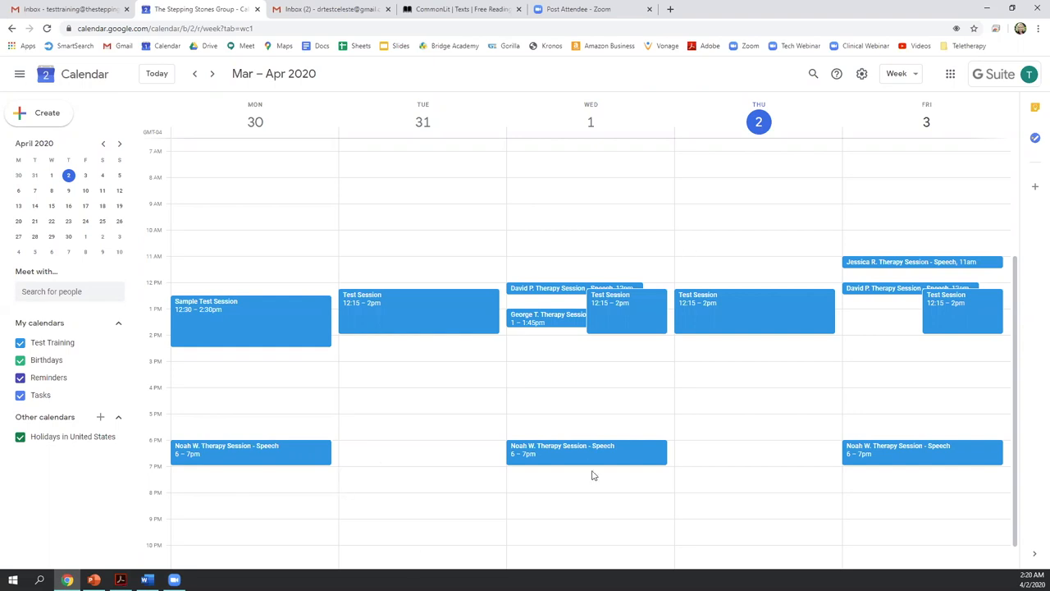
mouse_move(592, 470)
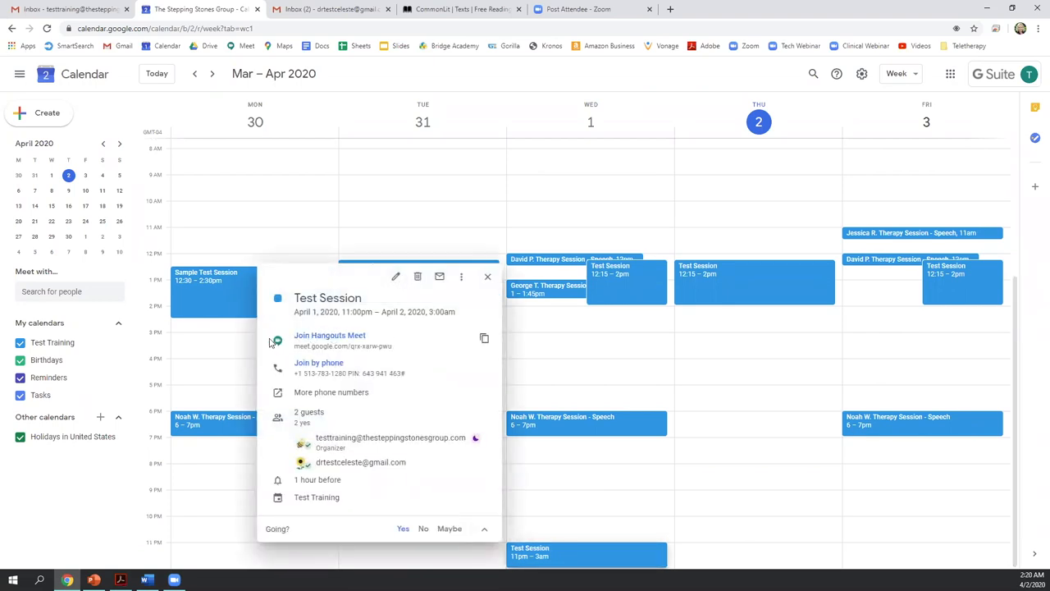
mouse_move(315, 339)
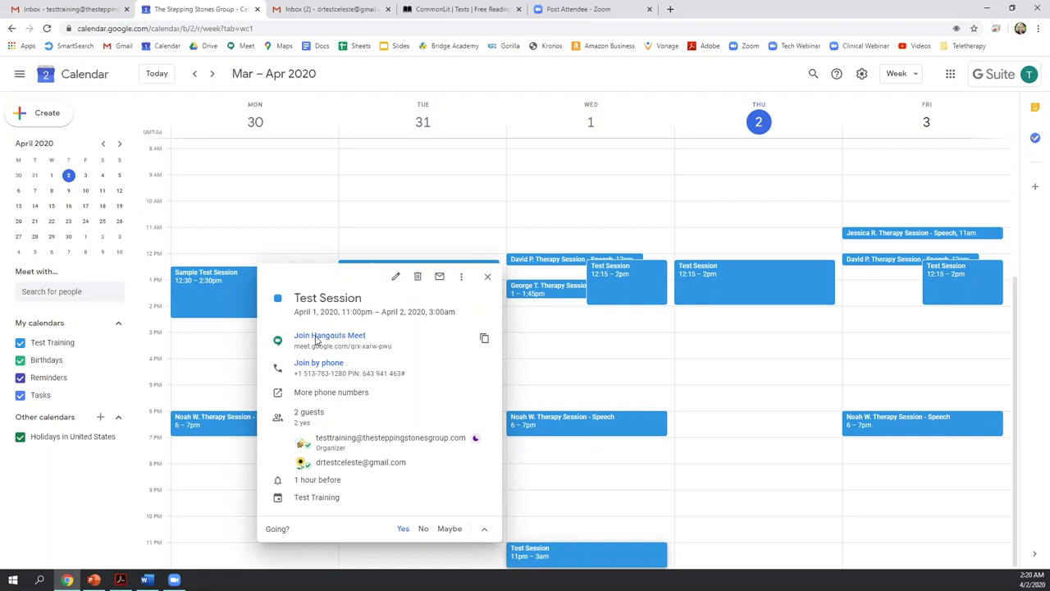
mouse_move(328, 335)
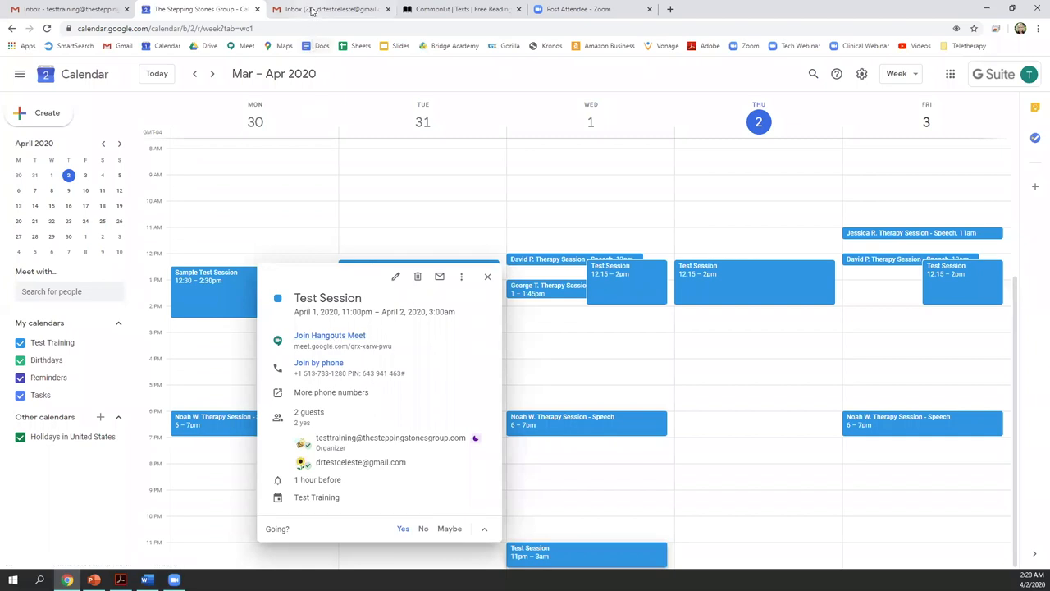
left_click(328, 10)
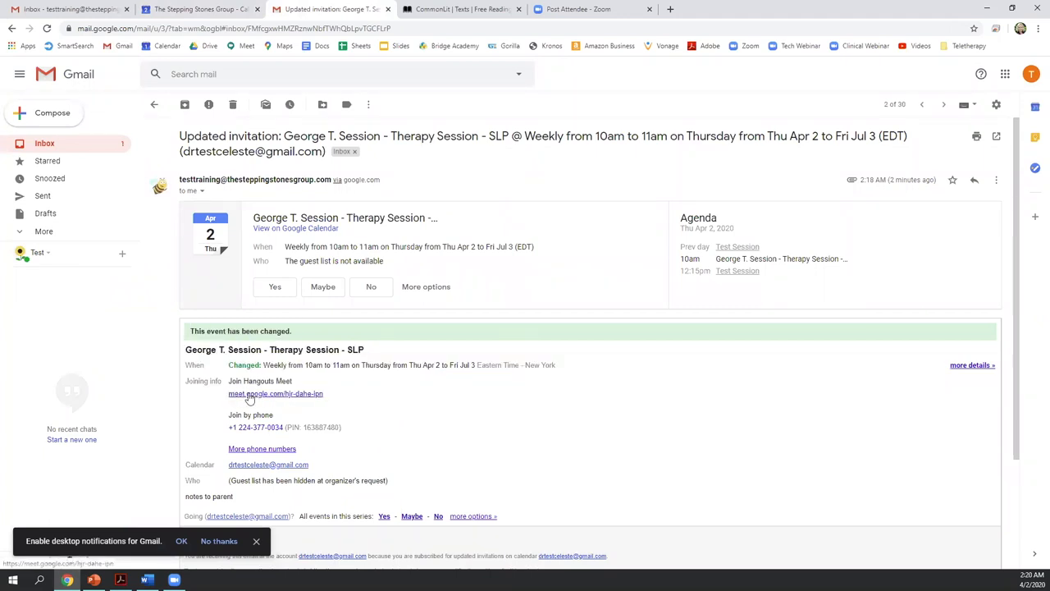
mouse_move(292, 203)
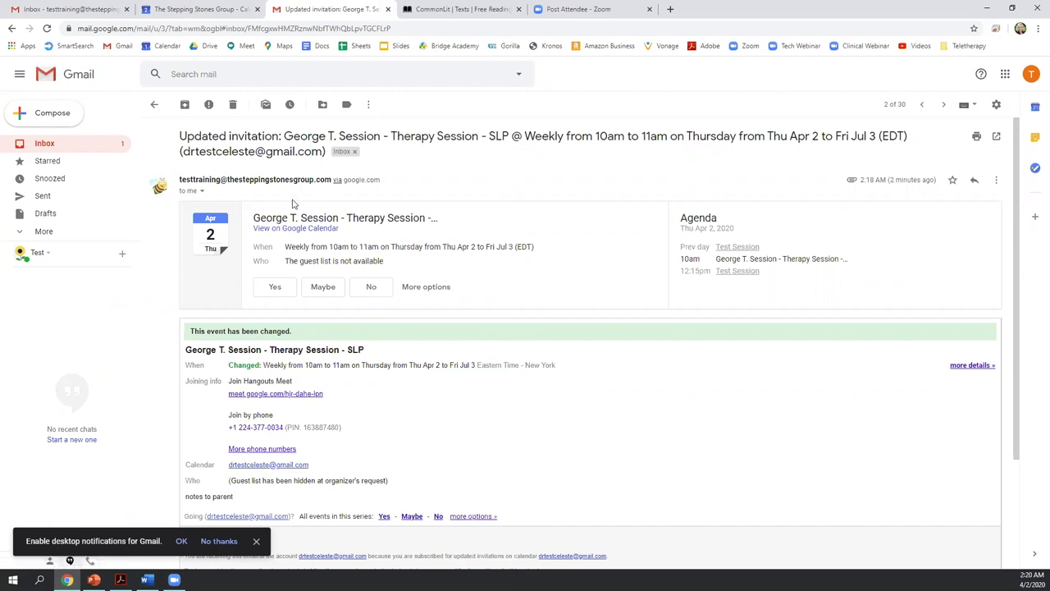
left_click(200, 10)
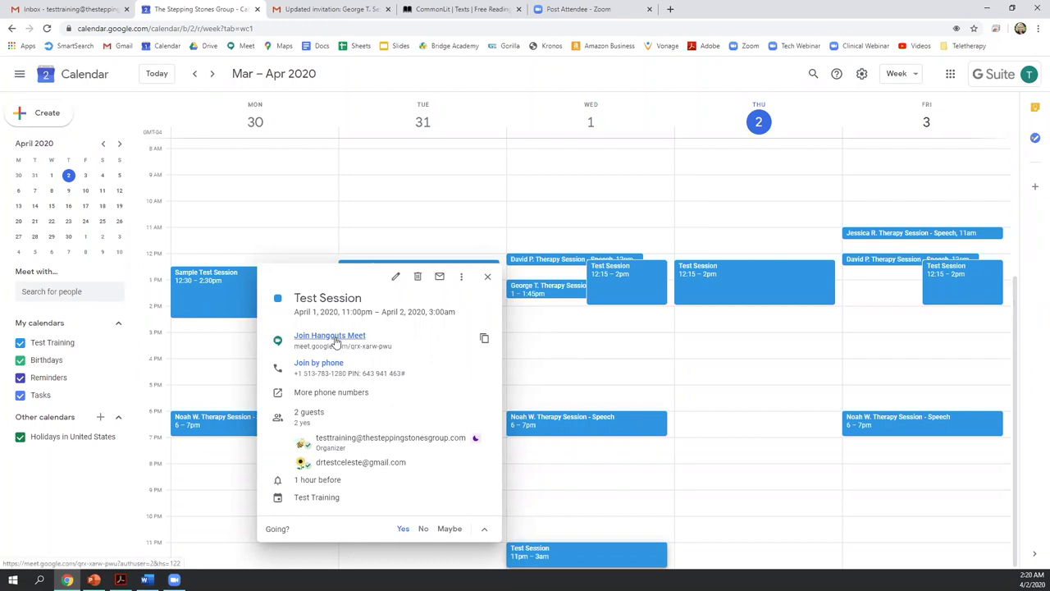
- Join the Test Session video call from the event's Hangouts Meet link
left_click(329, 335)
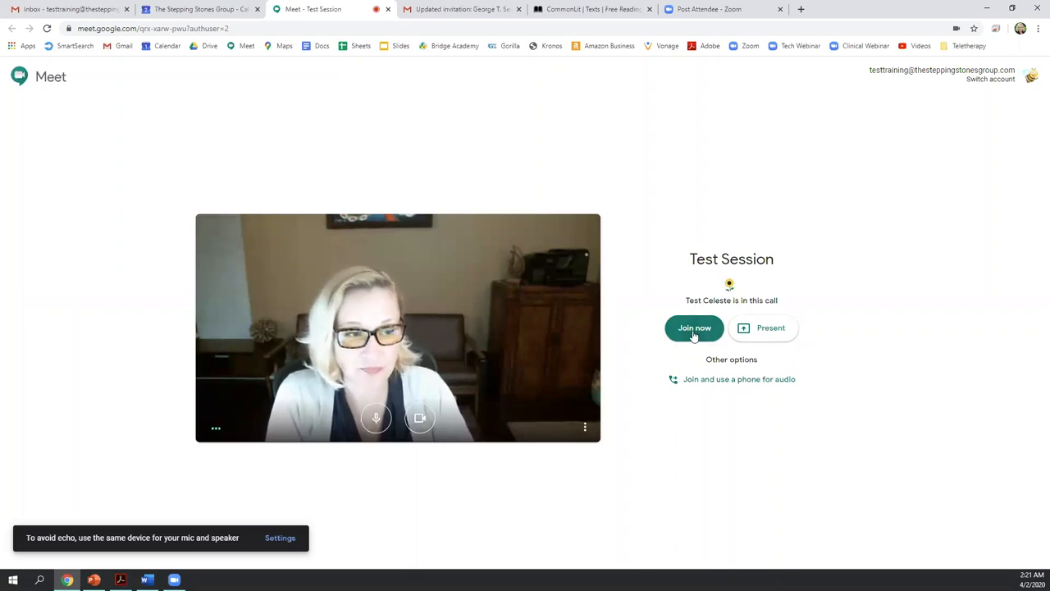
left_click(694, 328)
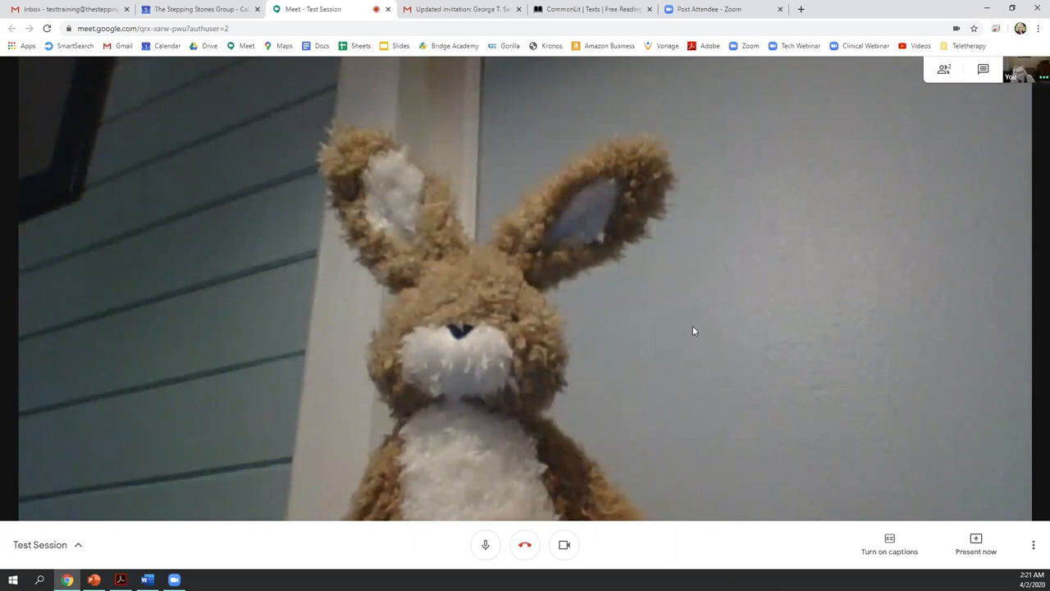
mouse_move(574, 363)
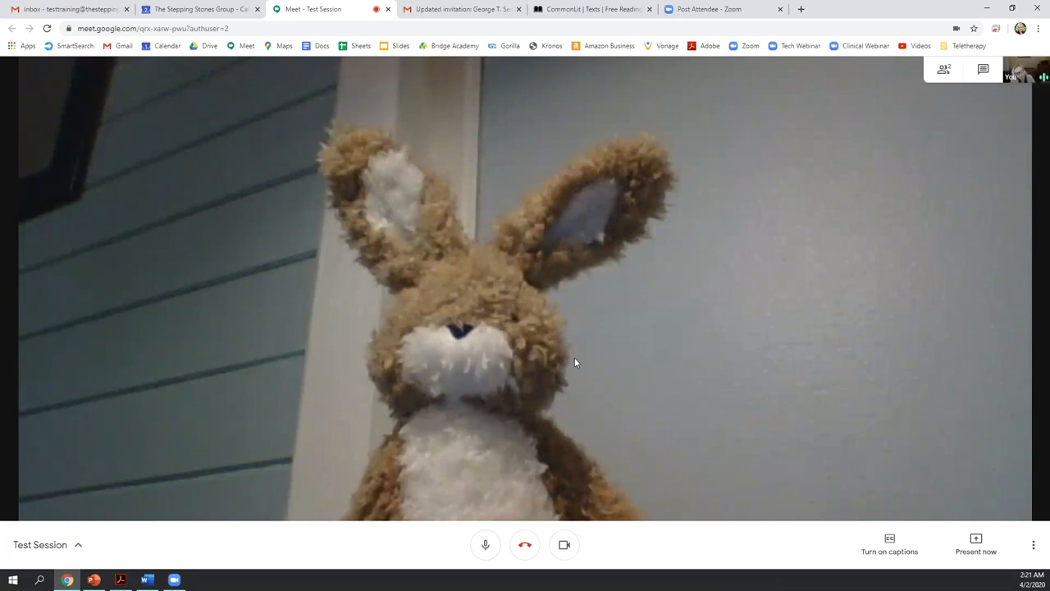
mouse_move(308, 297)
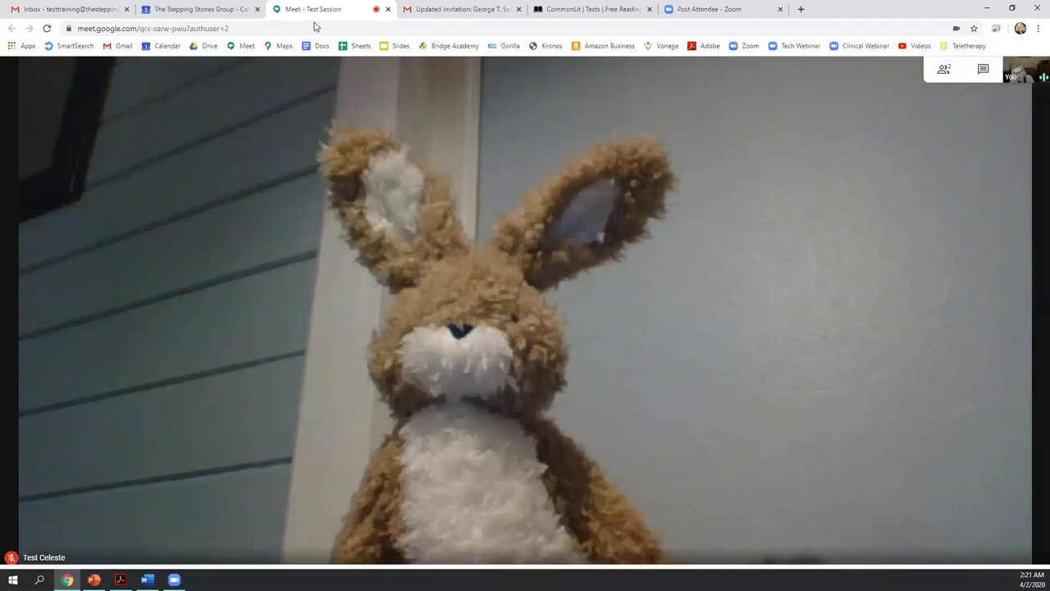
mouse_move(315, 9)
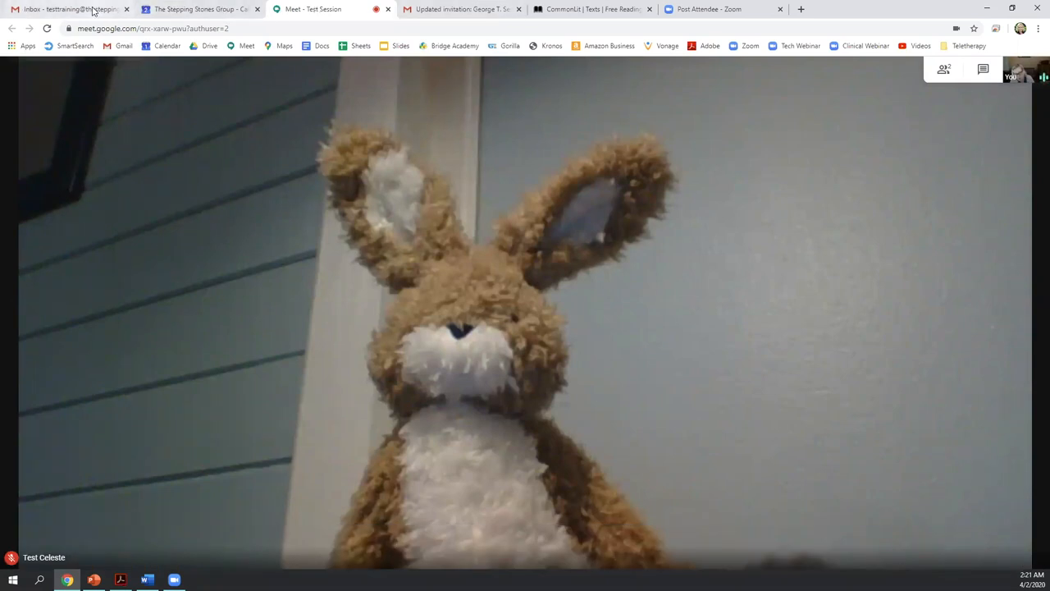
mouse_move(292, 248)
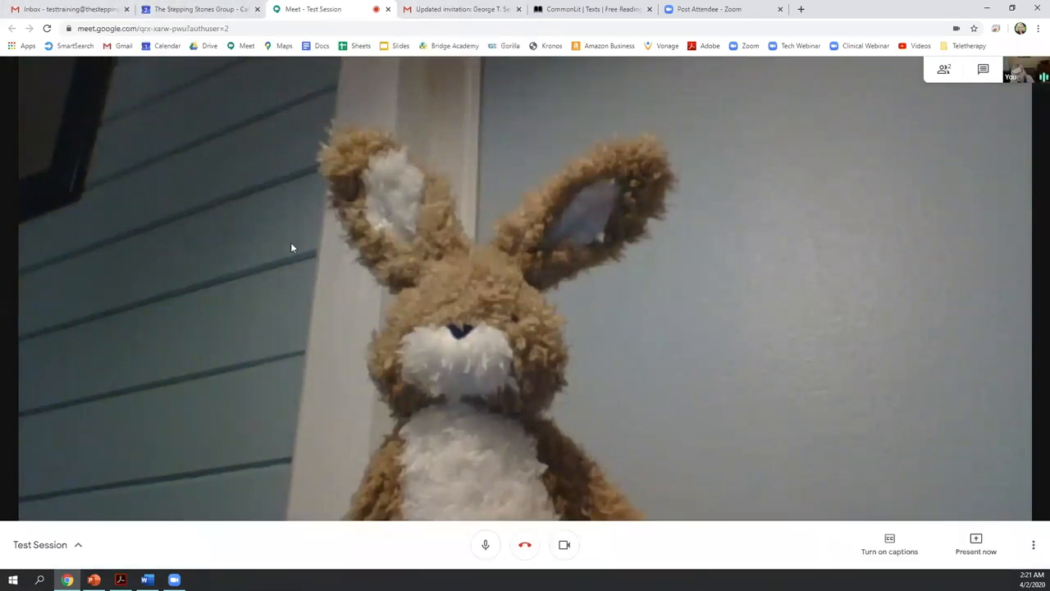
mouse_move(311, 9)
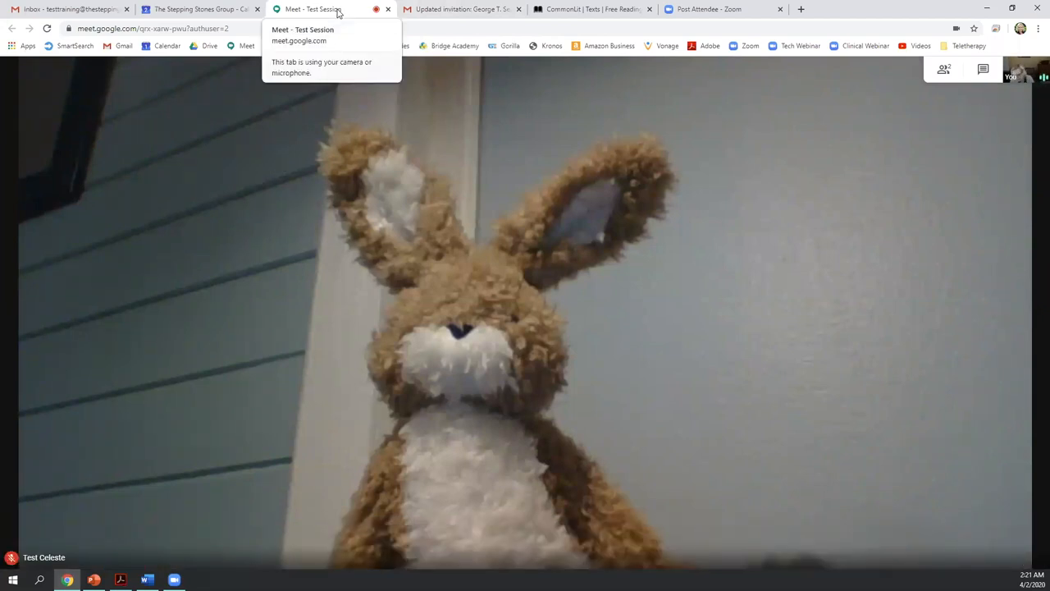
mouse_move(292, 141)
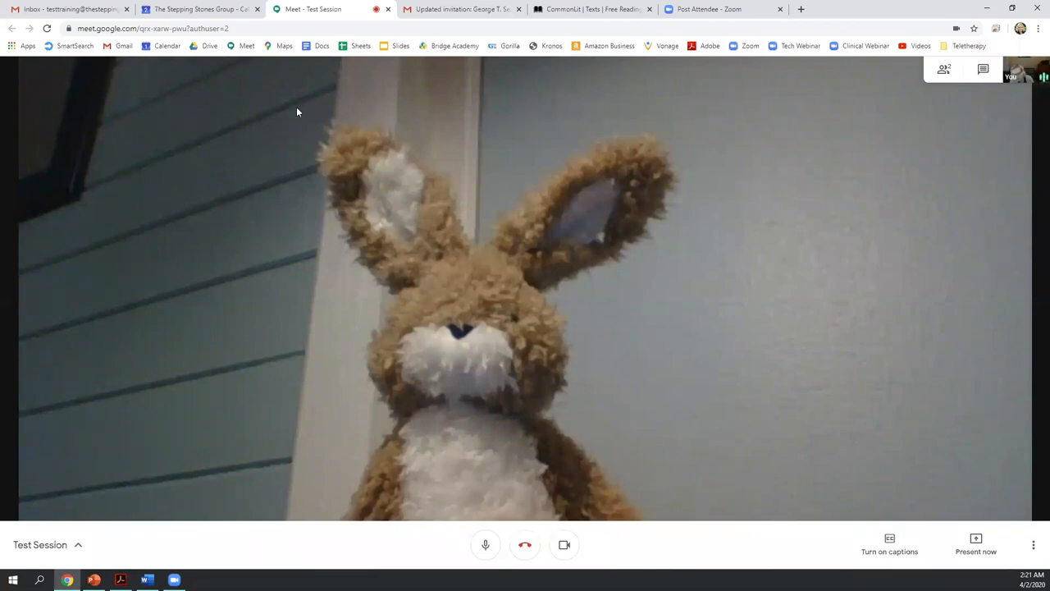
mouse_move(312, 10)
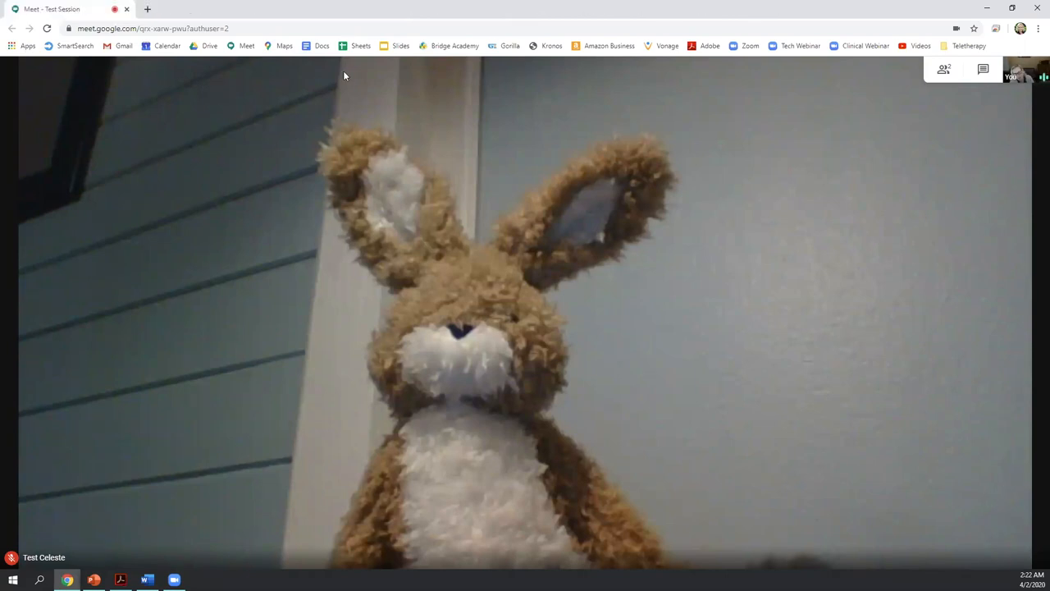
mouse_move(1016, 15)
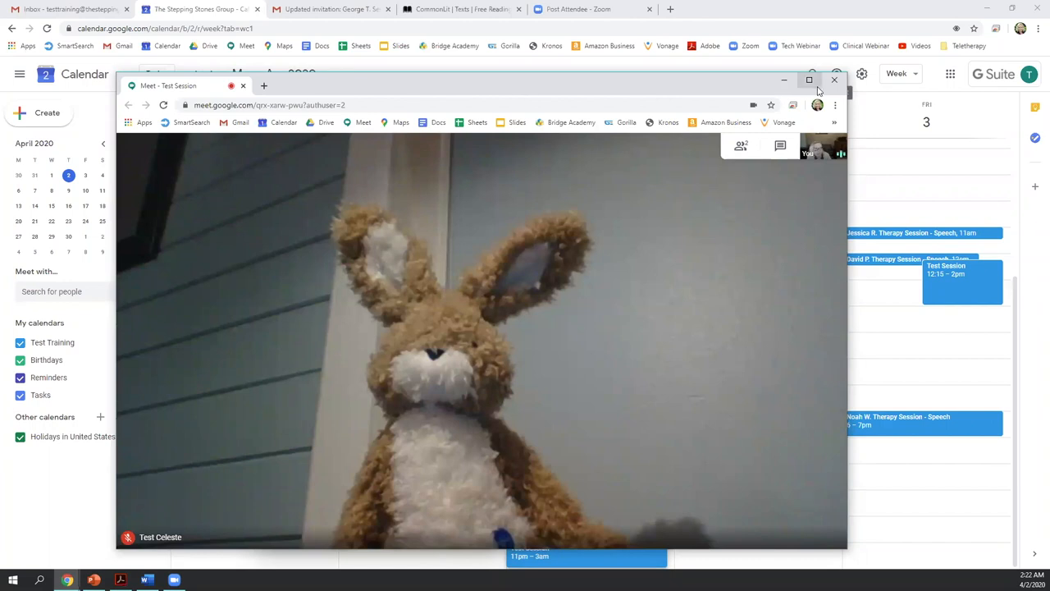
- Maximize the Meet window and show the meeting's joining link and dial-in details
left_click(809, 80)
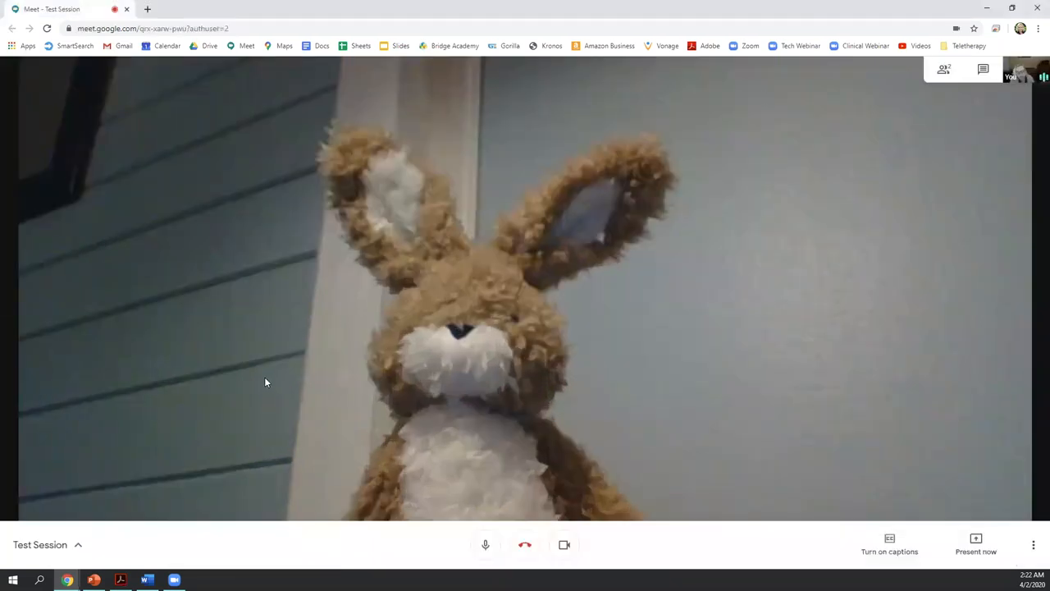
mouse_move(287, 417)
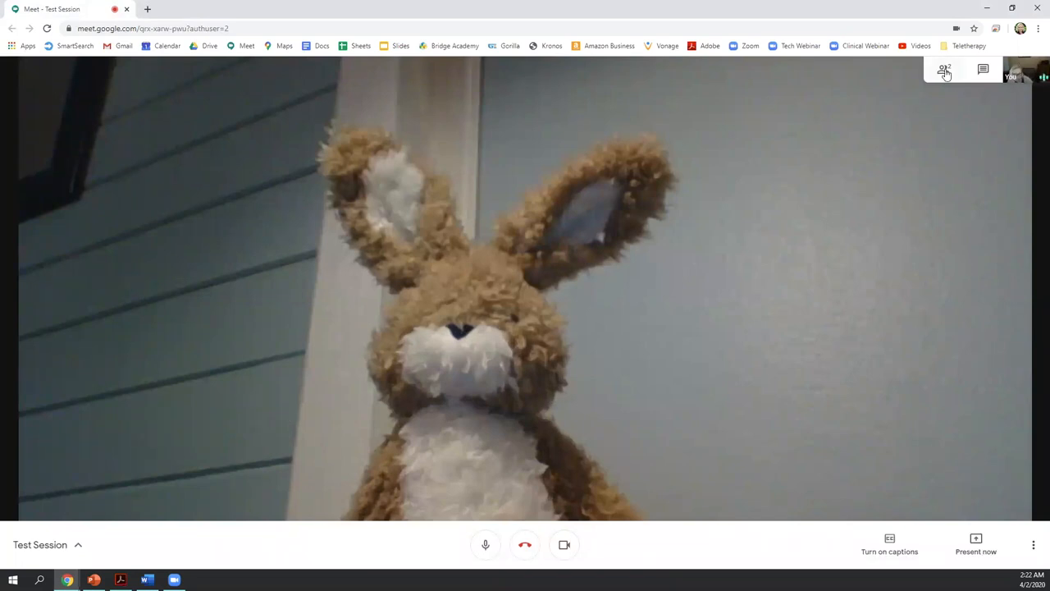
left_click(944, 69)
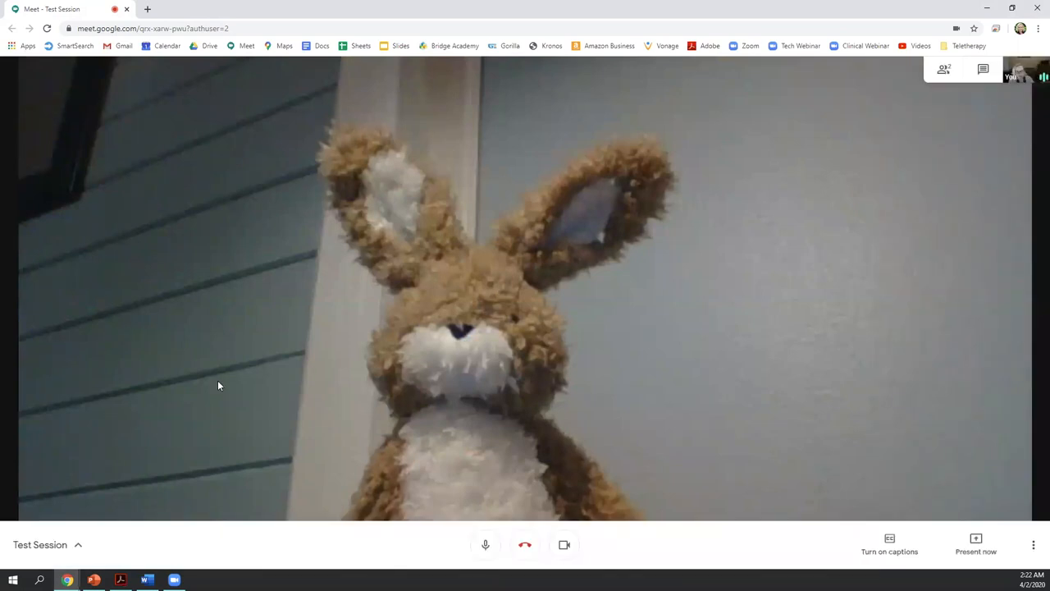
mouse_move(161, 341)
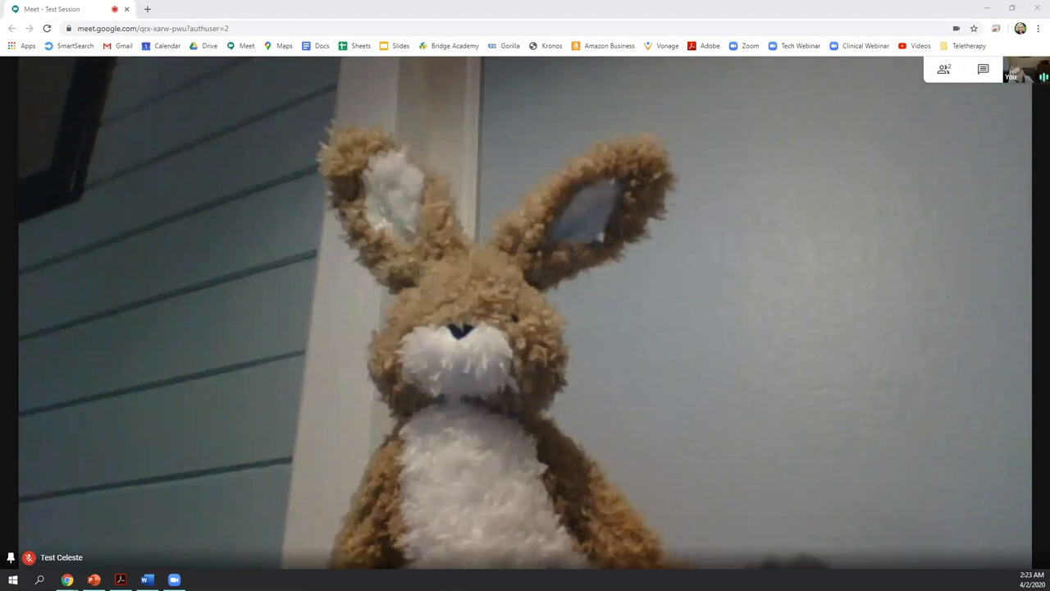
mouse_move(195, 347)
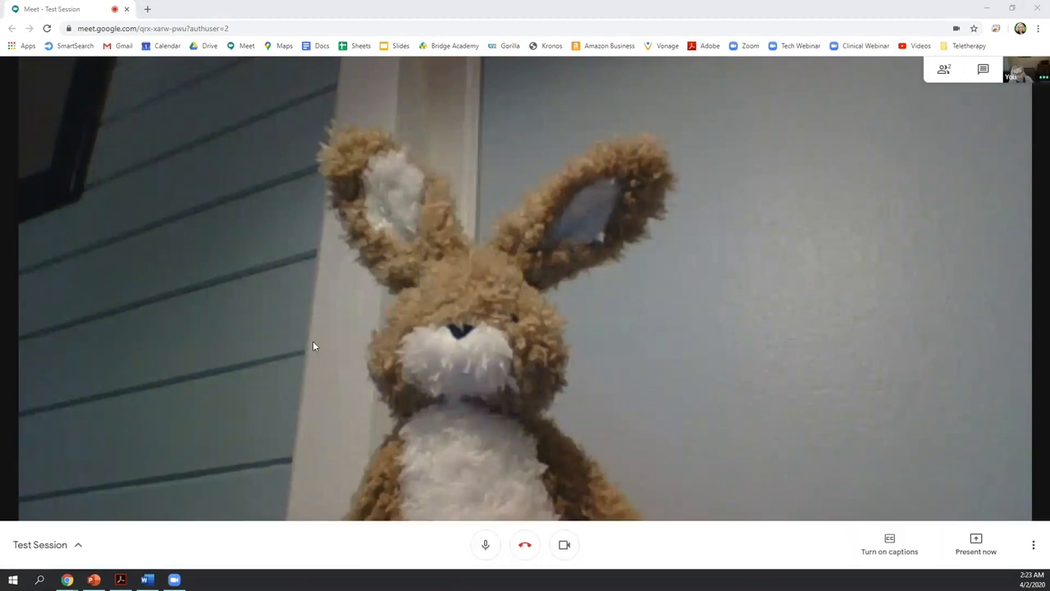
mouse_move(339, 371)
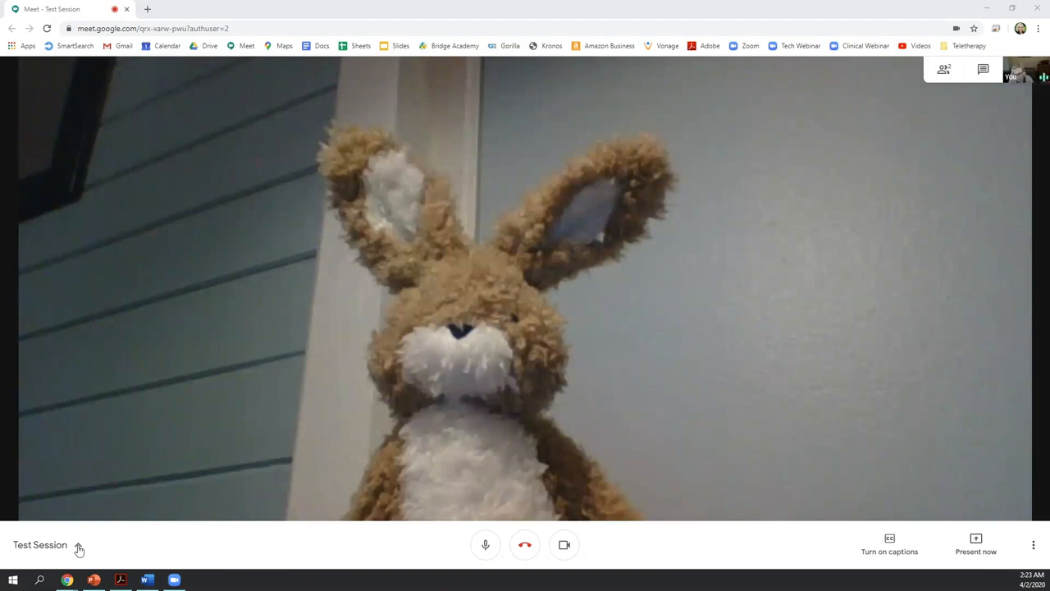
left_click(78, 545)
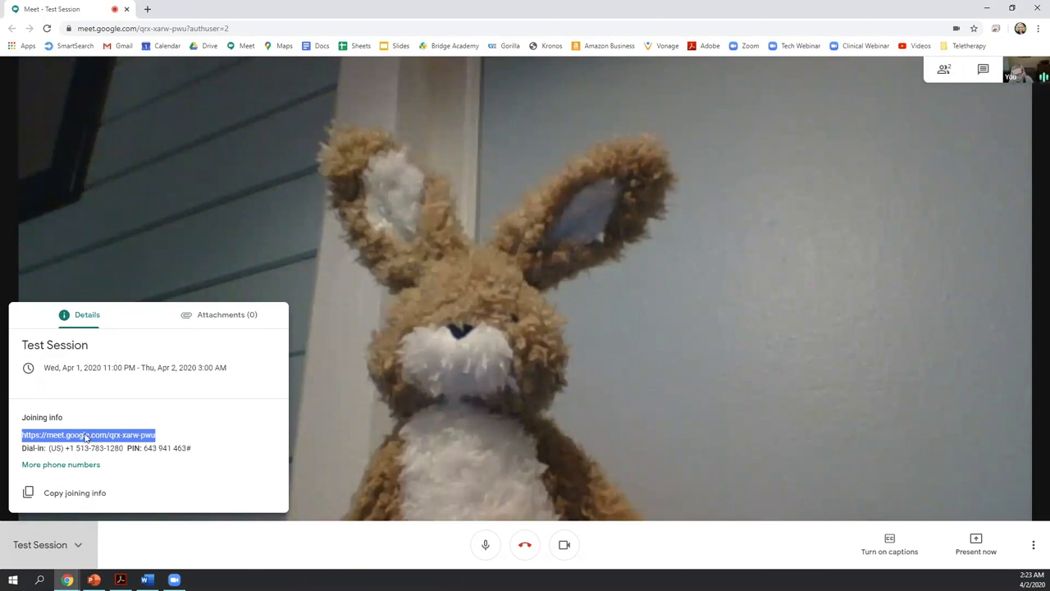
mouse_move(243, 335)
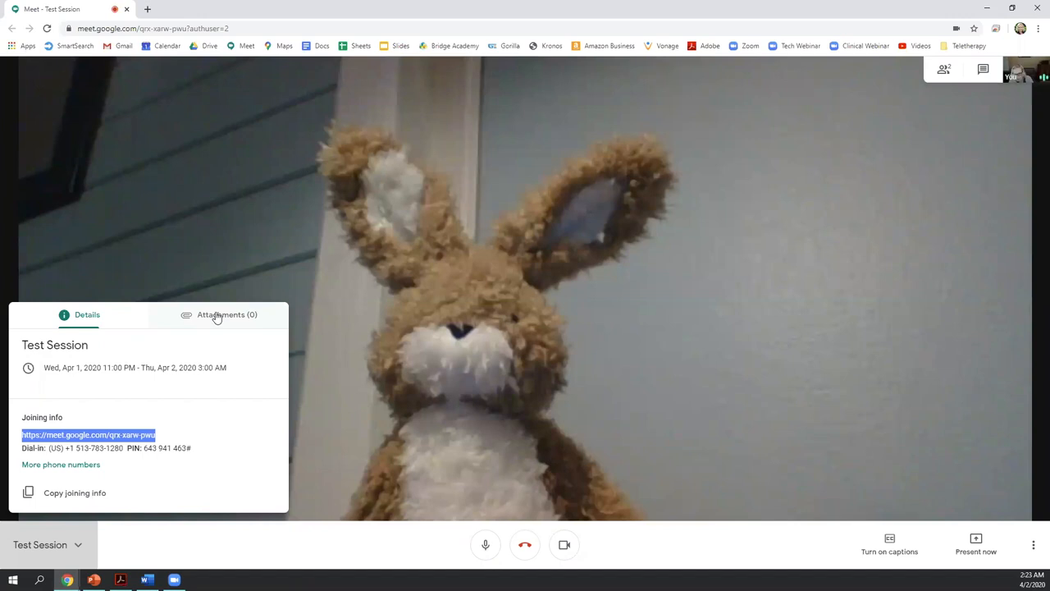
mouse_move(211, 319)
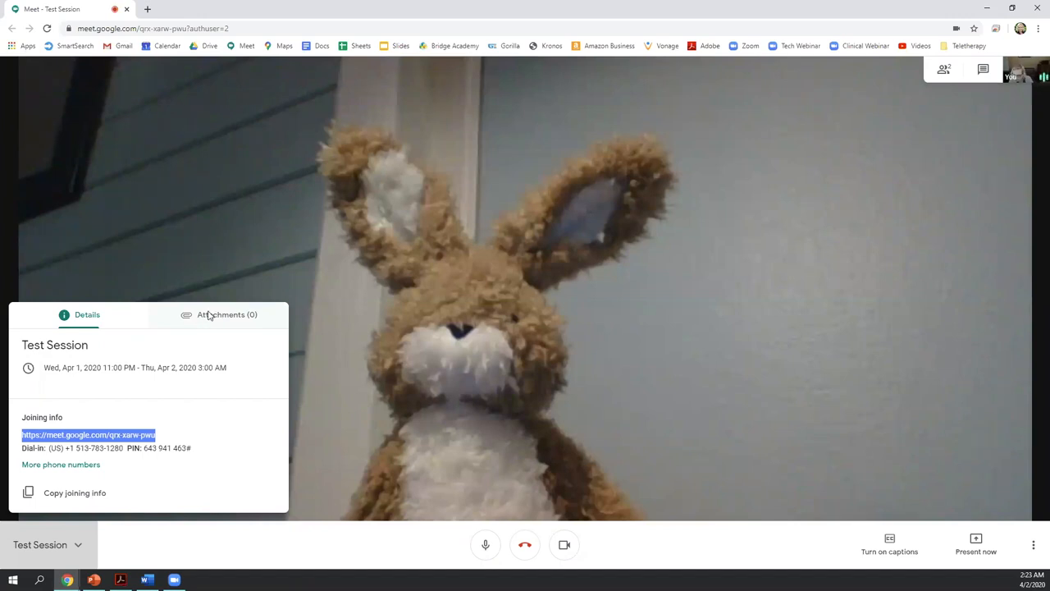
- Toggle the Test Session meeting details panel from the bottom-left arrow
left_click(46, 545)
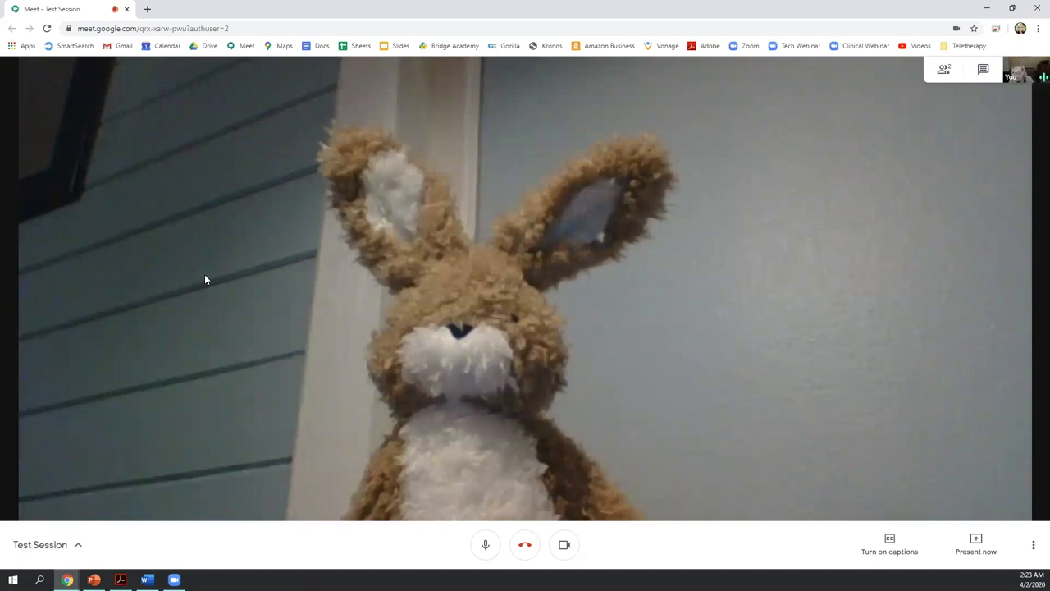
mouse_move(446, 560)
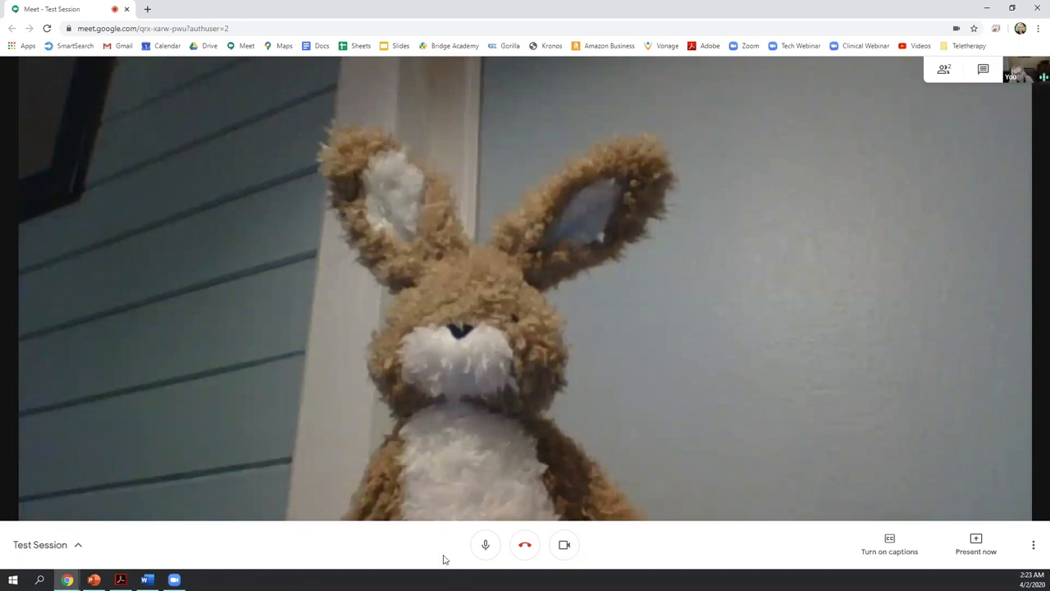
mouse_move(565, 545)
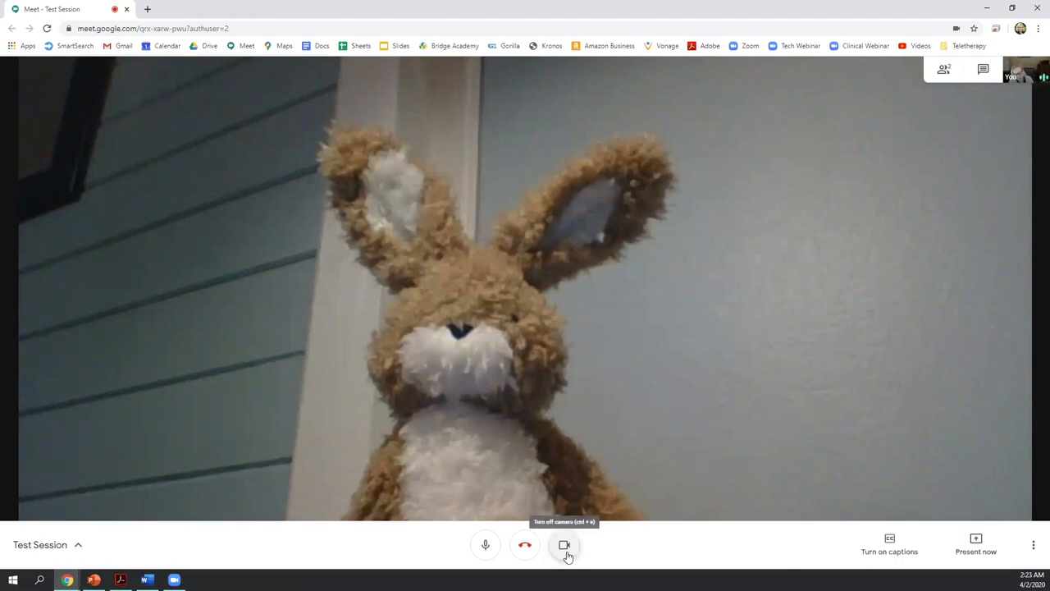
left_click(565, 544)
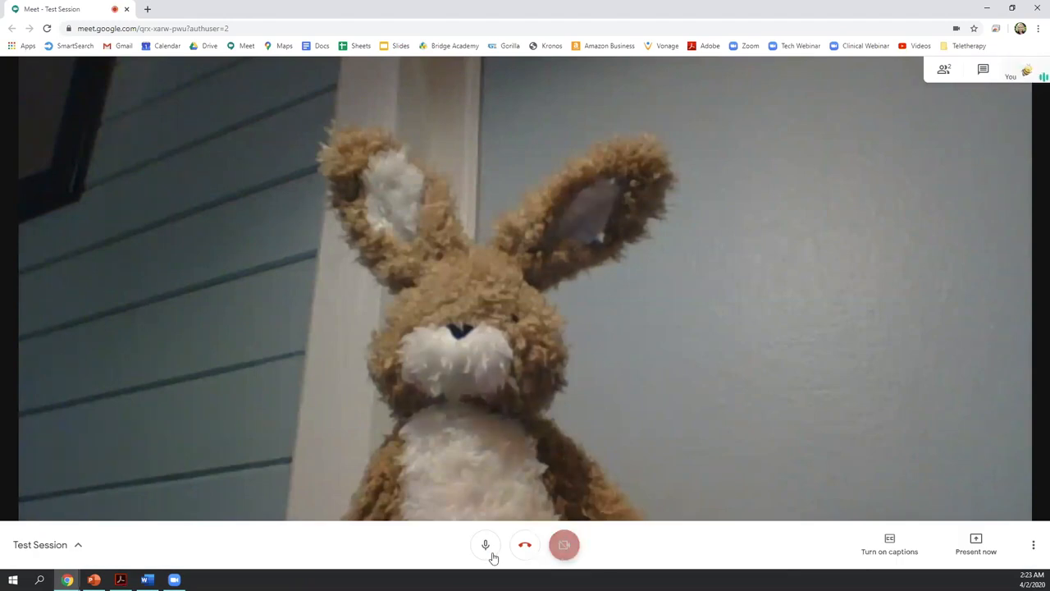
left_click(486, 545)
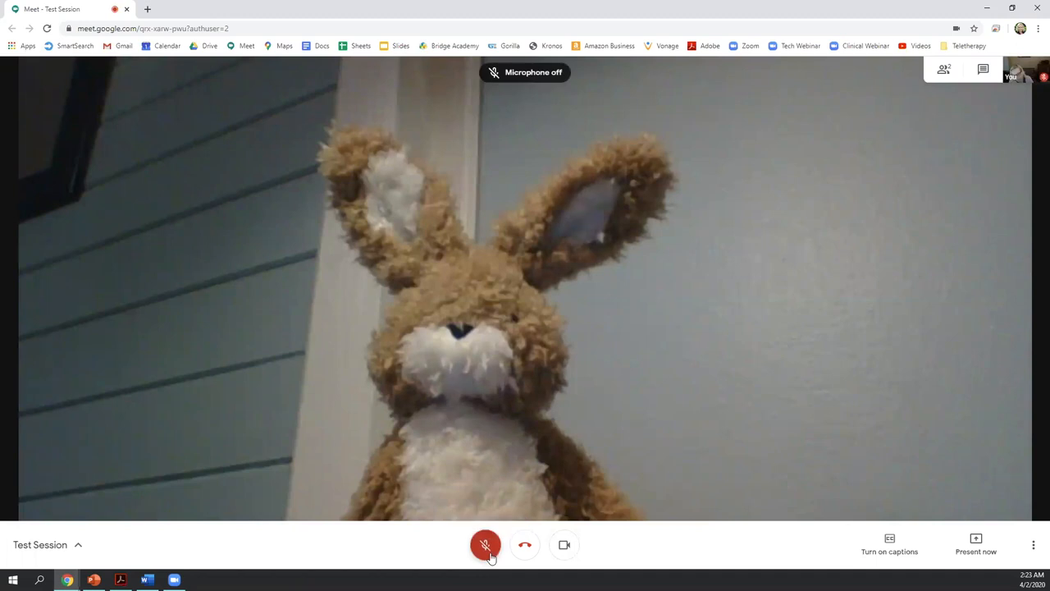
left_click(486, 545)
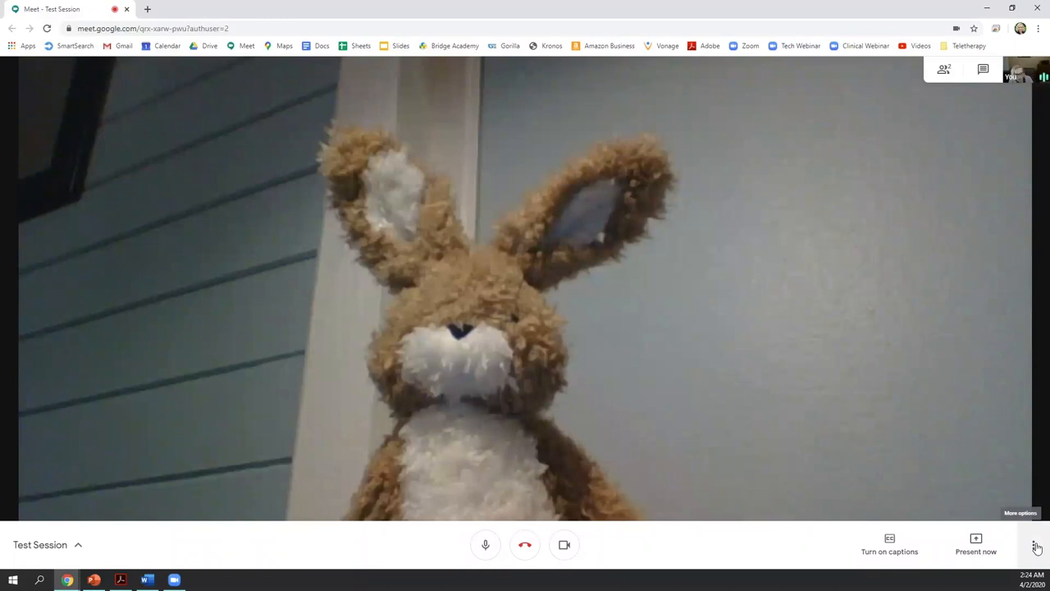
left_click(1037, 545)
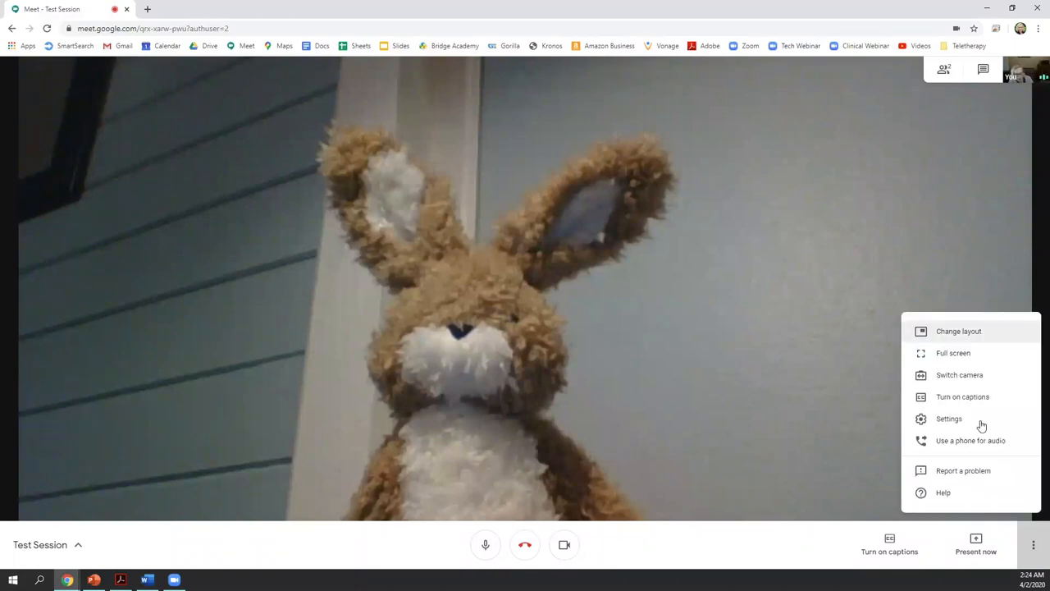
mouse_move(949, 419)
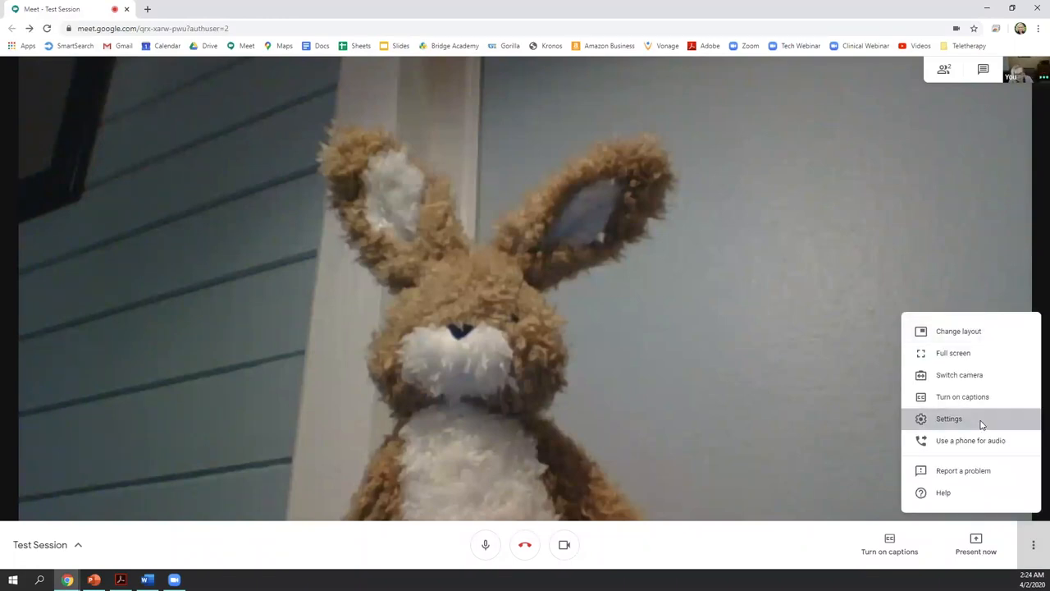
left_click(949, 418)
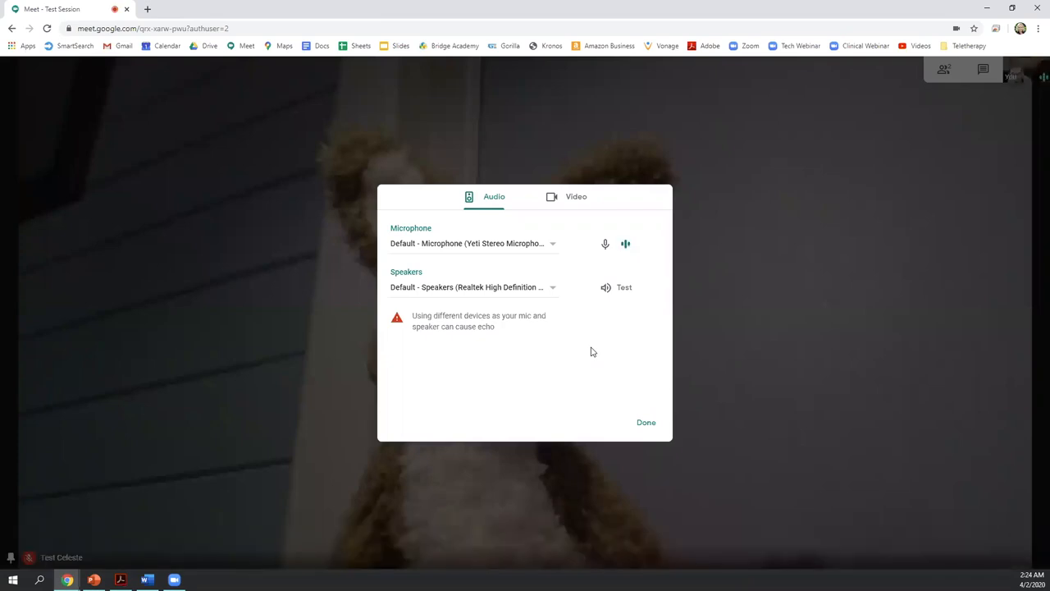
mouse_move(558, 250)
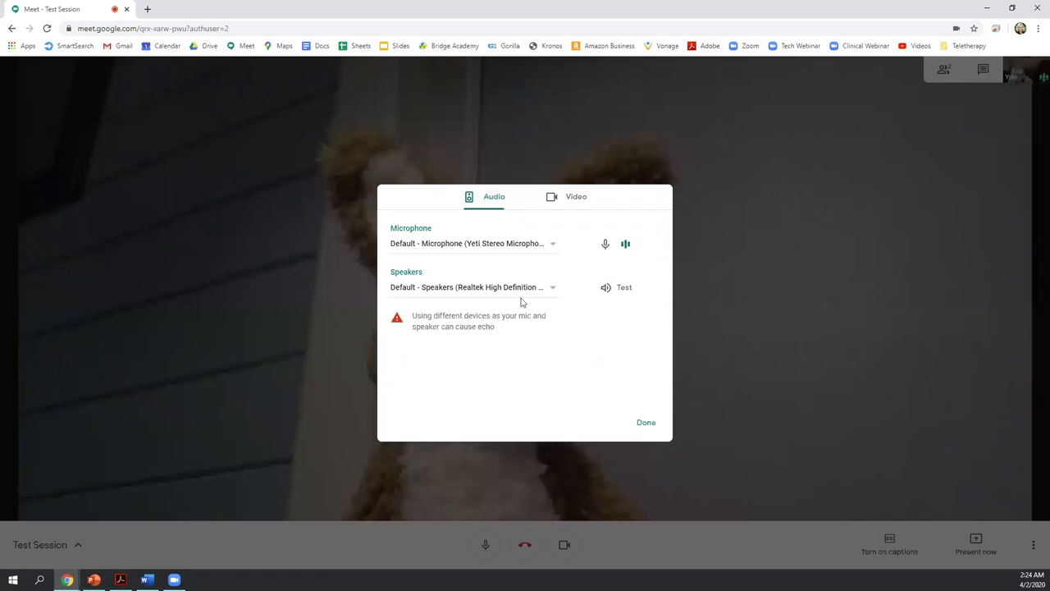
mouse_move(443, 259)
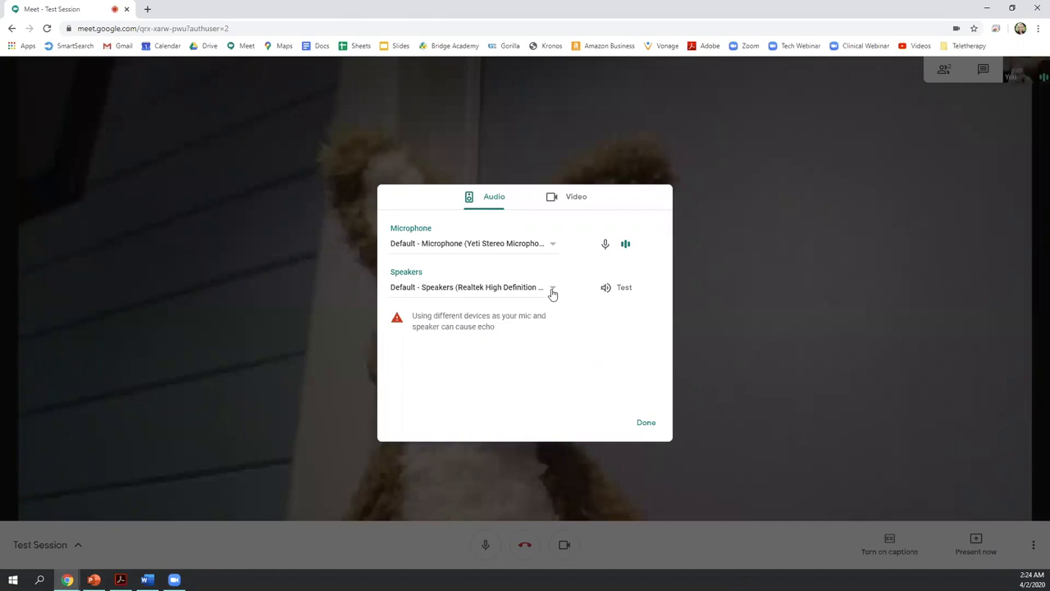
left_click(550, 287)
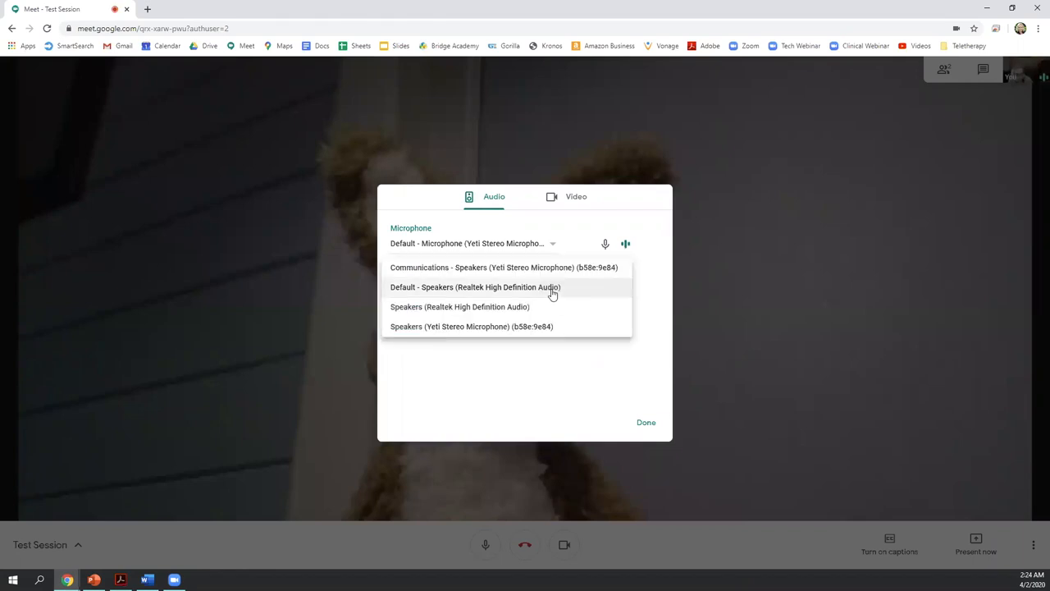
left_click(476, 287)
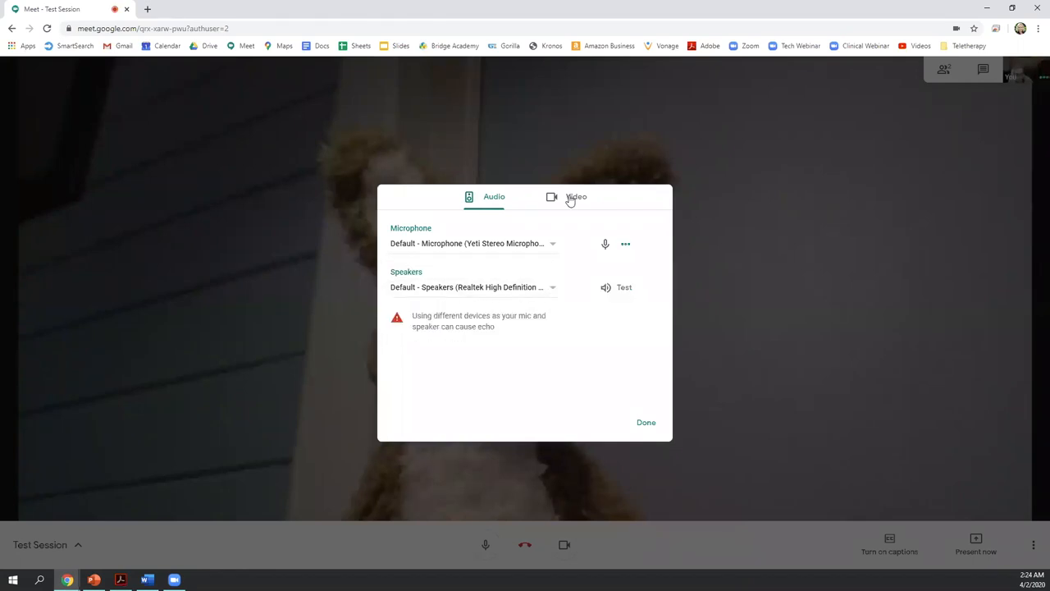
left_click(572, 197)
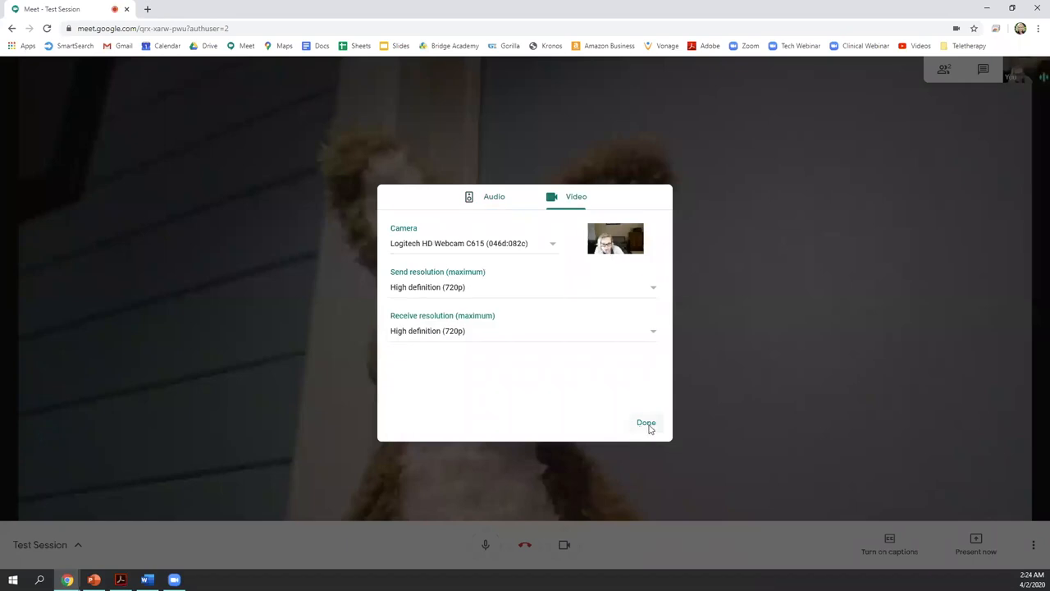
left_click(646, 422)
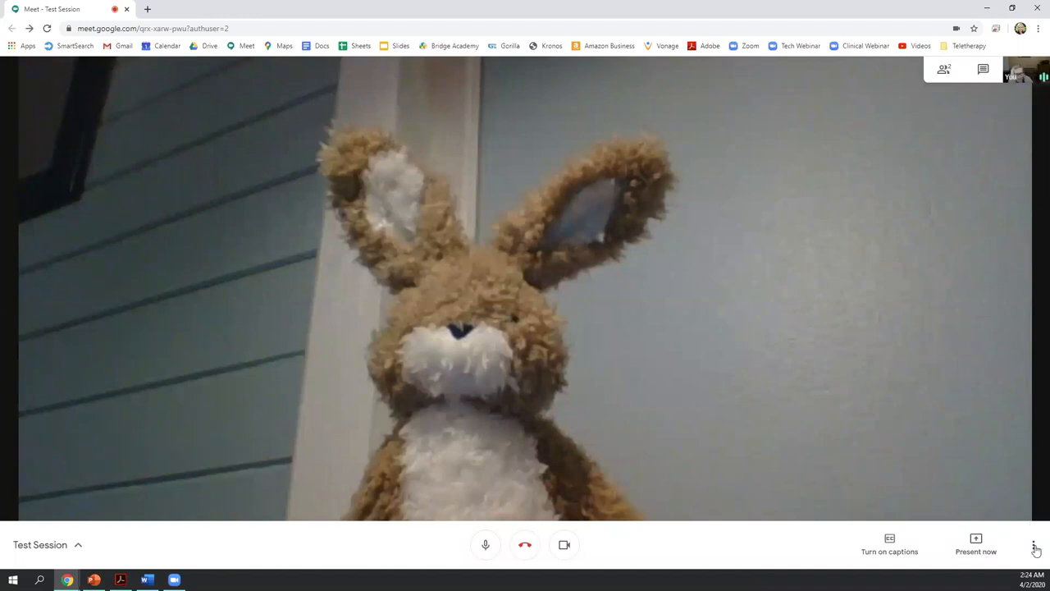
left_click(1034, 545)
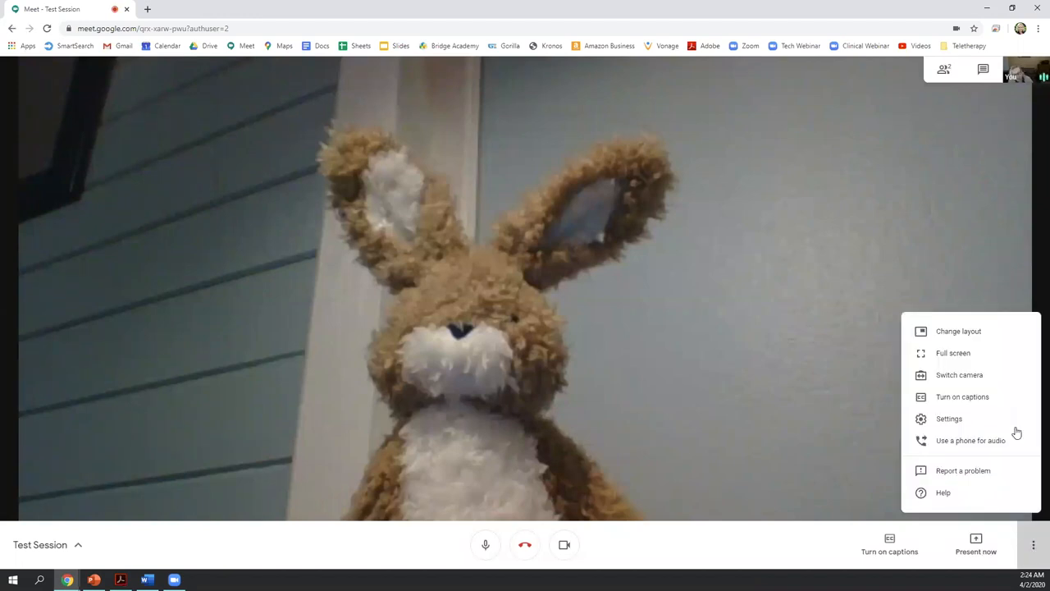
left_click(958, 331)
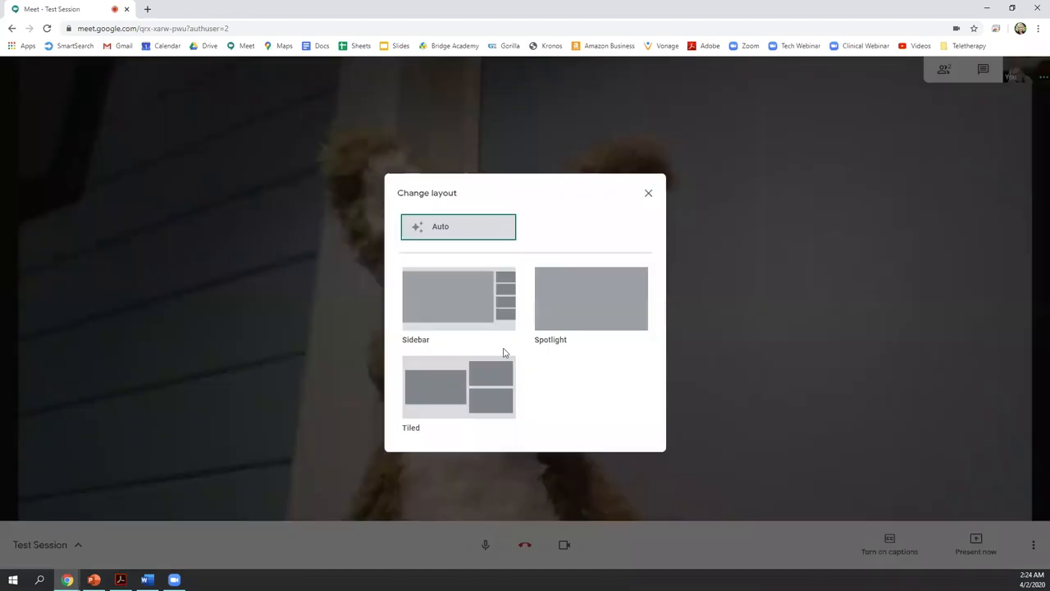
left_click(648, 193)
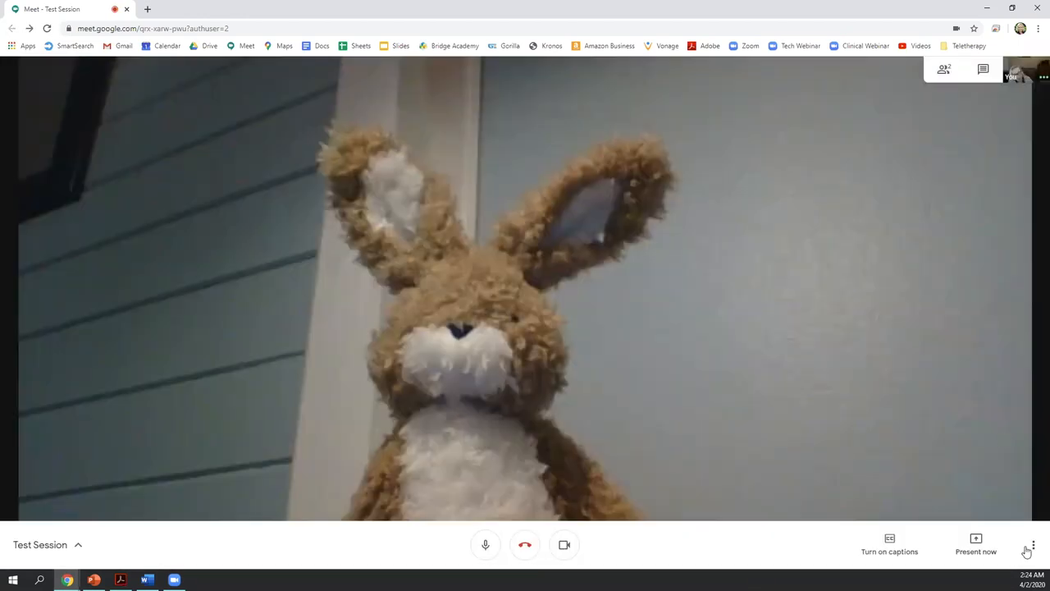
left_click(1032, 545)
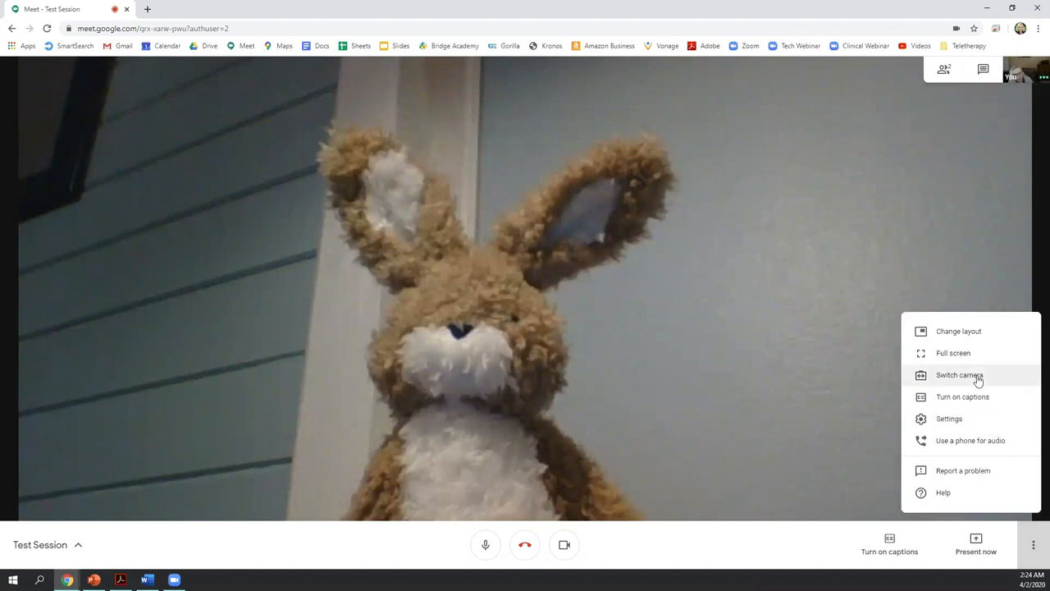
left_click(778, 415)
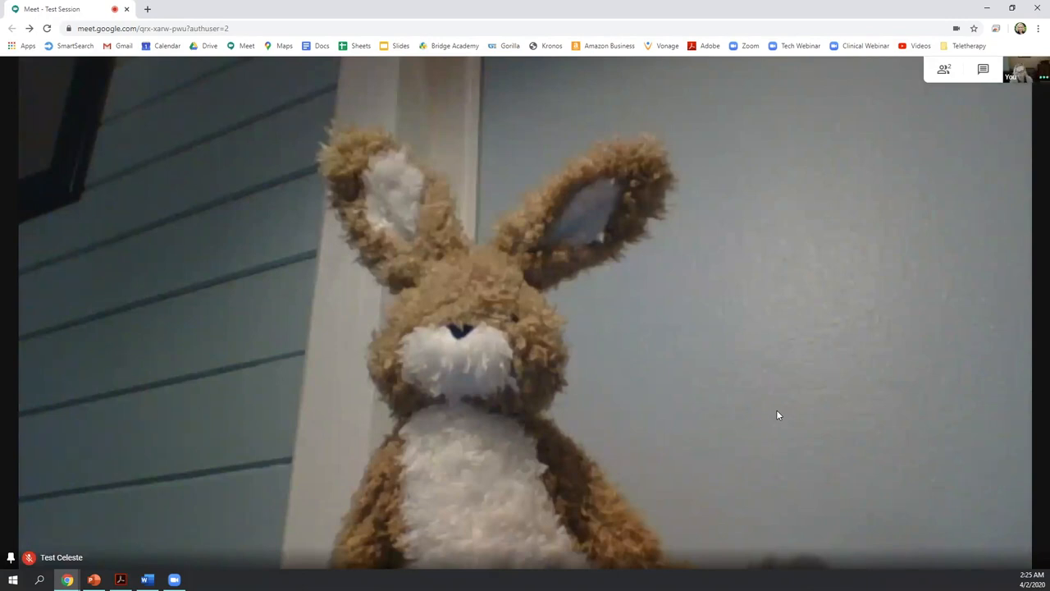
mouse_move(850, 466)
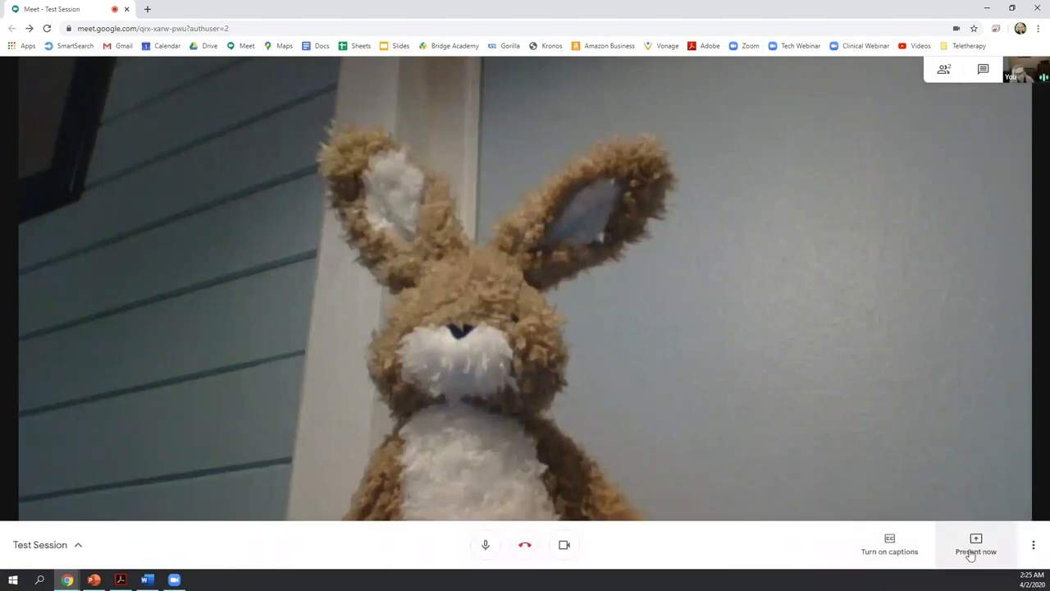
- Present the entire Screen 2 to the Test Session call via Present now
left_click(975, 545)
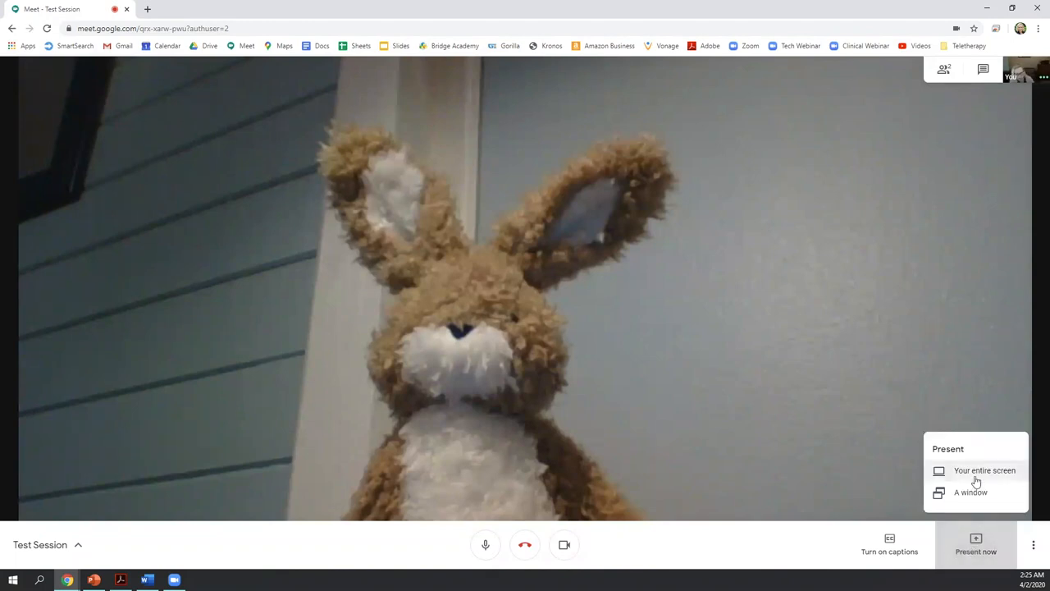
mouse_move(975, 498)
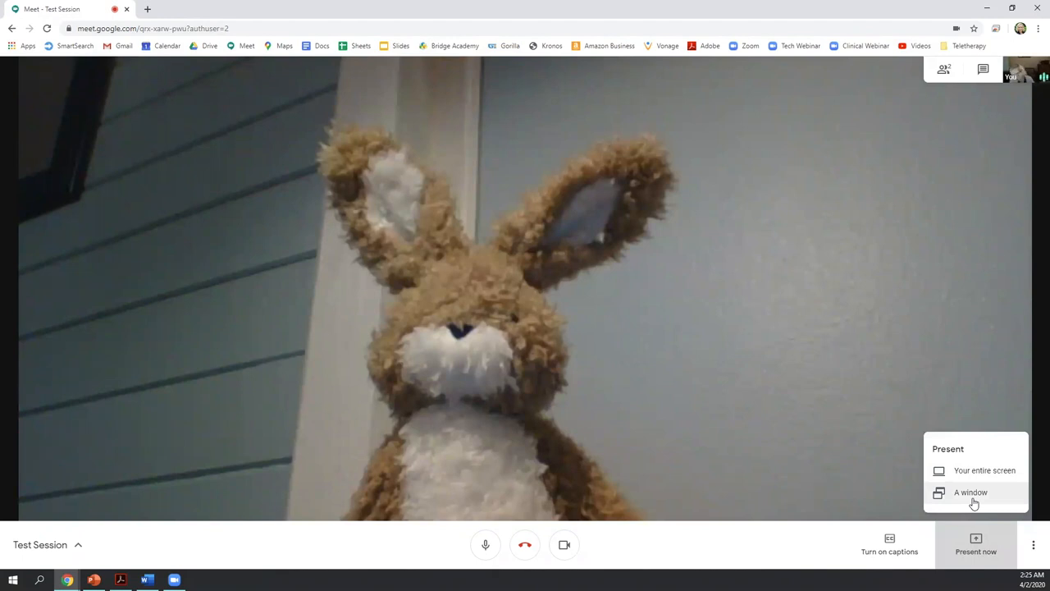
mouse_move(978, 486)
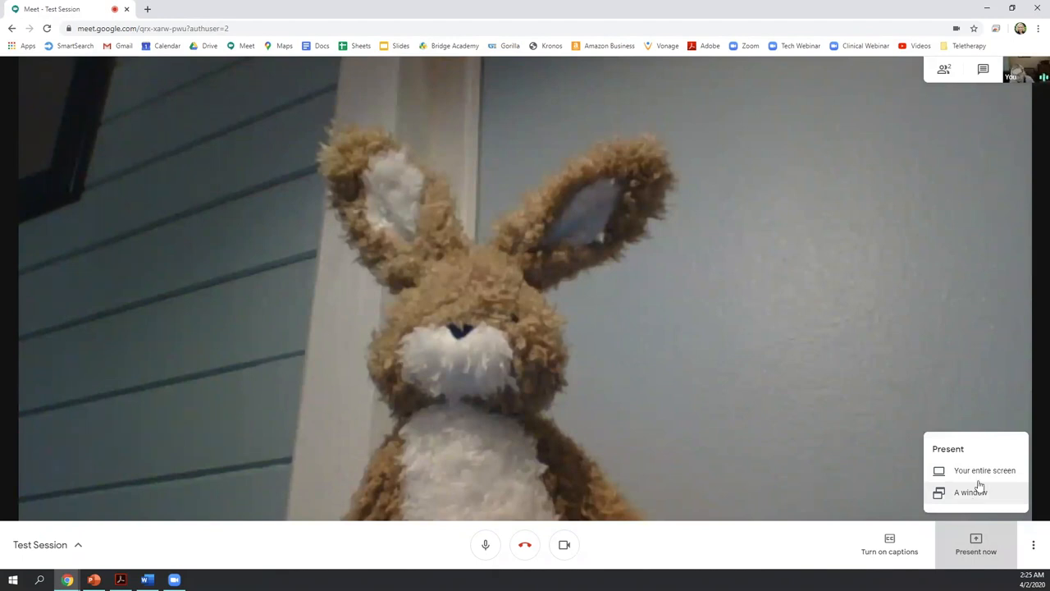
left_click(985, 470)
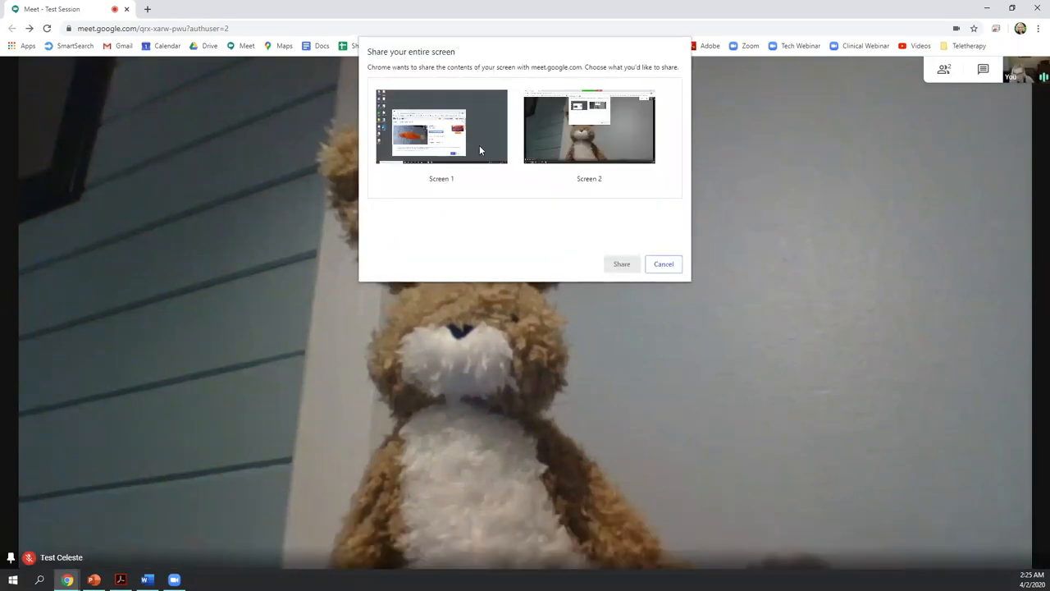
left_click(589, 128)
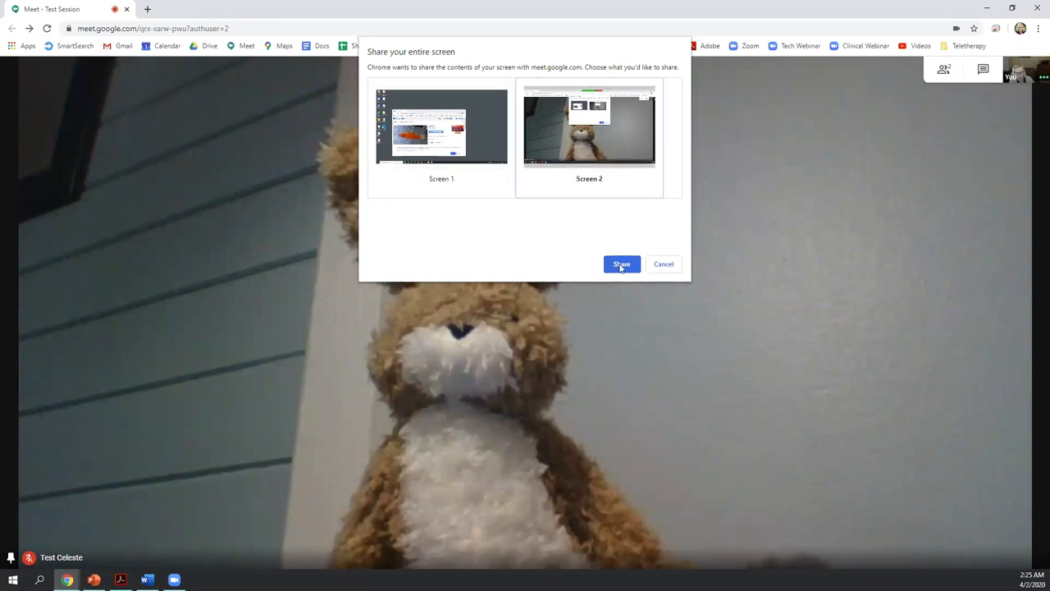
left_click(621, 263)
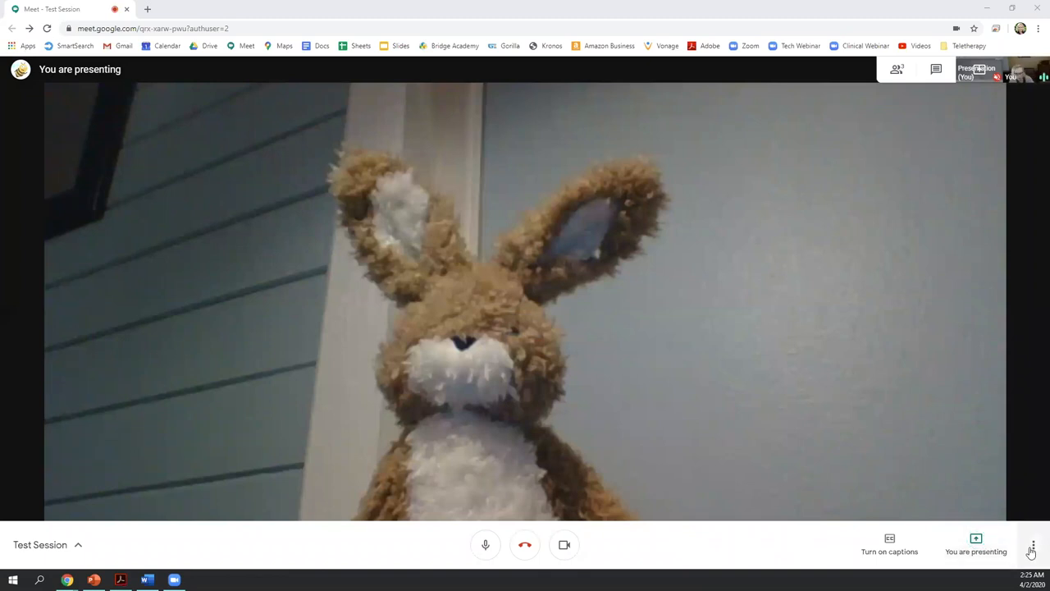
- Switch the call to the Tiled layout from the more-options menu
left_click(1034, 545)
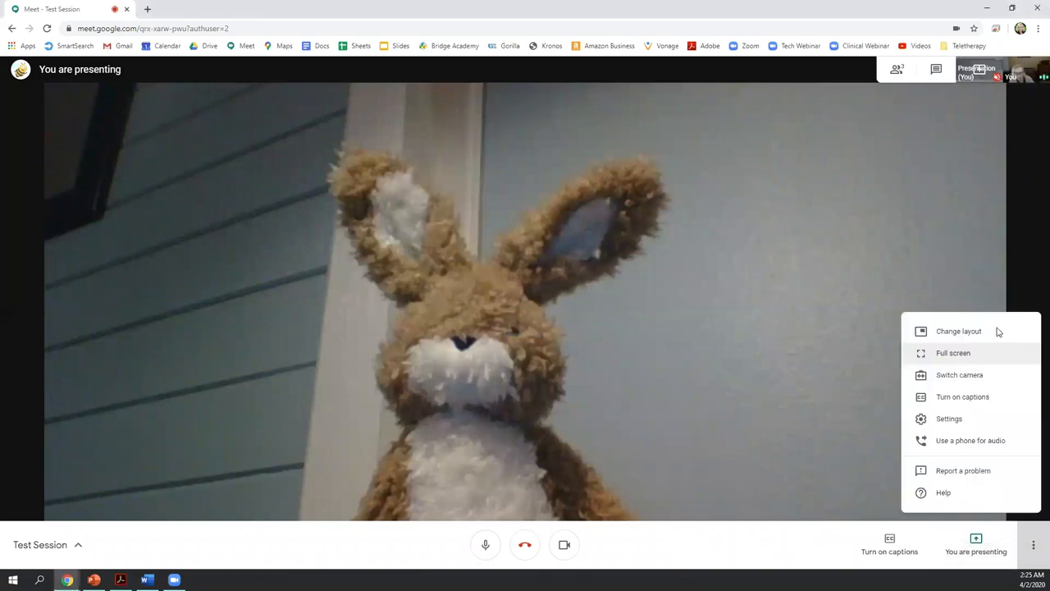
left_click(959, 332)
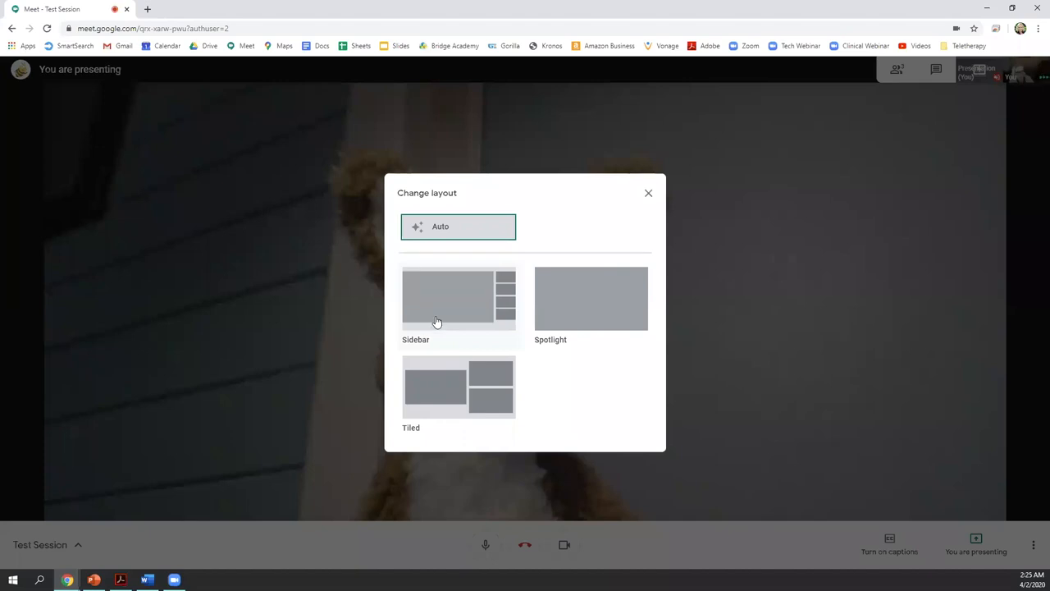
left_click(458, 386)
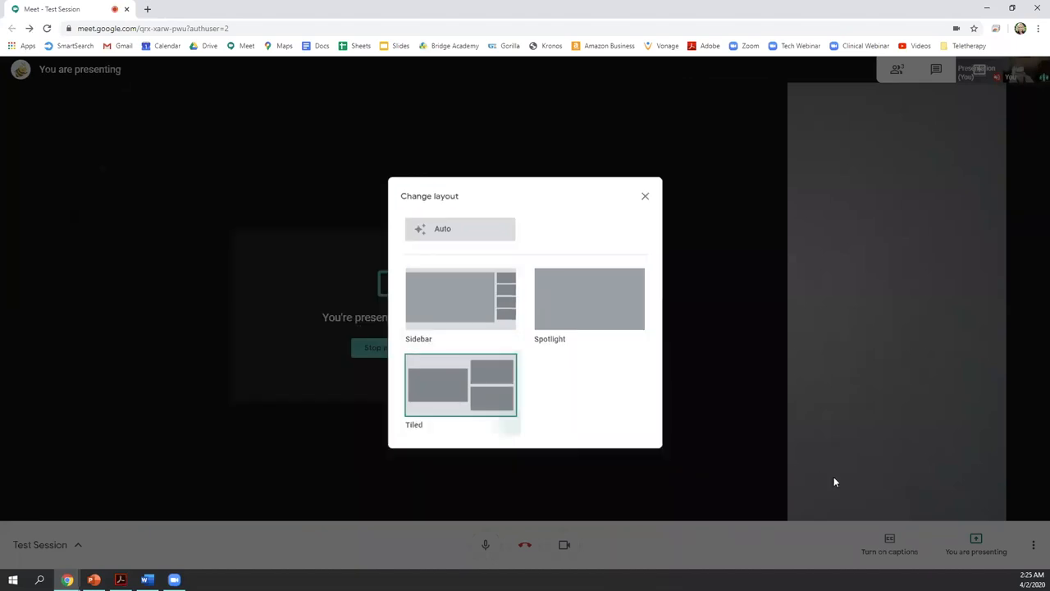
left_click(645, 195)
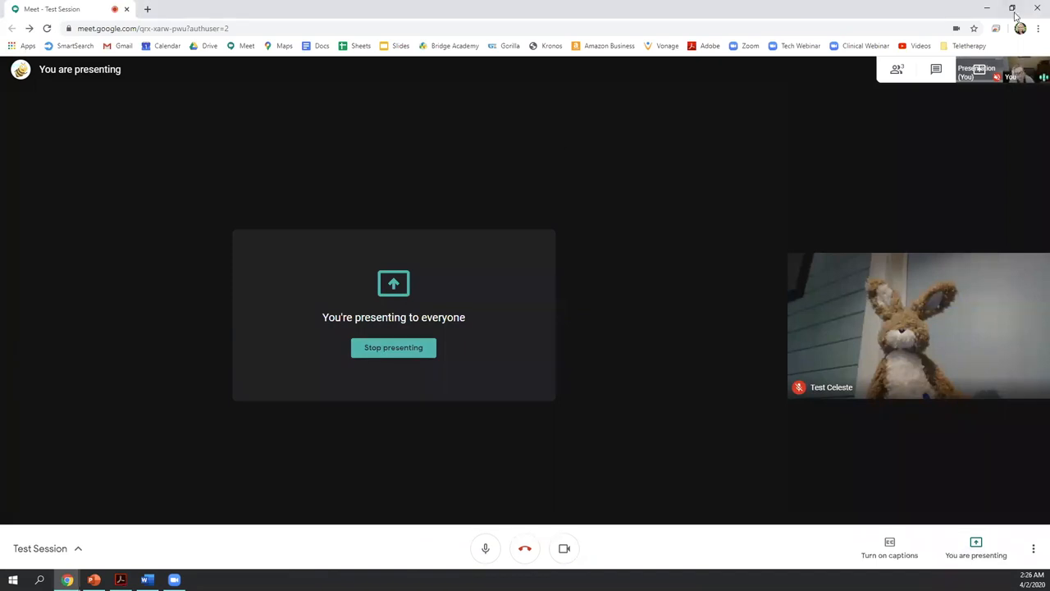
- Minimize the Meet window so the CommonLit Library page fills the screen
left_click(1011, 8)
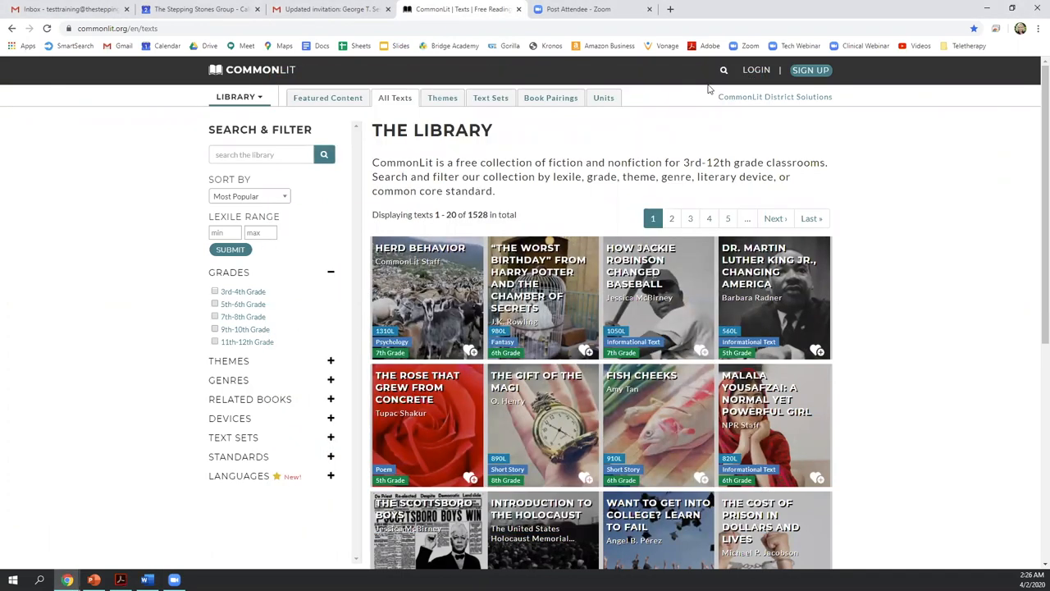
mouse_move(121, 382)
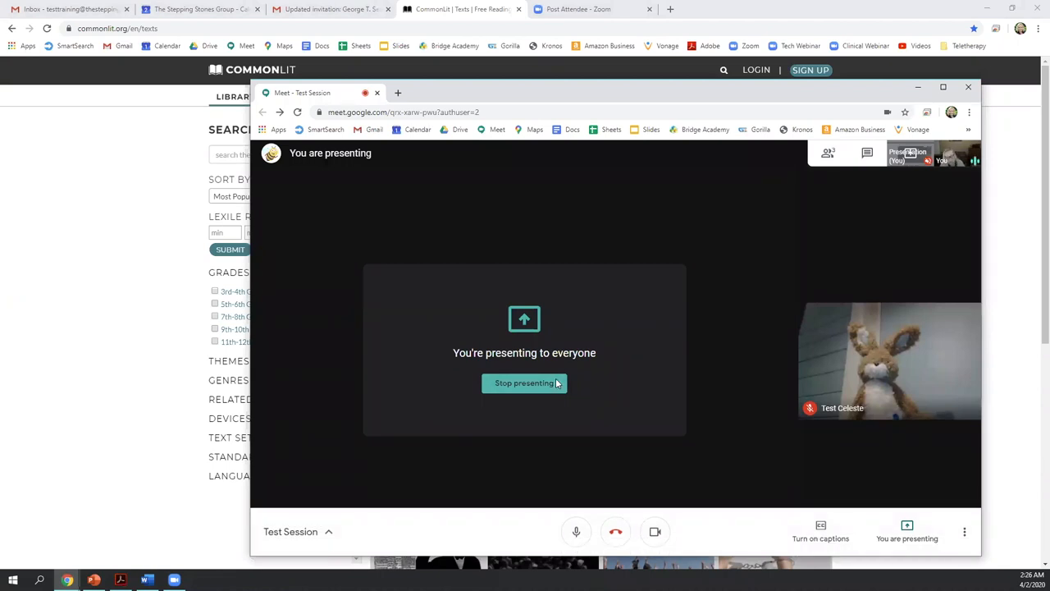
mouse_move(183, 238)
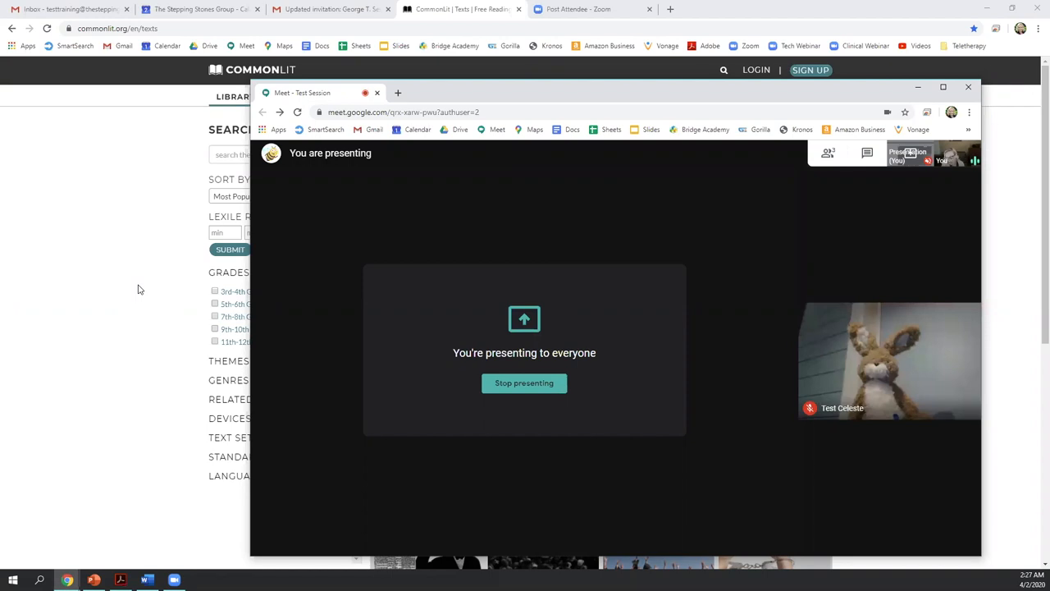
mouse_move(715, 441)
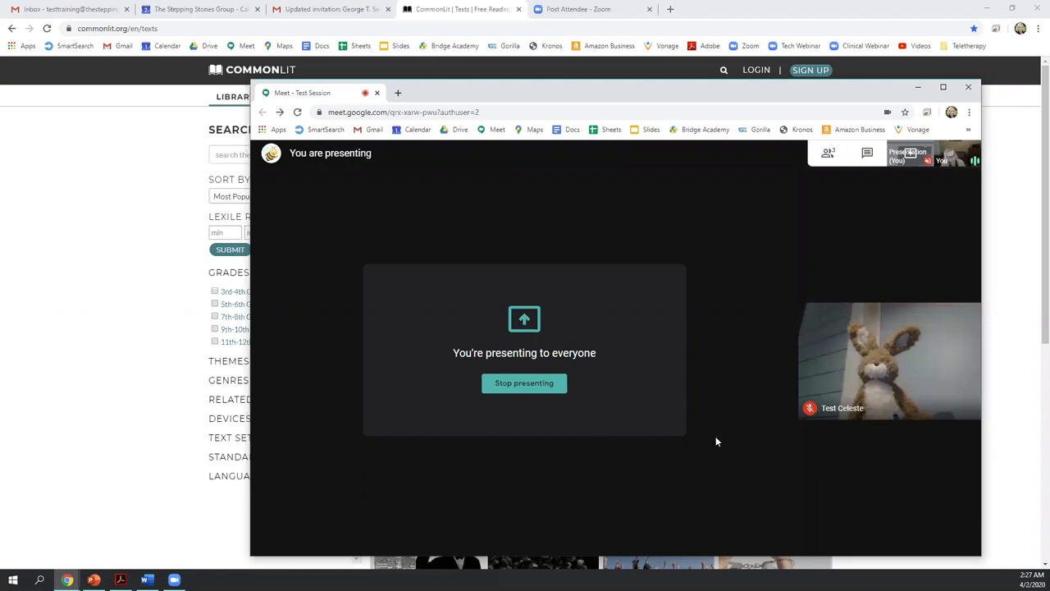
mouse_move(717, 441)
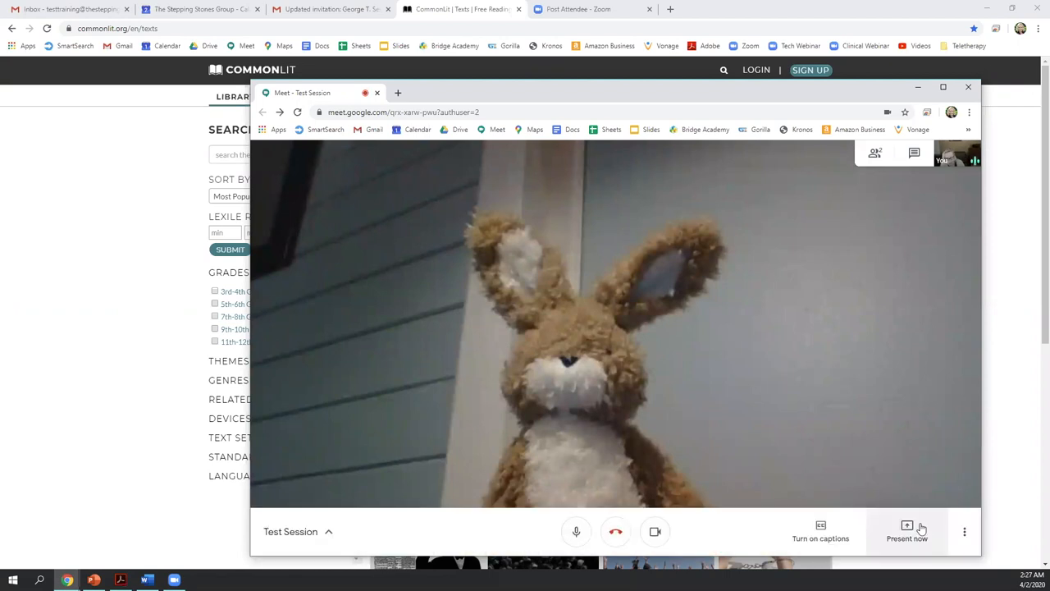
- Present the goldfish | Pics4Learning browser window to everyone
left_click(906, 531)
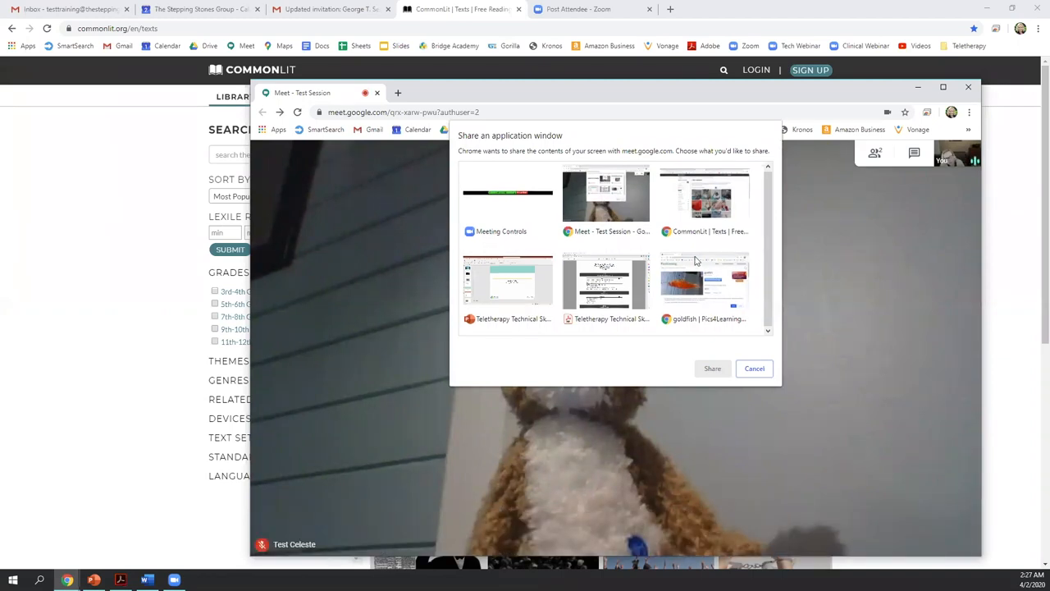
left_click(704, 283)
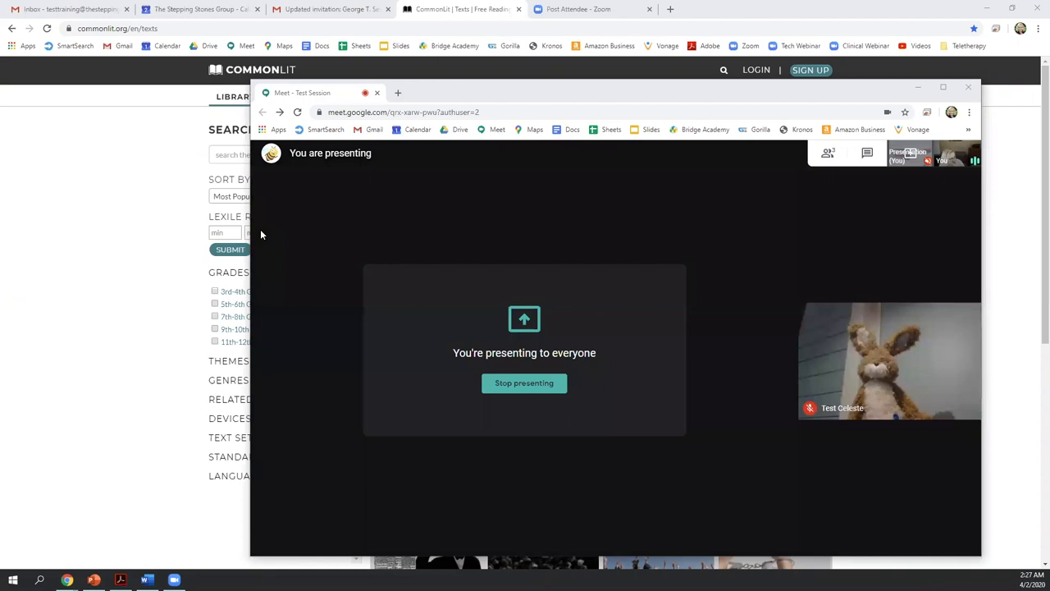
mouse_move(518, 291)
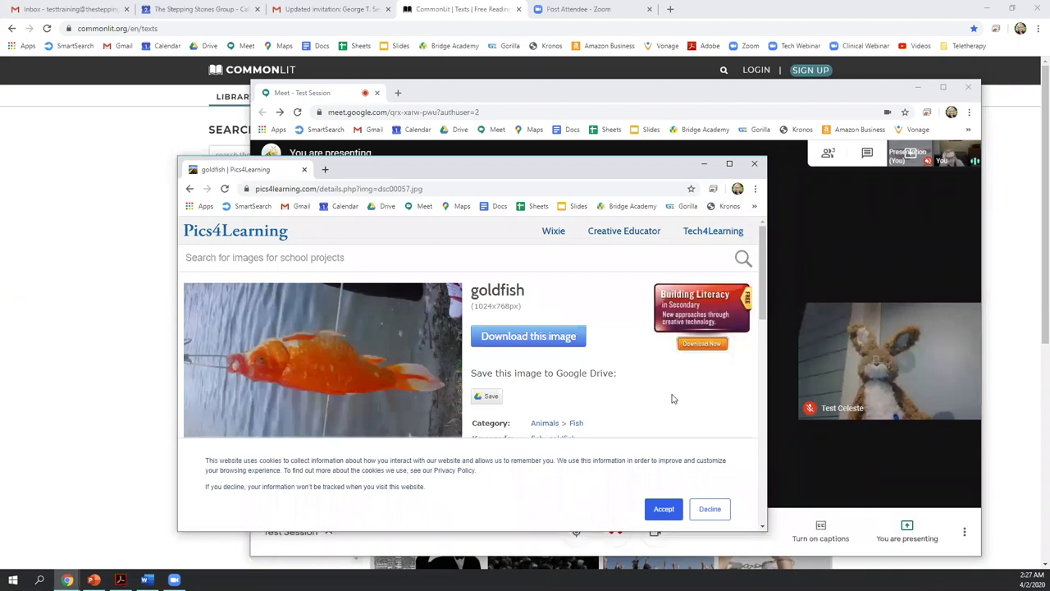
- Go back from the goldfish image to the Animals > Fish results and scroll them
scroll("down", 3)
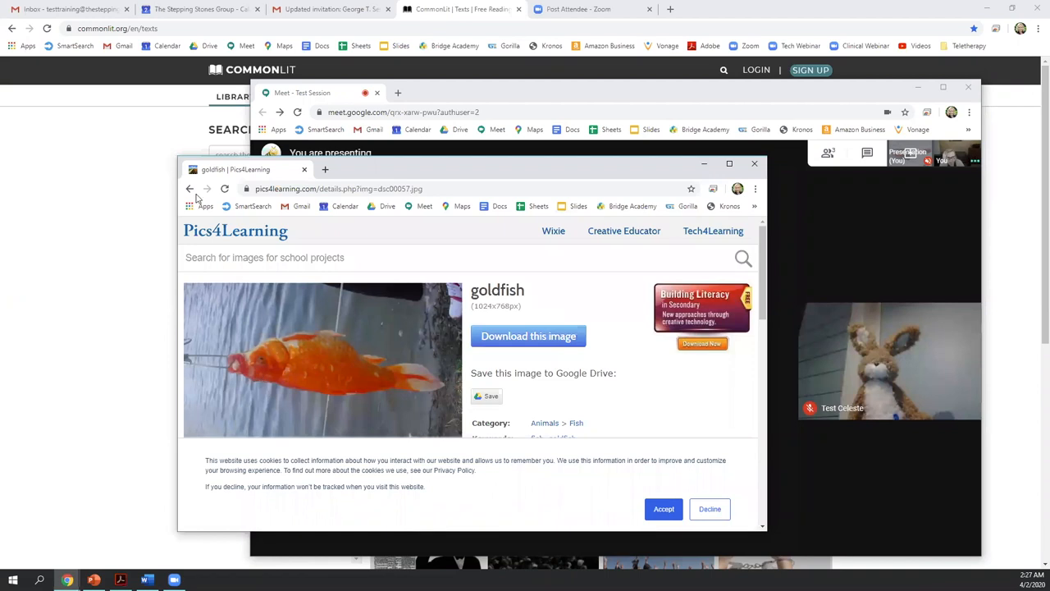
left_click(191, 189)
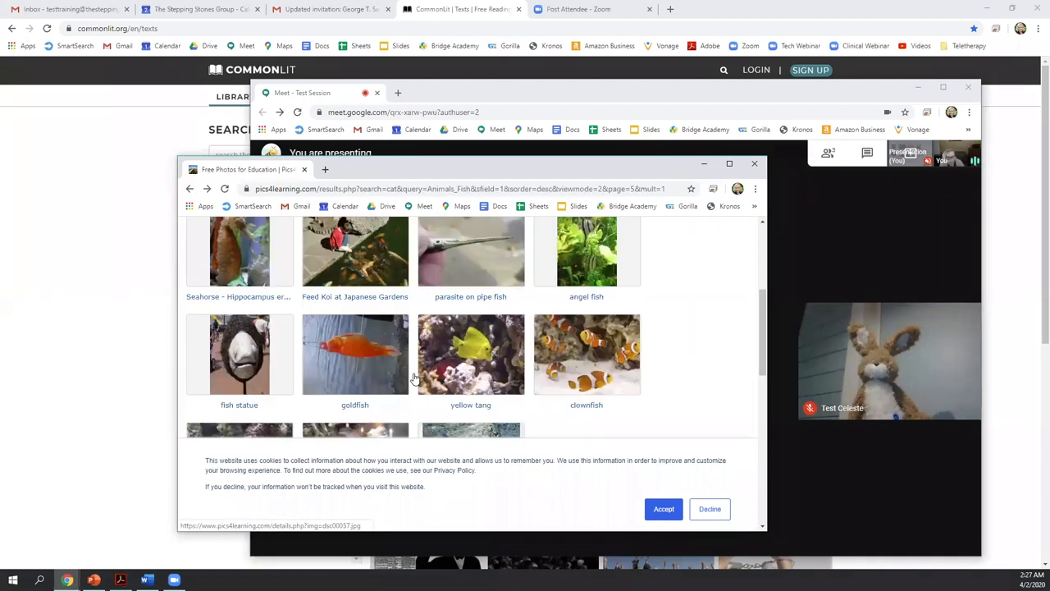
scroll("down", 3)
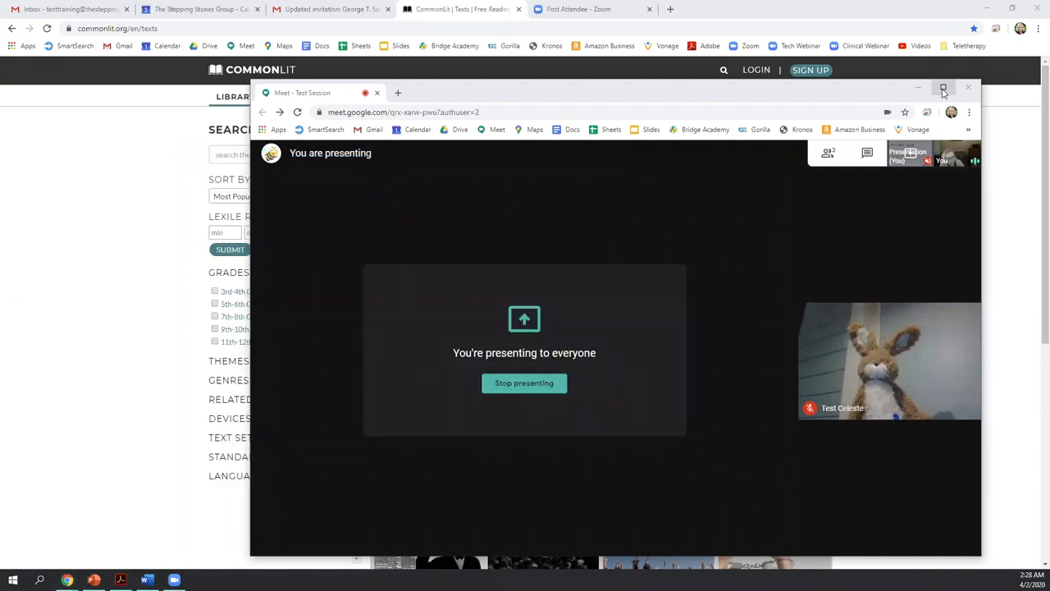
mouse_move(457, 86)
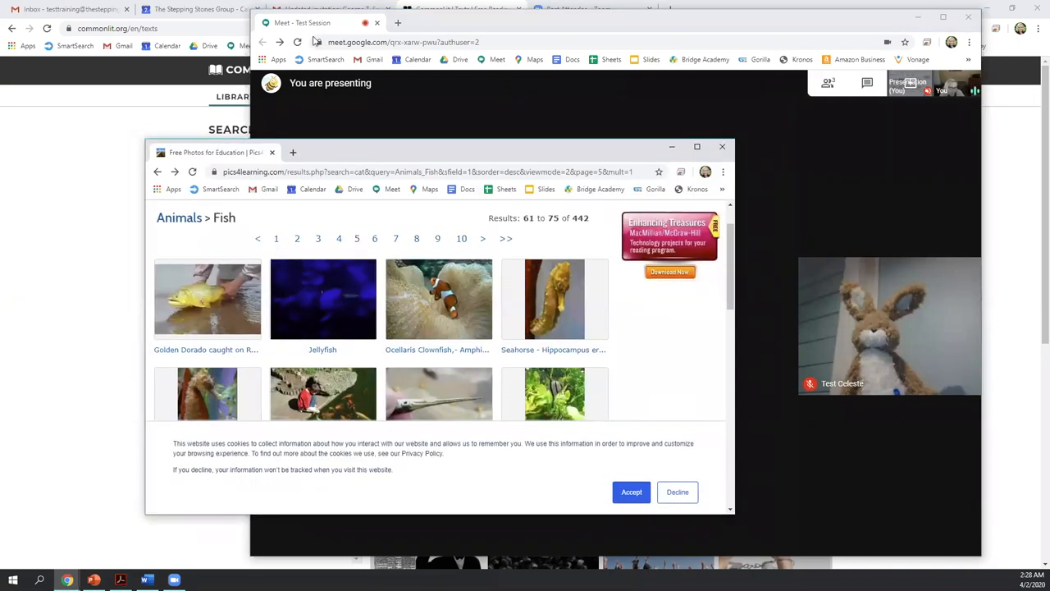
mouse_move(318, 43)
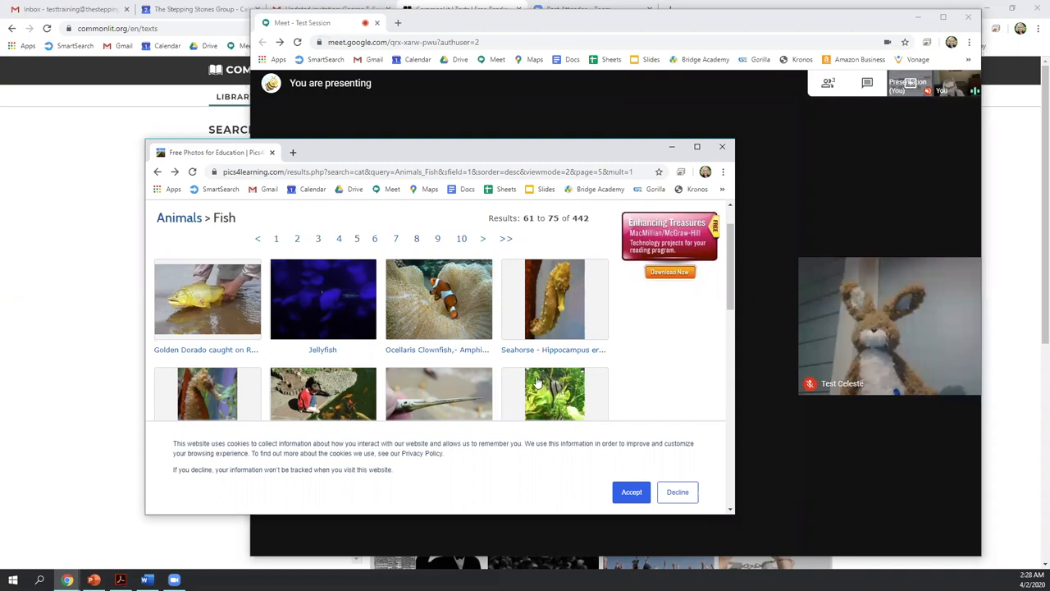
scroll("down", 3)
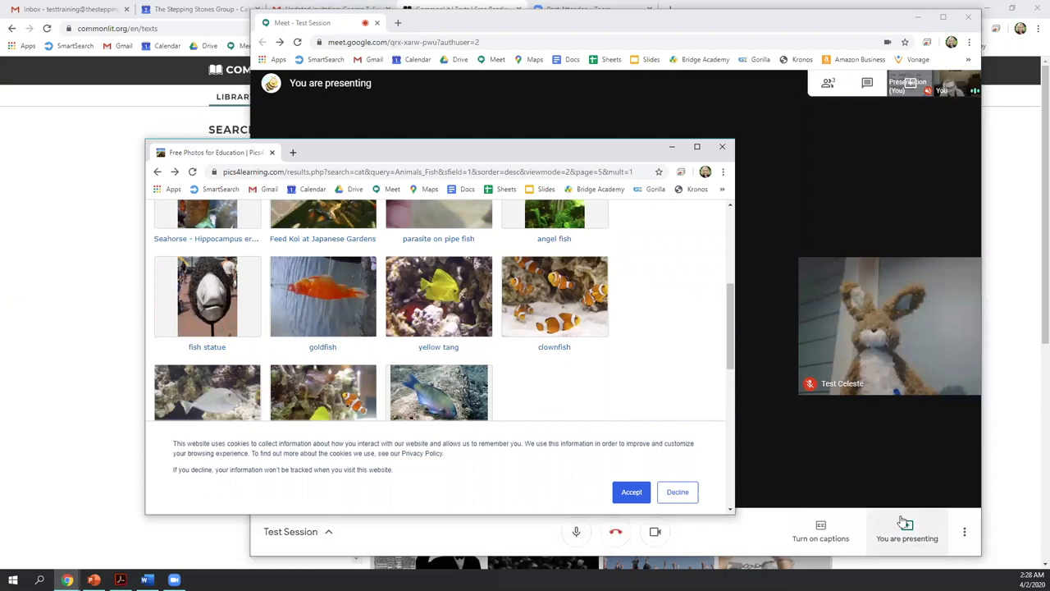
- Bring up the stop-presenting option from the You are presenting banner
left_click(906, 531)
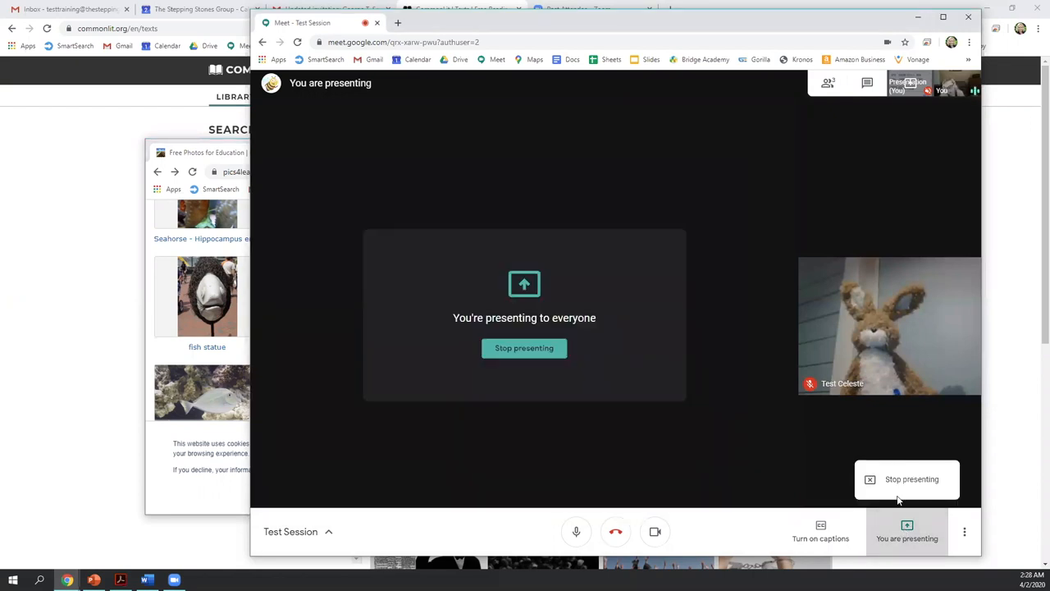
- Stop the Pics4Learning share and present the Acrobat Teletherapy Self-Checklist PDF window instead
left_click(912, 479)
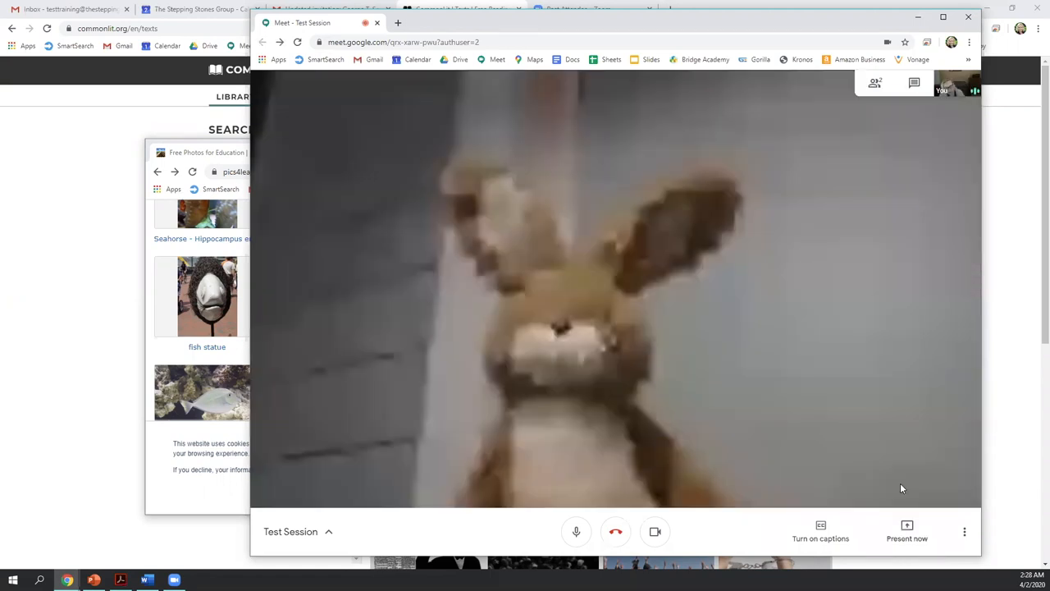
left_click(906, 532)
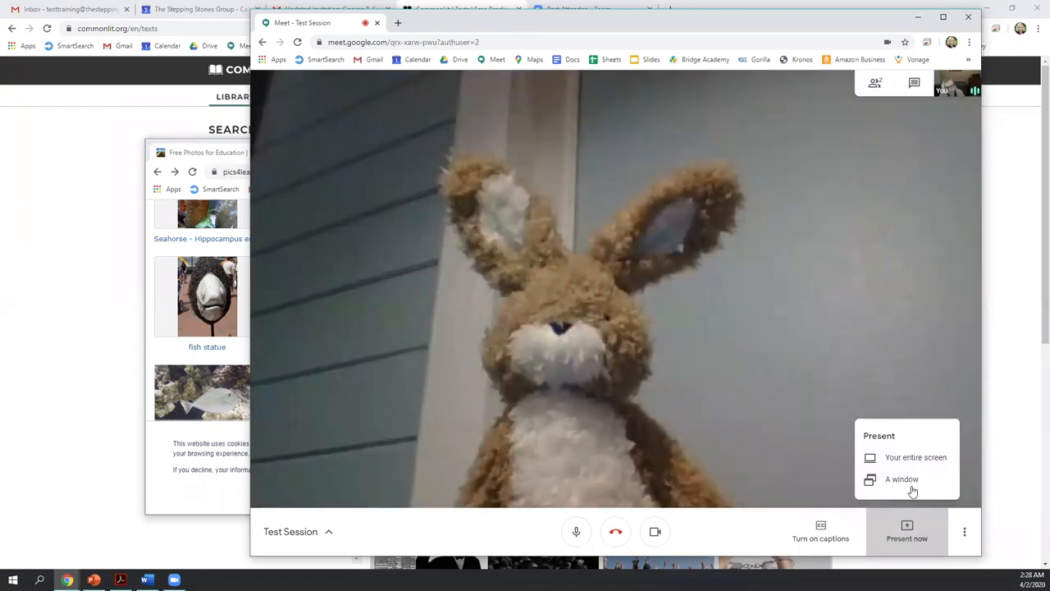
left_click(903, 479)
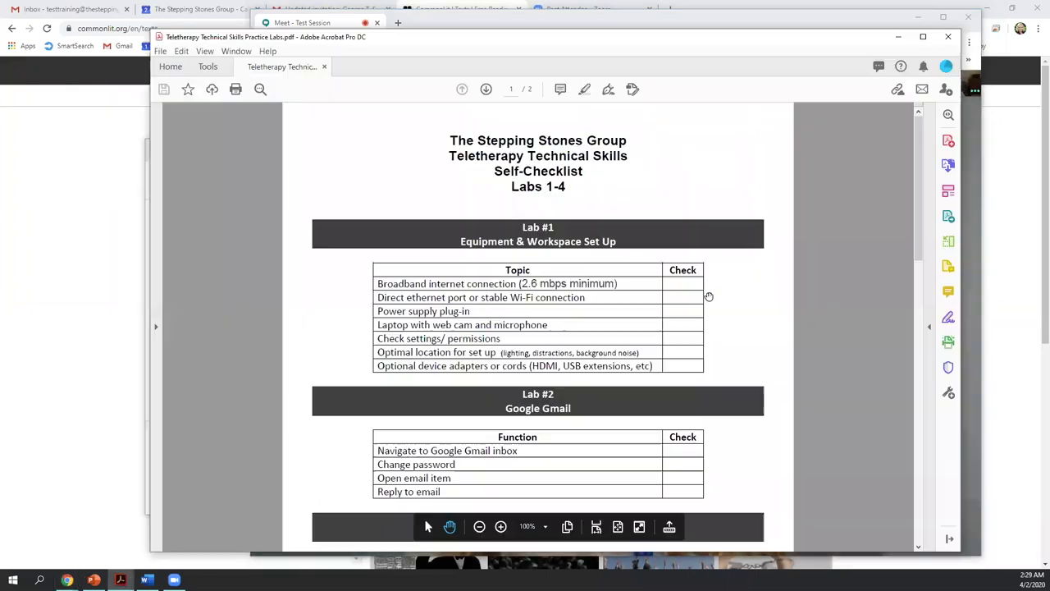
scroll("down", 3)
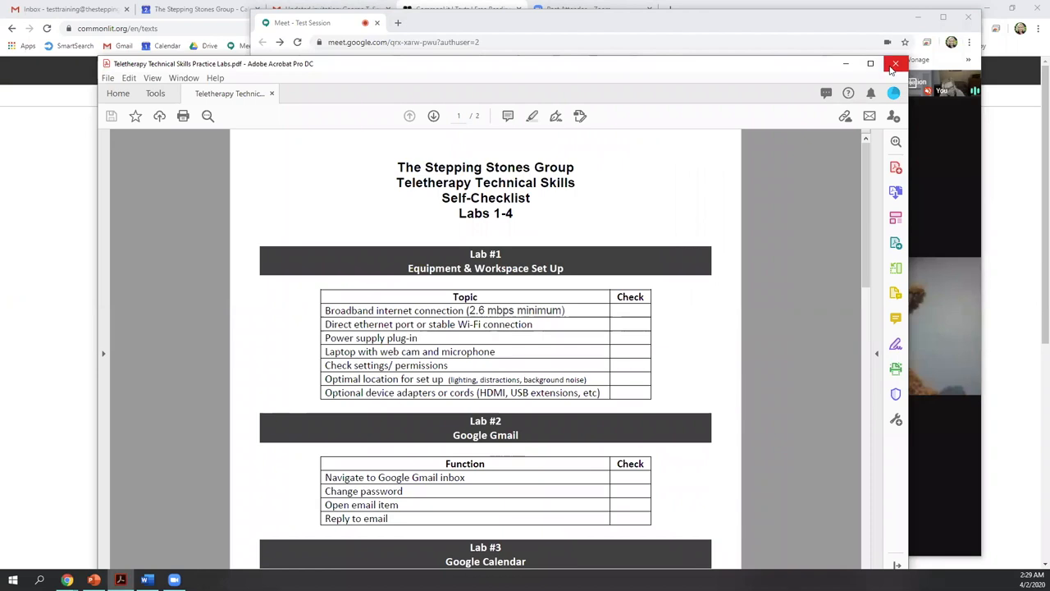
left_click(896, 62)
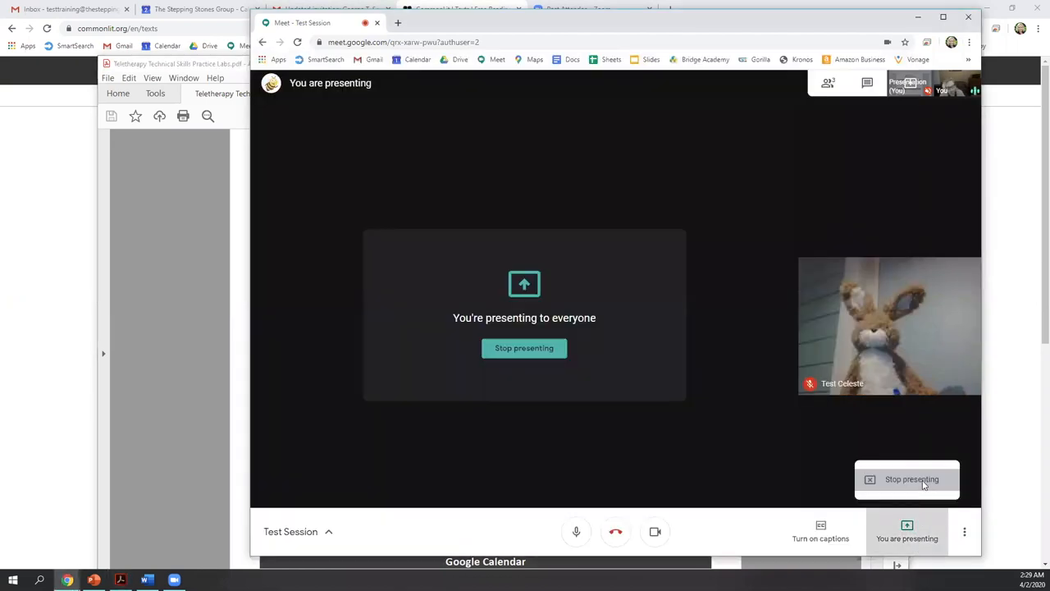
- Stop presenting the checklist window
left_click(912, 479)
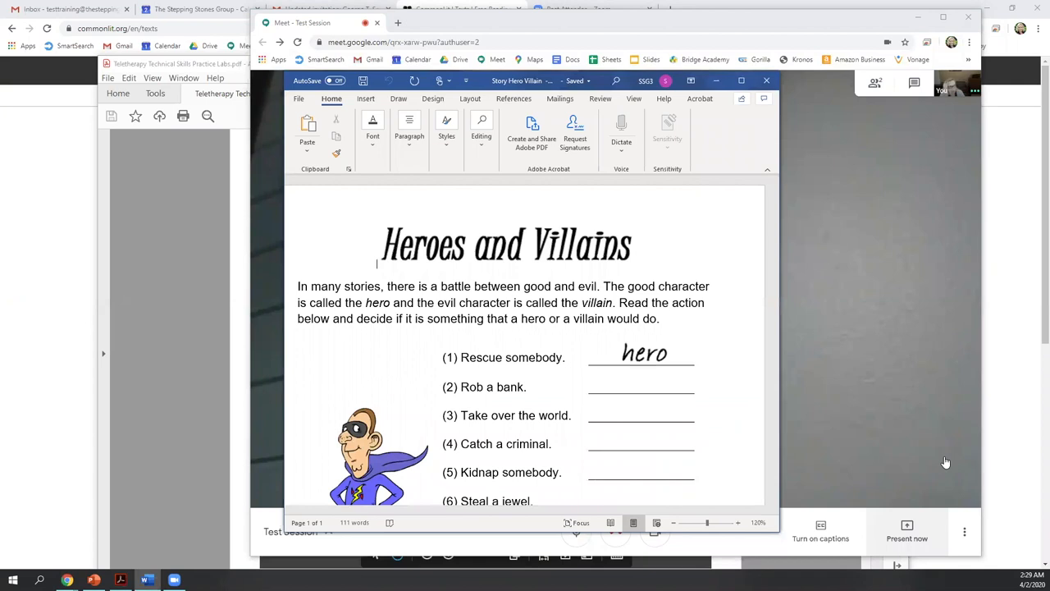
- Present the Heroes and Villains Word worksheet window to everyone
left_click(906, 532)
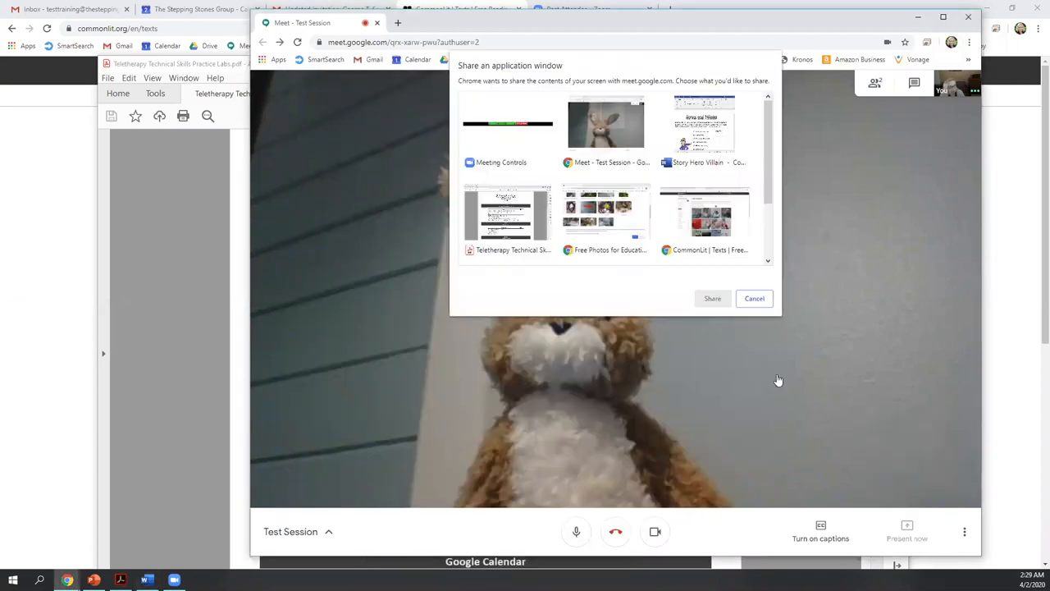
left_click(704, 125)
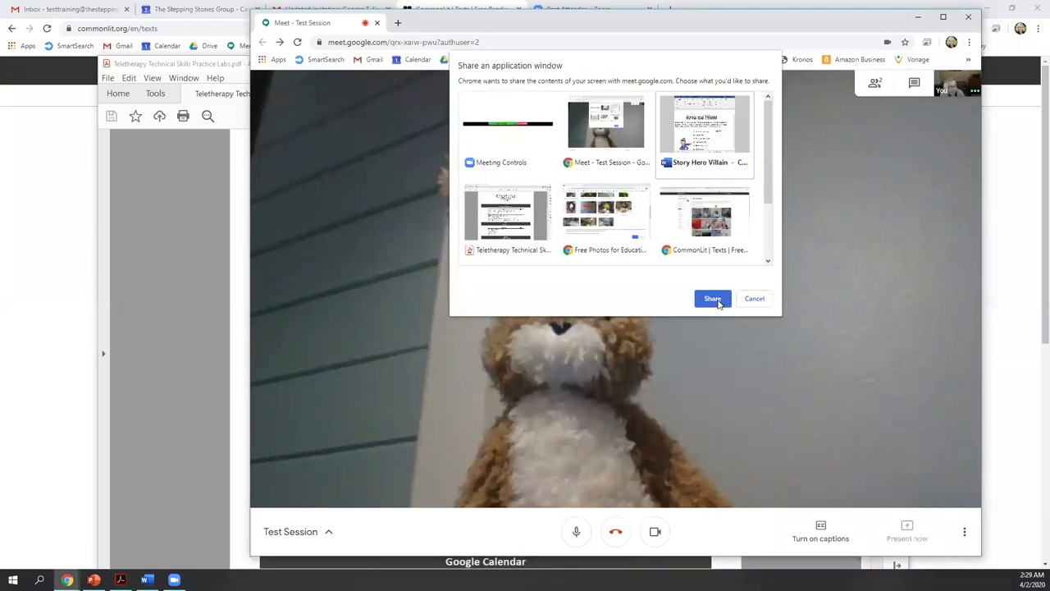
left_click(712, 298)
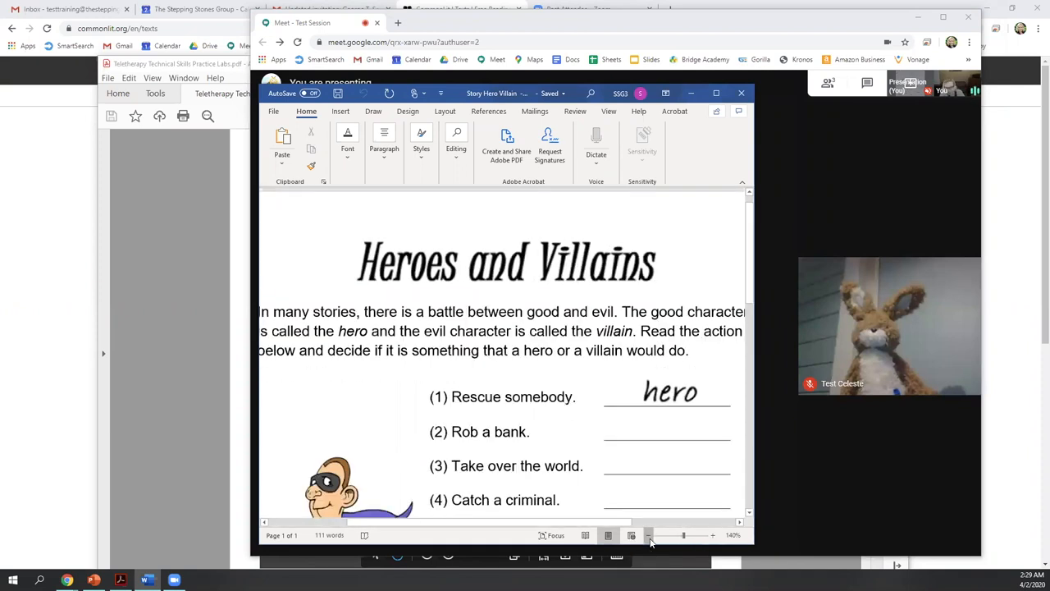
- Zoom out the worksheet, type 'answer' on line 2 and scroll through the questions
left_click(650, 535)
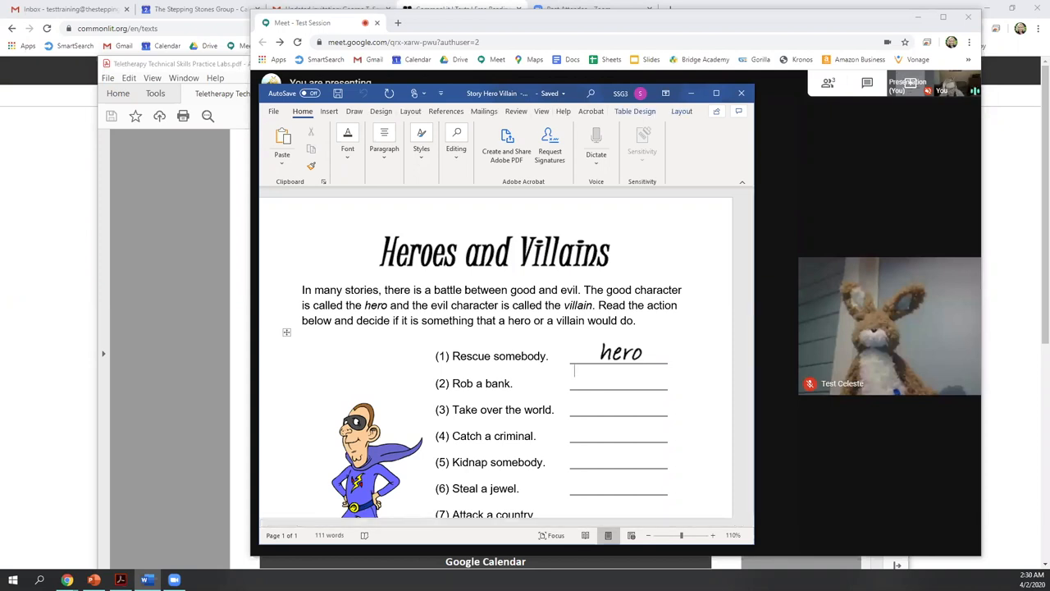
type("answer")
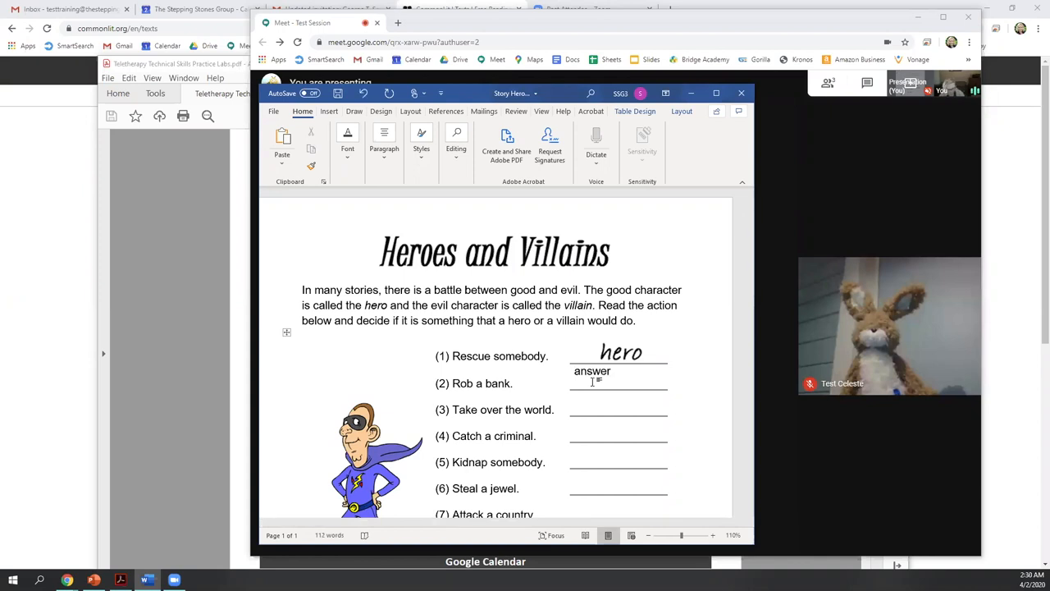
scroll("down", 3)
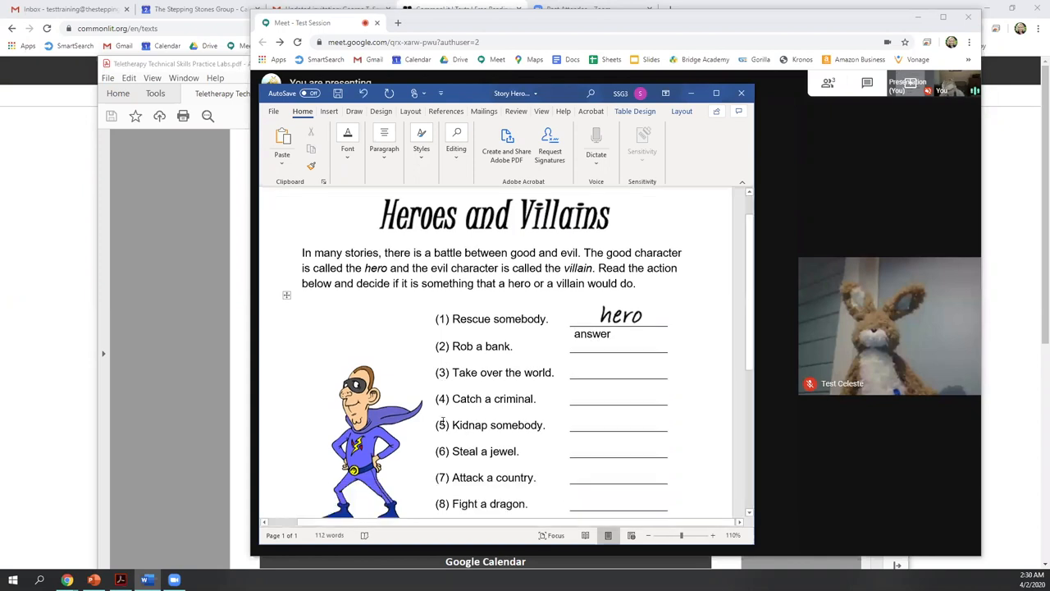
scroll("down", 3)
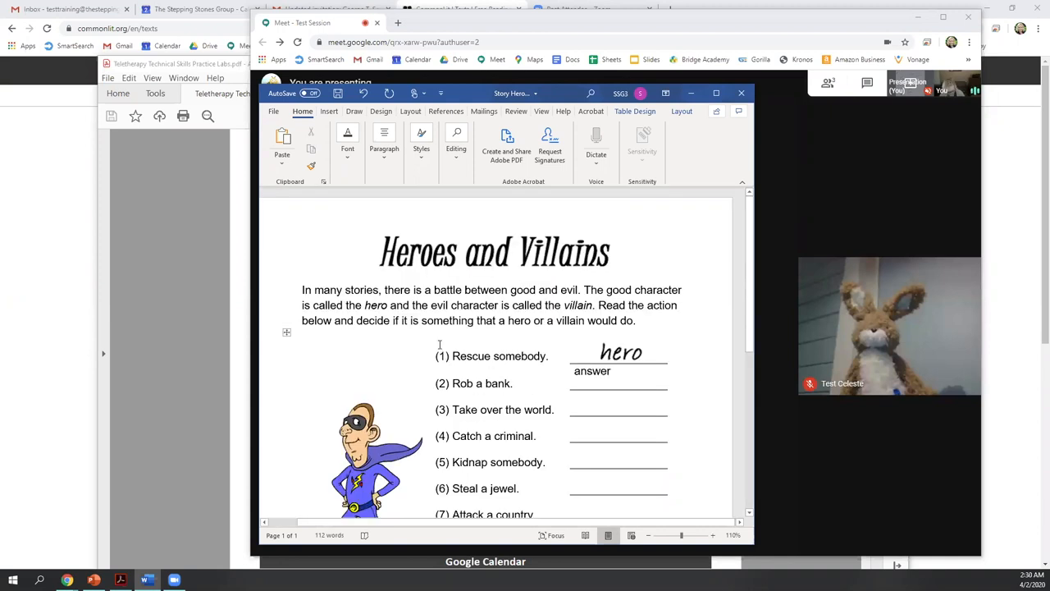
mouse_move(596, 423)
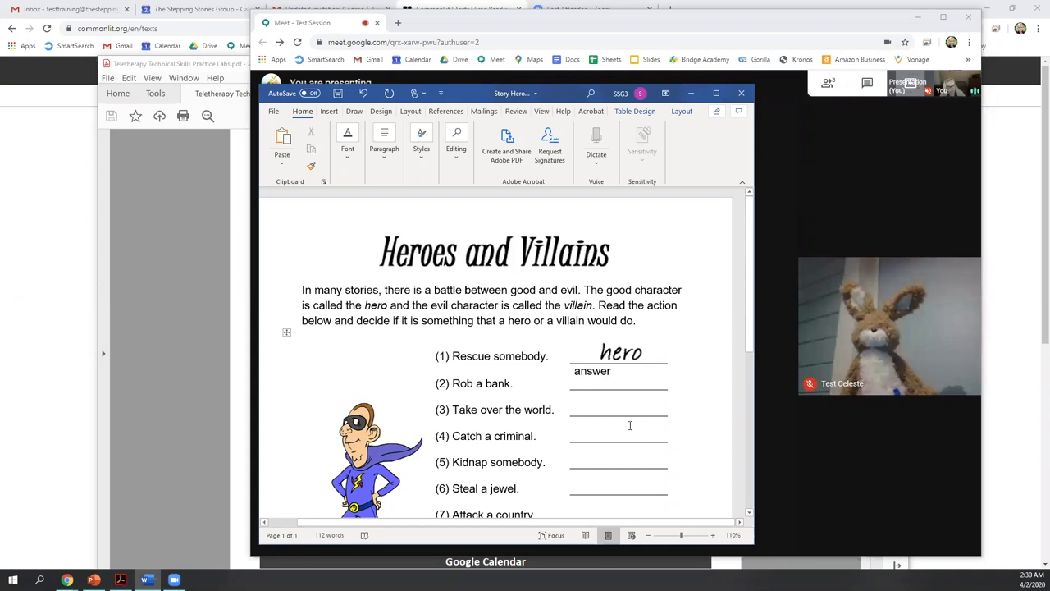
scroll("down", 3)
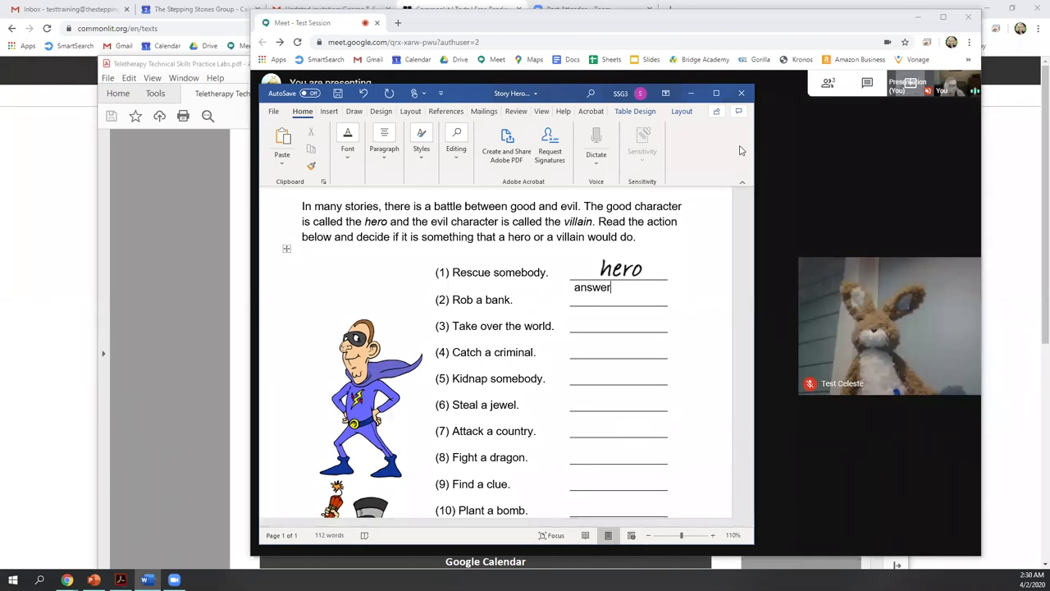
mouse_move(937, 251)
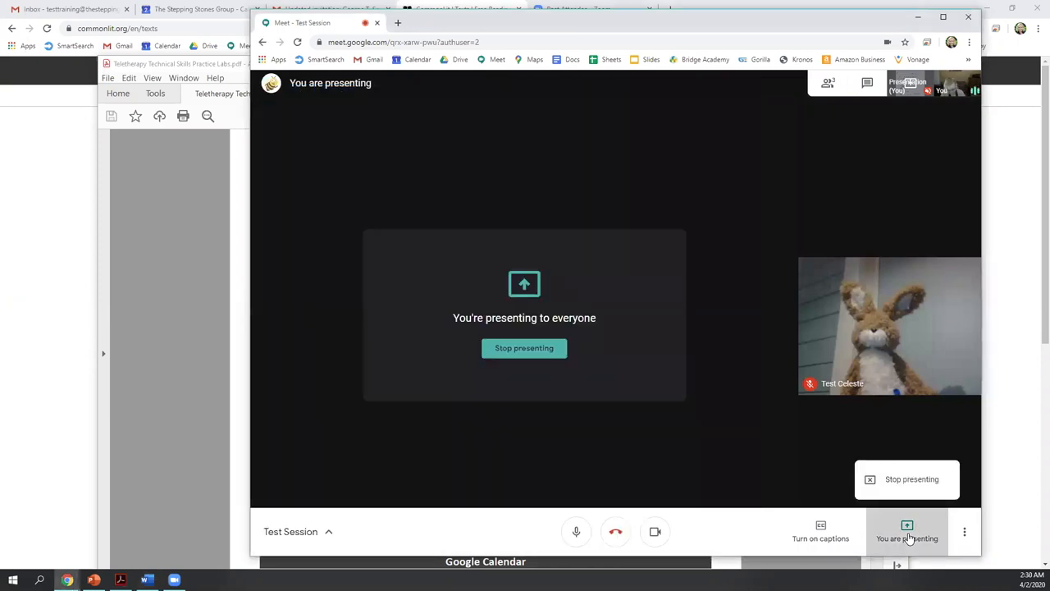
mouse_move(909, 496)
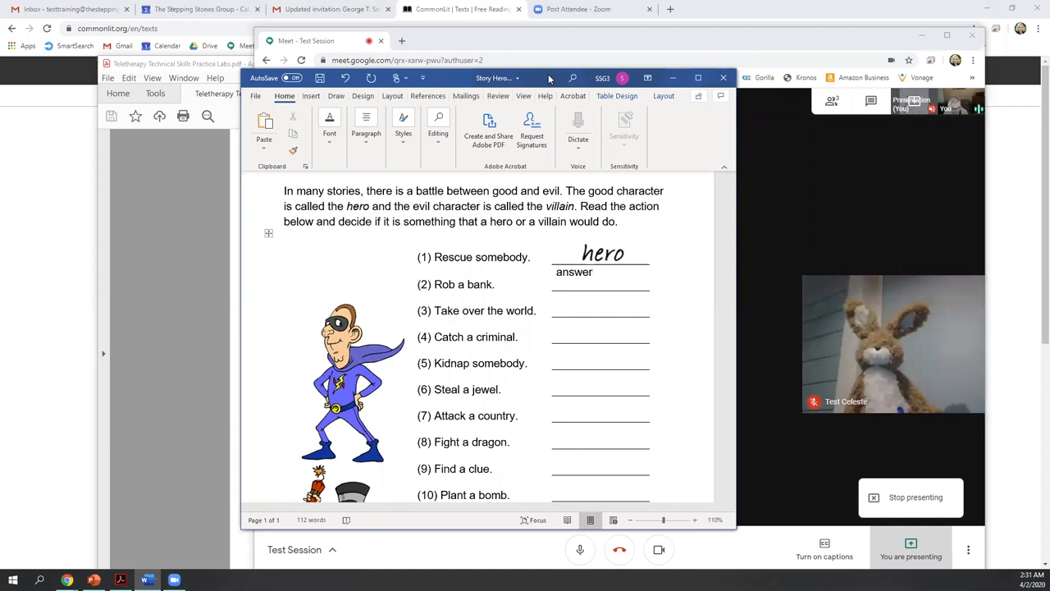
left_click(593, 273)
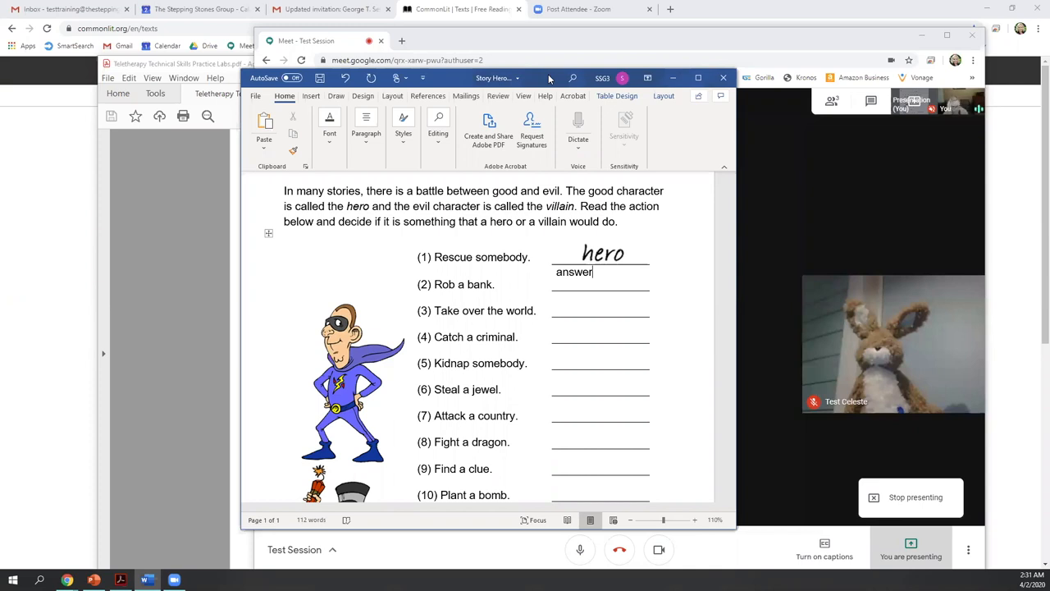
mouse_move(745, 414)
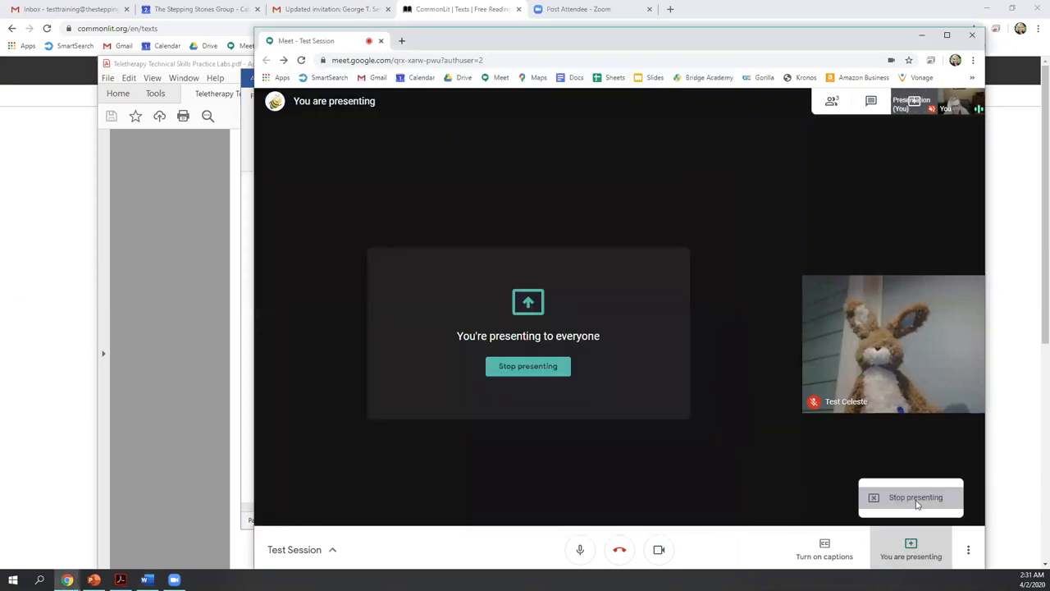
- Stop presenting so the call shows the participant's camera feed again
left_click(916, 497)
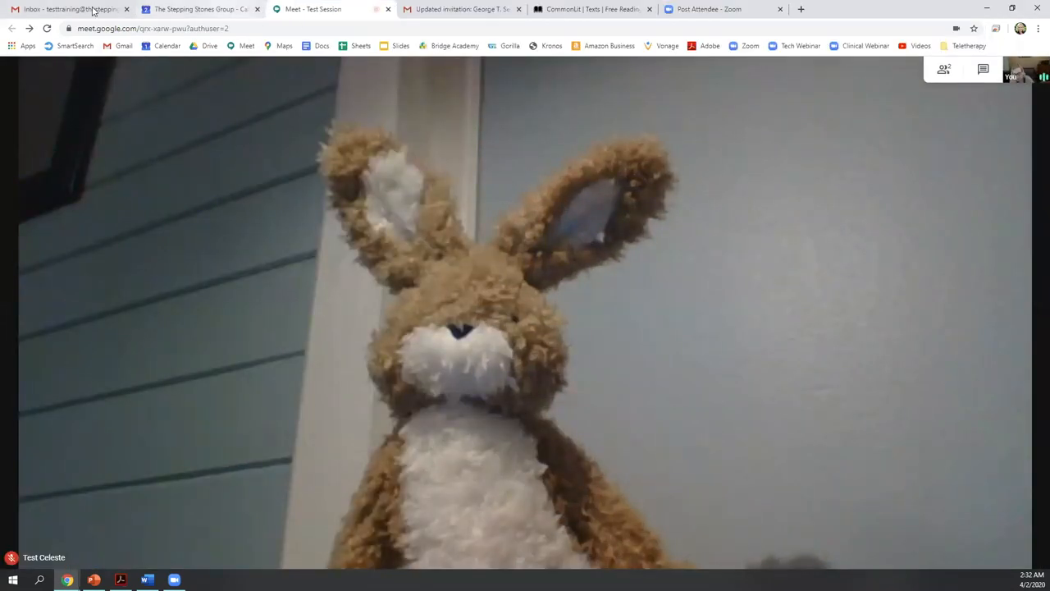
left_click(200, 9)
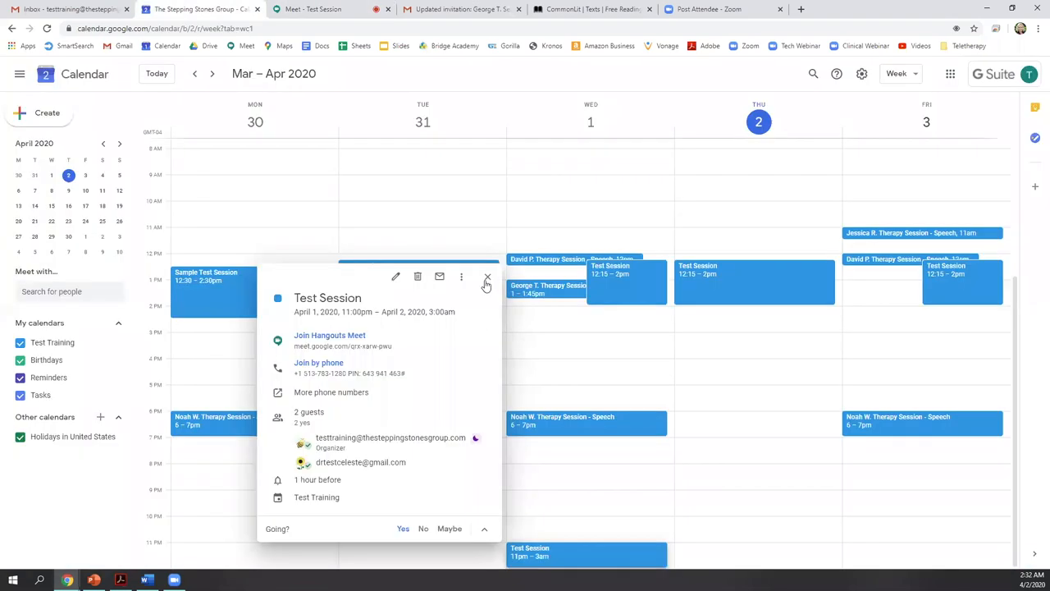
left_click(485, 276)
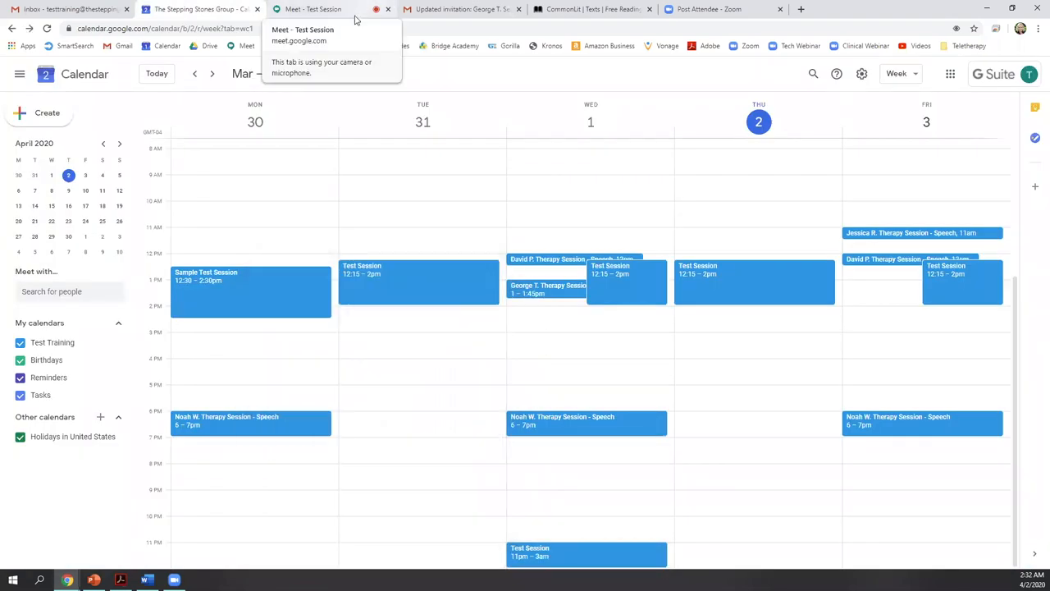
left_click(312, 10)
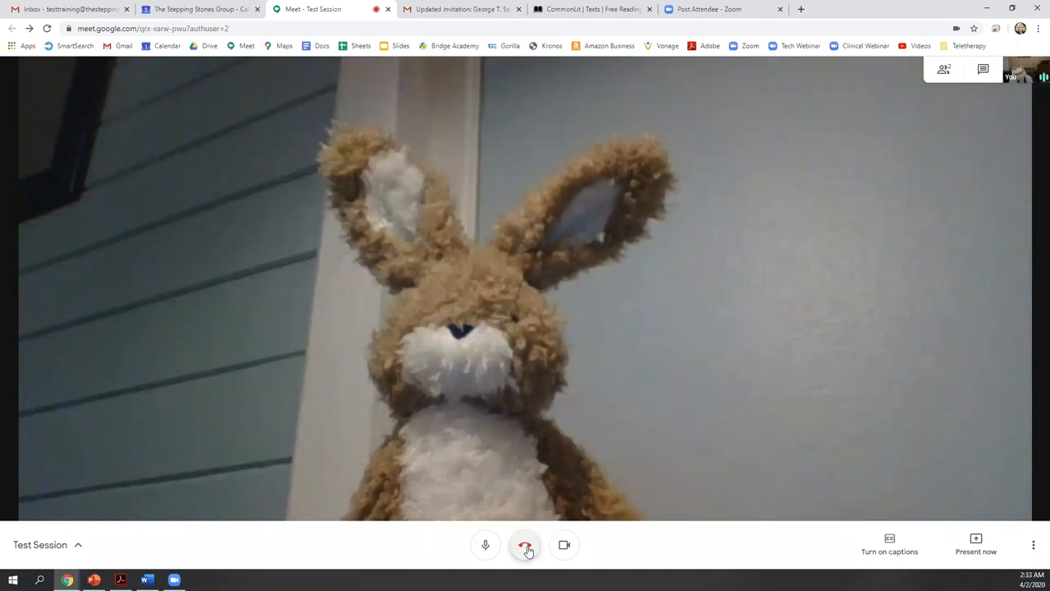
mouse_move(525, 544)
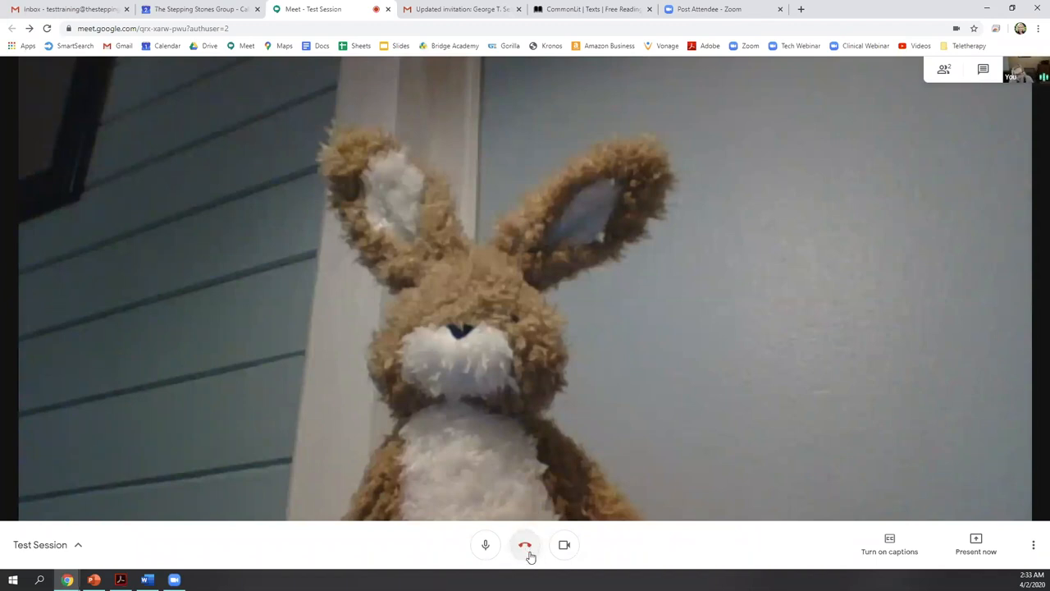
- Hang up the Test Session call and switch to the Acrobat checklist tab
left_click(525, 545)
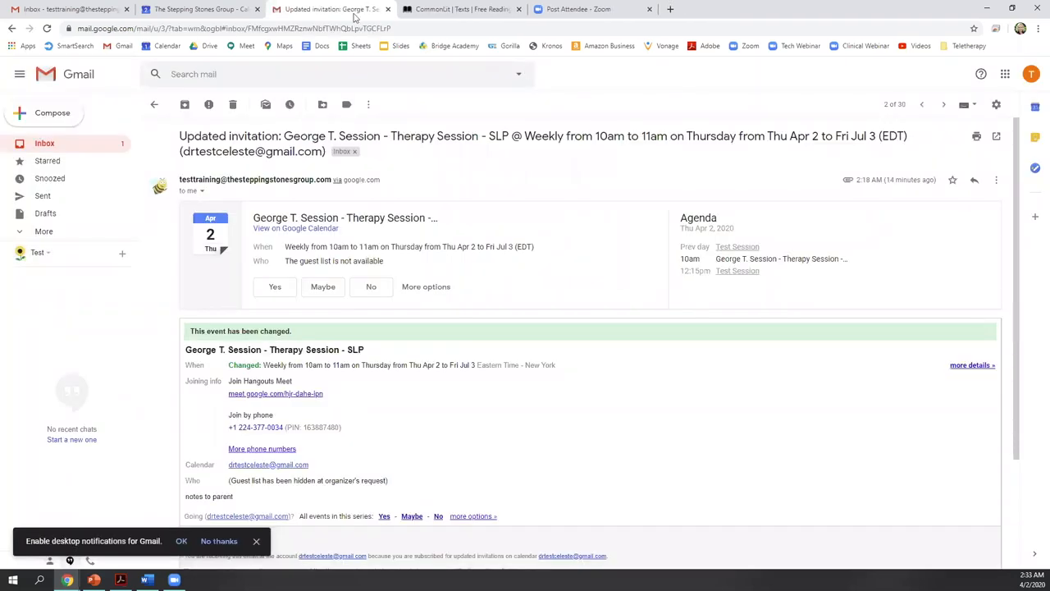
left_click(197, 10)
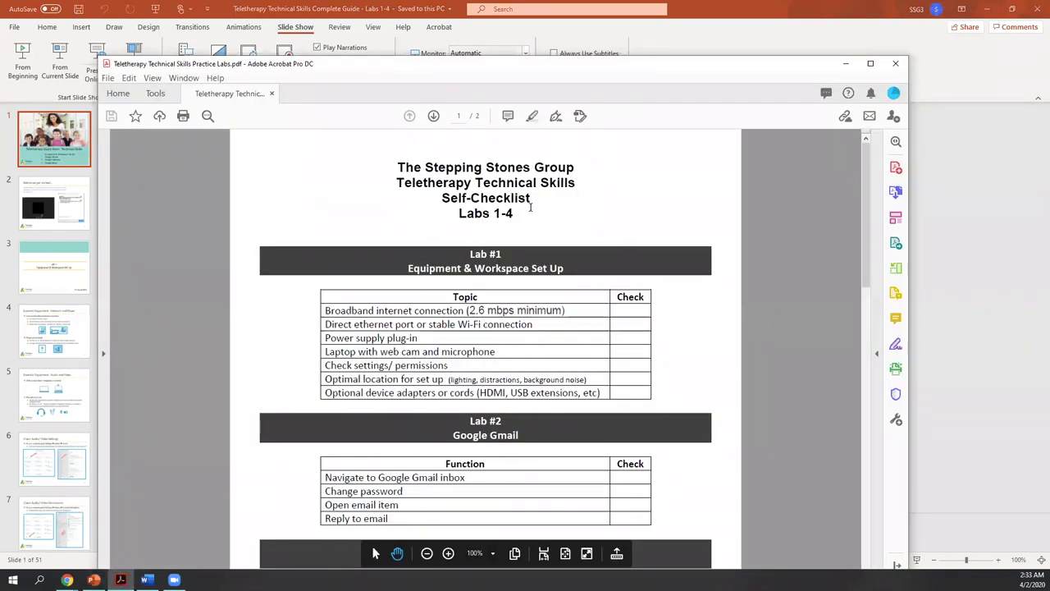
- Scroll the Self-Checklist PDF through Labs 1–4's Google Meet functions and back to the top
scroll("down", 3)
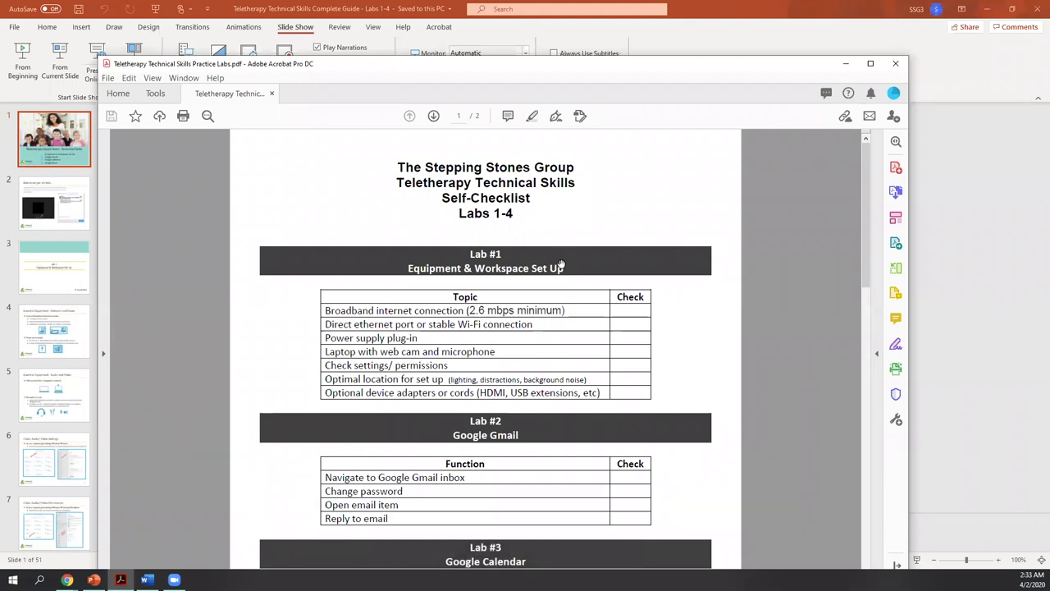
scroll("down", 3)
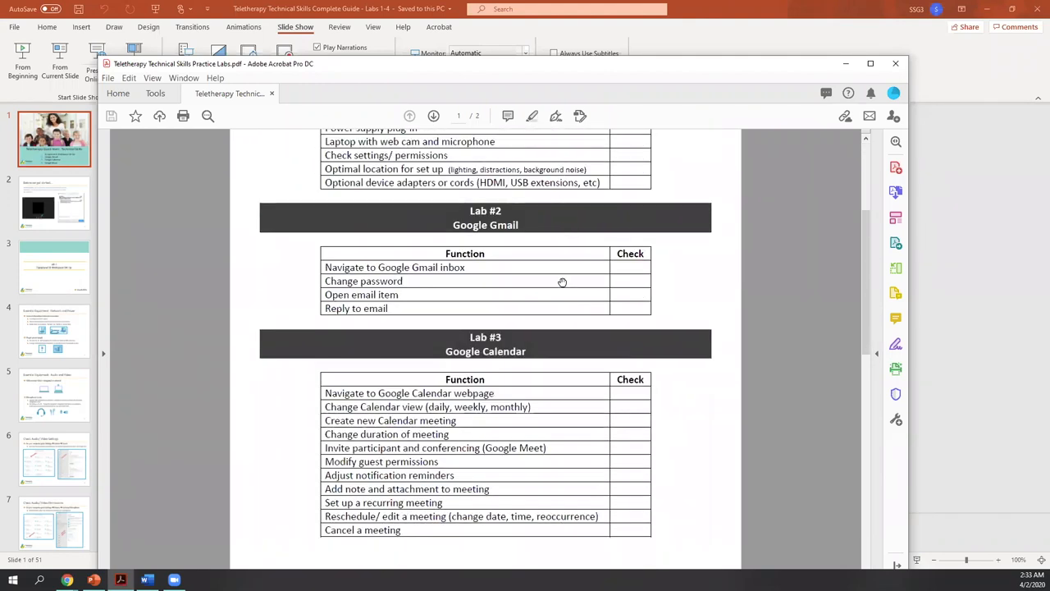
scroll("down", 3)
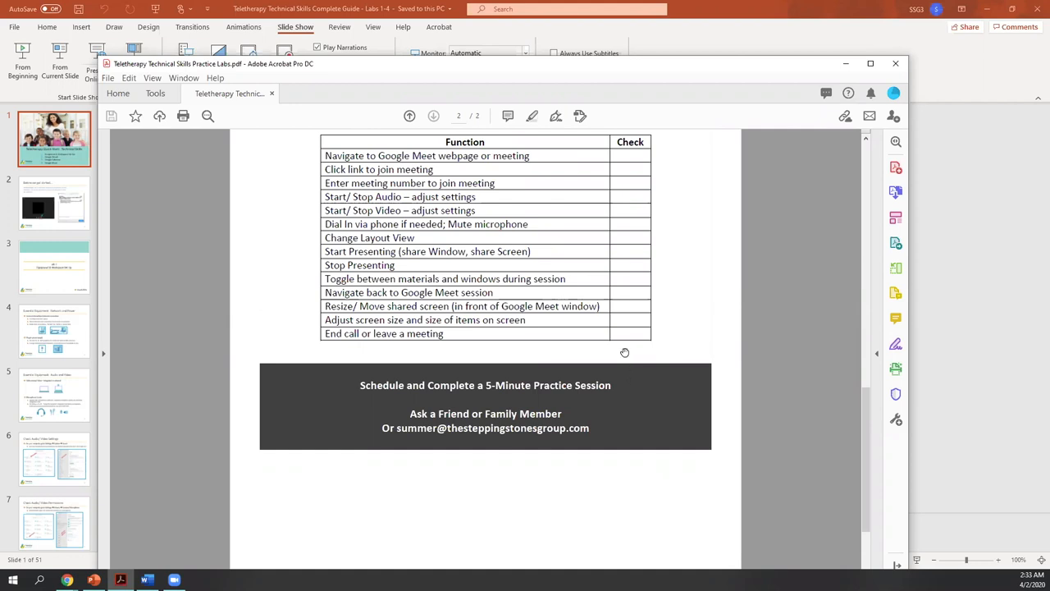
mouse_move(457, 439)
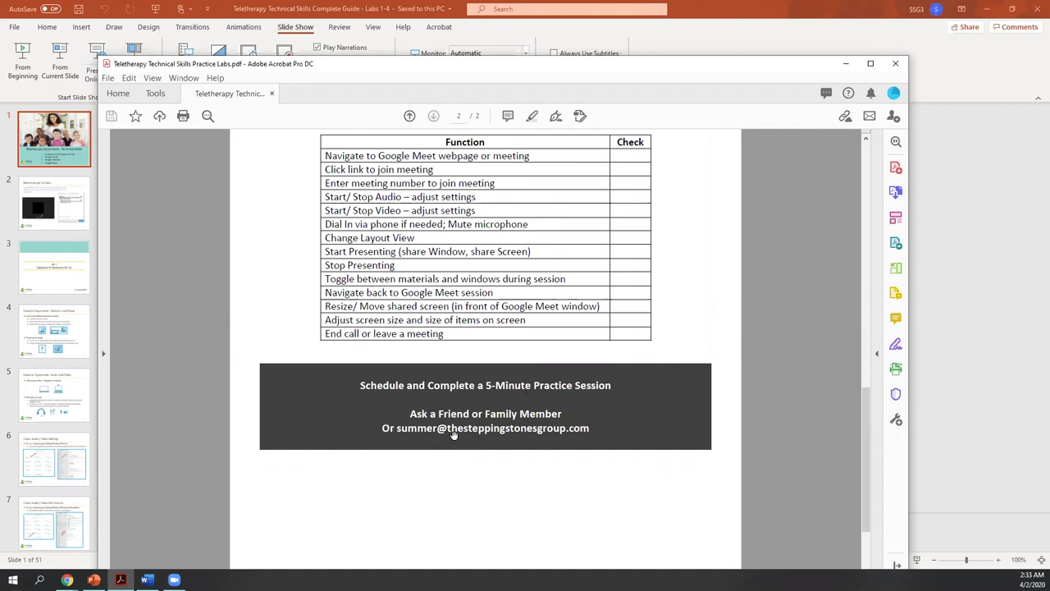
mouse_move(587, 462)
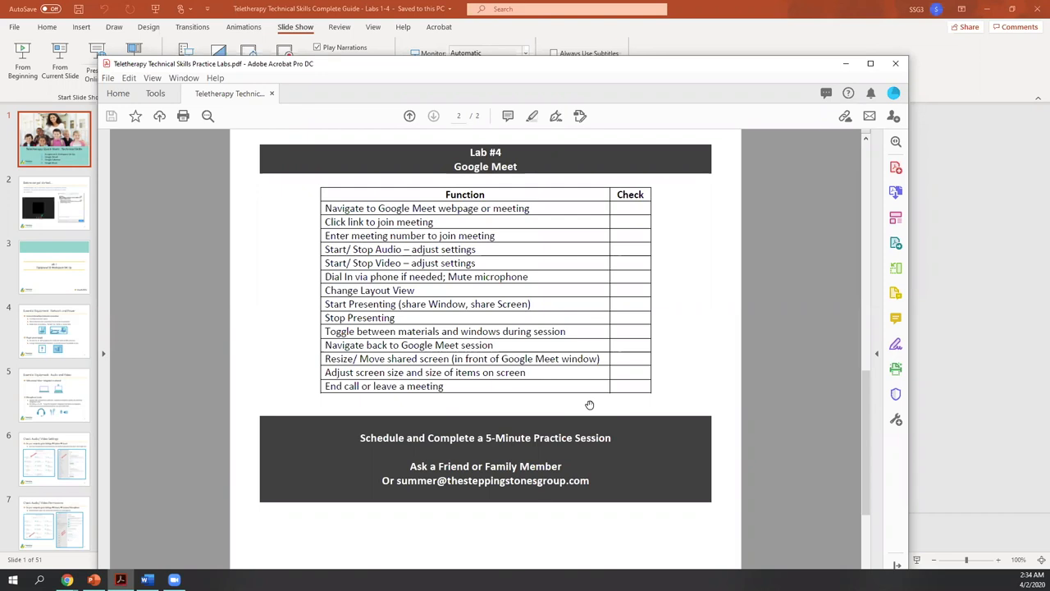
mouse_move(295, 464)
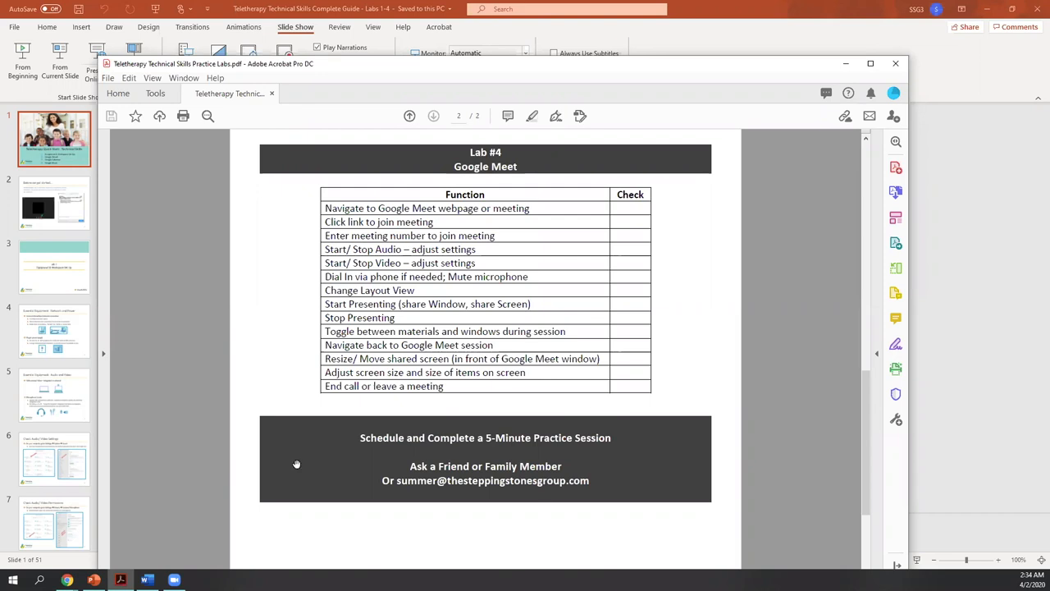
scroll("down", 3)
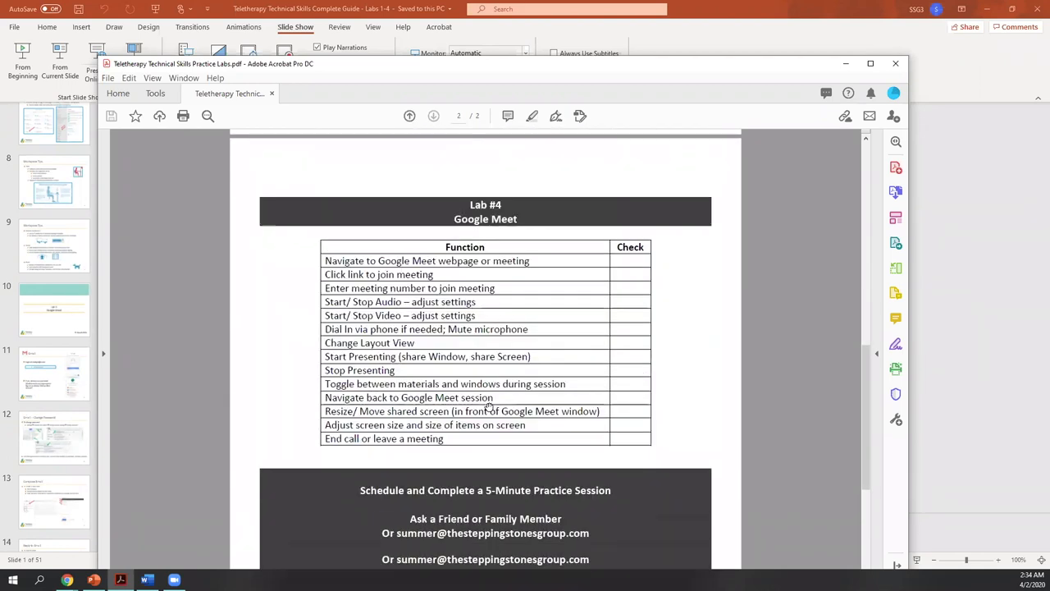
scroll("down", 3)
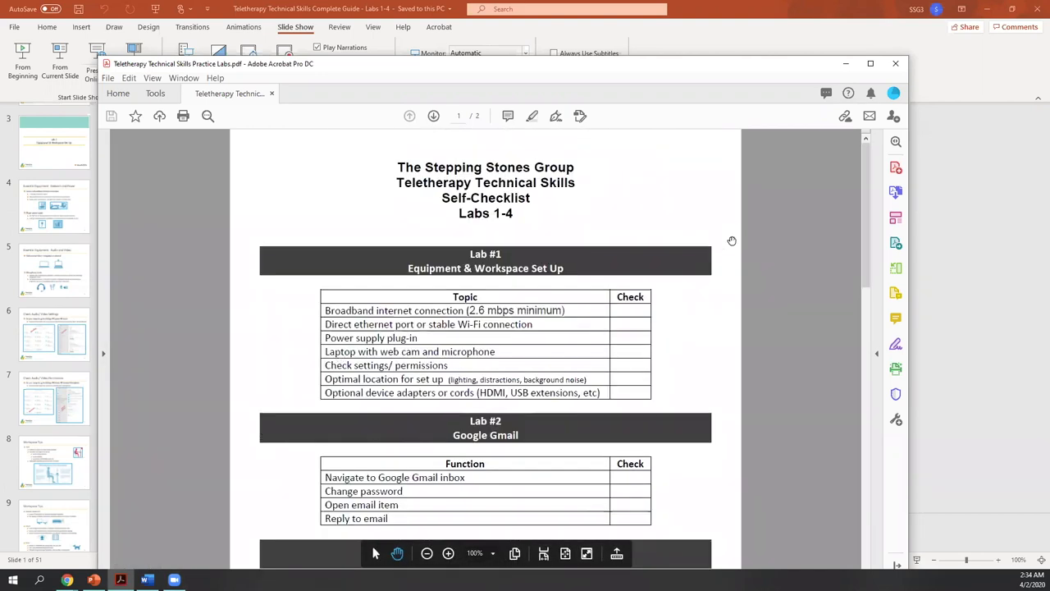
mouse_move(732, 210)
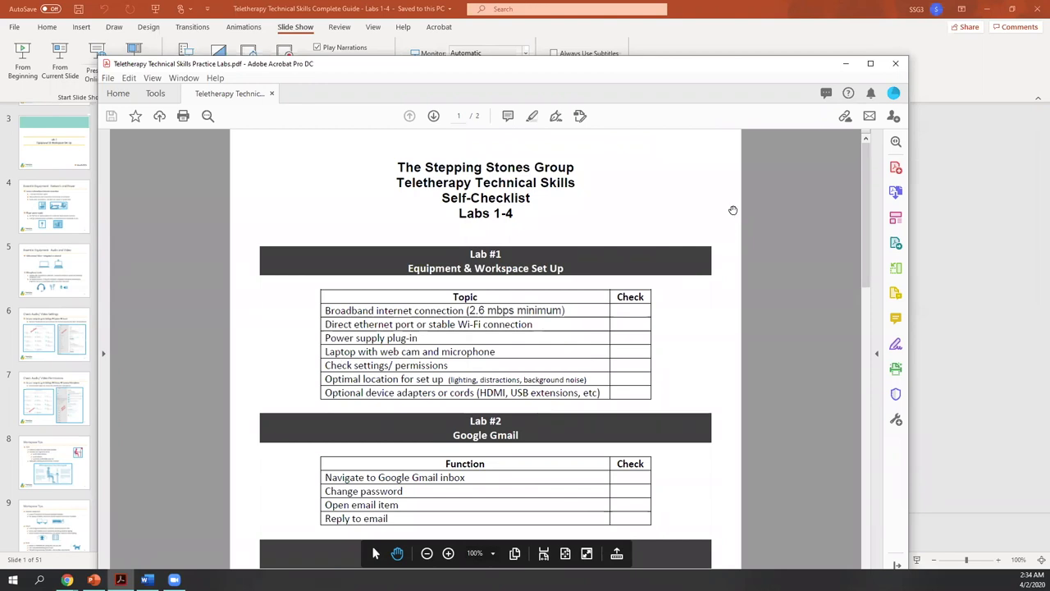
scroll("down", 3)
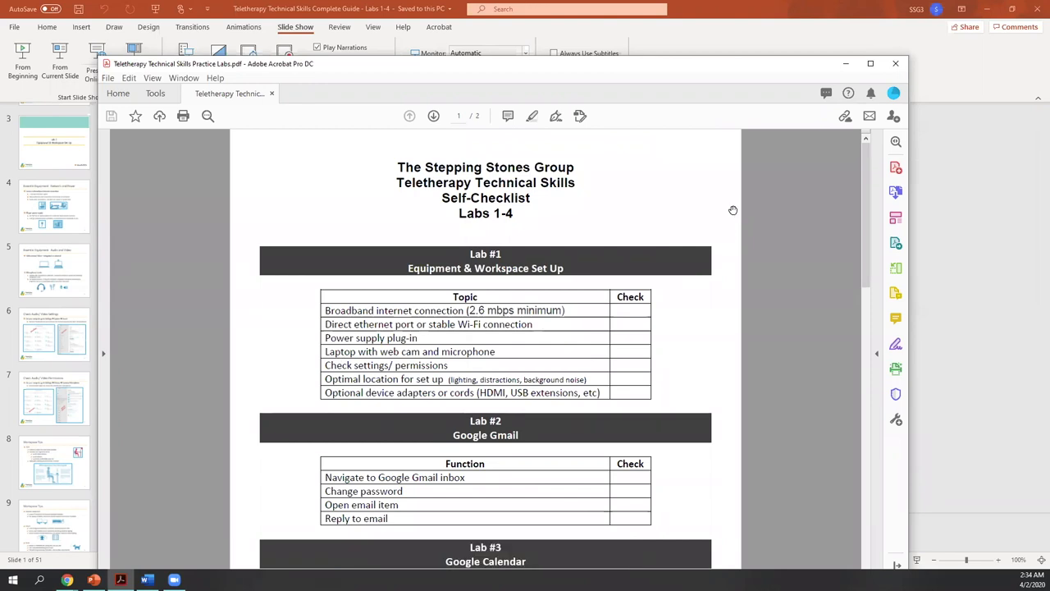